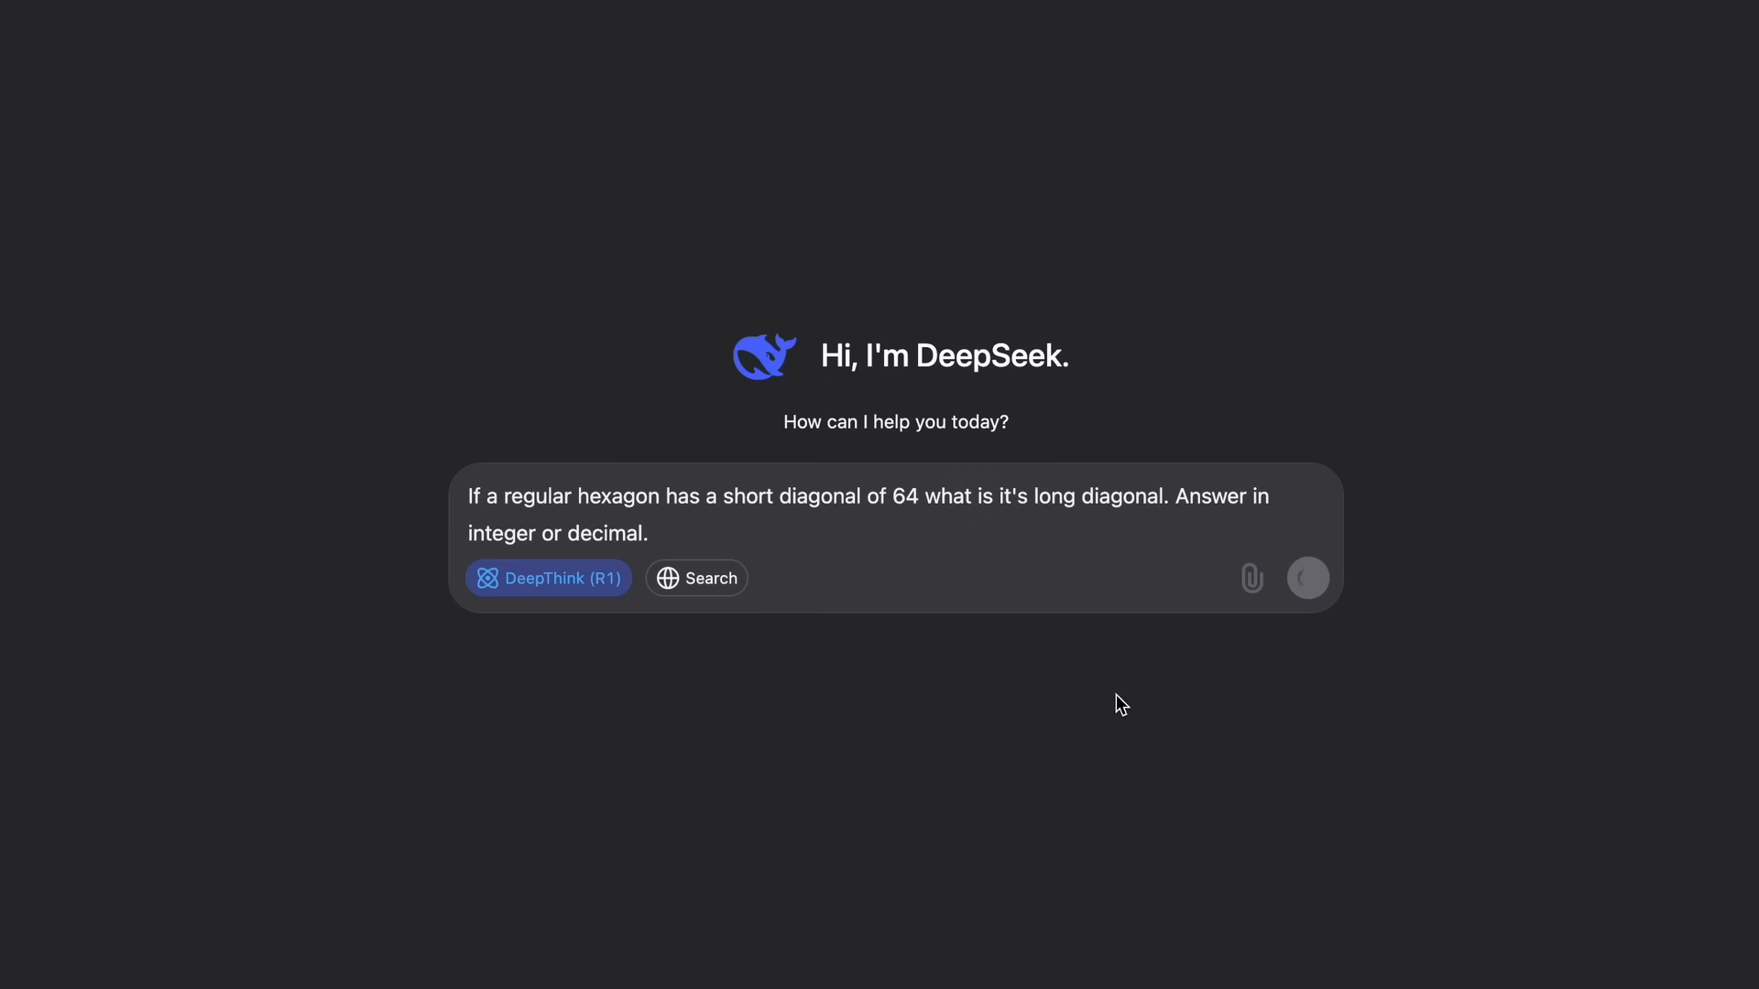
Send the hexagon diagonal question in DeepSeek Chat with DeepThink enabled.
{"action": "left_click", "coordinate": [1306, 577]}
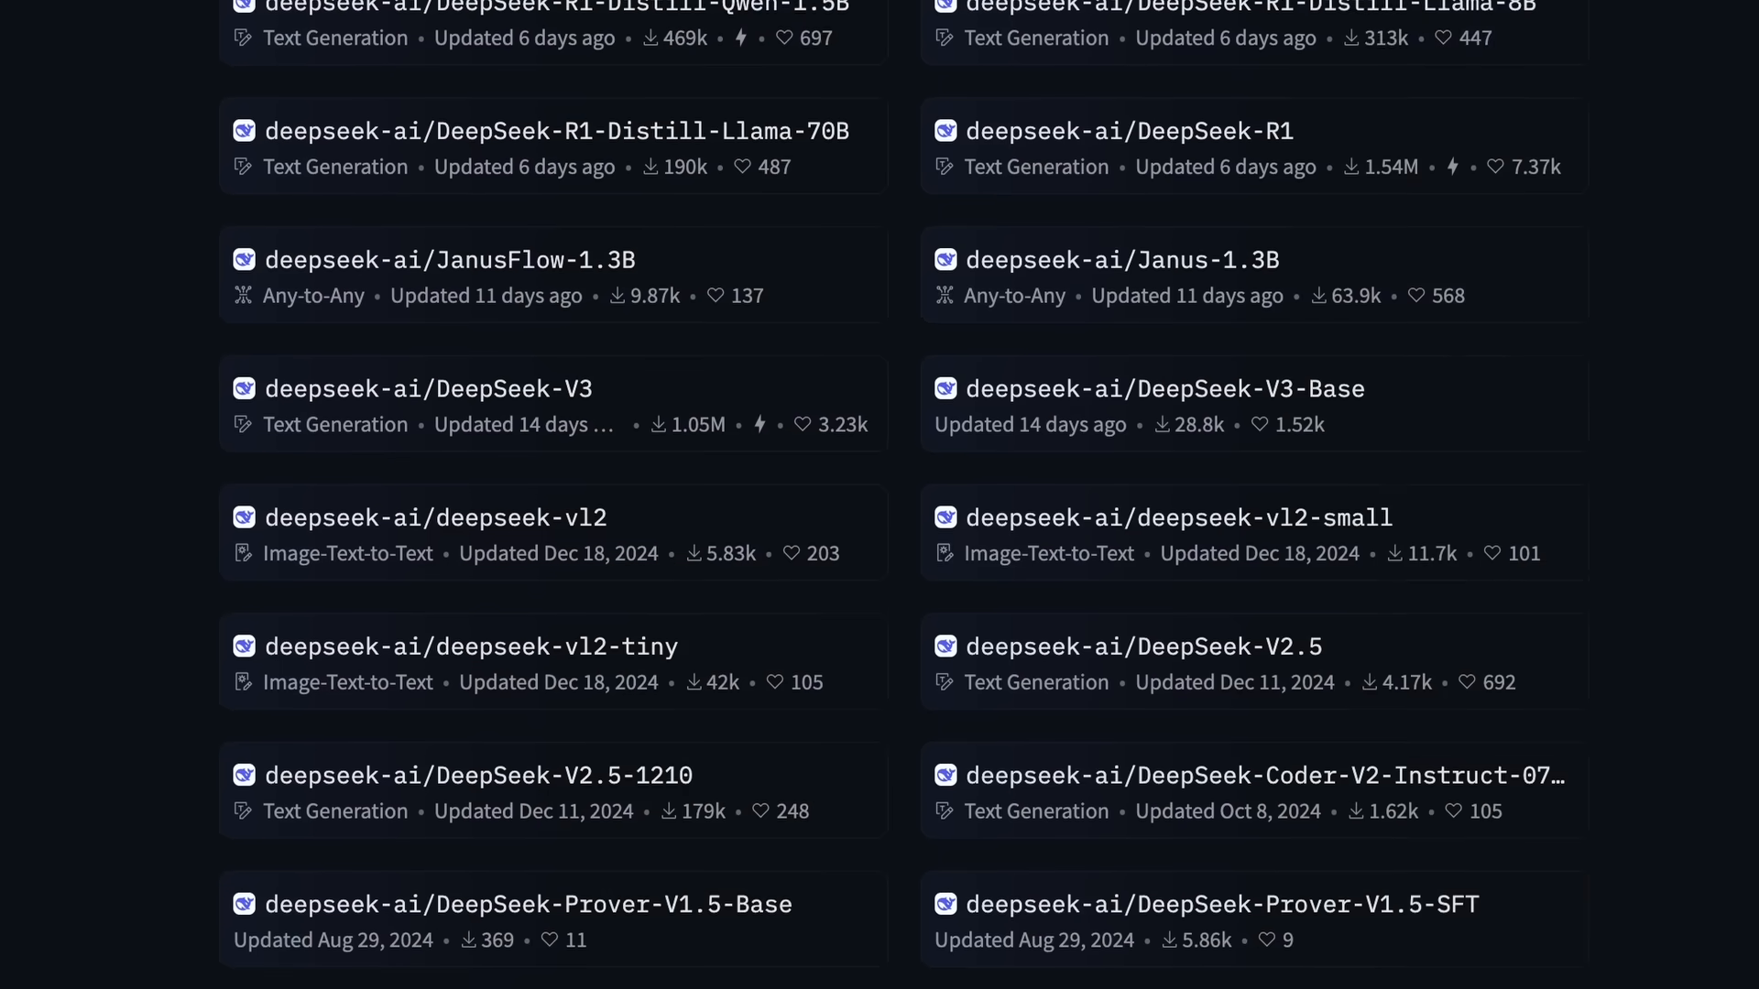
Scroll the deepseek-ai models grid down to the deepseek-vl2, -small and -tiny entries.
{"action": "scroll", "scroll_direction": "down", "scroll_amount": 3}
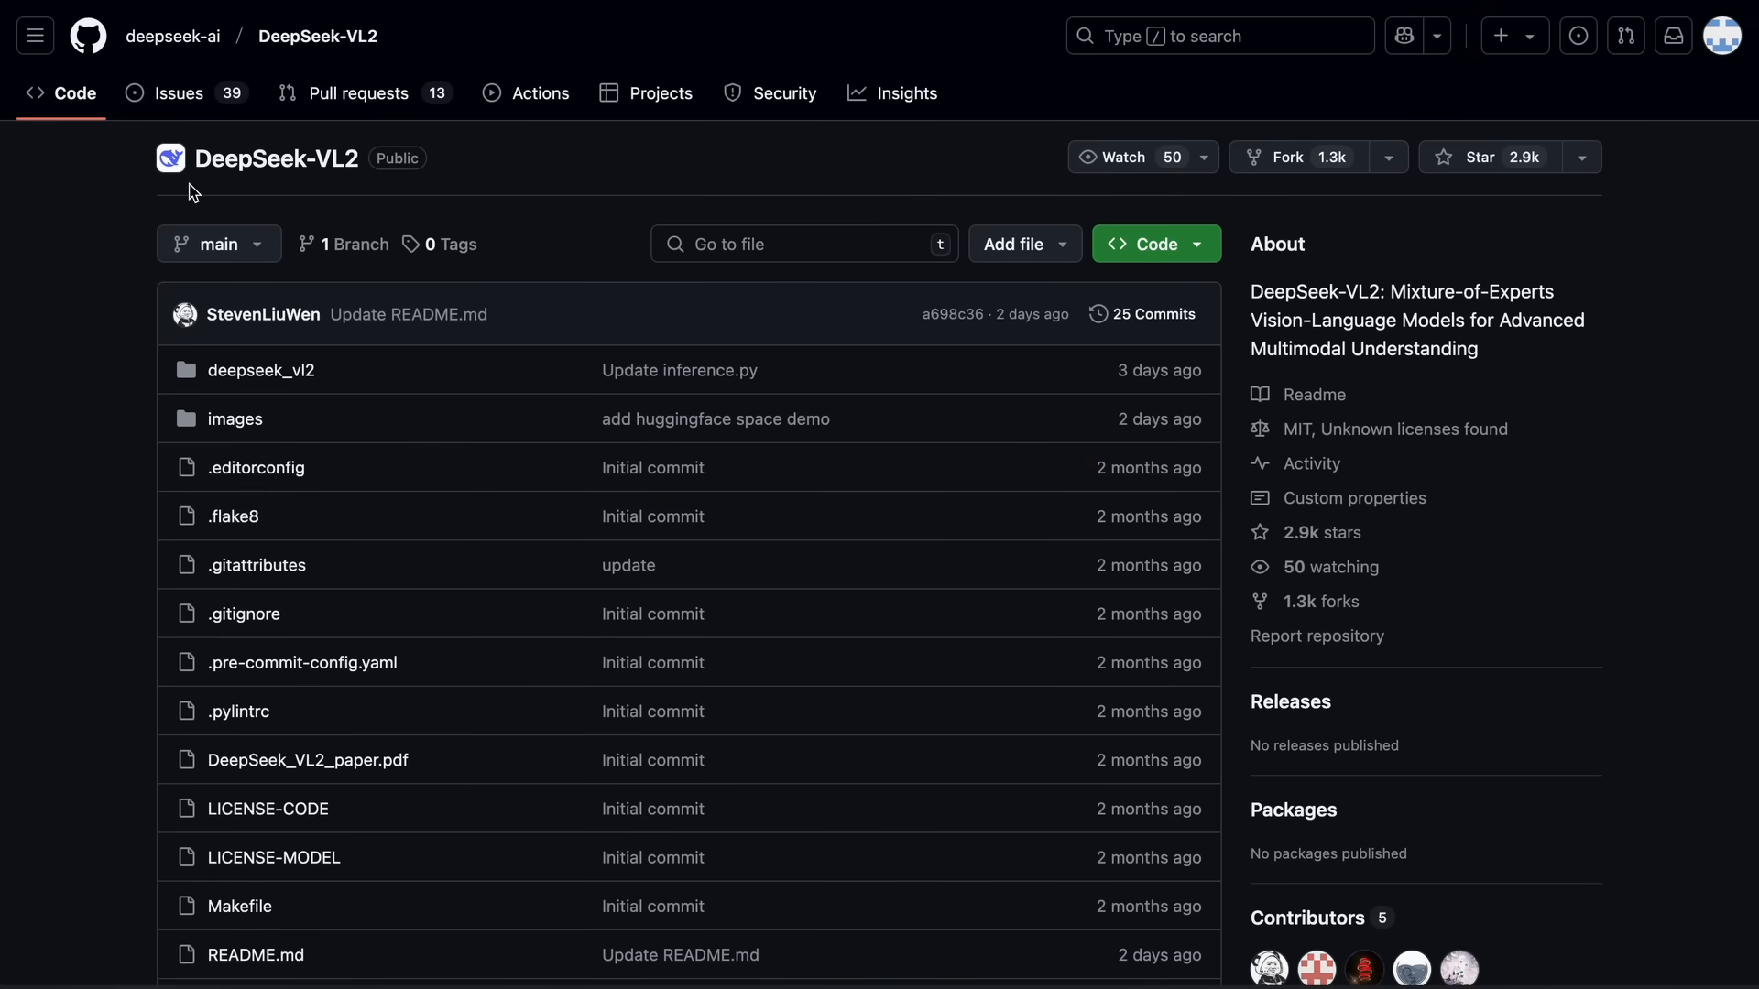
{"action": "mouse_move", "coordinate": [322, 187]}
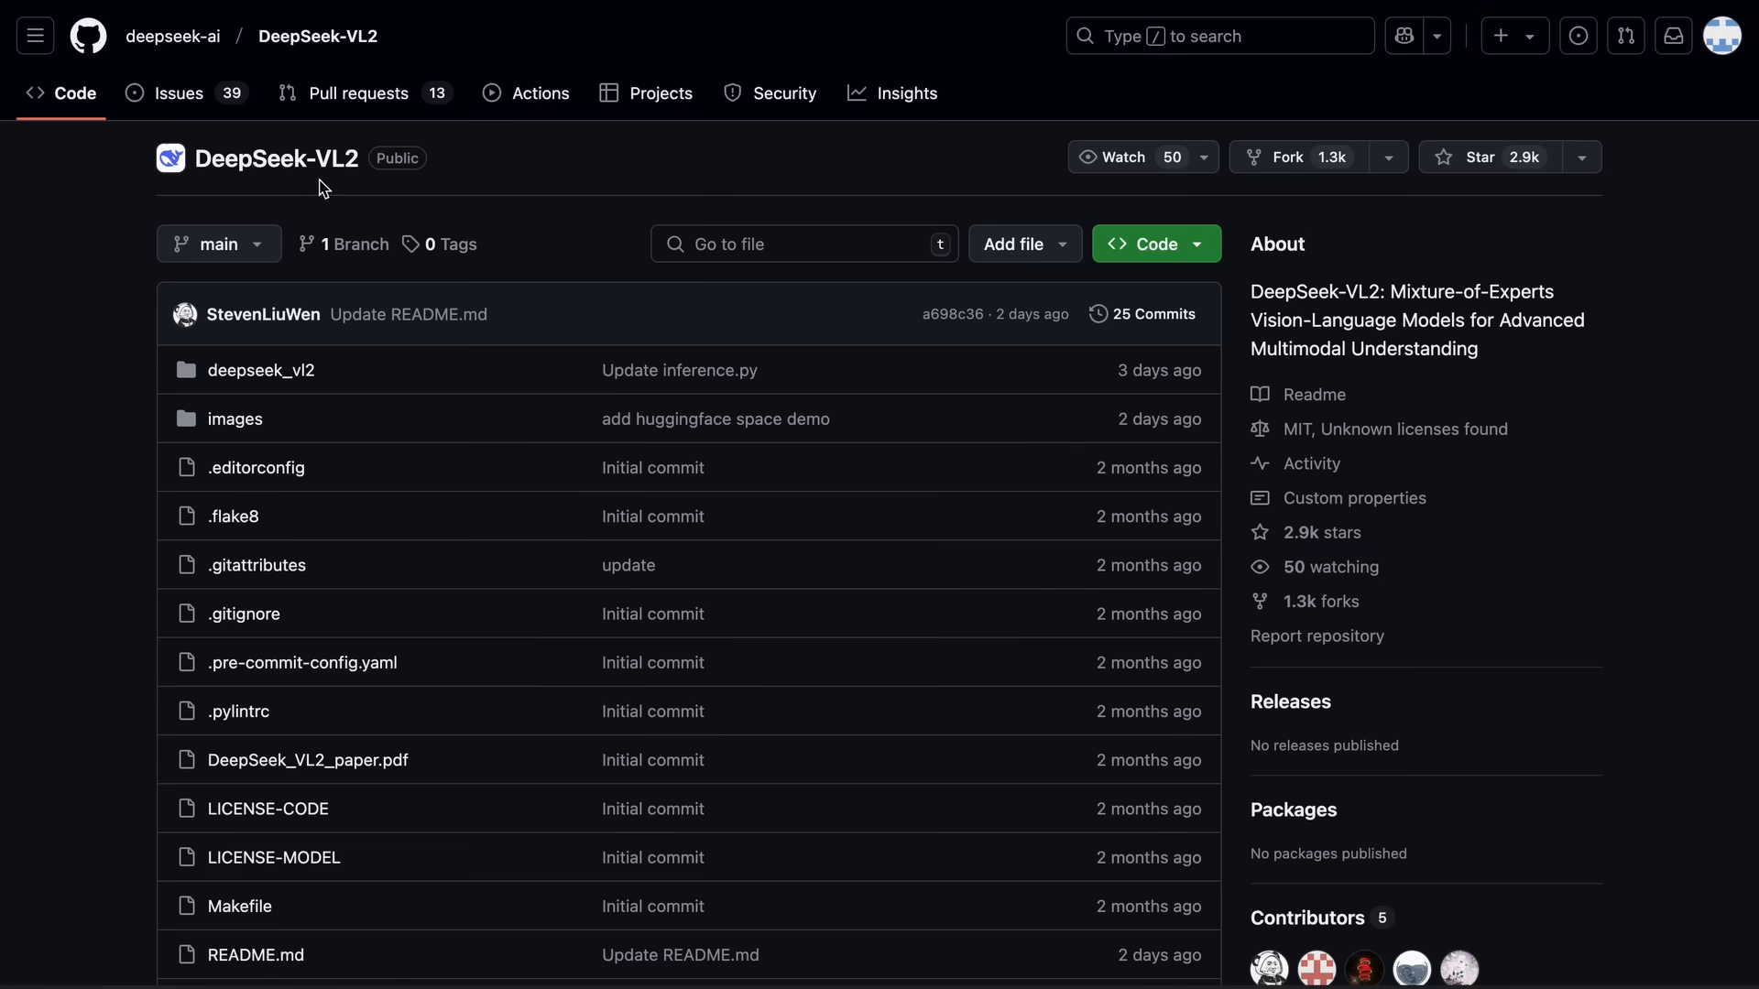
{"action": "mouse_move", "coordinate": [88, 447]}
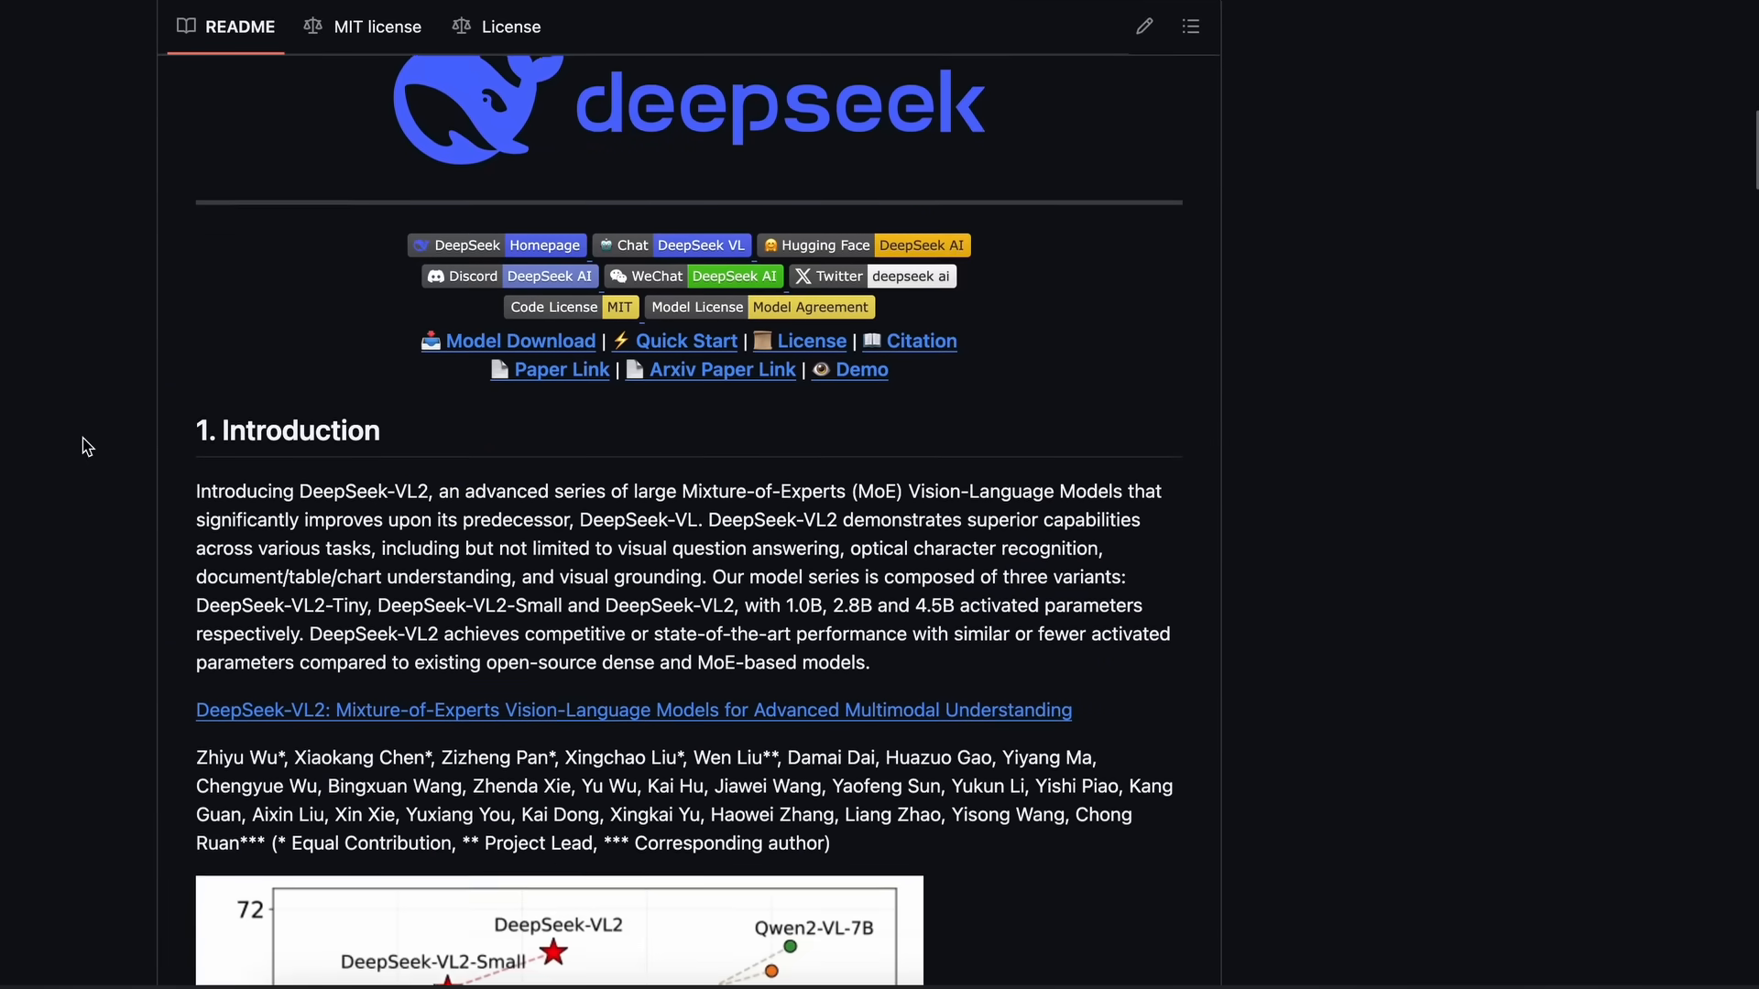
Scroll the DeepSeek-VL2 README past Introduction, the benchmark chart, Release and Model Download.
{"action": "scroll", "scroll_direction": "down", "scroll_amount": 3}
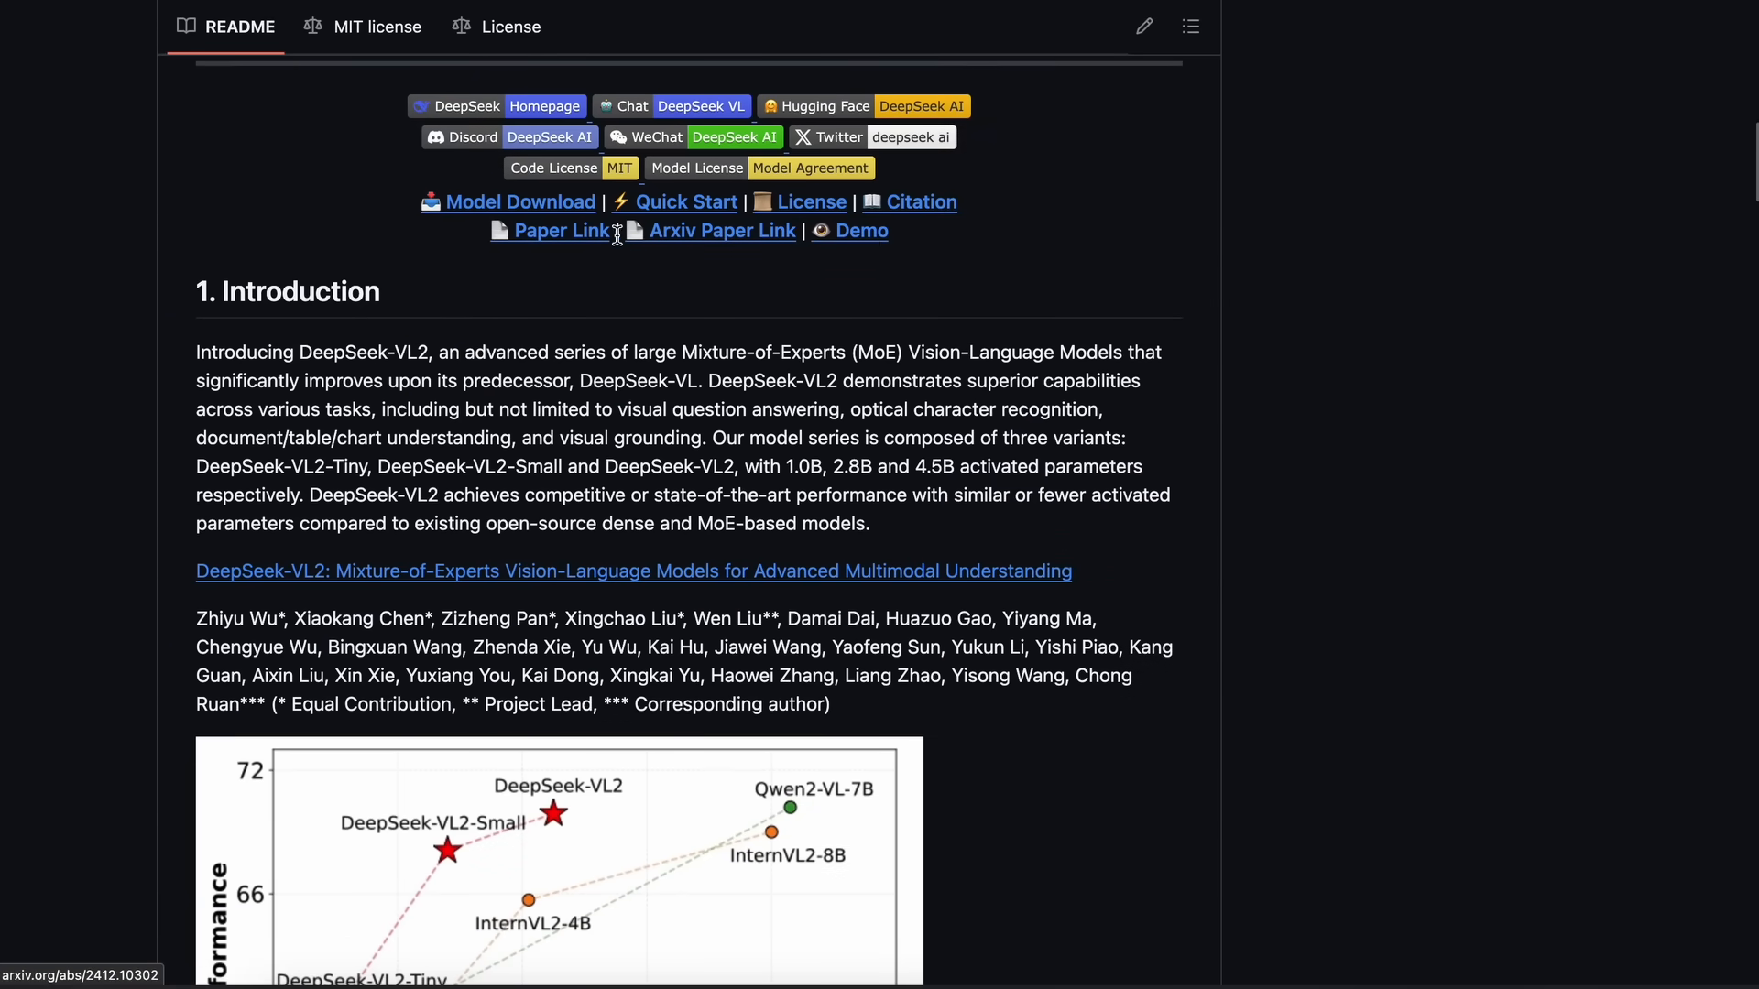
{"action": "mouse_move", "coordinate": [869, 250]}
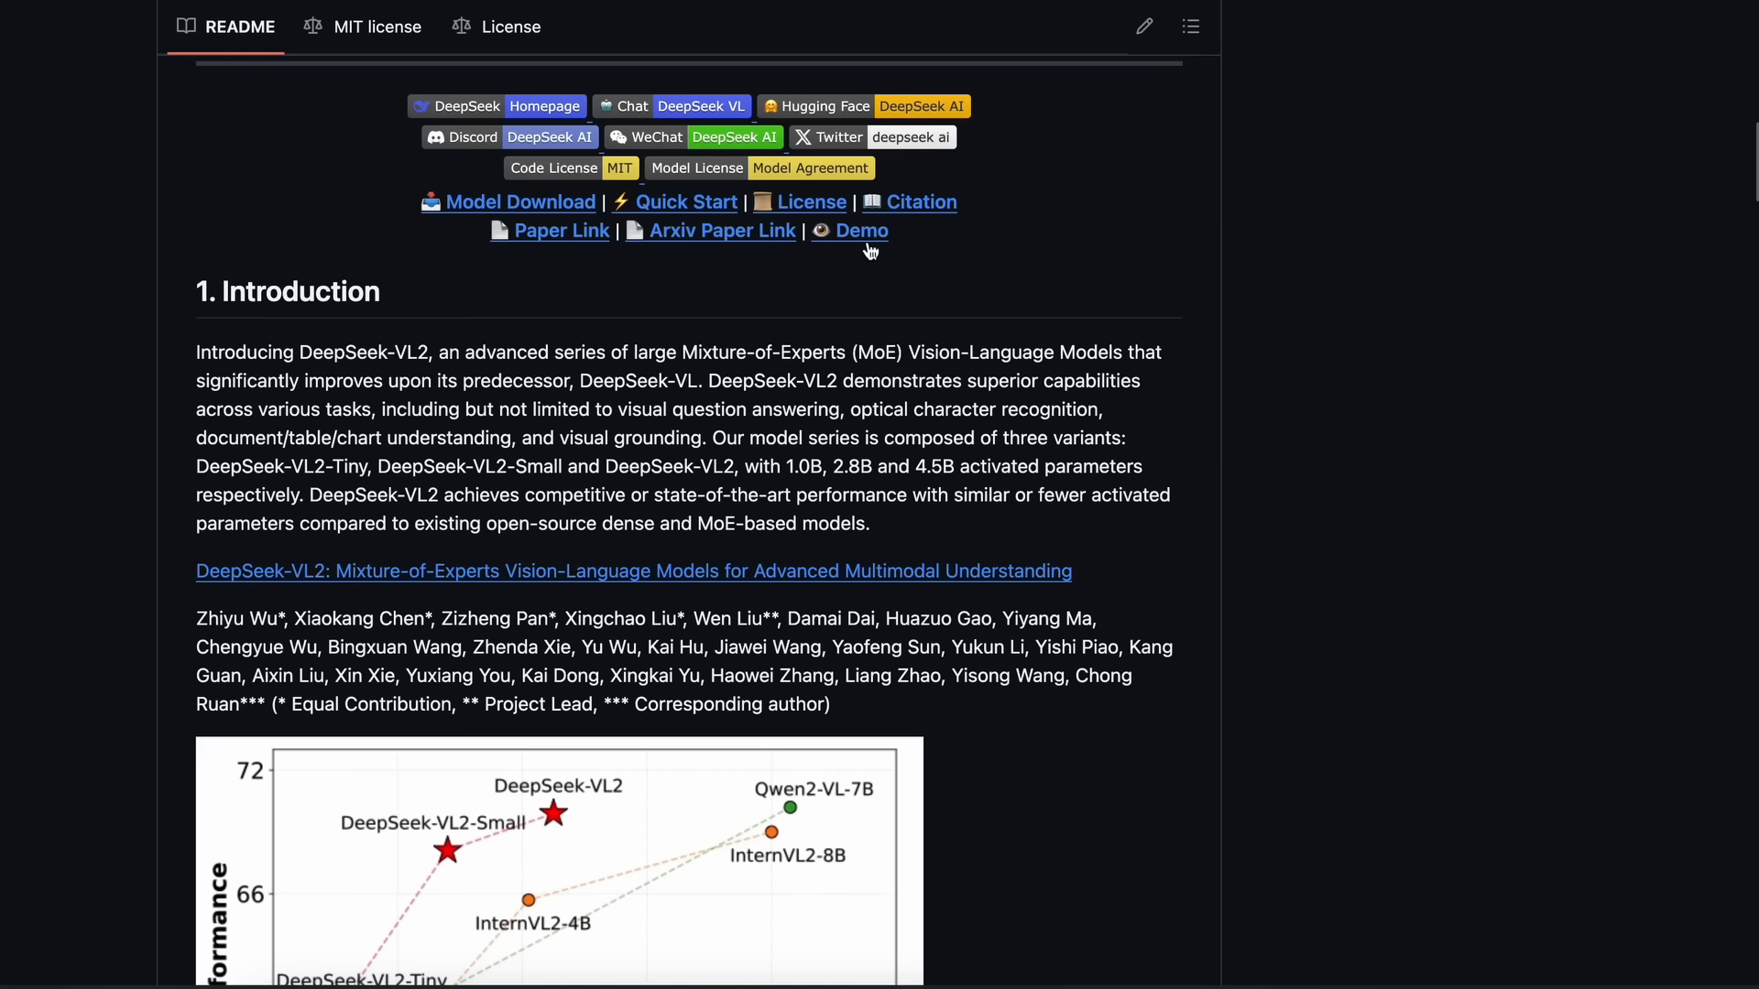
{"action": "mouse_move", "coordinate": [868, 238]}
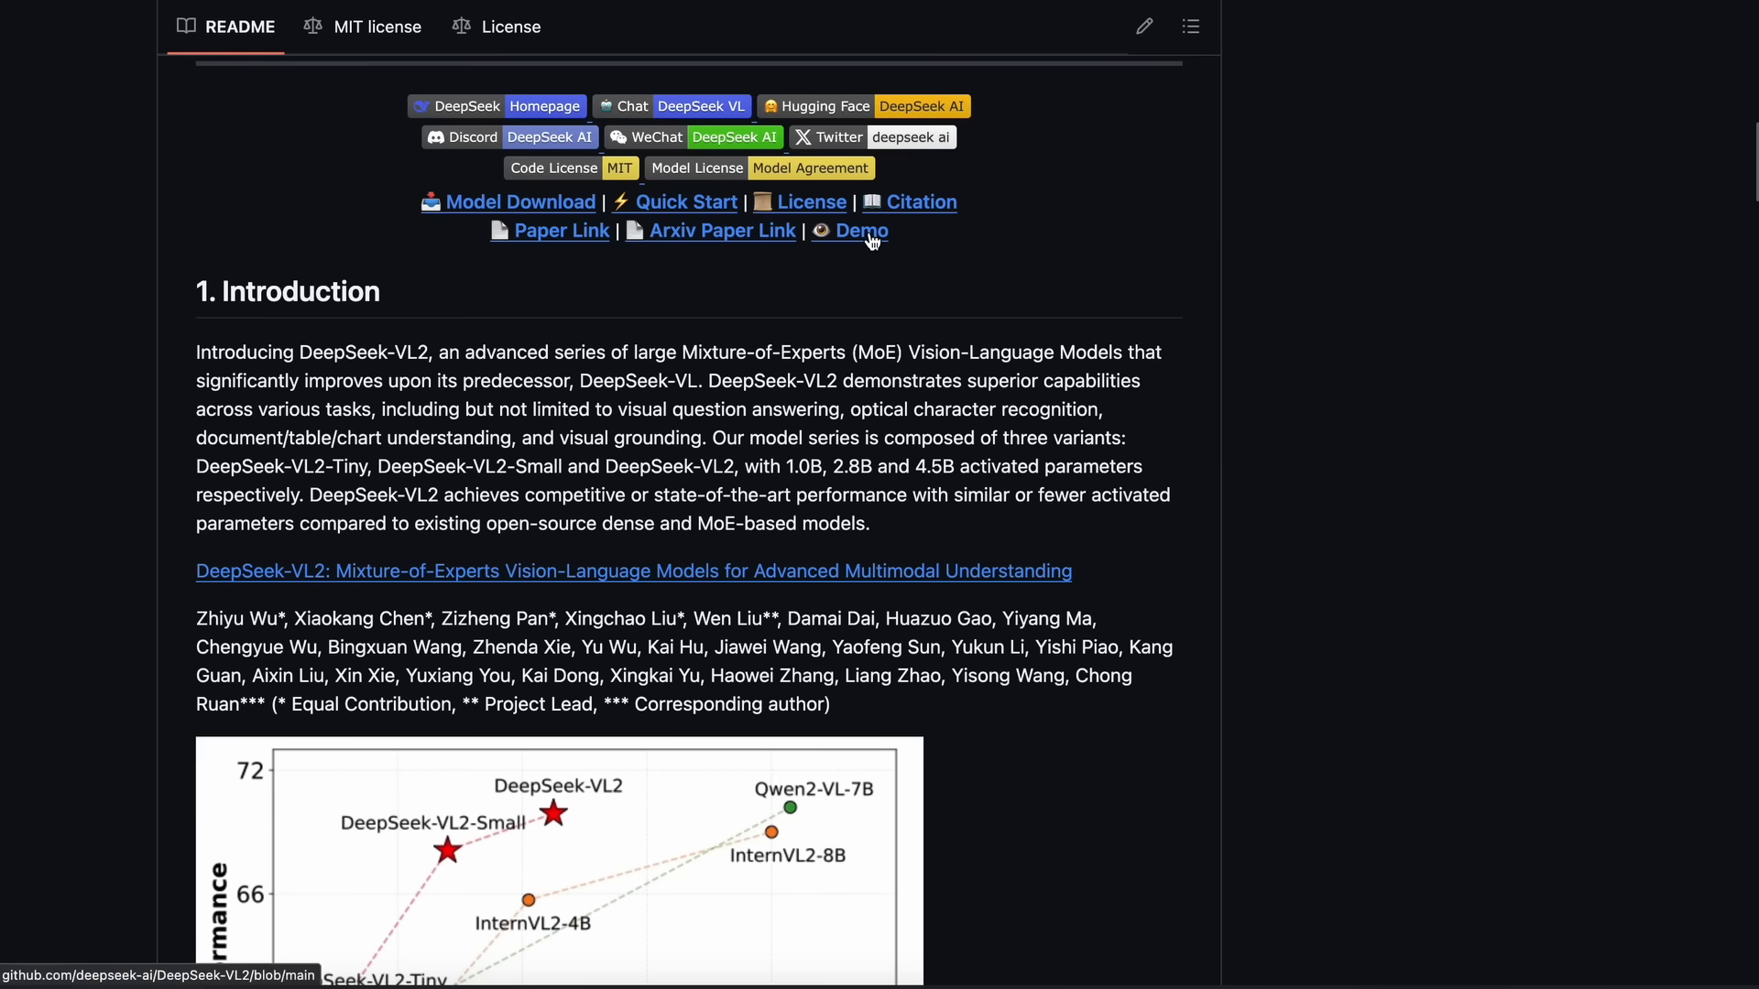
{"action": "mouse_move", "coordinate": [890, 586]}
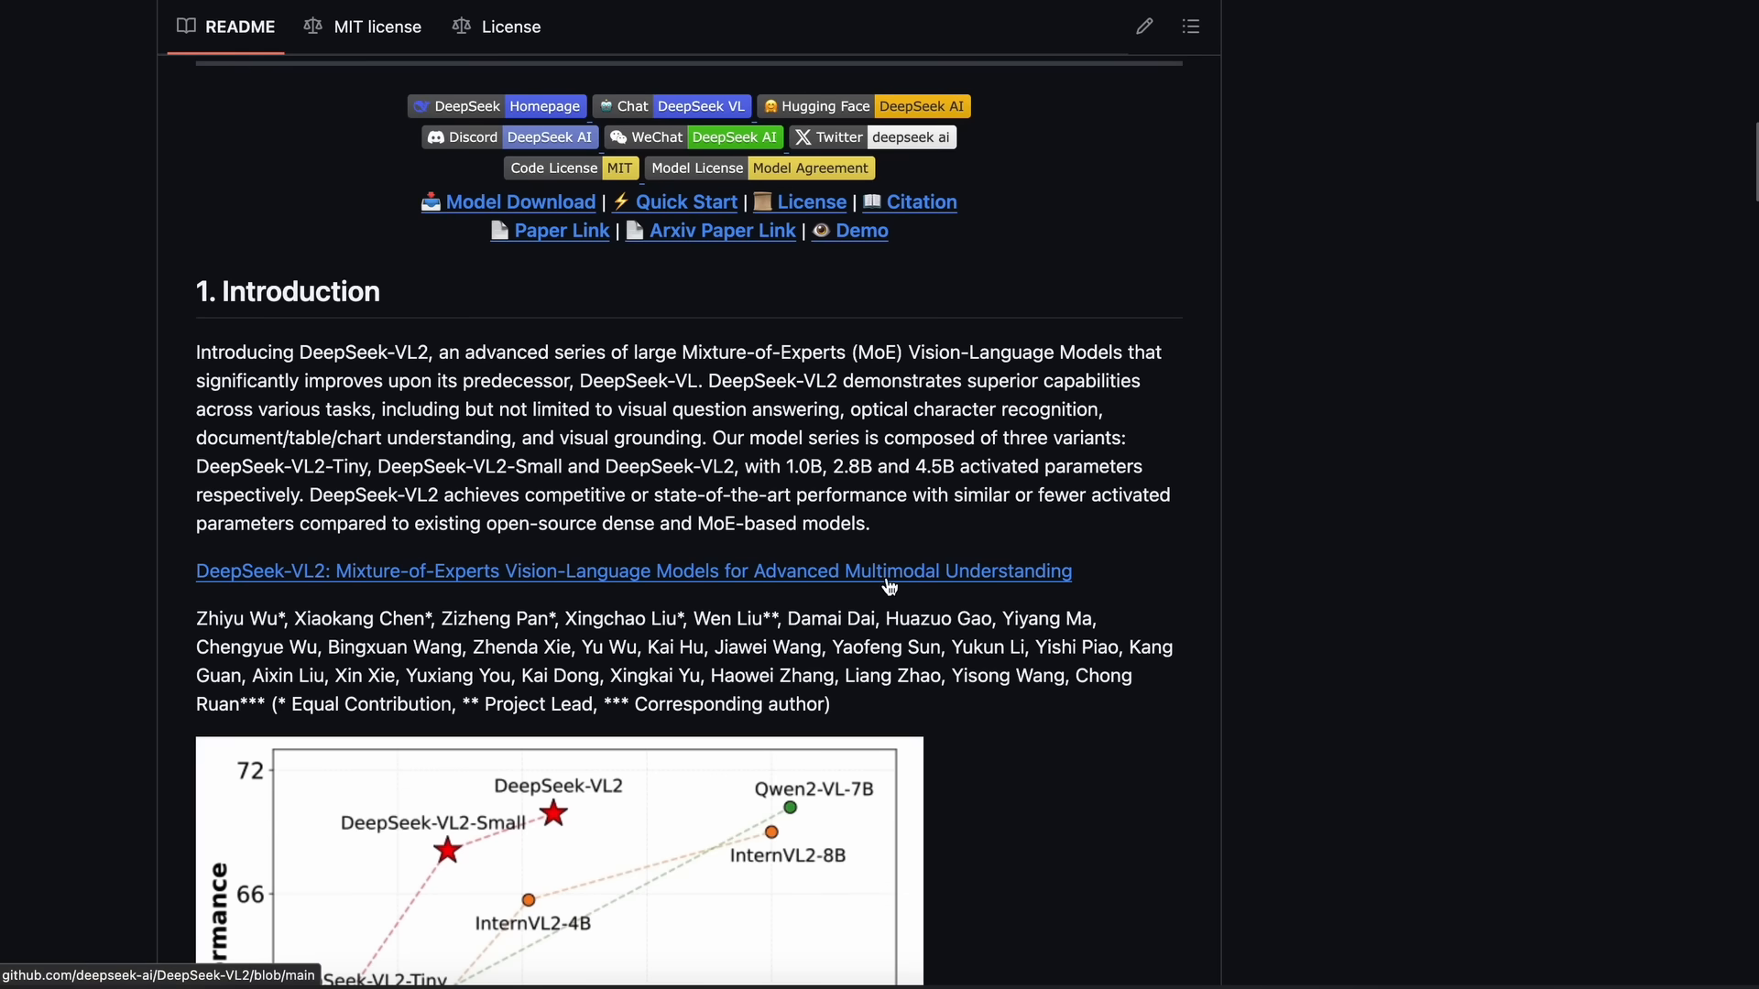
{"action": "scroll", "scroll_direction": "down", "scroll_amount": 3}
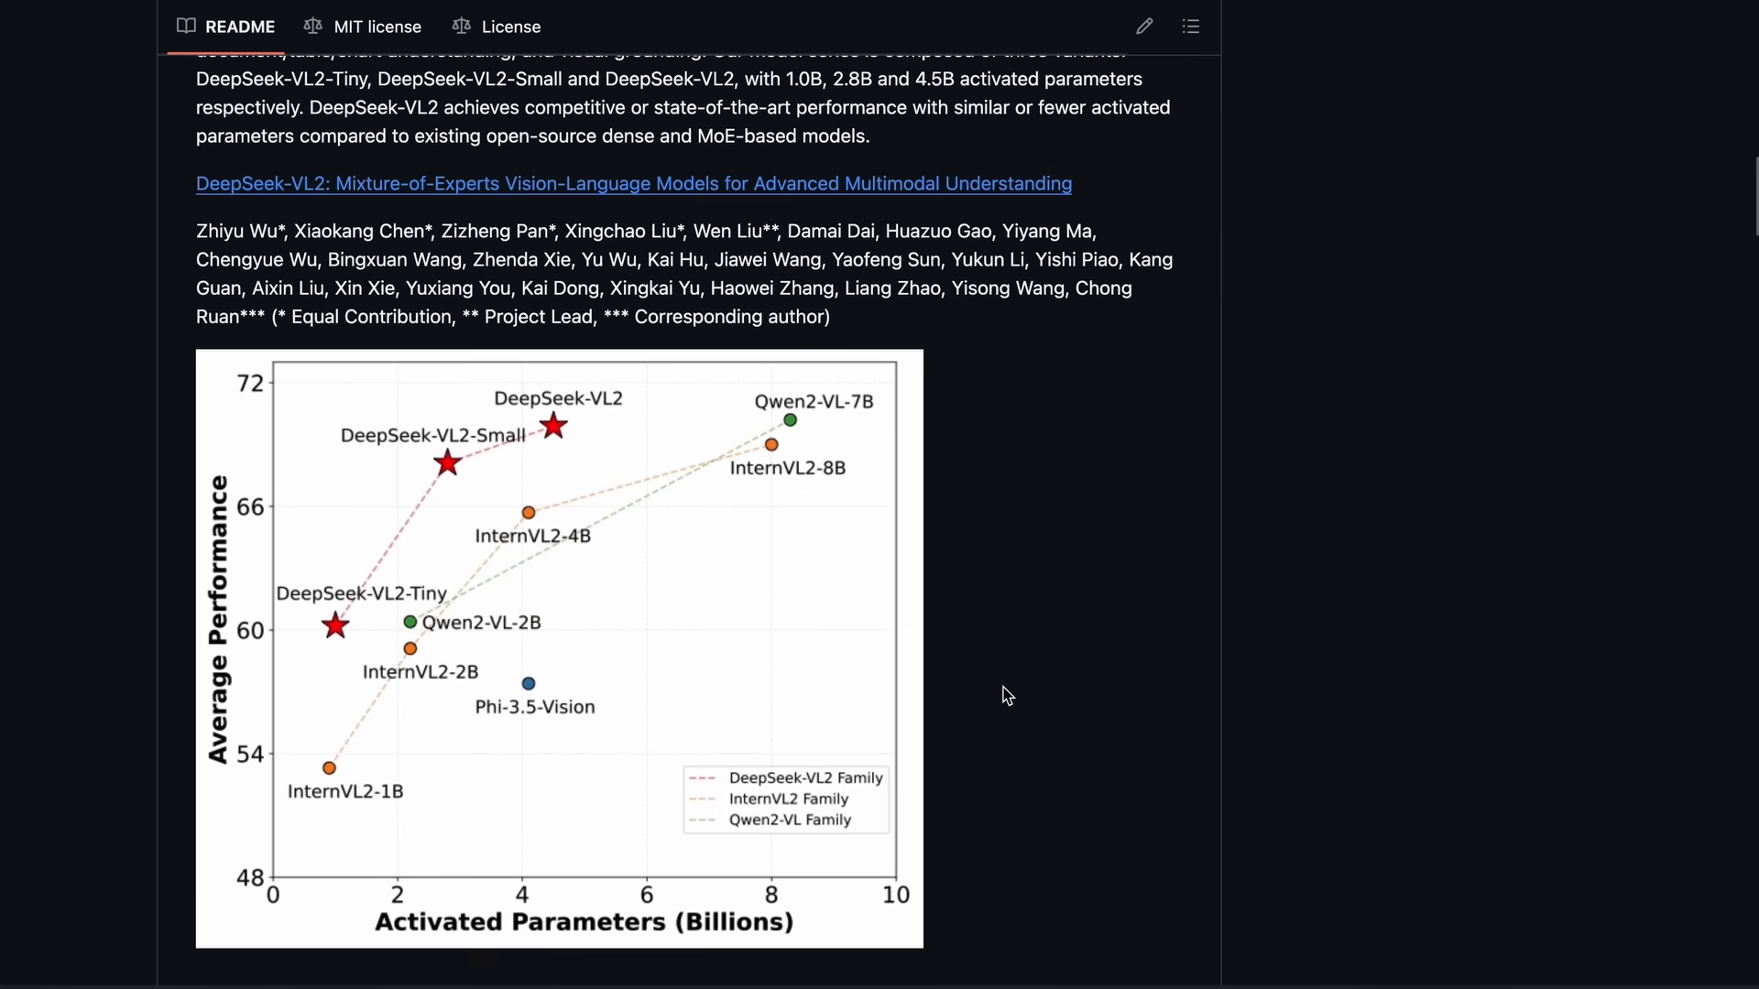
{"action": "scroll", "scroll_direction": "down", "scroll_amount": 3}
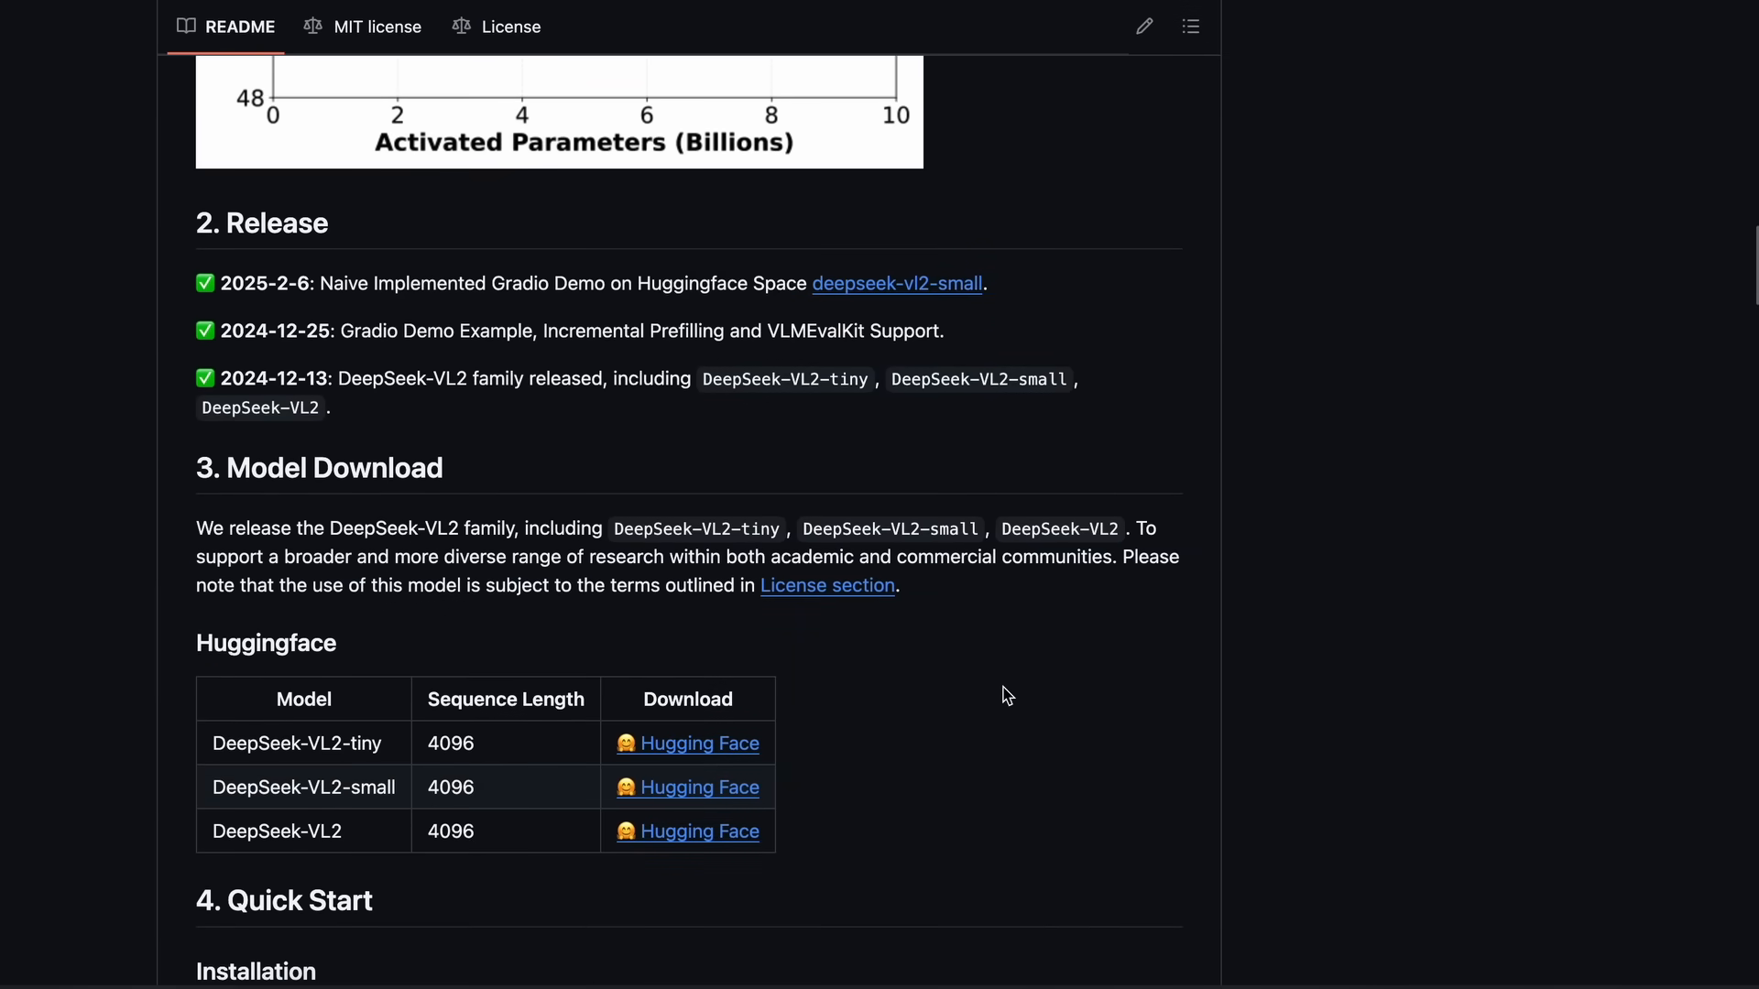
{"action": "scroll", "scroll_direction": "down", "scroll_amount": 3}
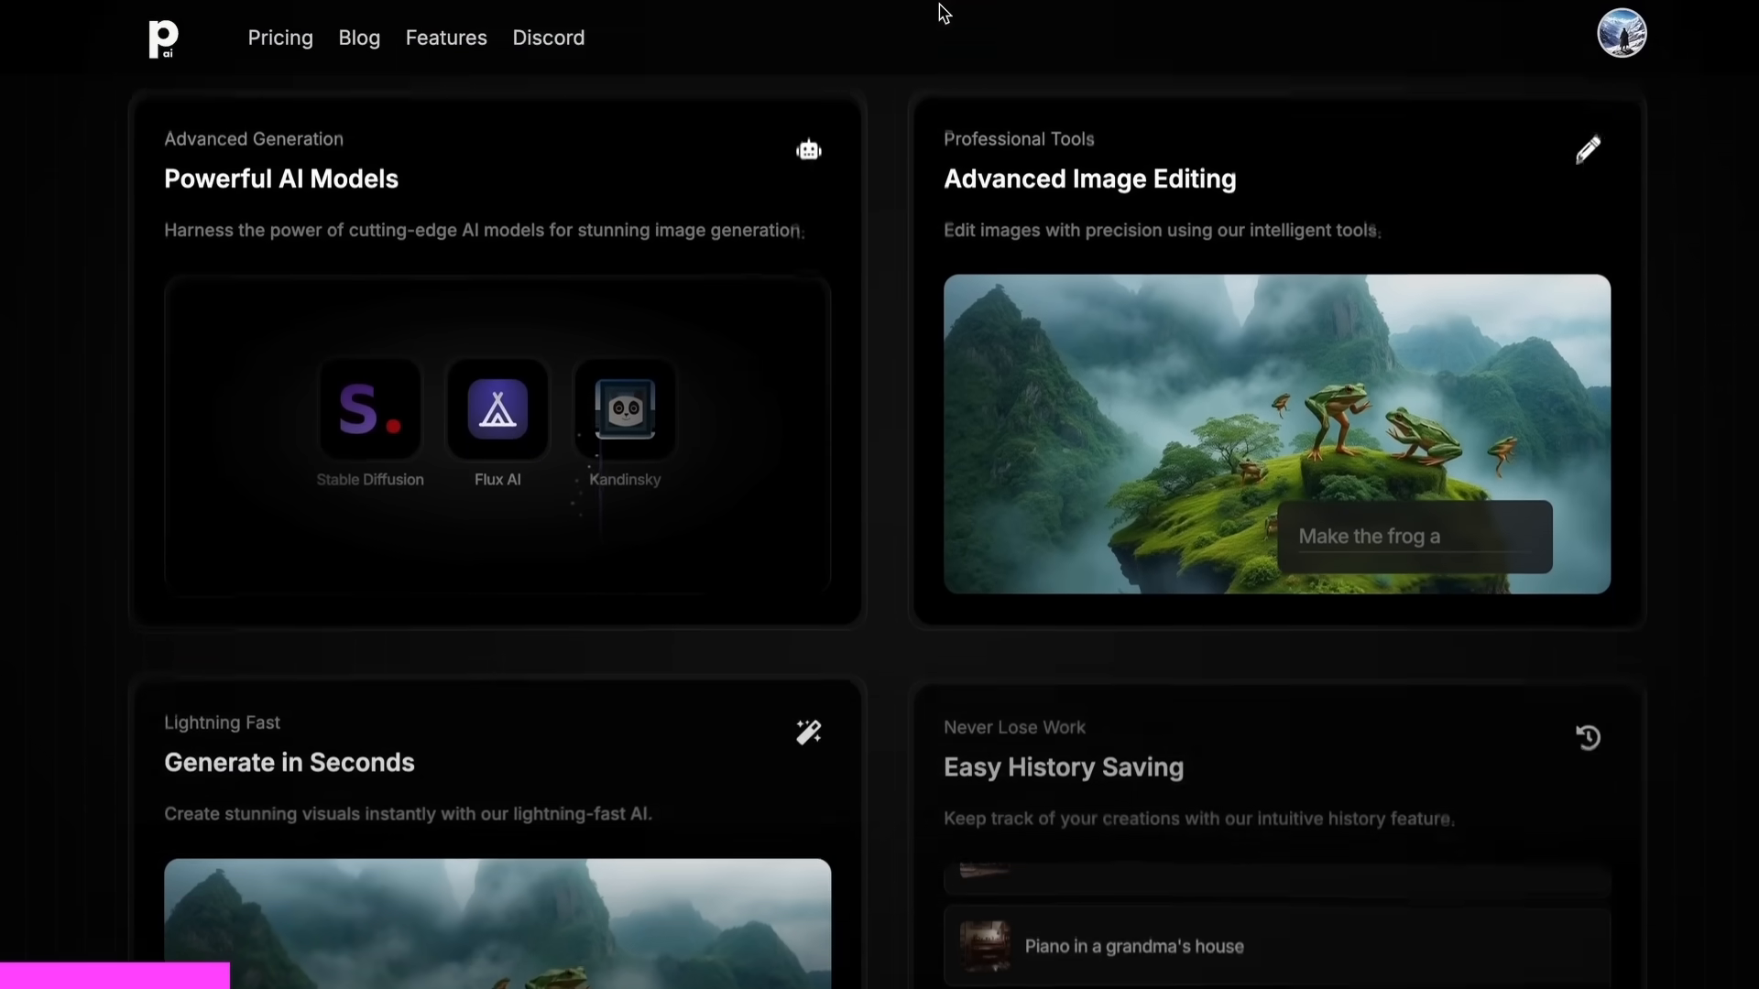
Browse the PhotoGenius landing page into Image Playground and the Text to 3D water bottle model.
{"action": "scroll", "scroll_direction": "down", "scroll_amount": 3}
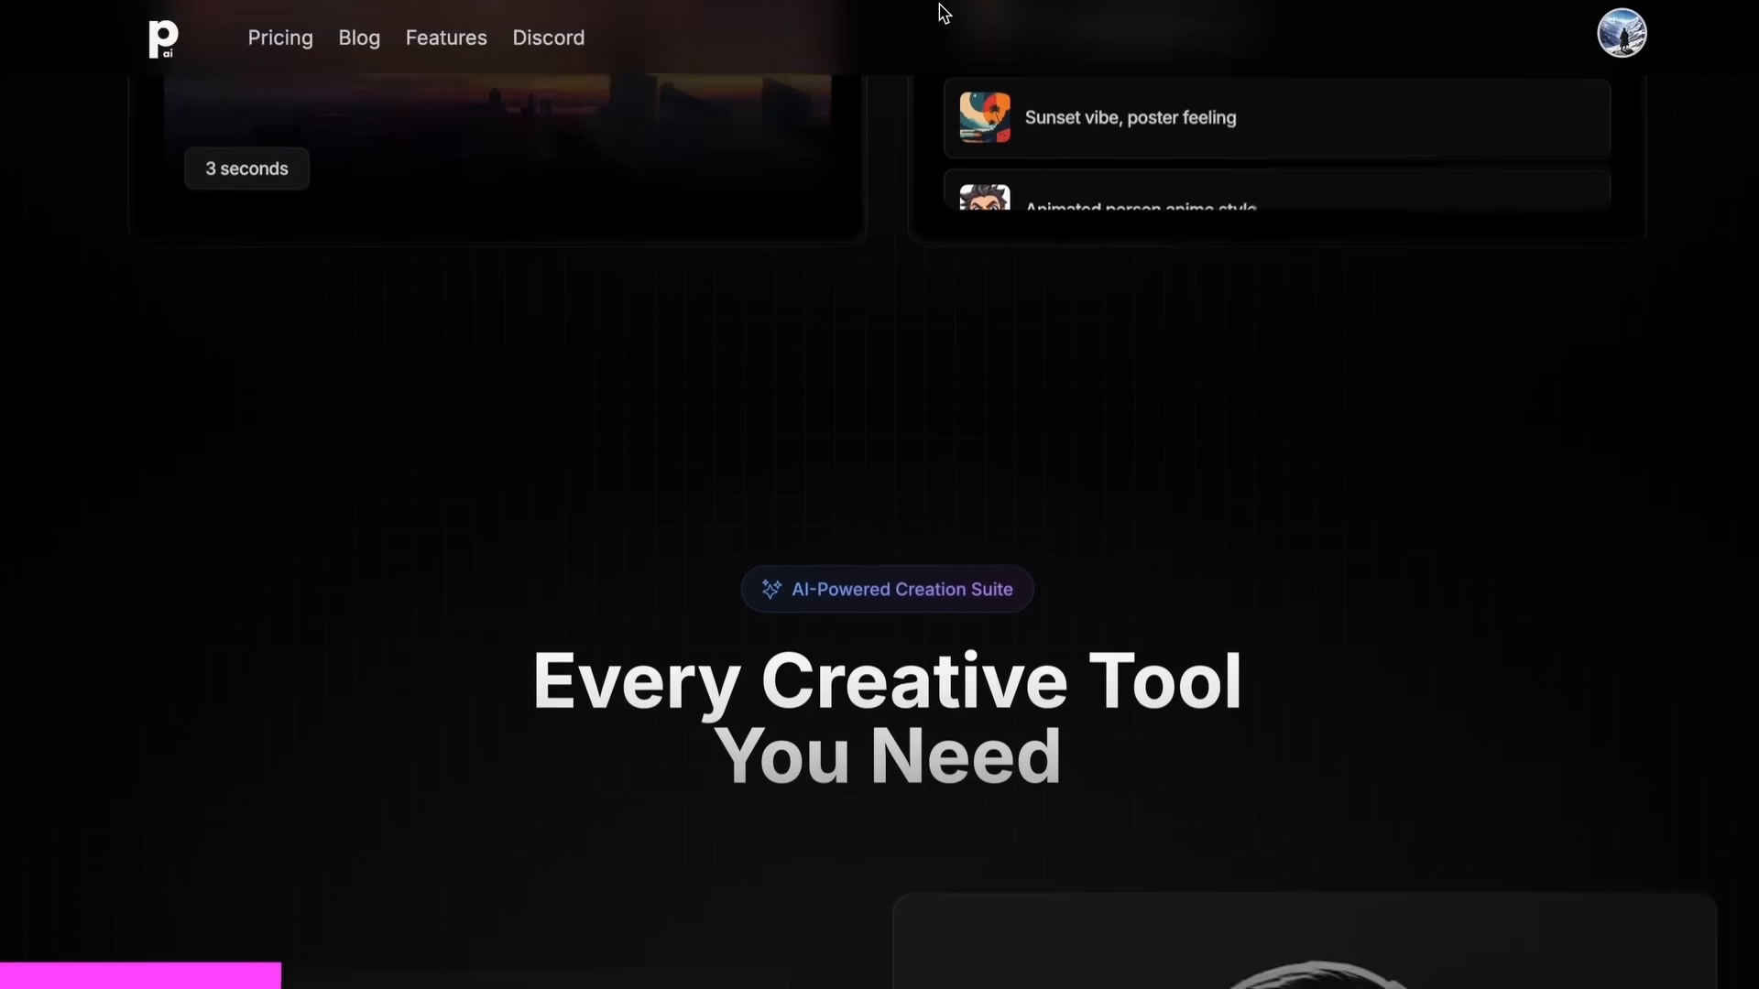
{"action": "scroll", "scroll_direction": "down", "scroll_amount": 3}
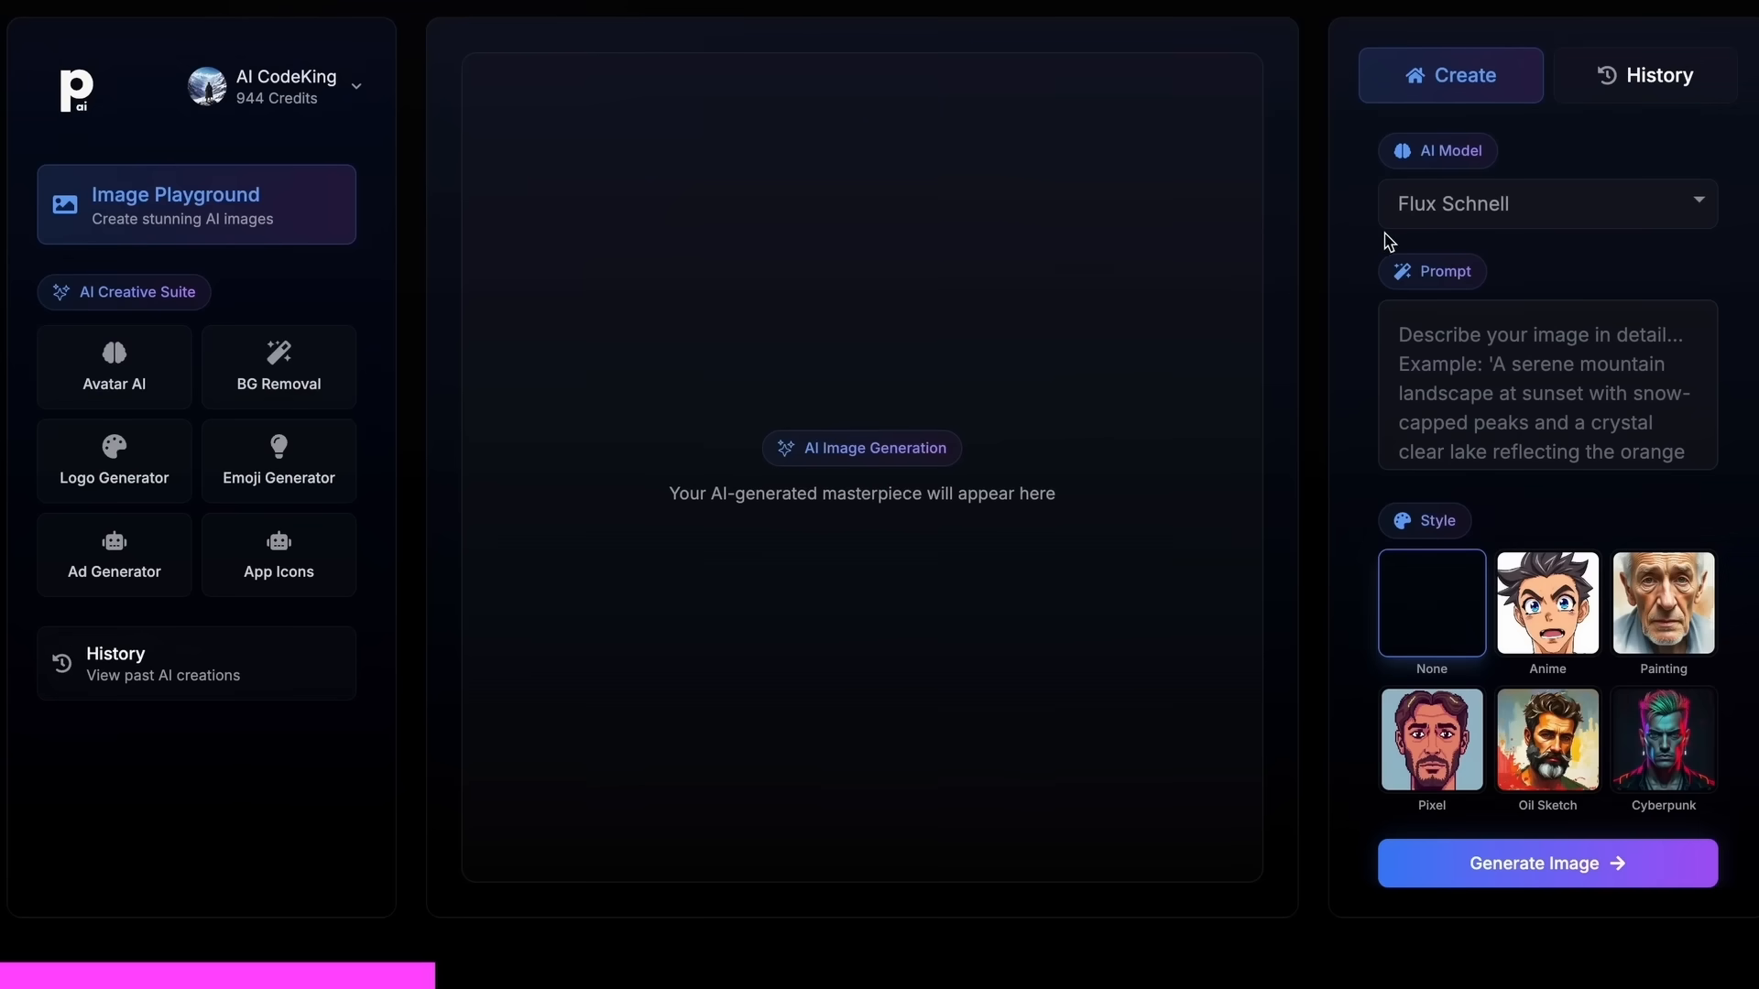
{"action": "left_click", "coordinate": [1542, 203]}
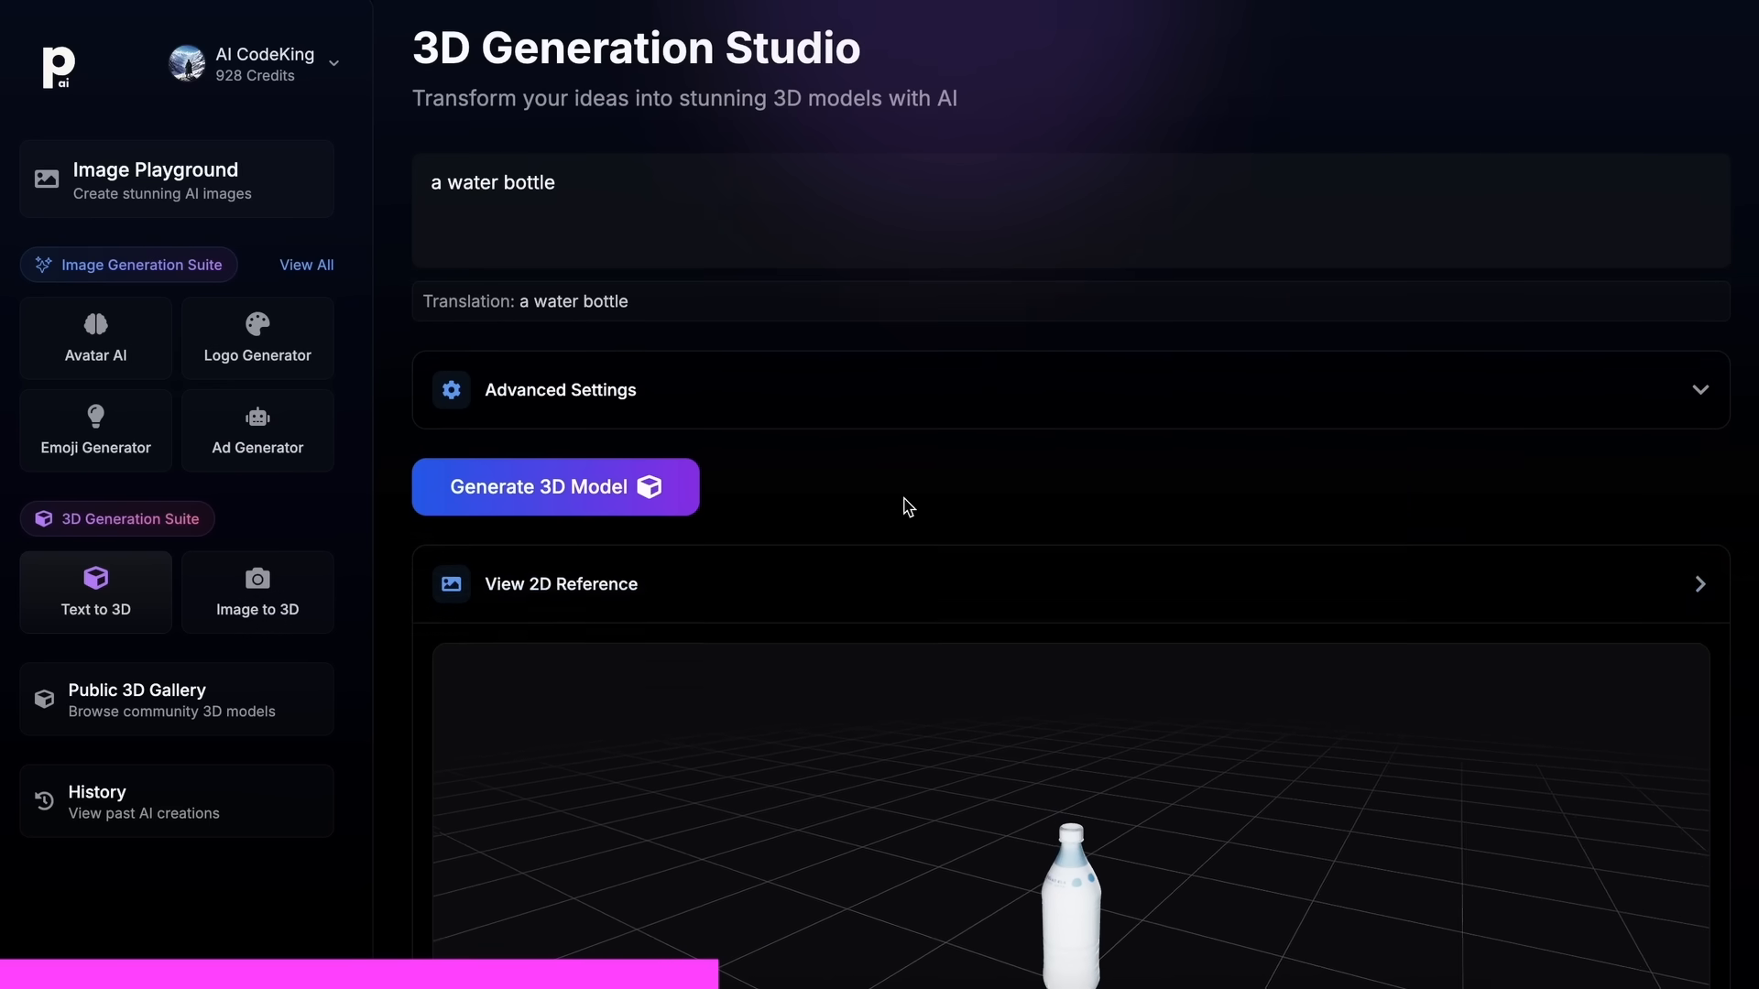
{"action": "scroll", "scroll_direction": "down", "scroll_amount": 3}
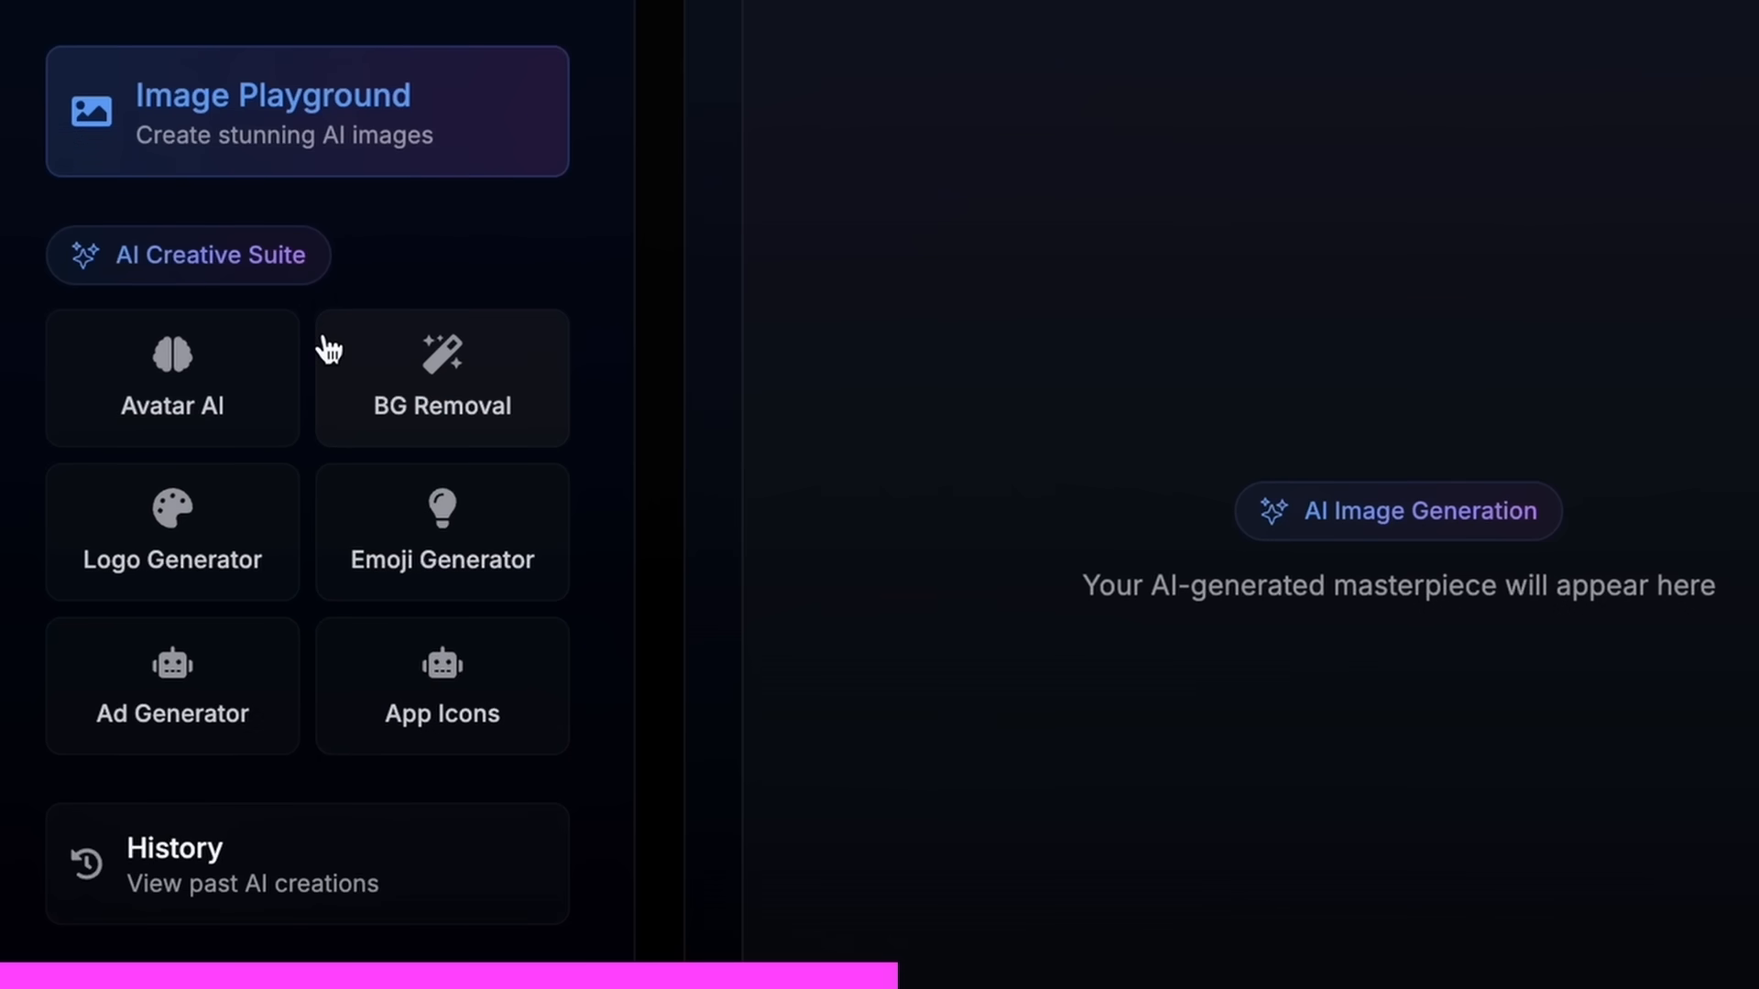
{"action": "mouse_move", "coordinate": [199, 447]}
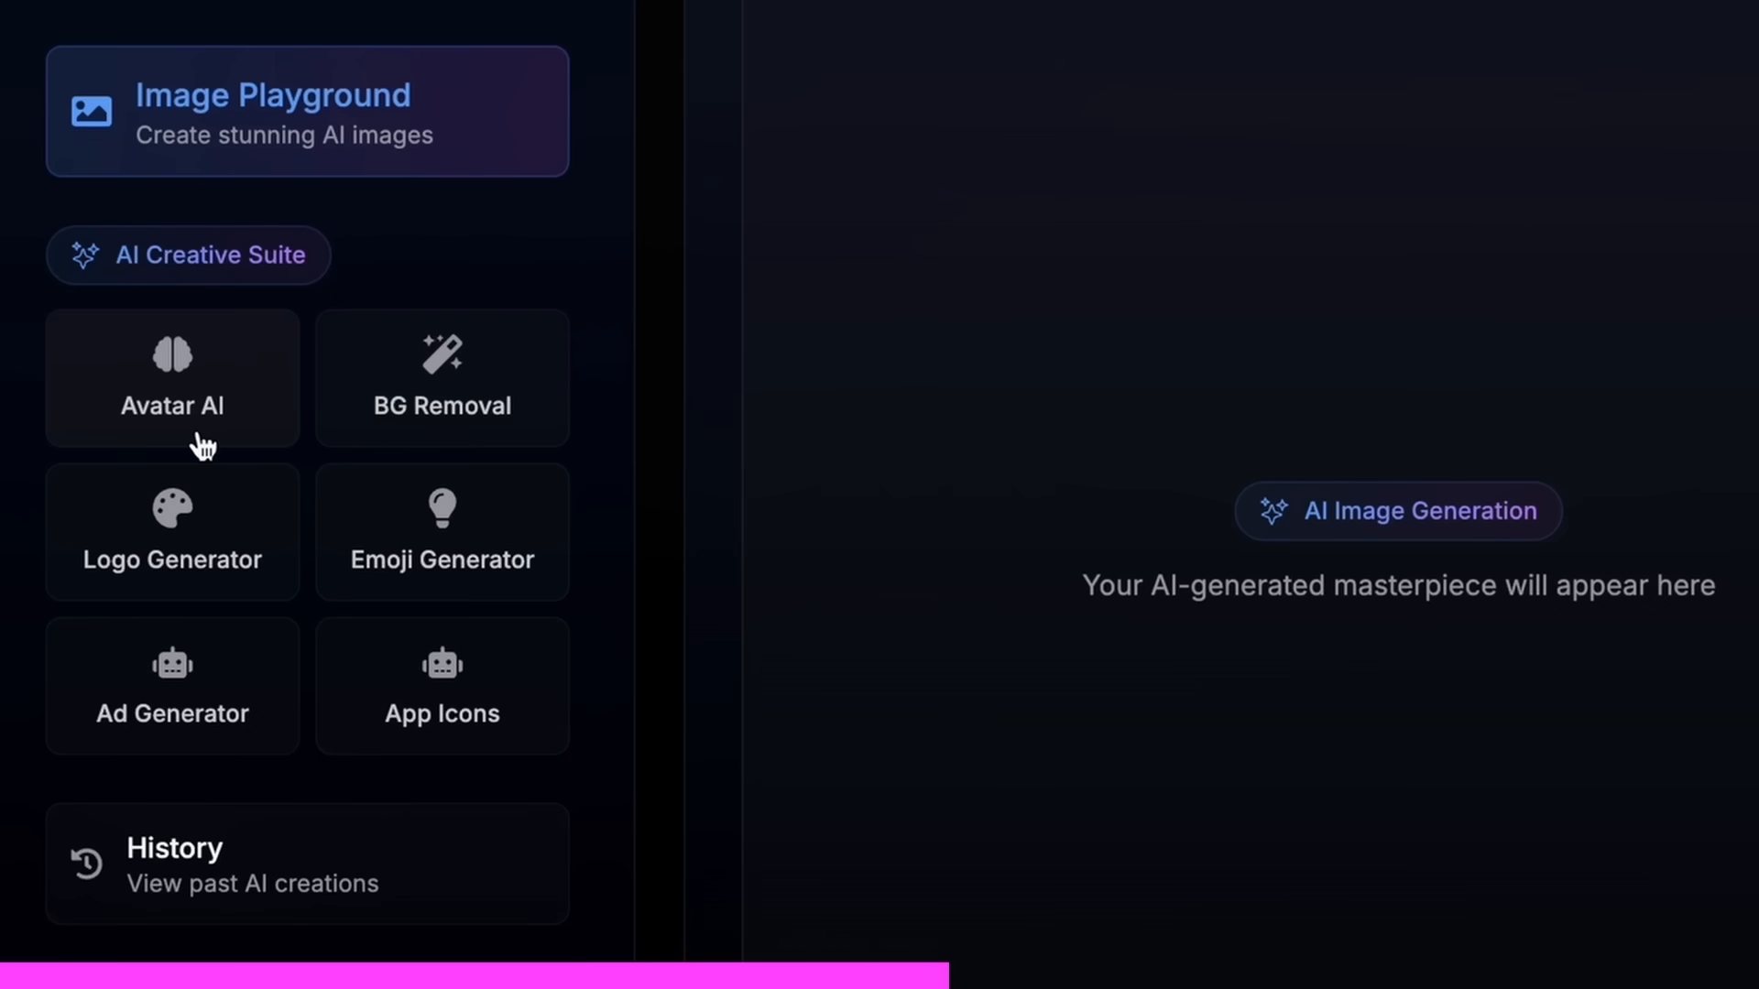
{"action": "mouse_move", "coordinate": [478, 436]}
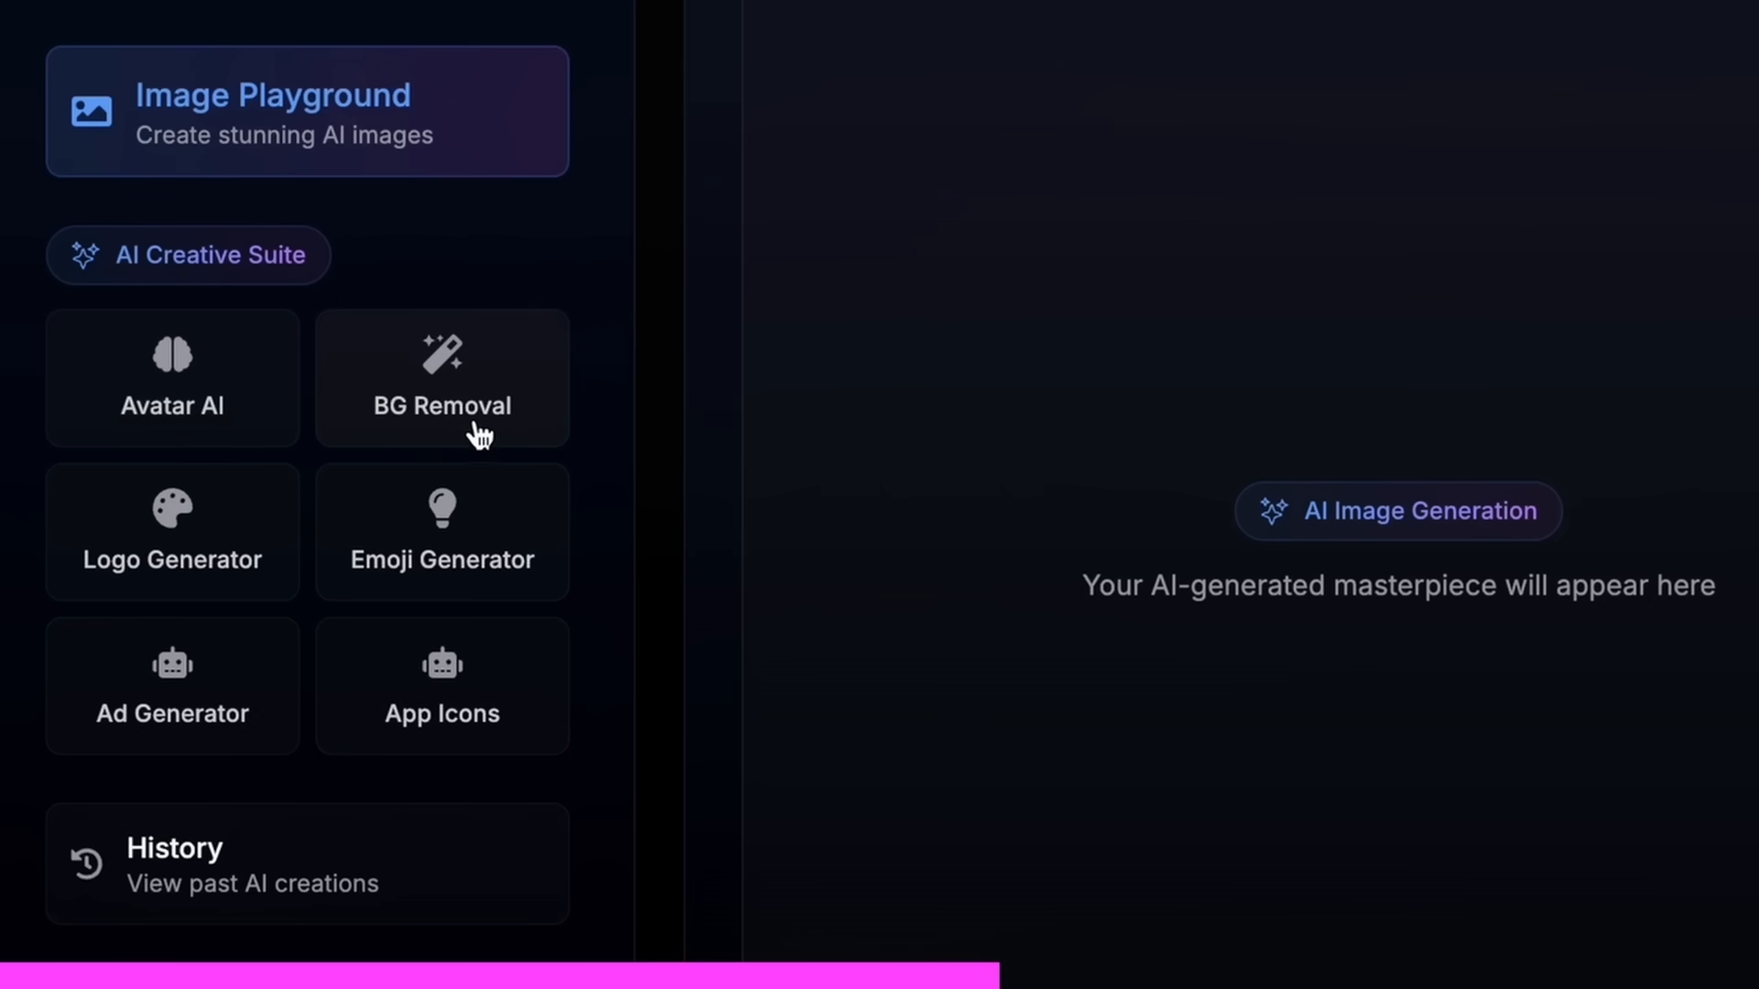
{"action": "mouse_move", "coordinate": [225, 588]}
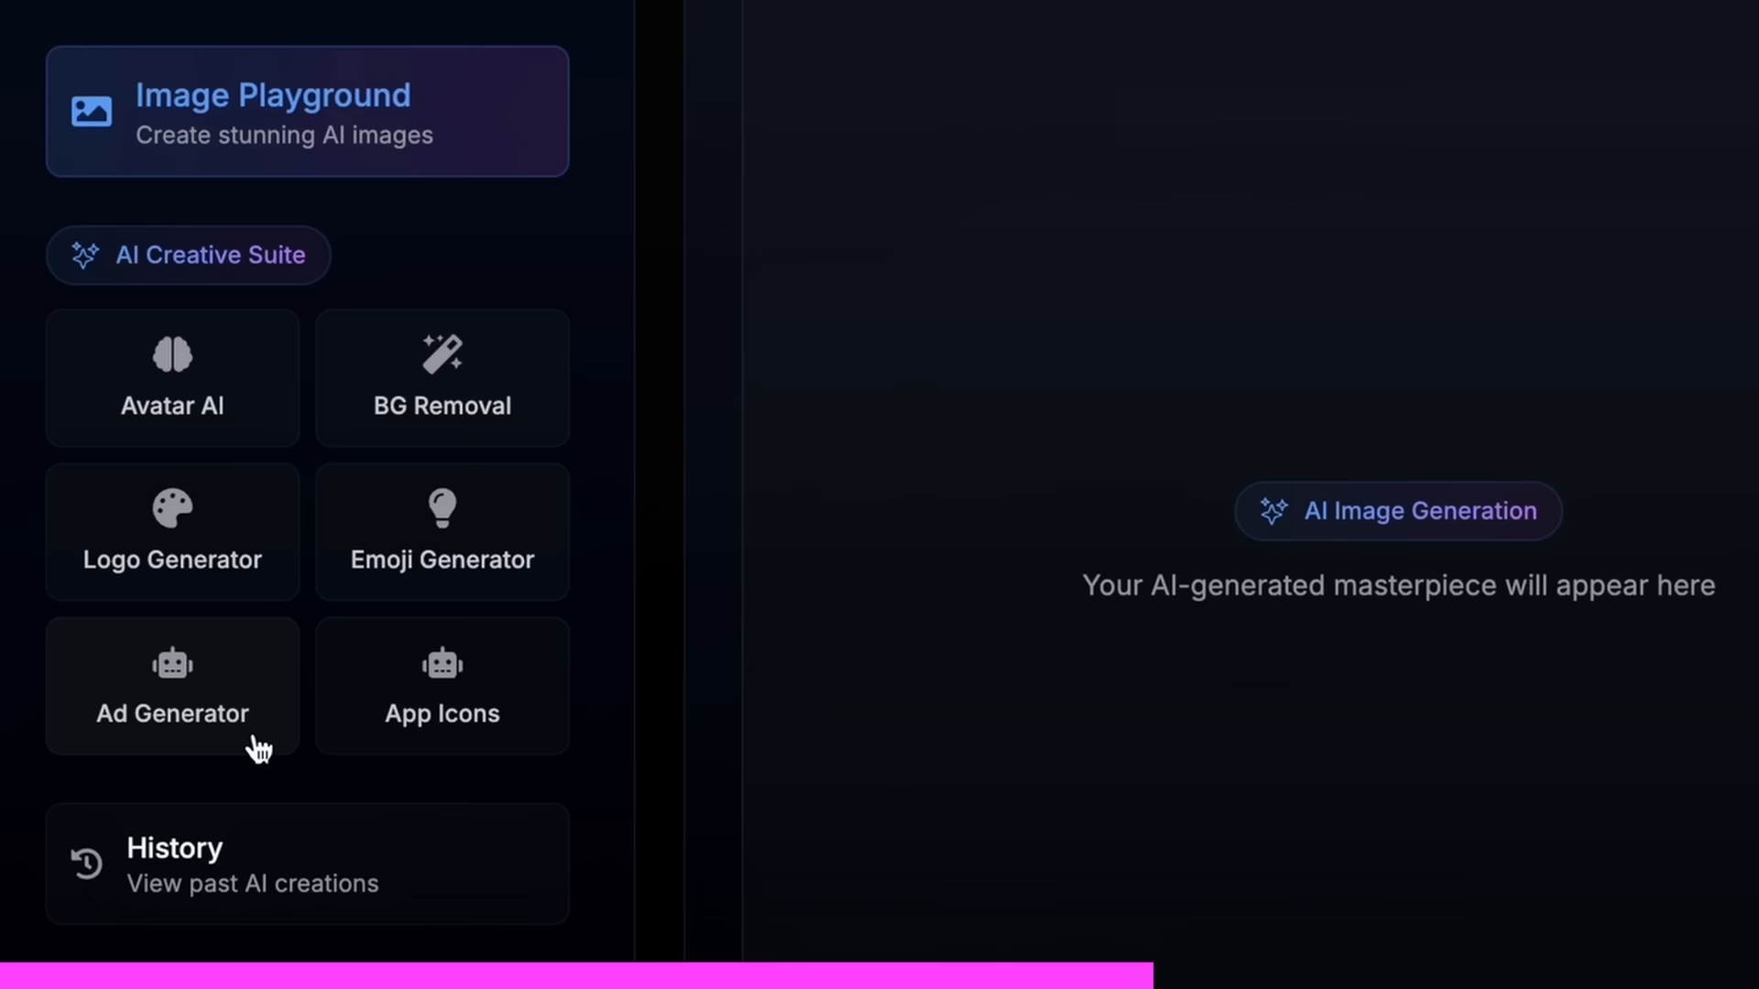
{"action": "mouse_move", "coordinate": [549, 709]}
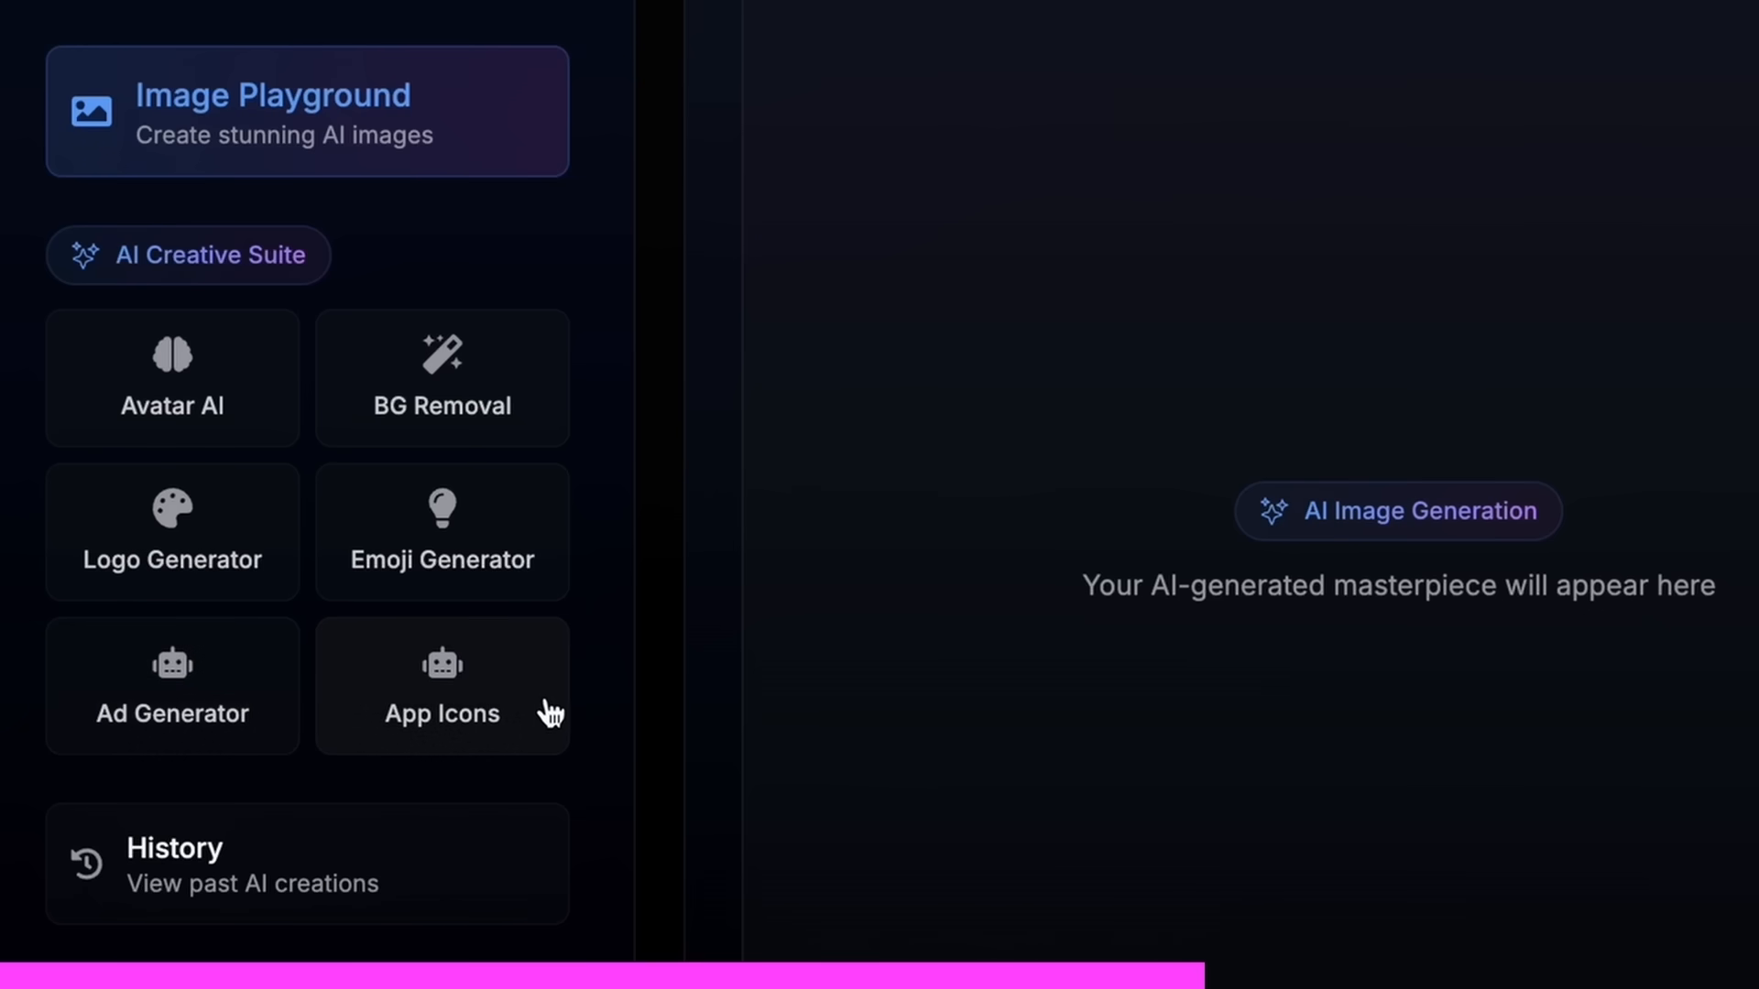
{"action": "mouse_move", "coordinate": [564, 777]}
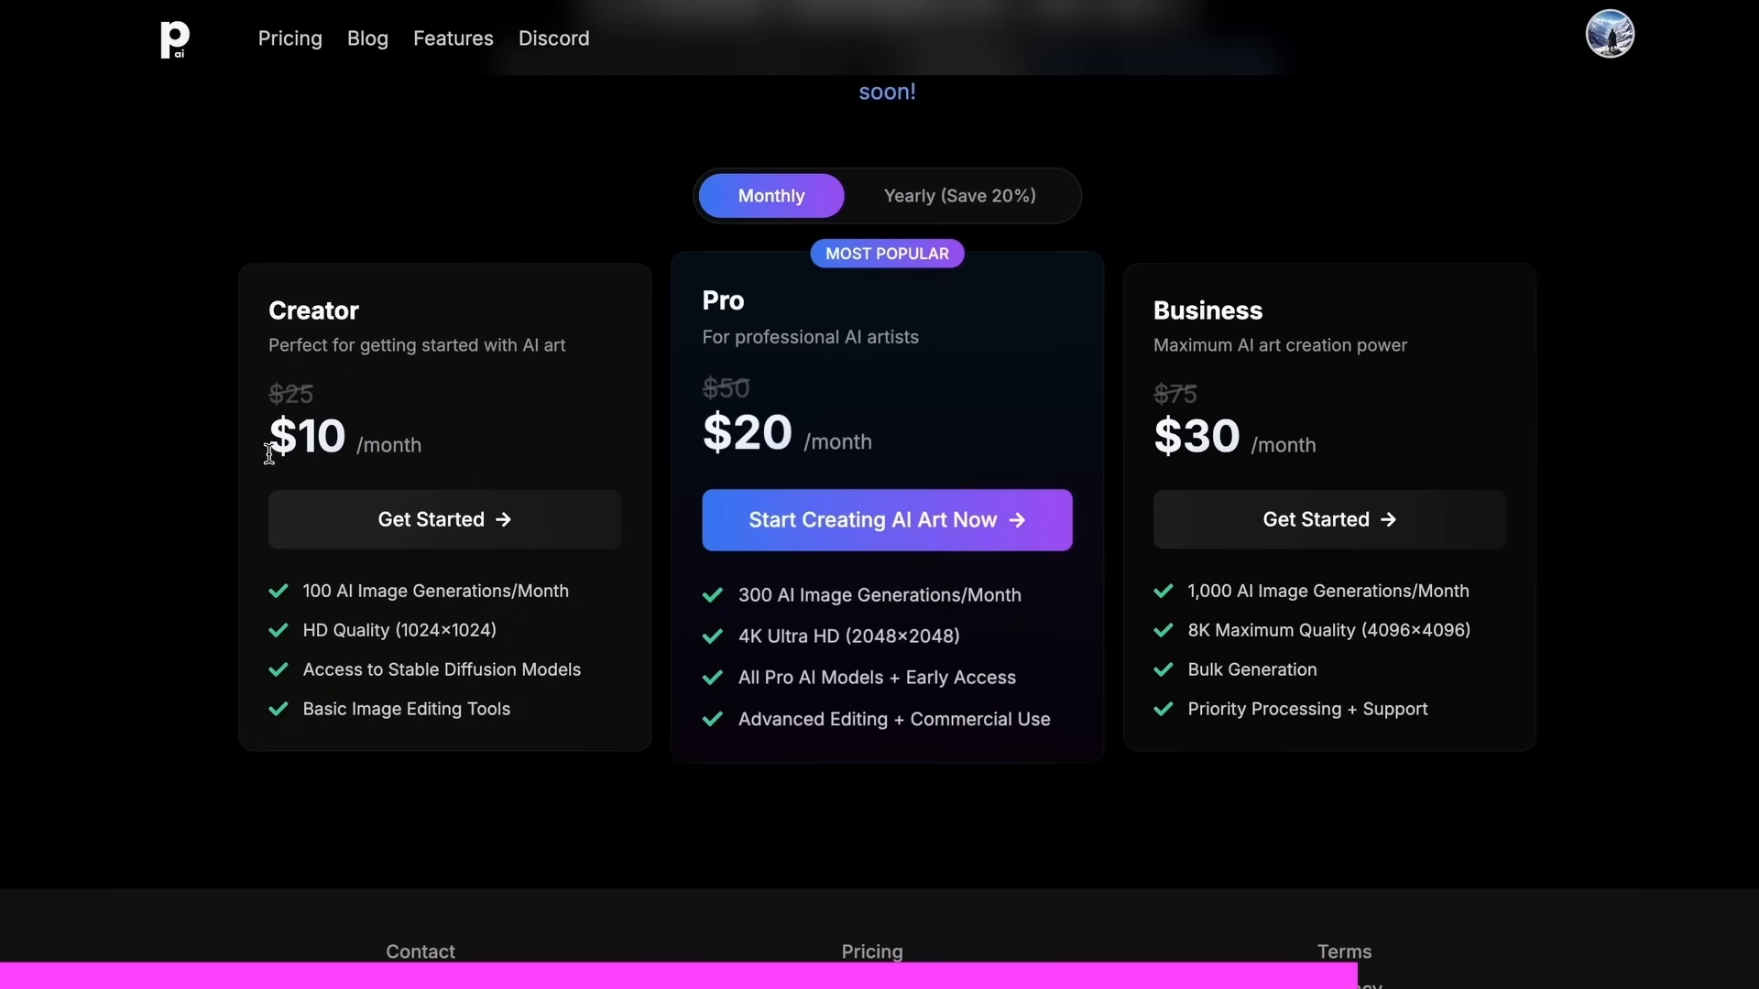
{"action": "mouse_move", "coordinate": [480, 464]}
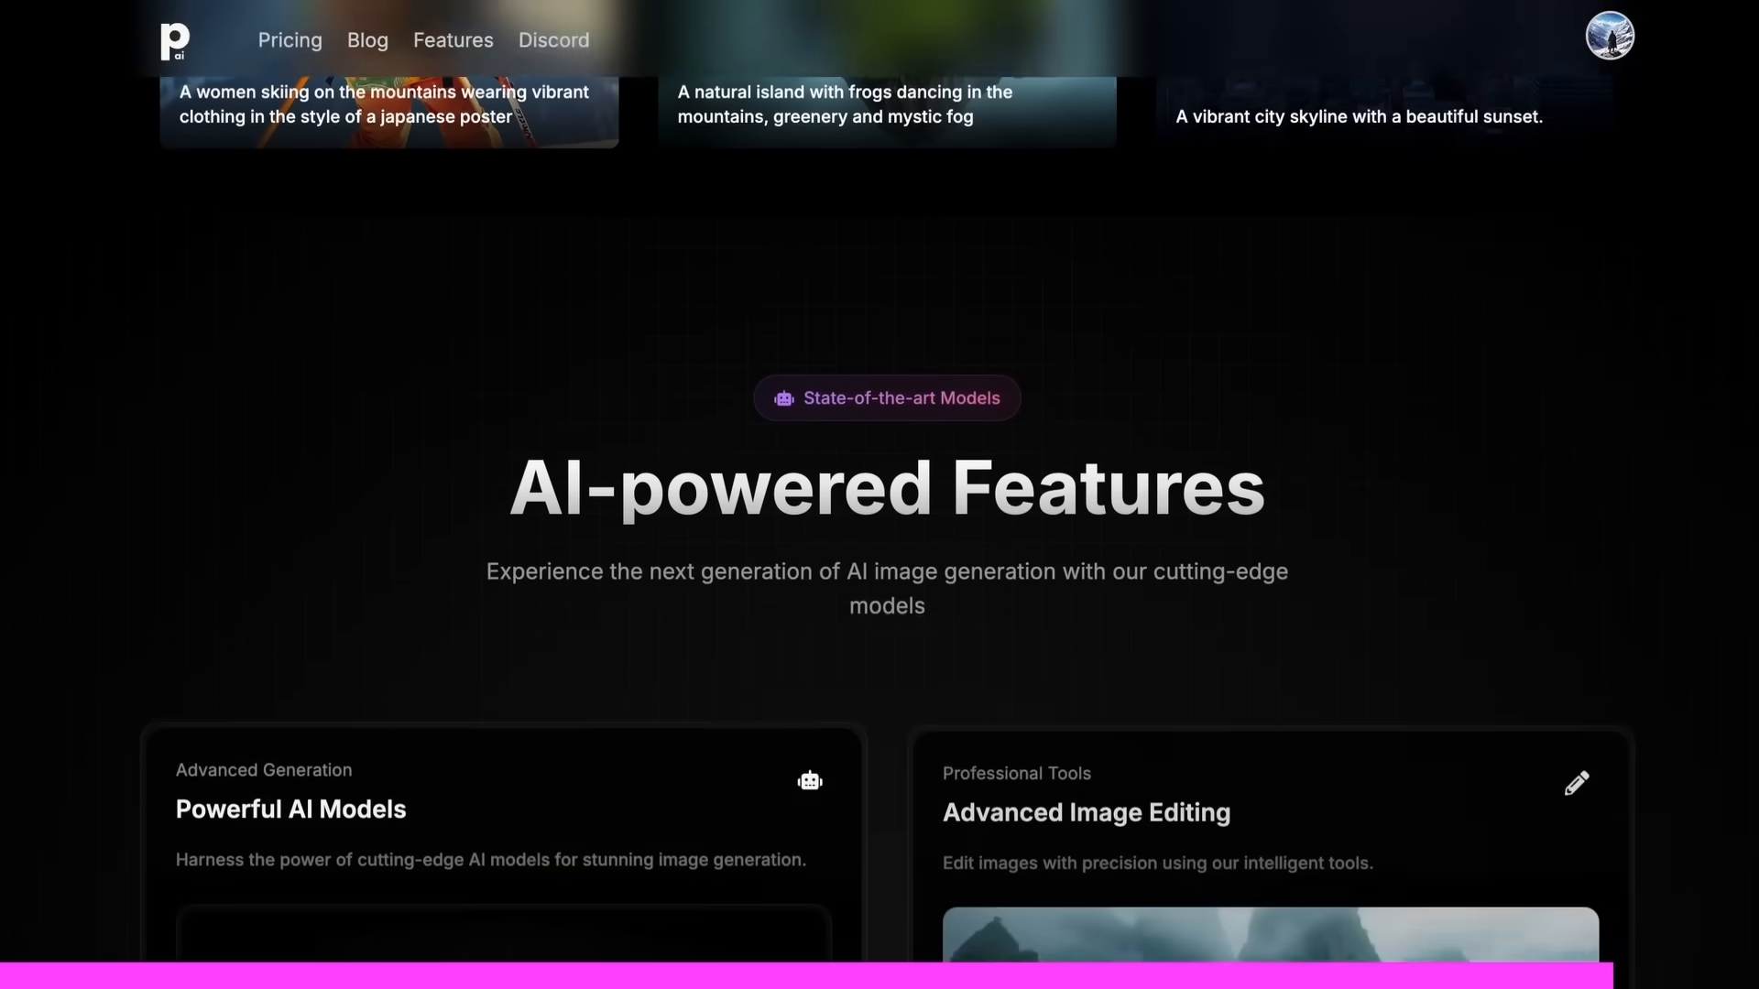
Scroll the PhotoGenius homepage to the AI-powered Features section.
{"action": "scroll", "scroll_direction": "down", "scroll_amount": 3}
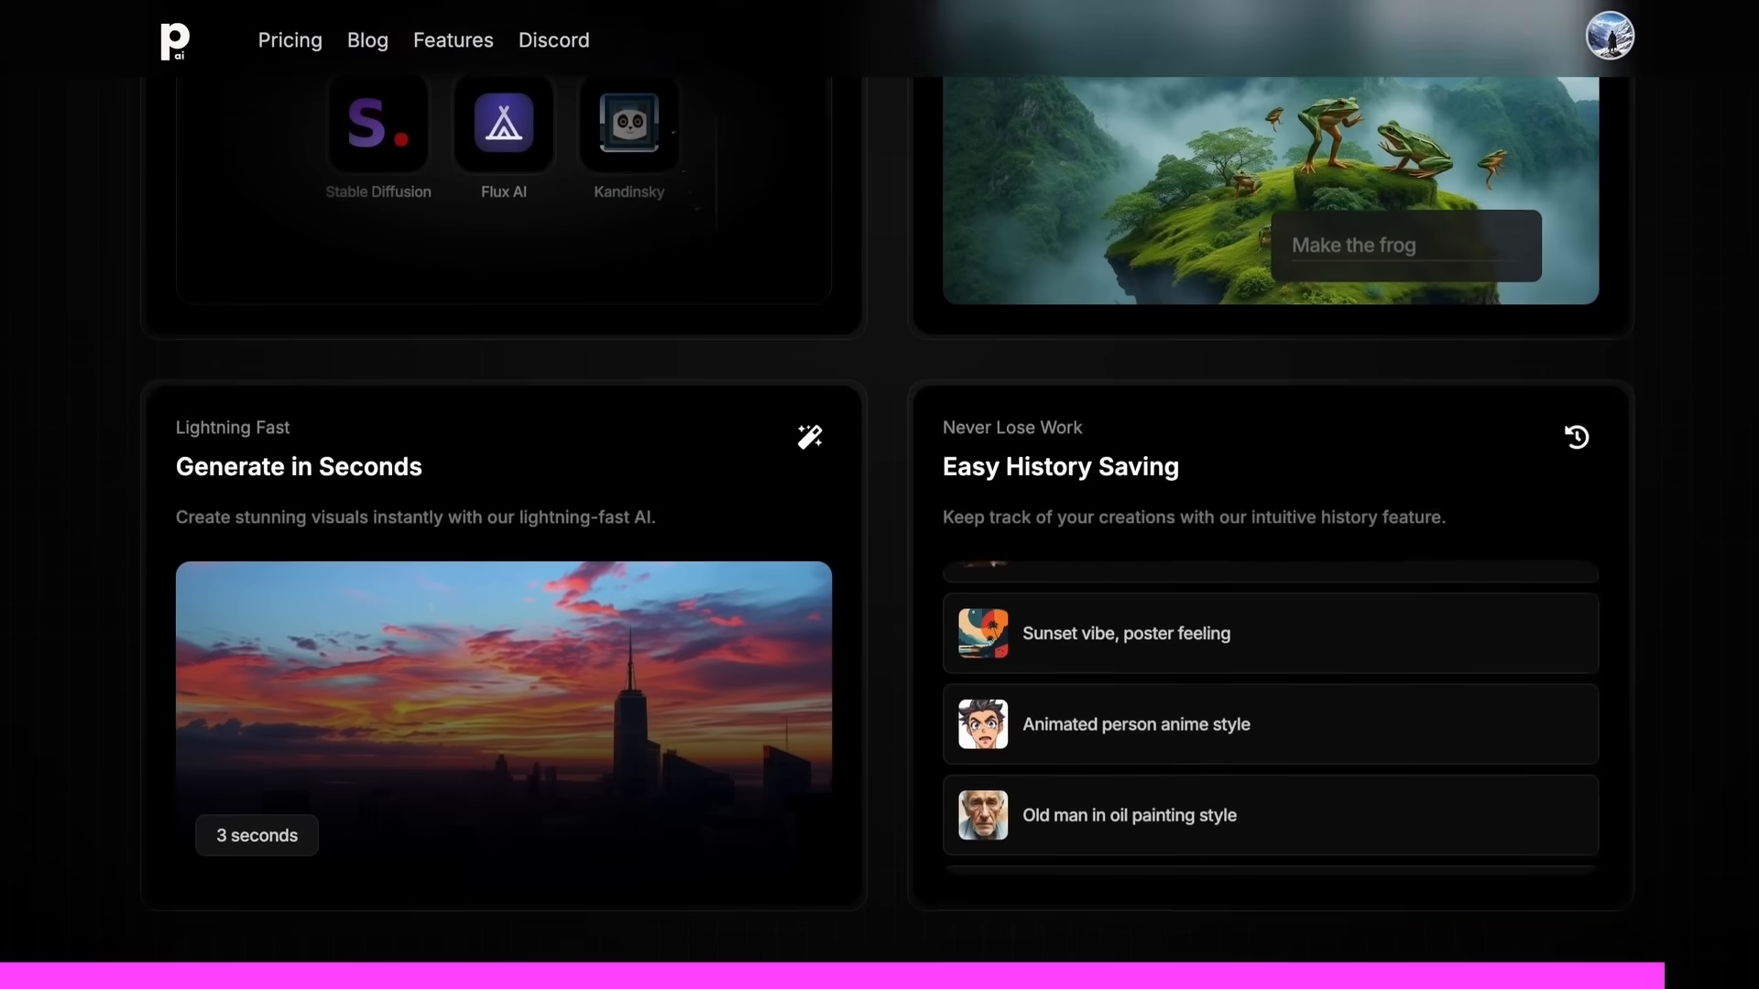
{"action": "scroll", "scroll_direction": "up", "scroll_amount": 3}
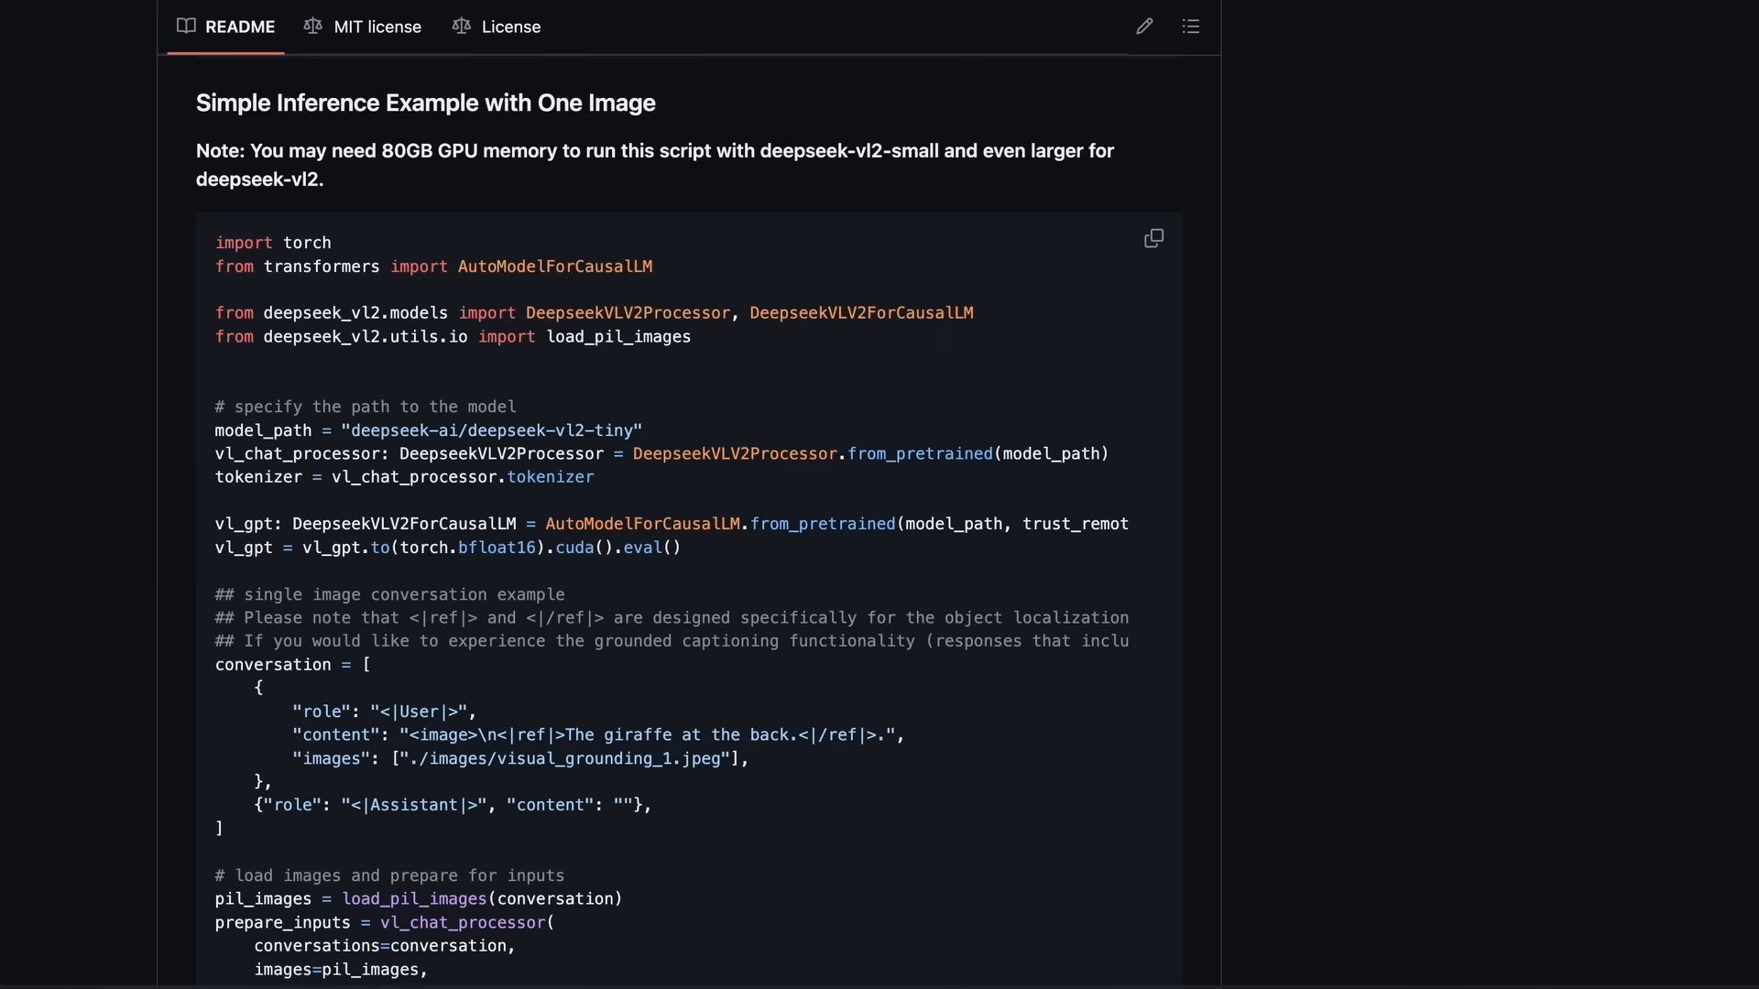
{"action": "mouse_move", "coordinate": [1022, 154]}
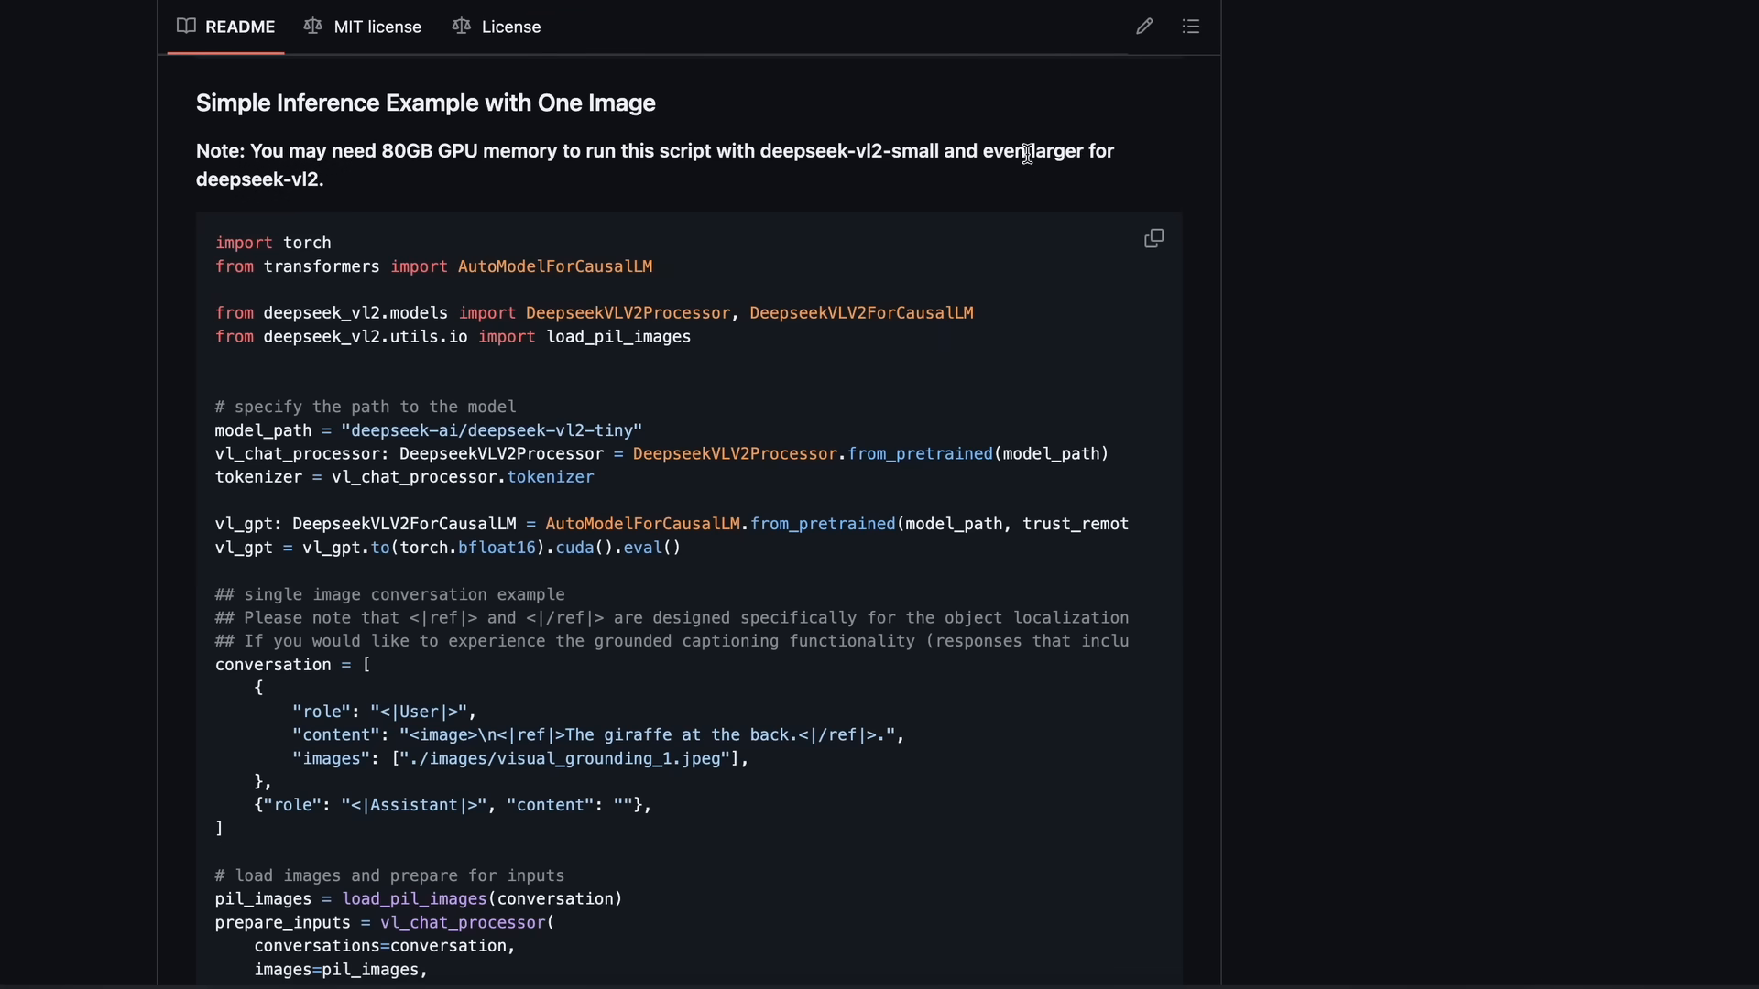
Highlight the README introduction's Vision-Language Models phrase, model names and listed tasks through visual grounding.
{"action": "scroll", "scroll_direction": "down", "scroll_amount": 3}
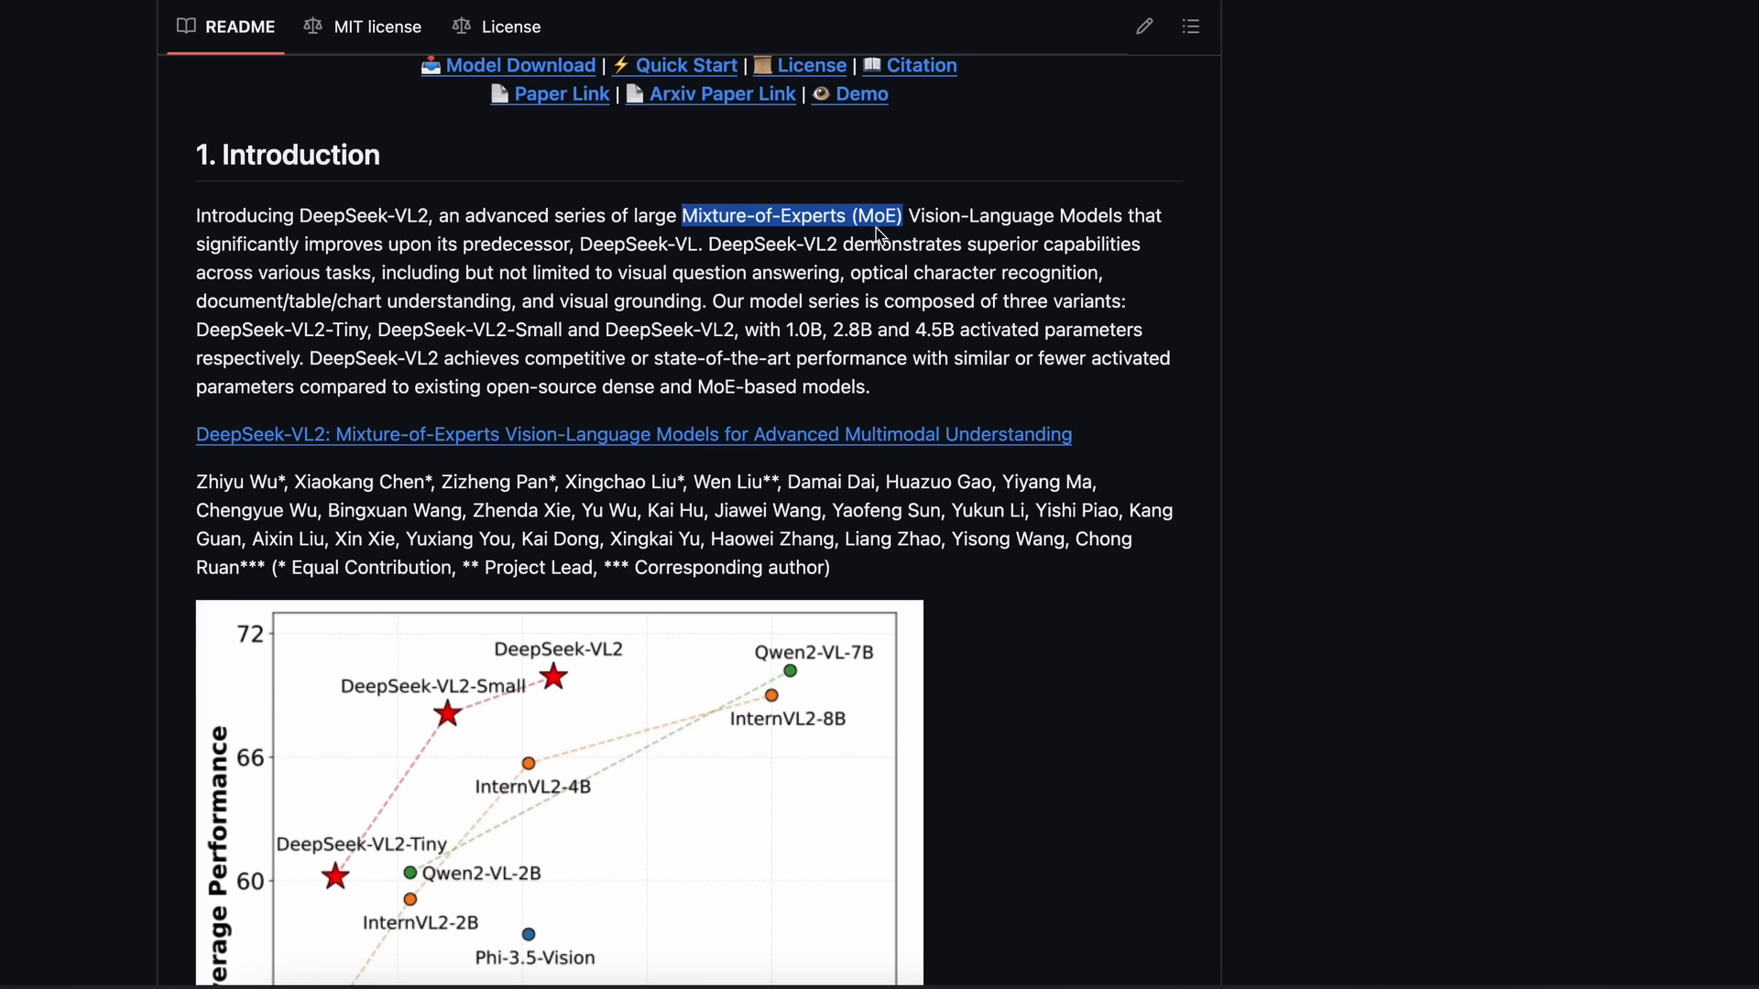
{"action": "mouse_move", "coordinate": [849, 210]}
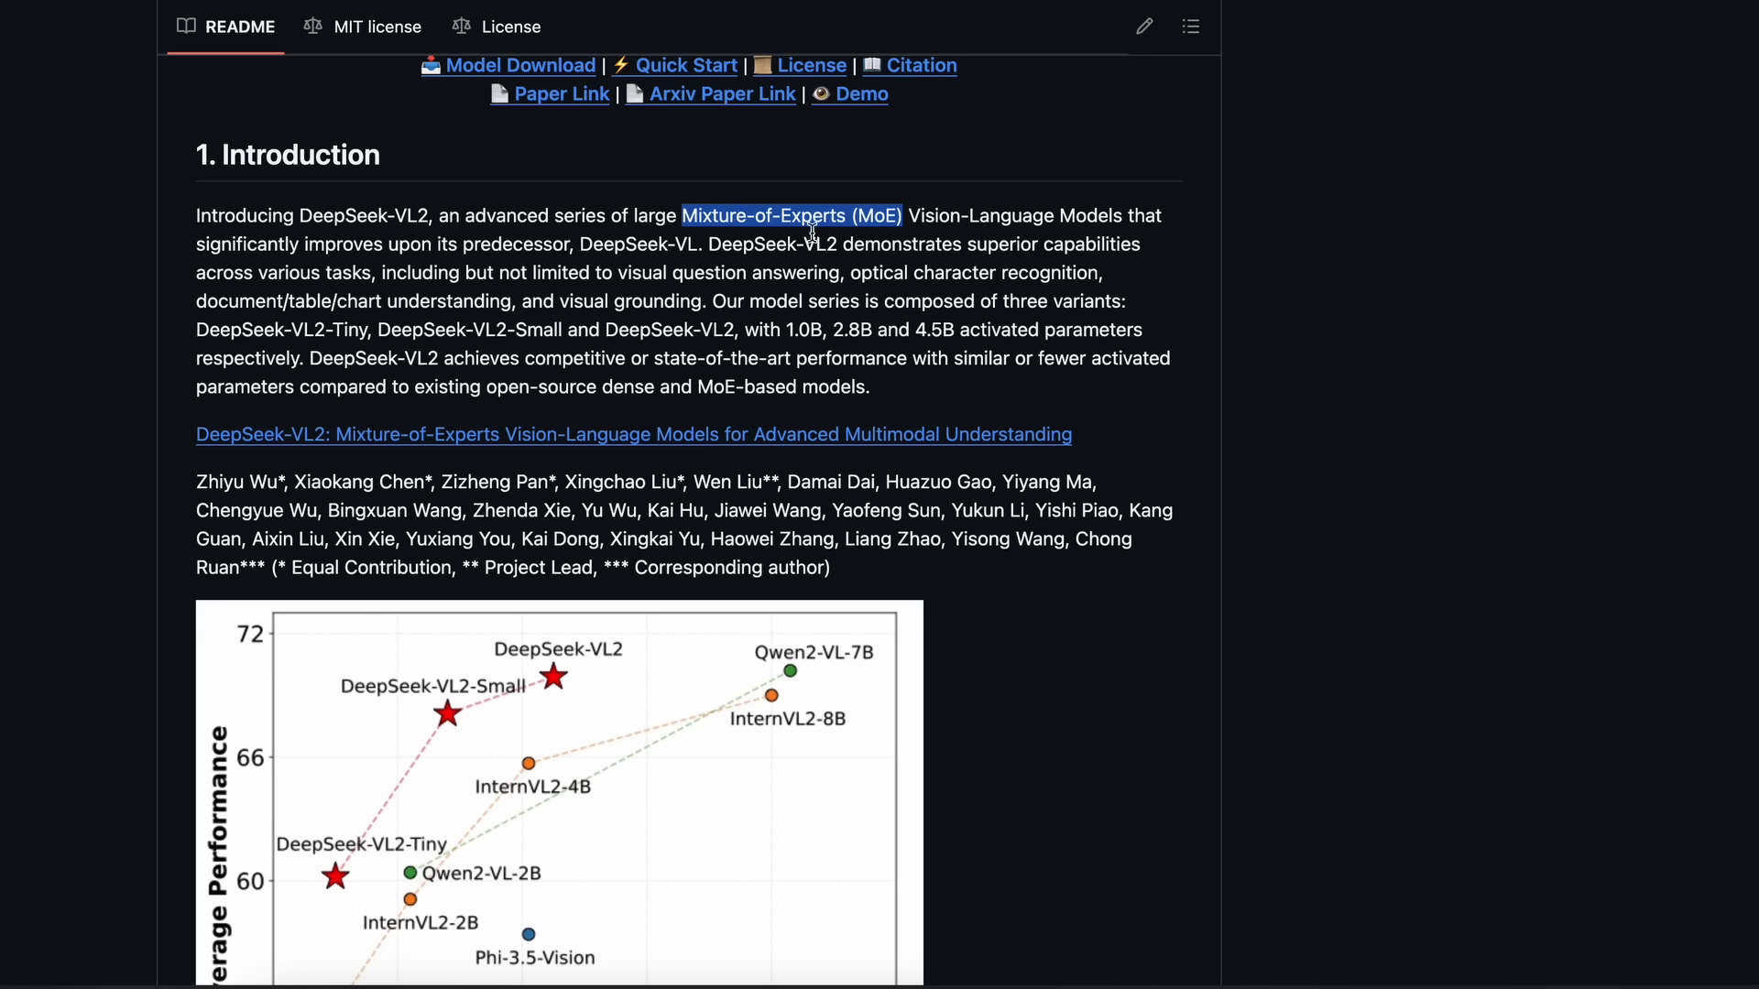
{"action": "mouse_move", "coordinate": [809, 232]}
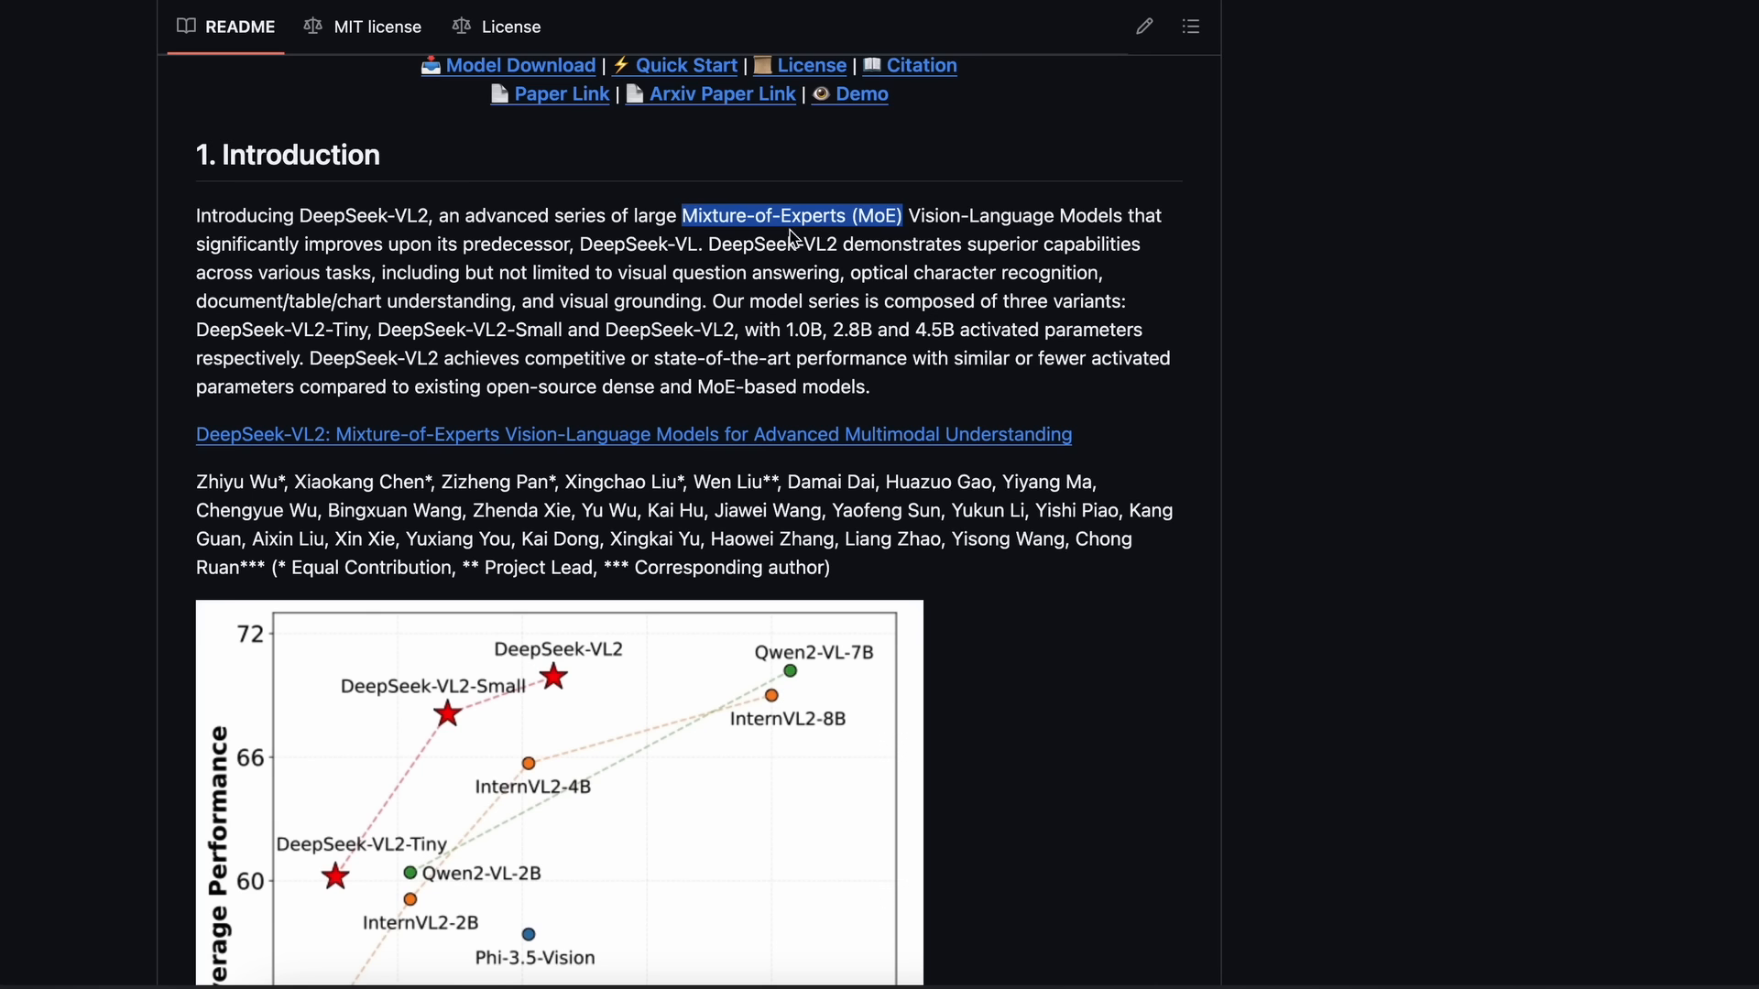
{"action": "mouse_move", "coordinate": [786, 231]}
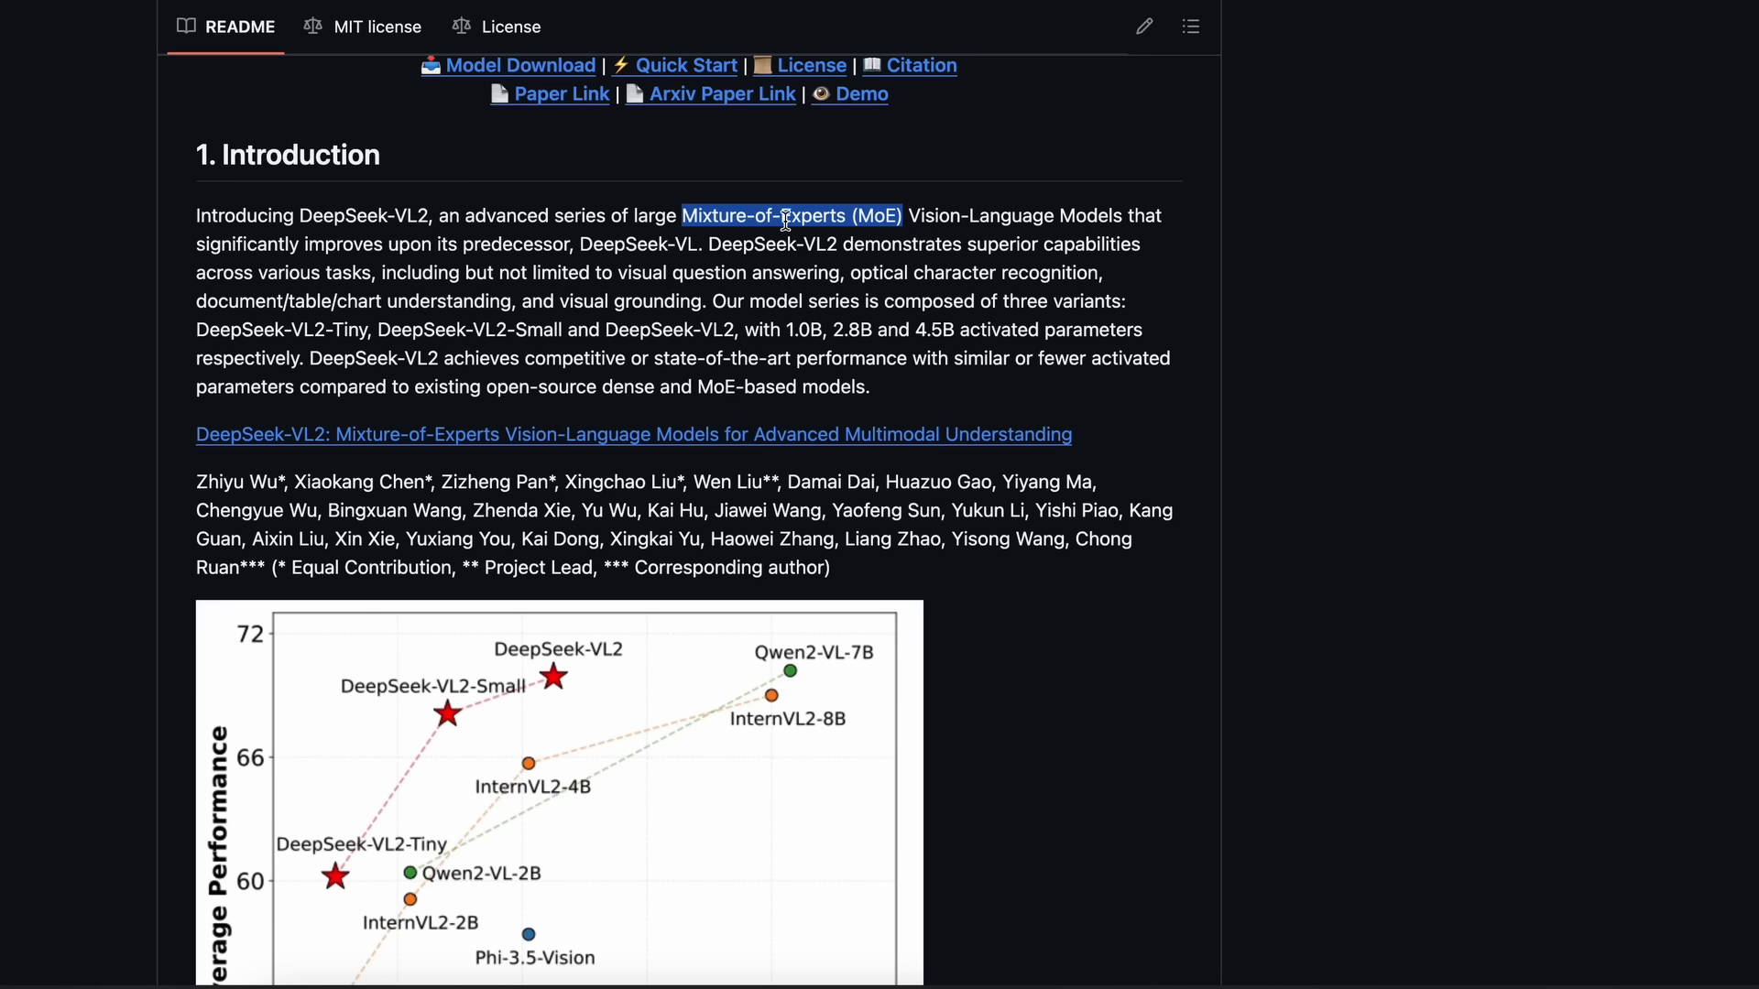
{"action": "mouse_move", "coordinate": [786, 232]}
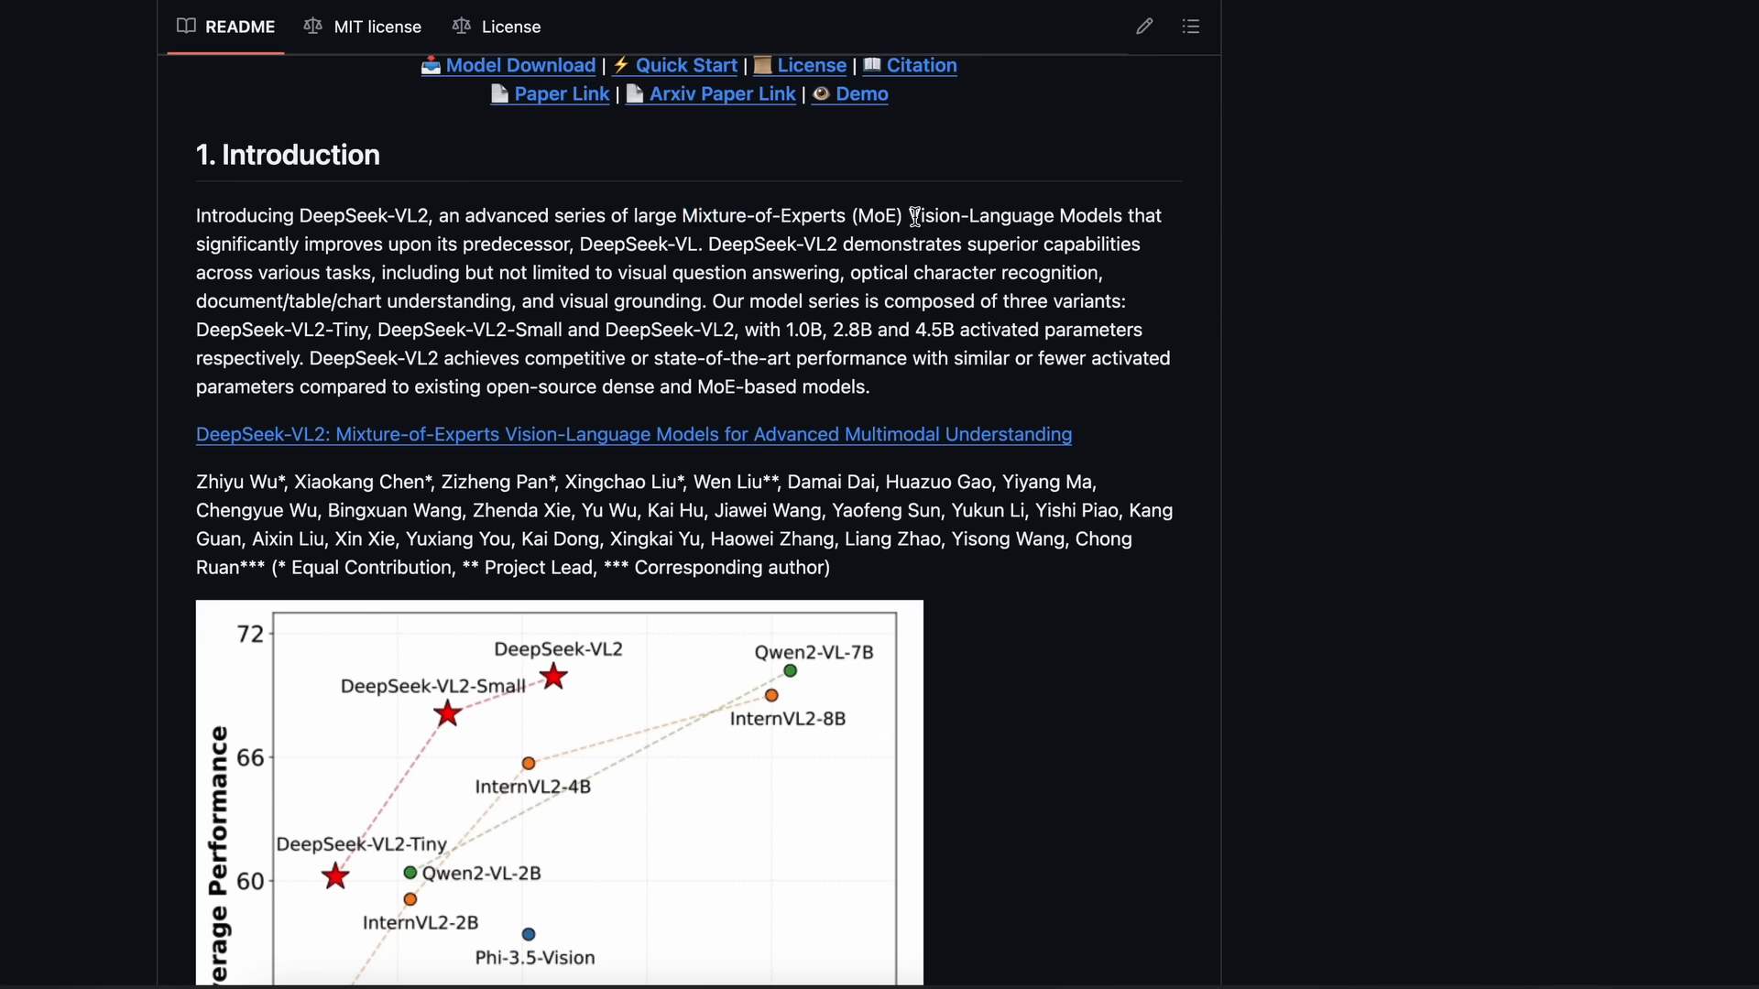
{"action": "double_click", "coordinate": [1014, 216]}
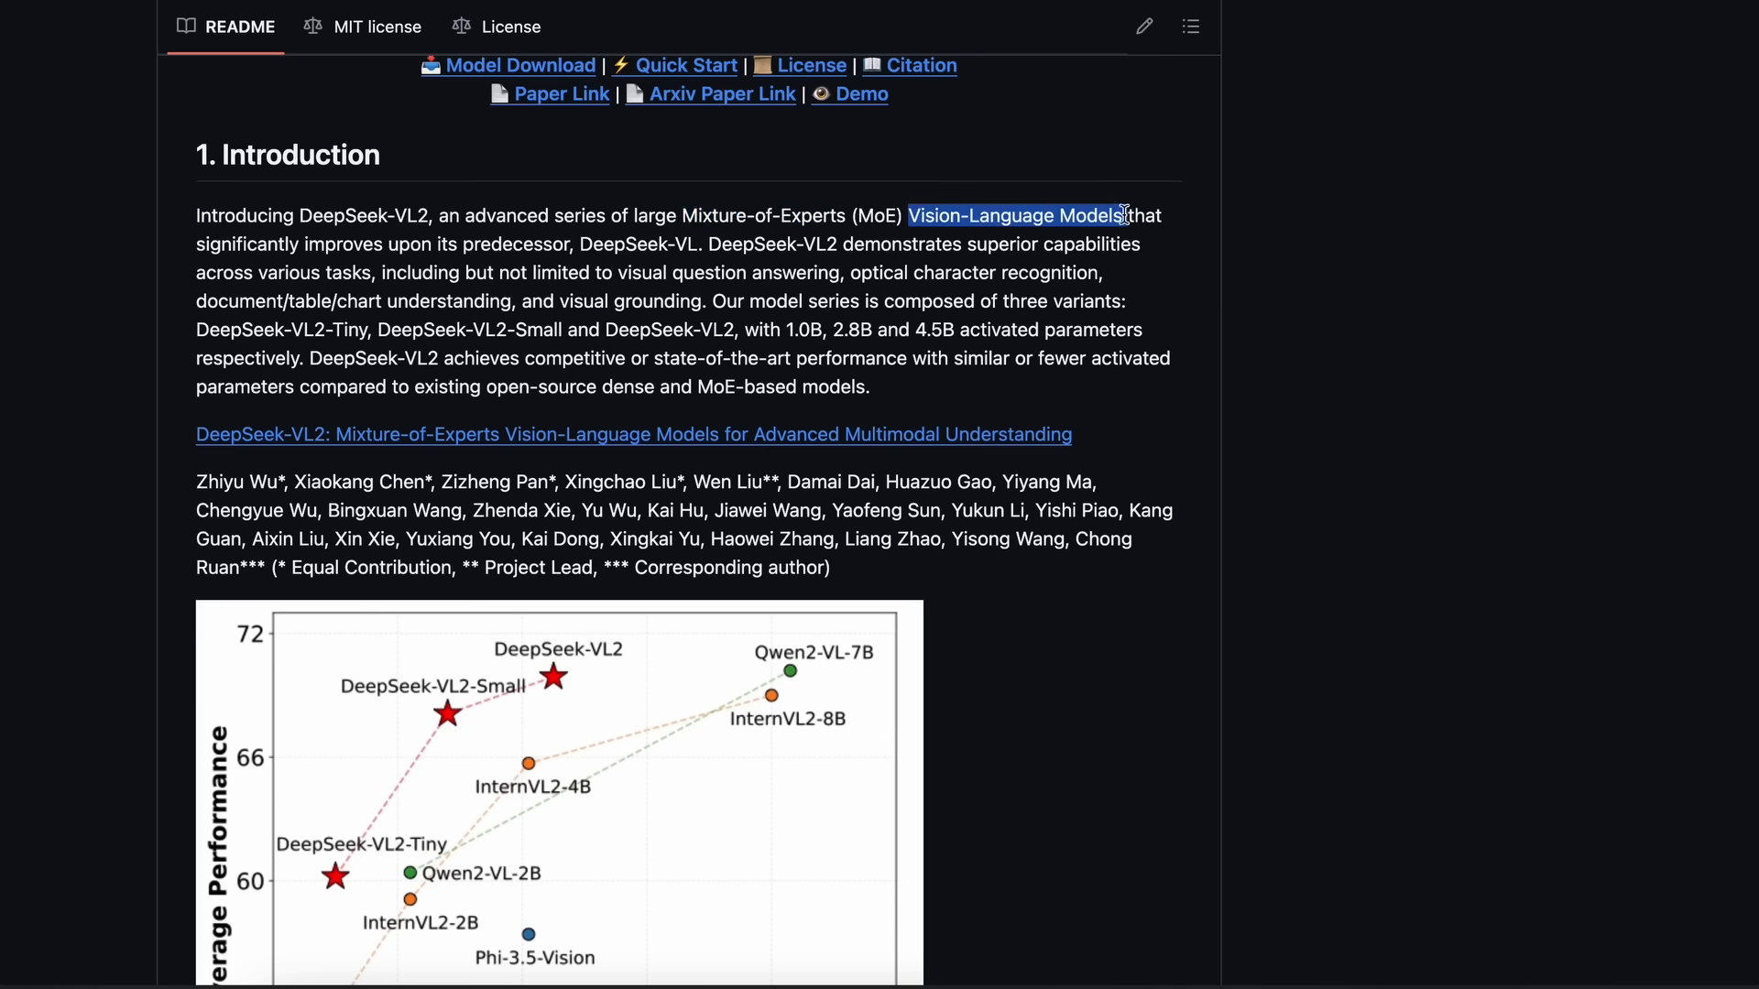
{"action": "left_click", "coordinate": [692, 223]}
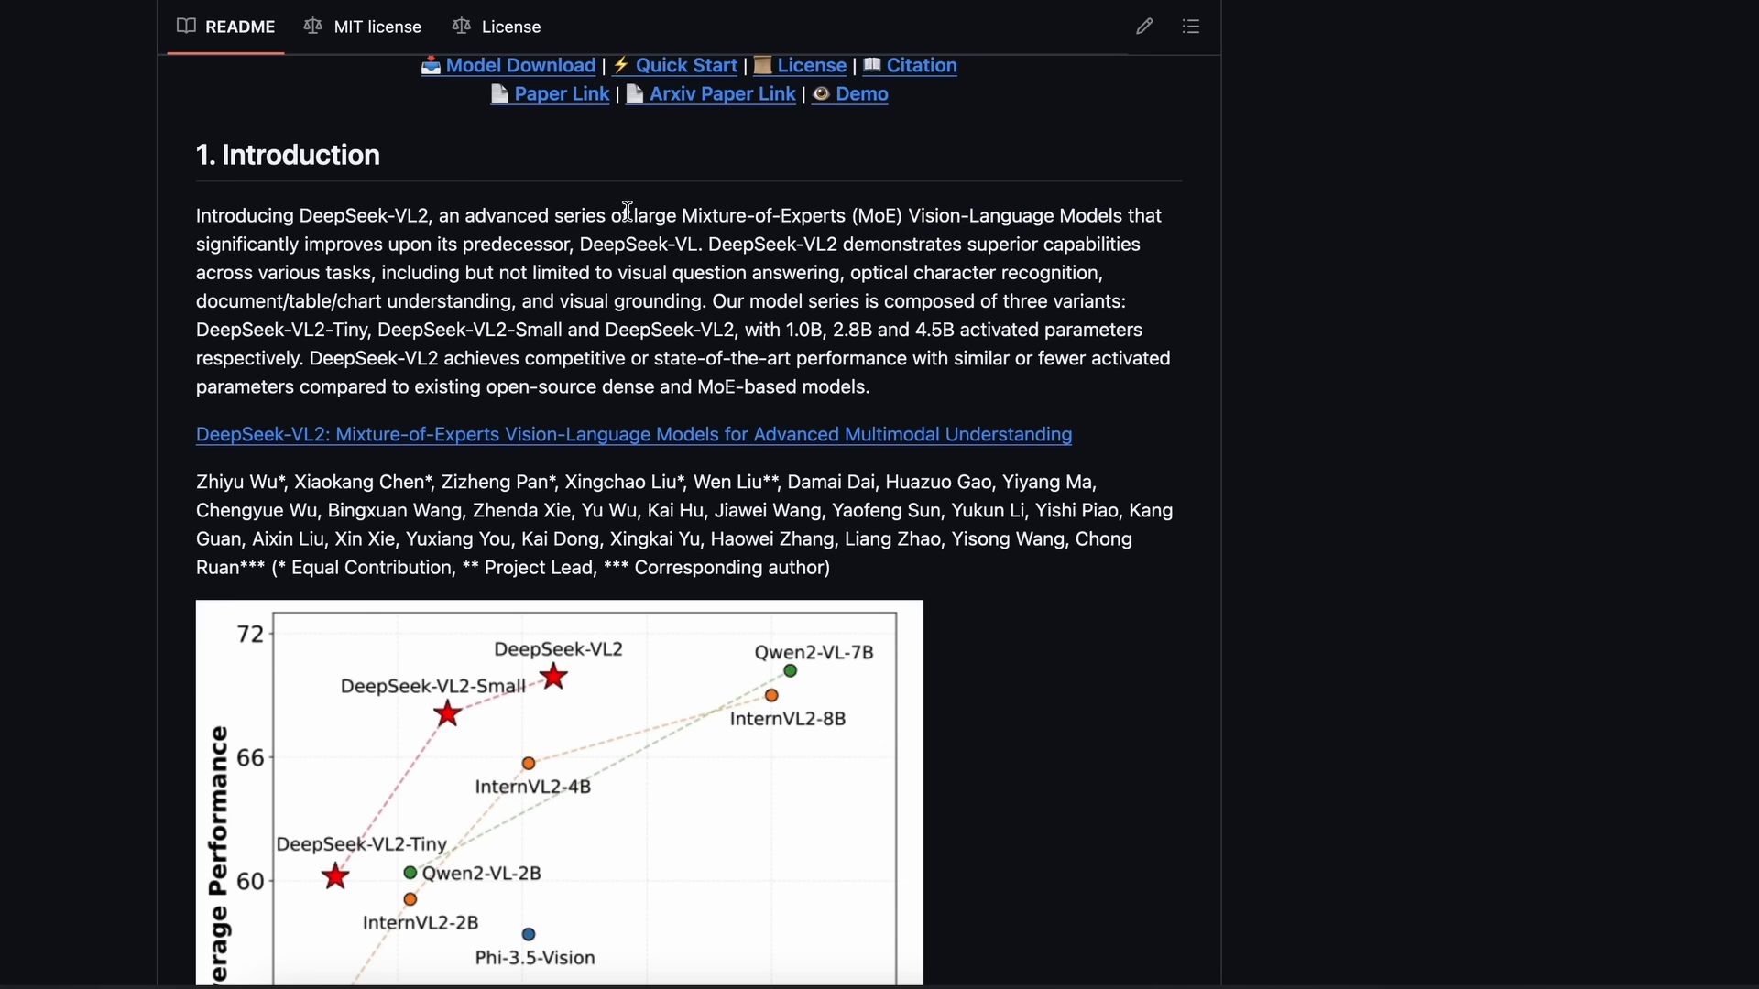
{"action": "mouse_move", "coordinate": [632, 222]}
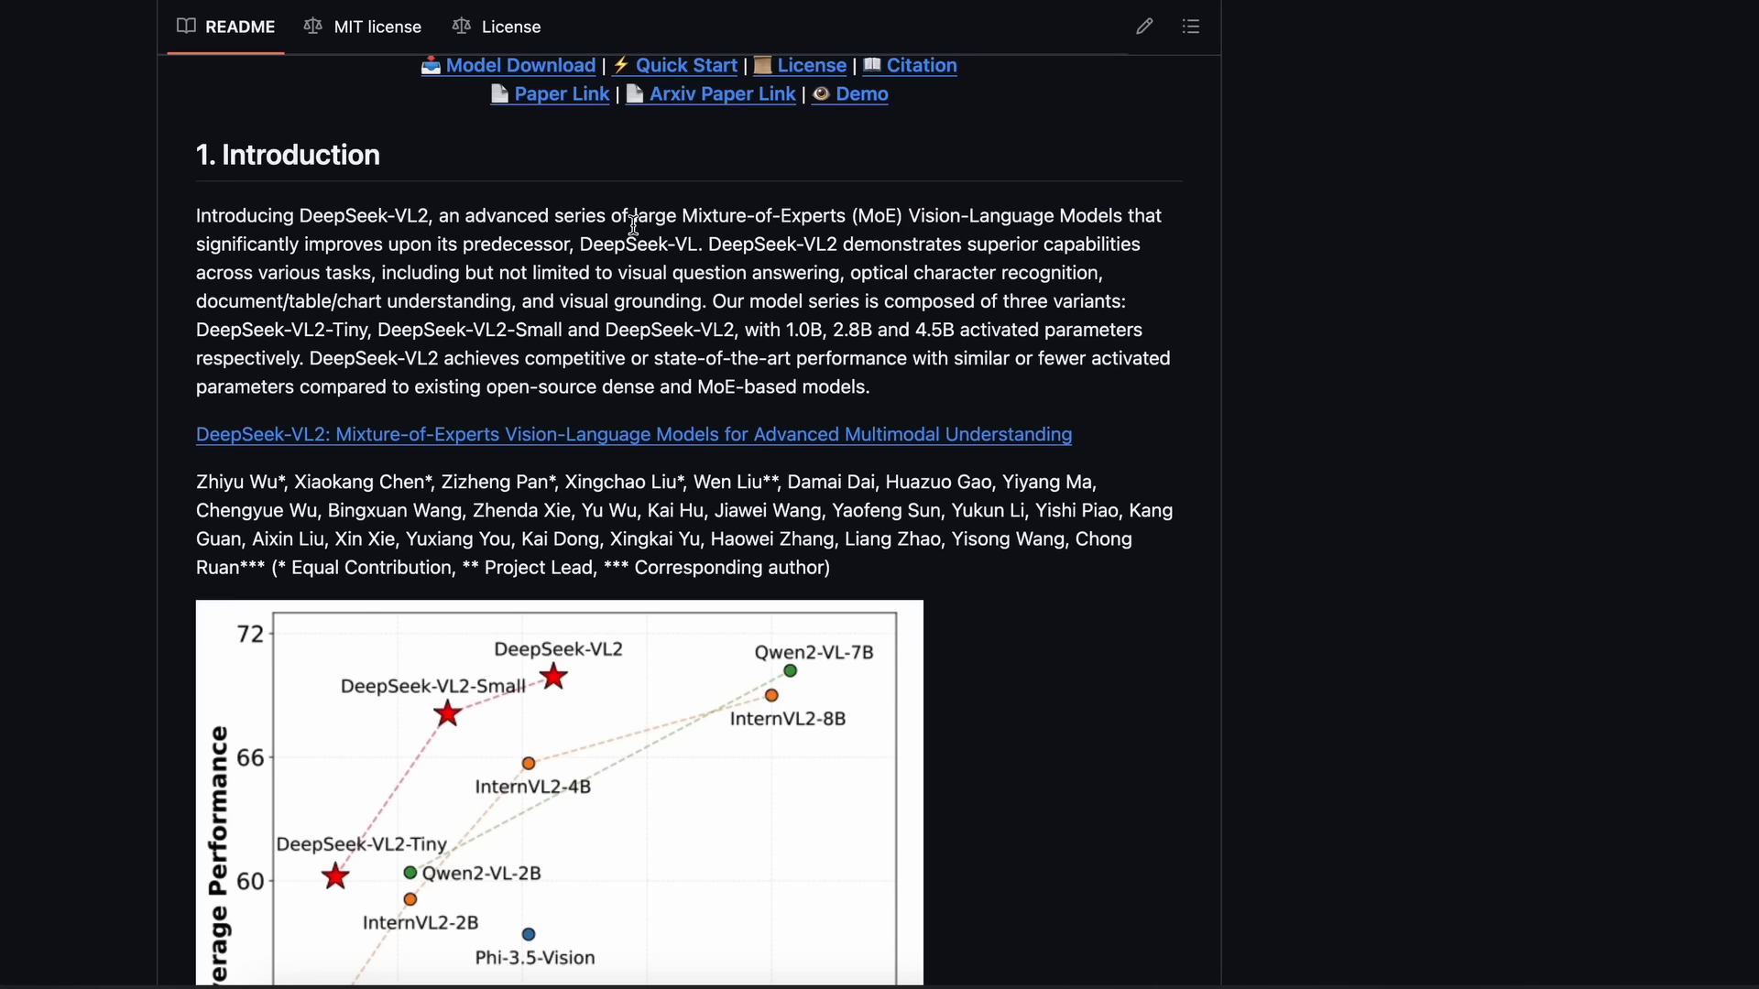
{"action": "mouse_move", "coordinate": [618, 233]}
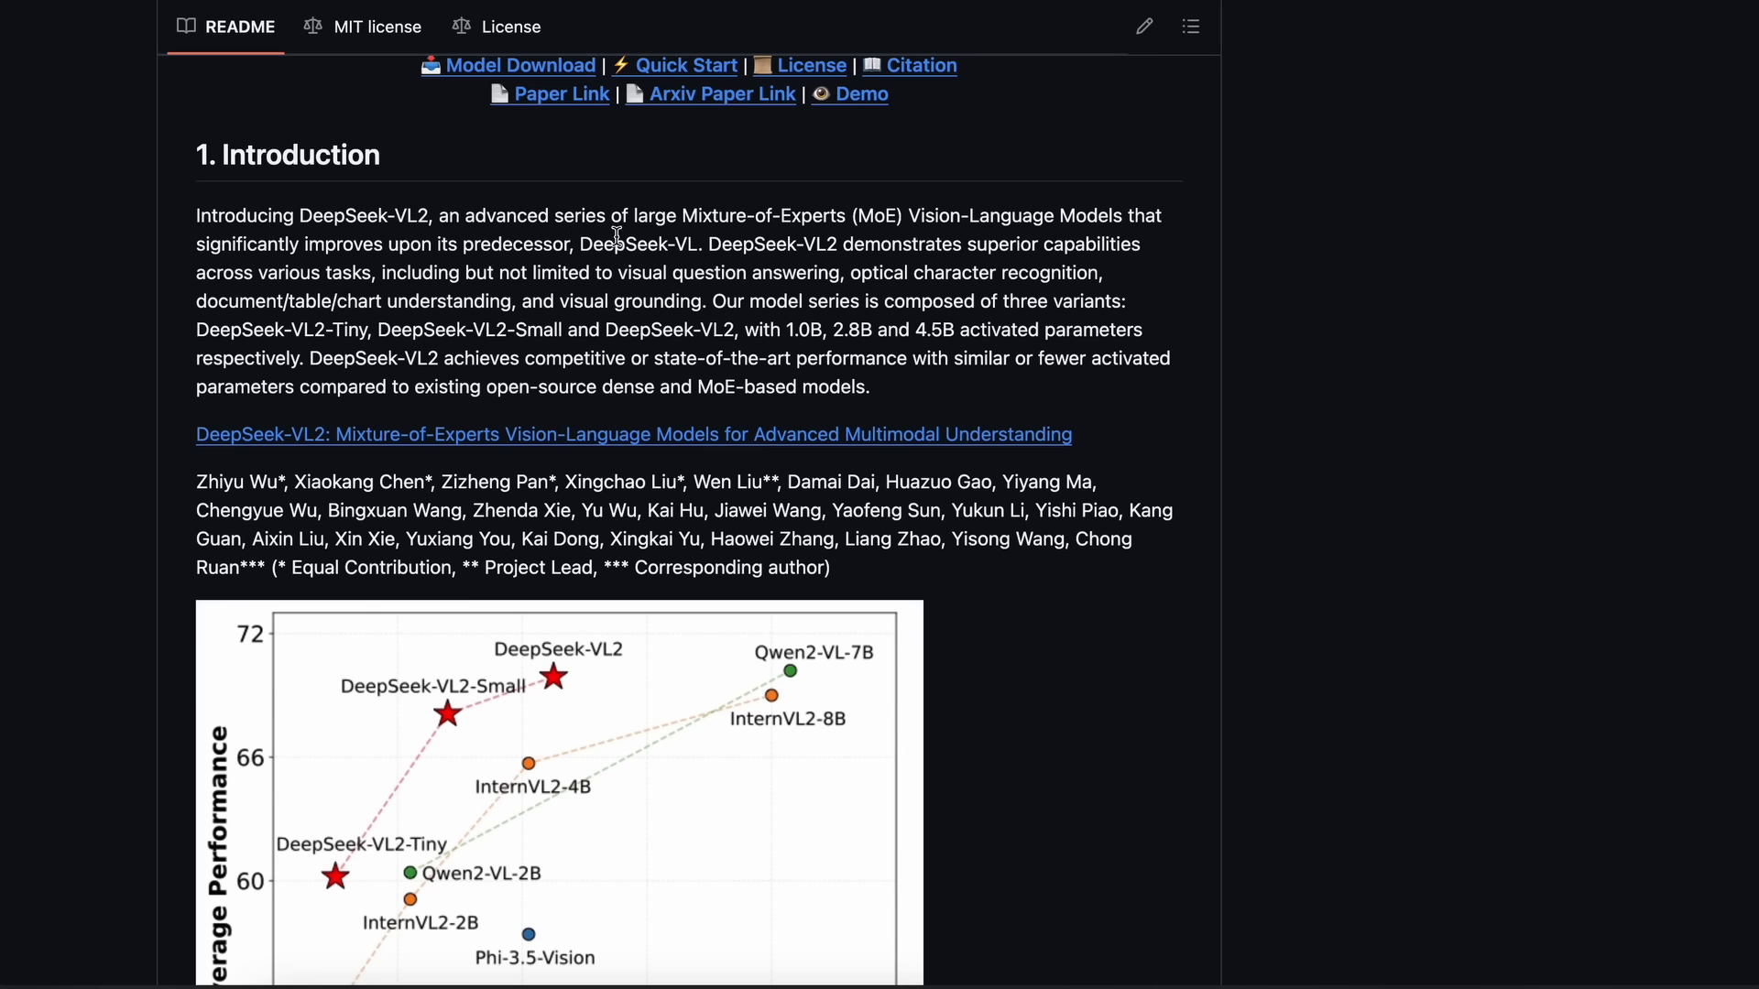
{"action": "left_click_drag", "start_coordinate": [584, 244], "coordinate": [837, 243]}
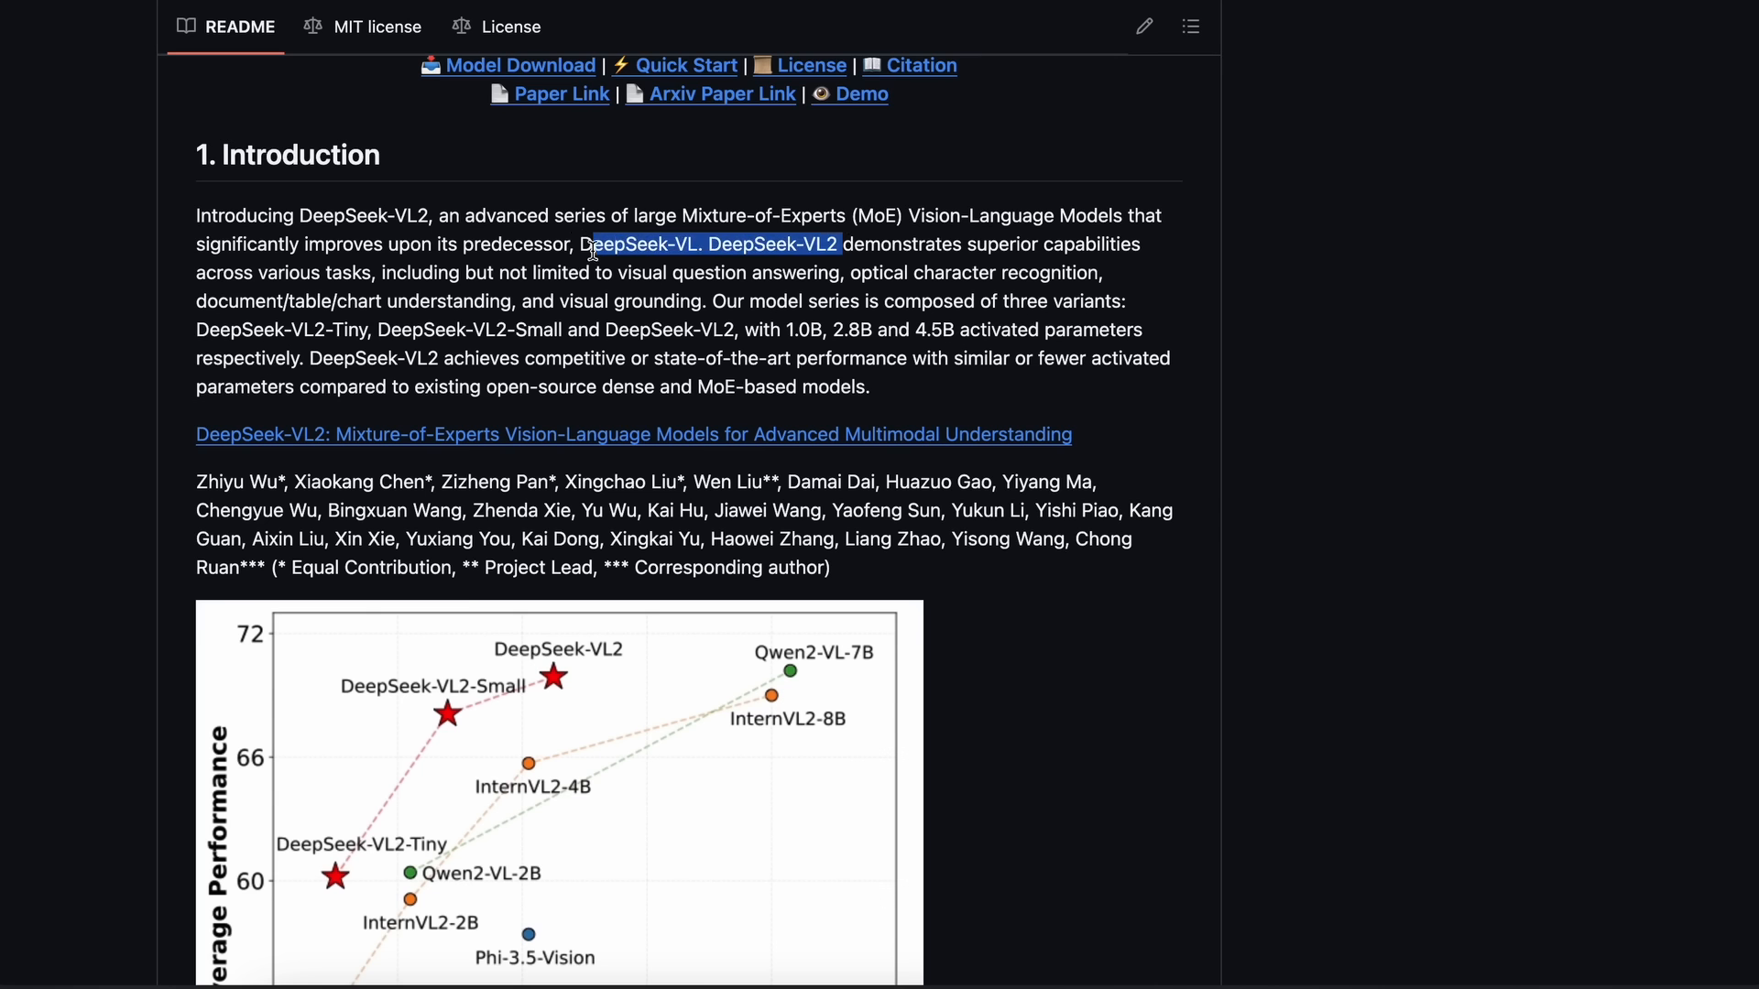
{"action": "left_click_drag", "start_coordinate": [586, 244], "coordinate": [522, 273]}
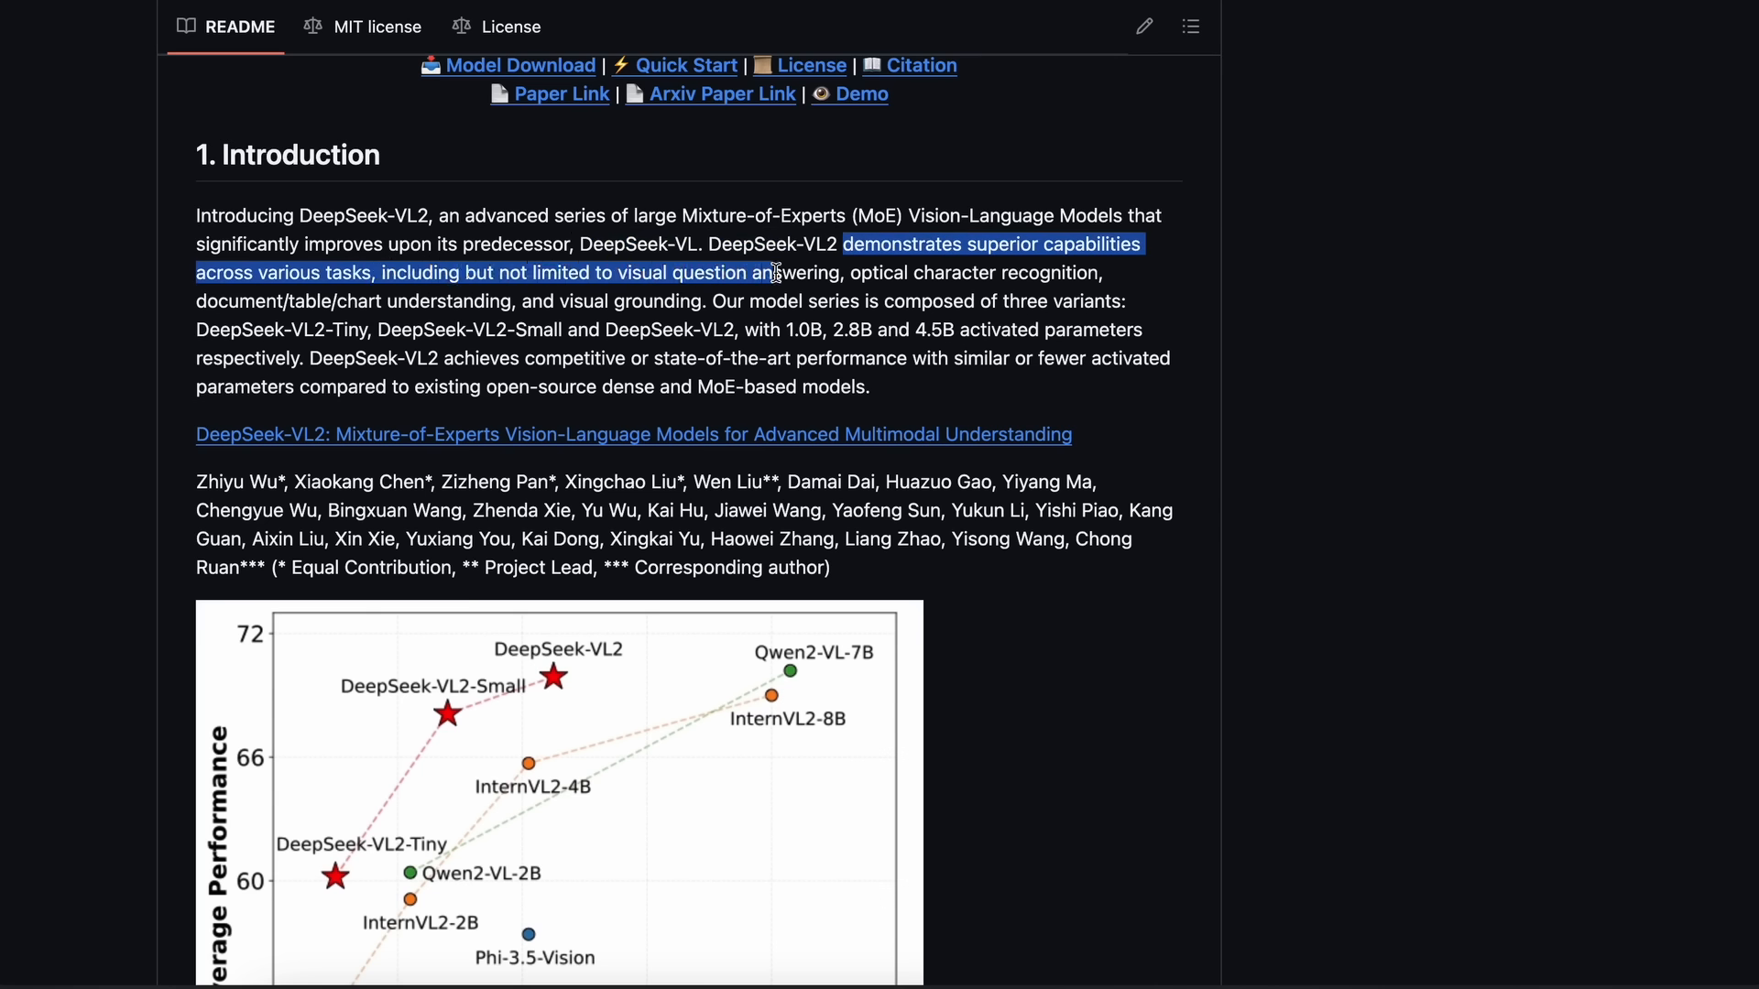
{"action": "left_click_drag", "start_coordinate": [771, 273], "coordinate": [959, 273]}
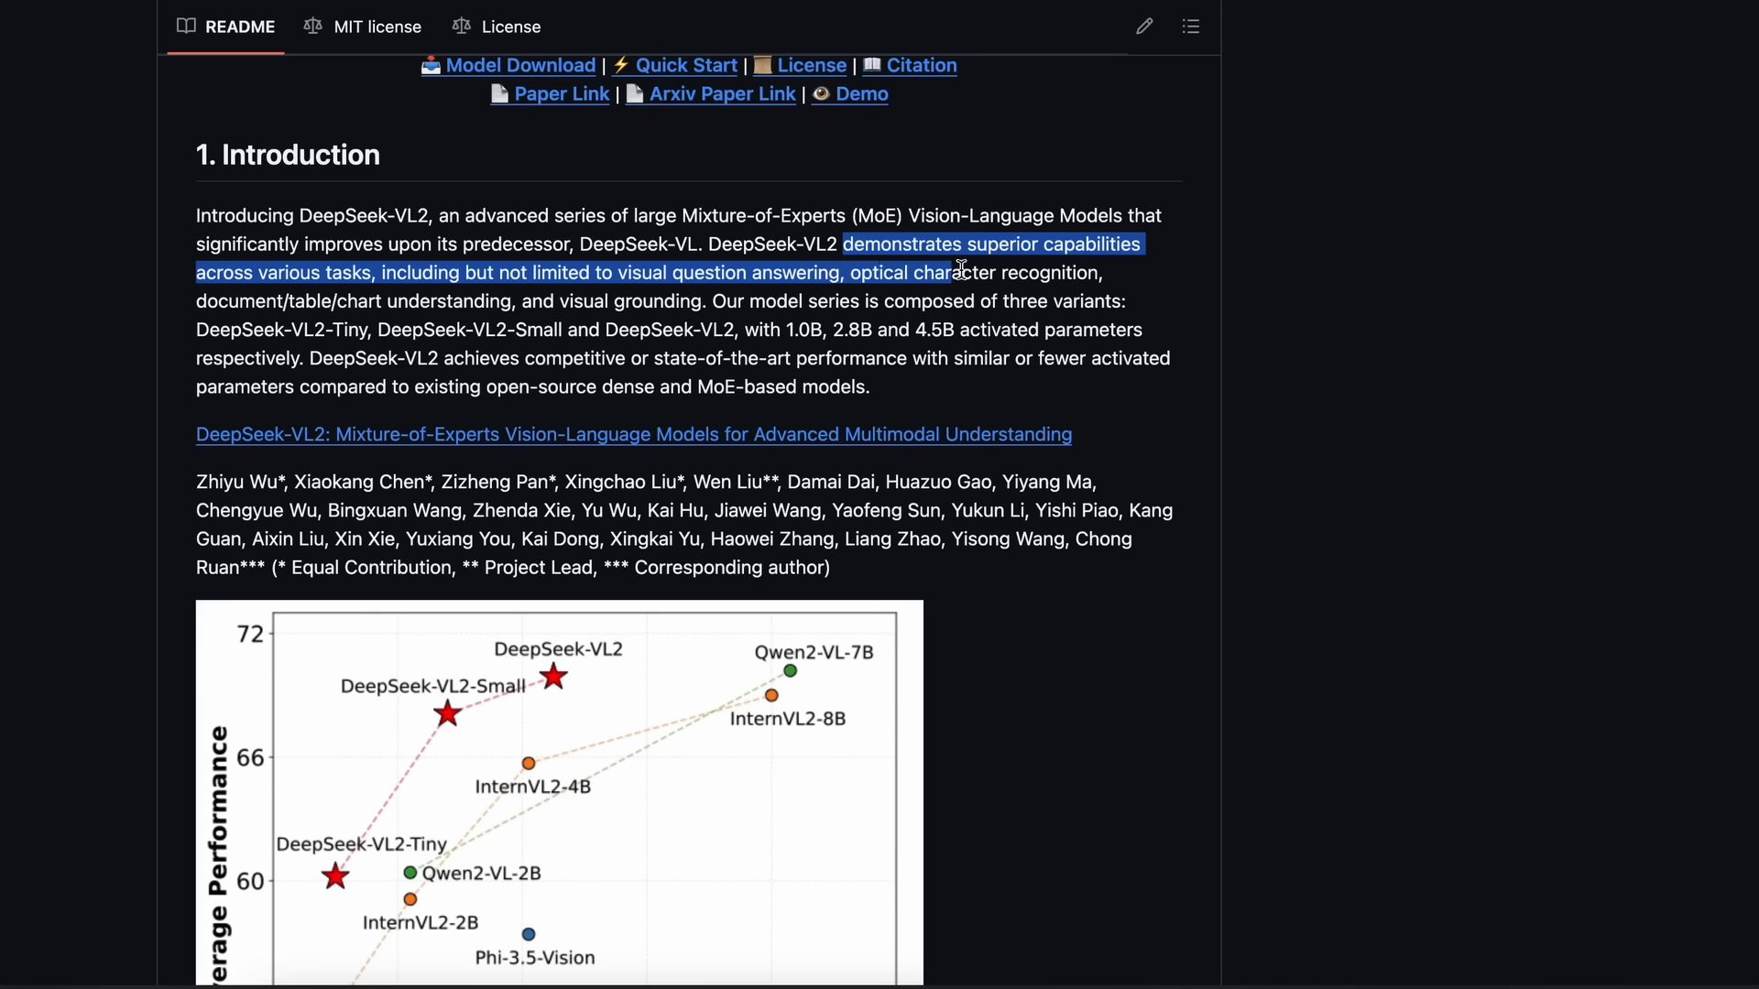
{"action": "left_click_drag", "start_coordinate": [958, 268], "coordinate": [691, 300]}
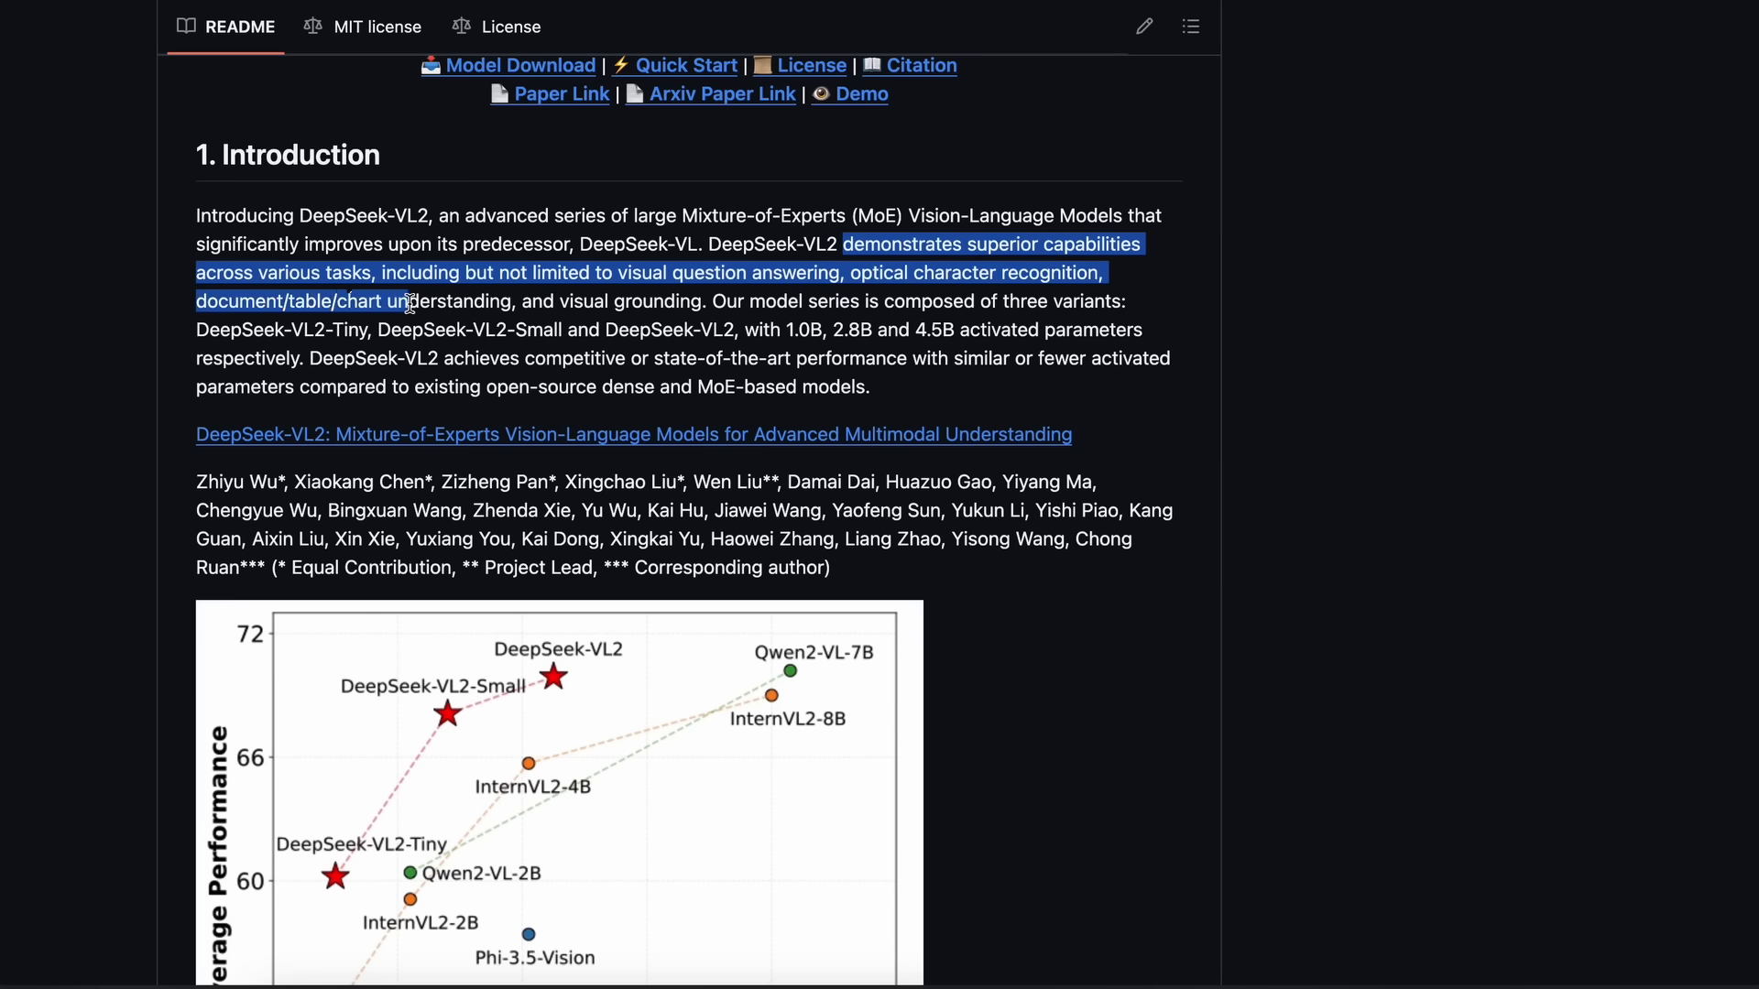
{"action": "left_click_drag", "start_coordinate": [413, 300], "coordinate": [552, 300]}
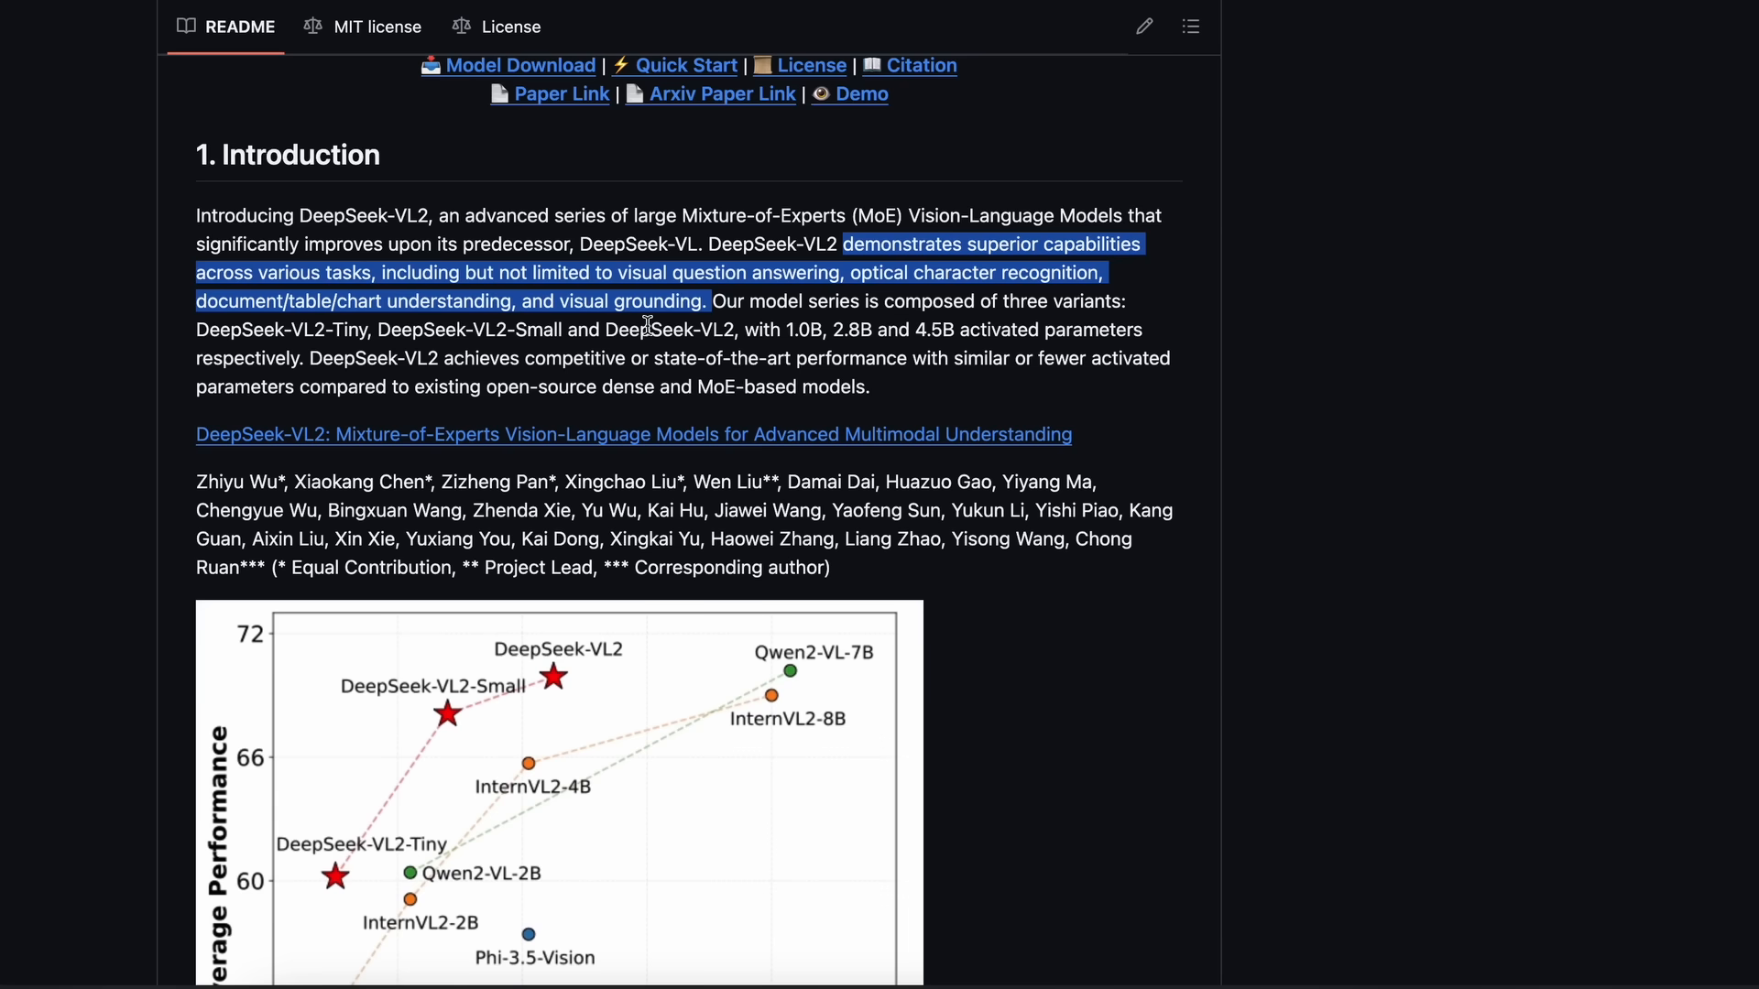
{"action": "left_click", "coordinate": [646, 324]}
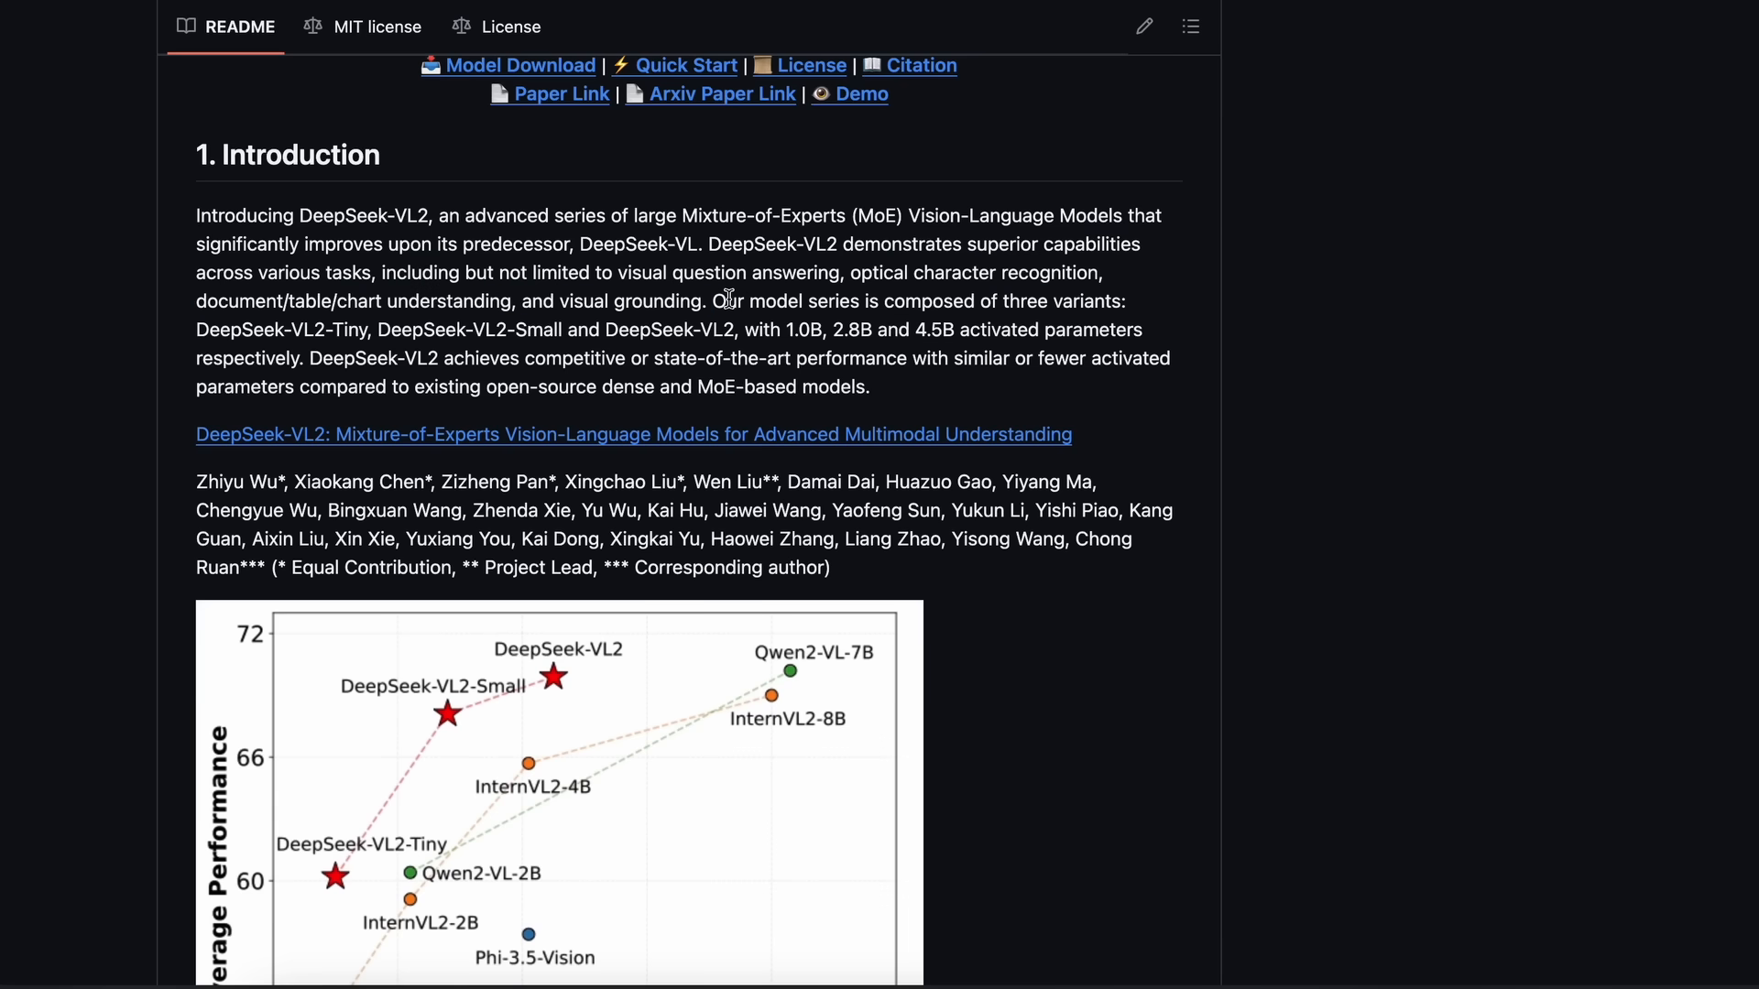
Highlight the DeepSeek-VL2-Tiny and Small variant names and the 2.8B and 4.5B parameter counts.
{"action": "double_click", "coordinate": [282, 330]}
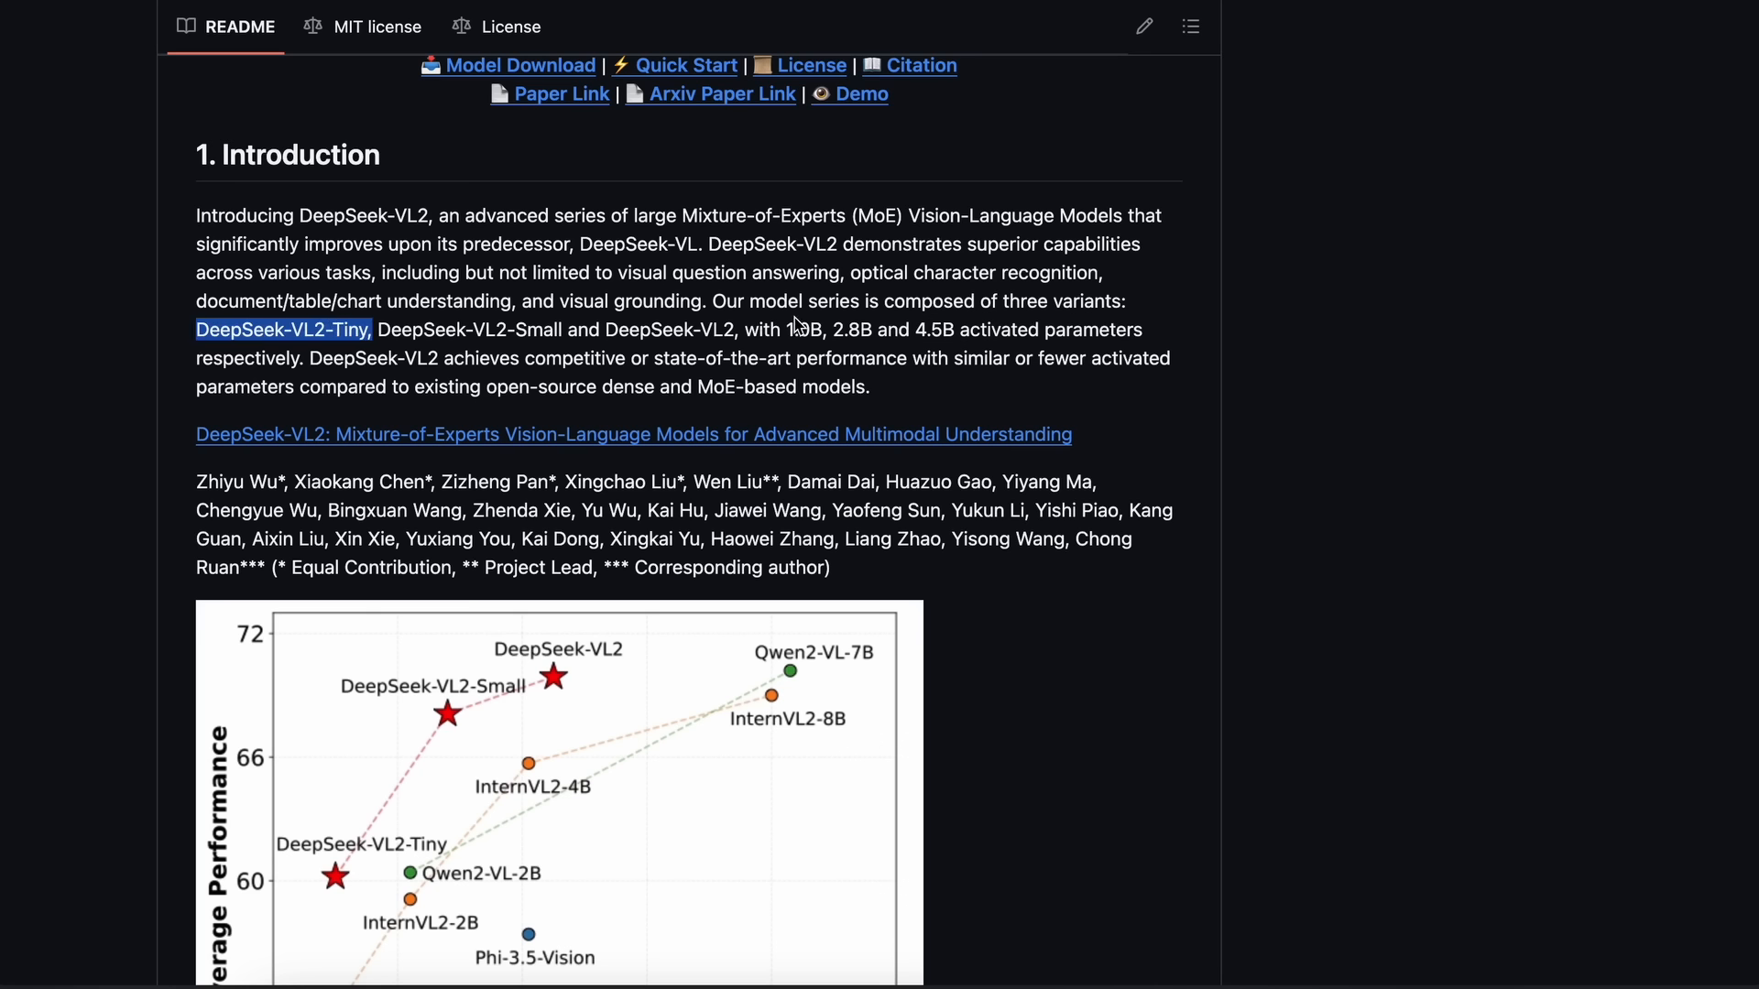
{"action": "double_click", "coordinate": [800, 330]}
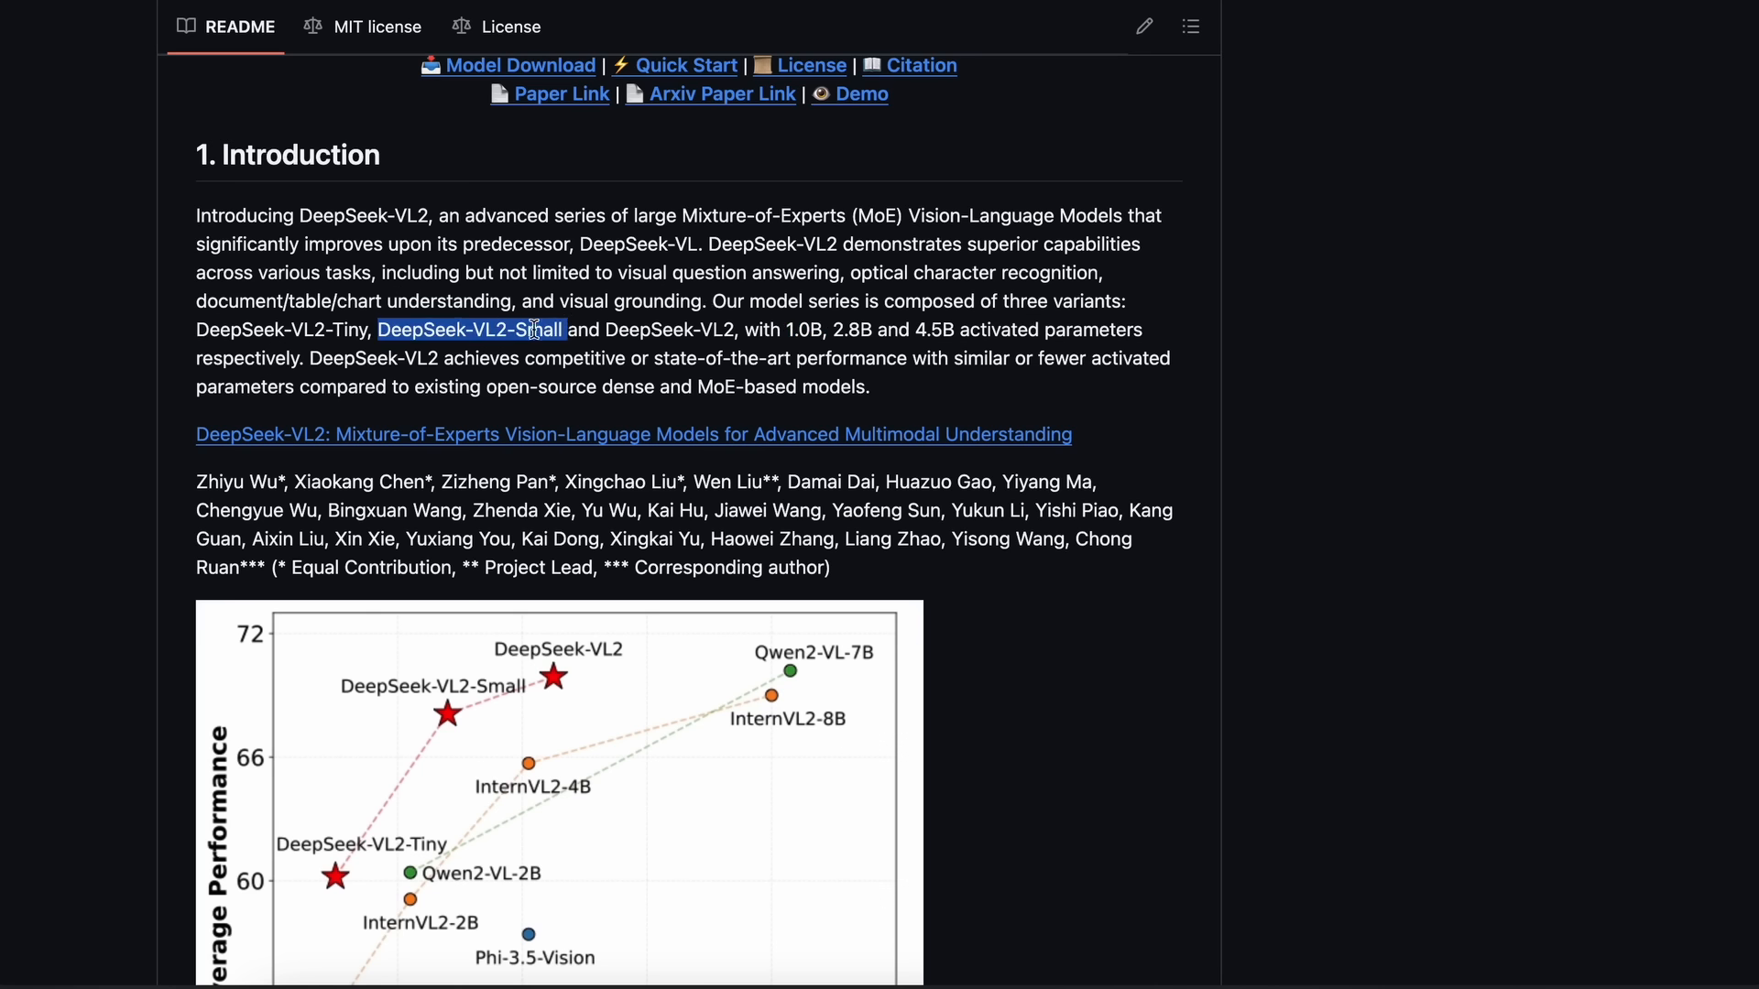
{"action": "mouse_move", "coordinate": [830, 328]}
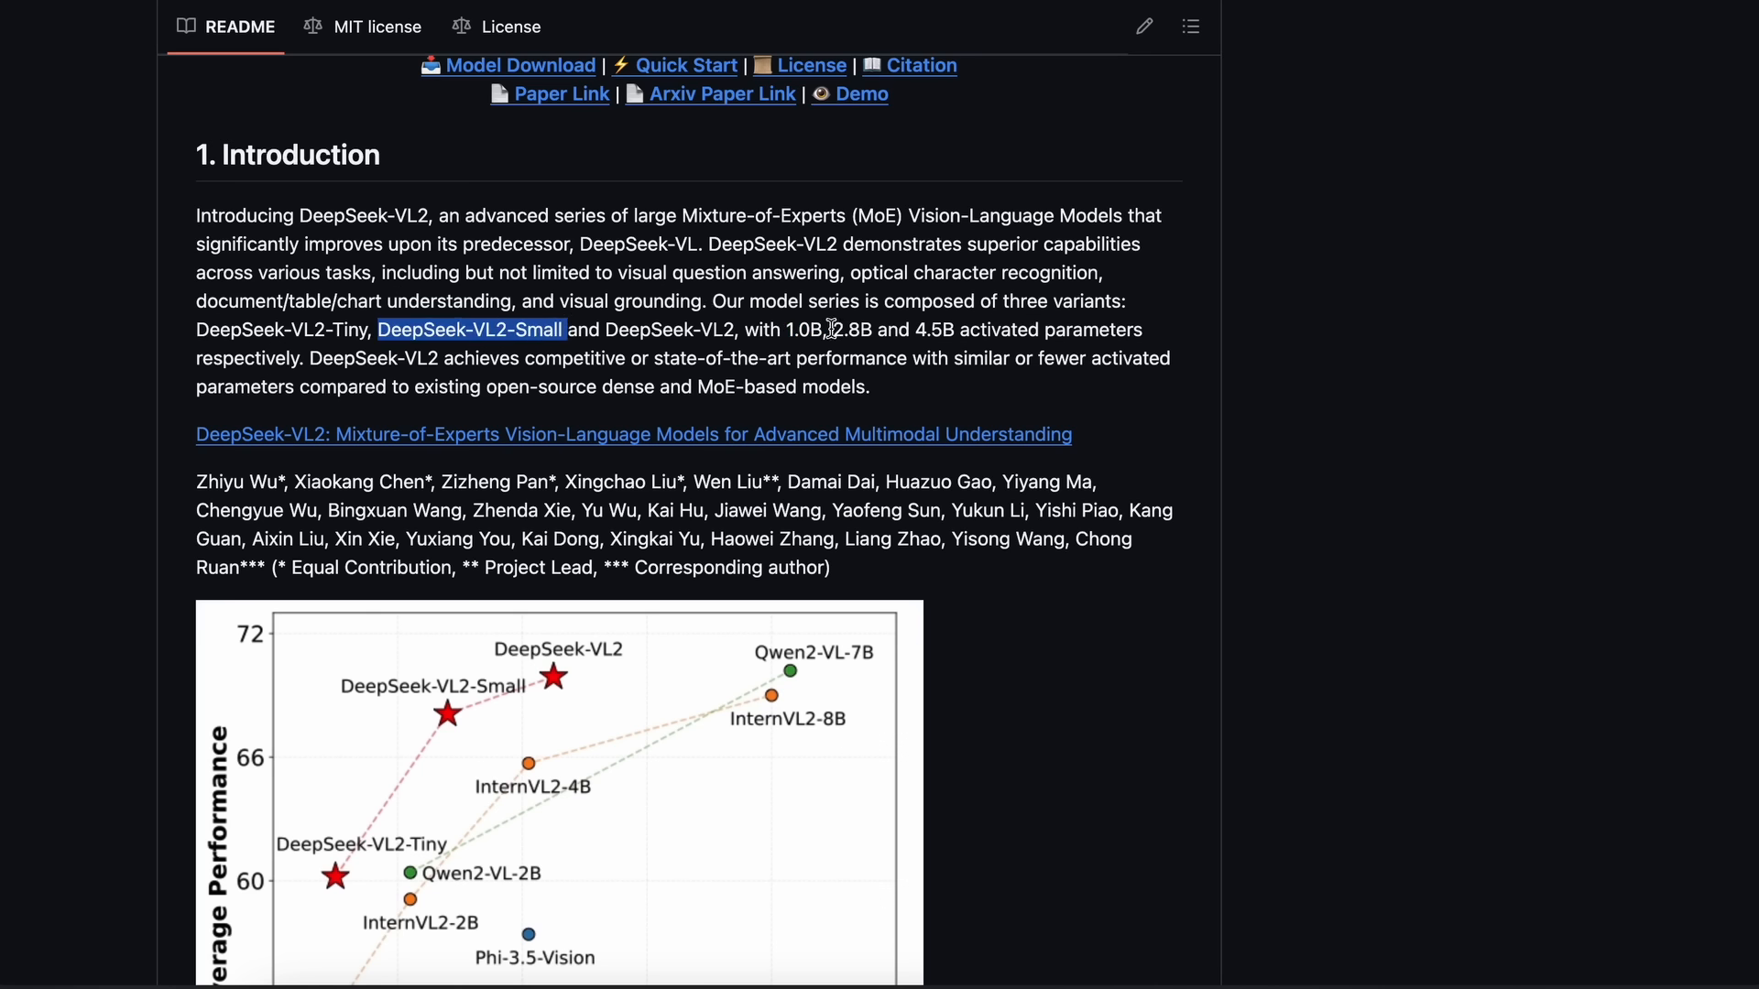
{"action": "double_click", "coordinate": [852, 330]}
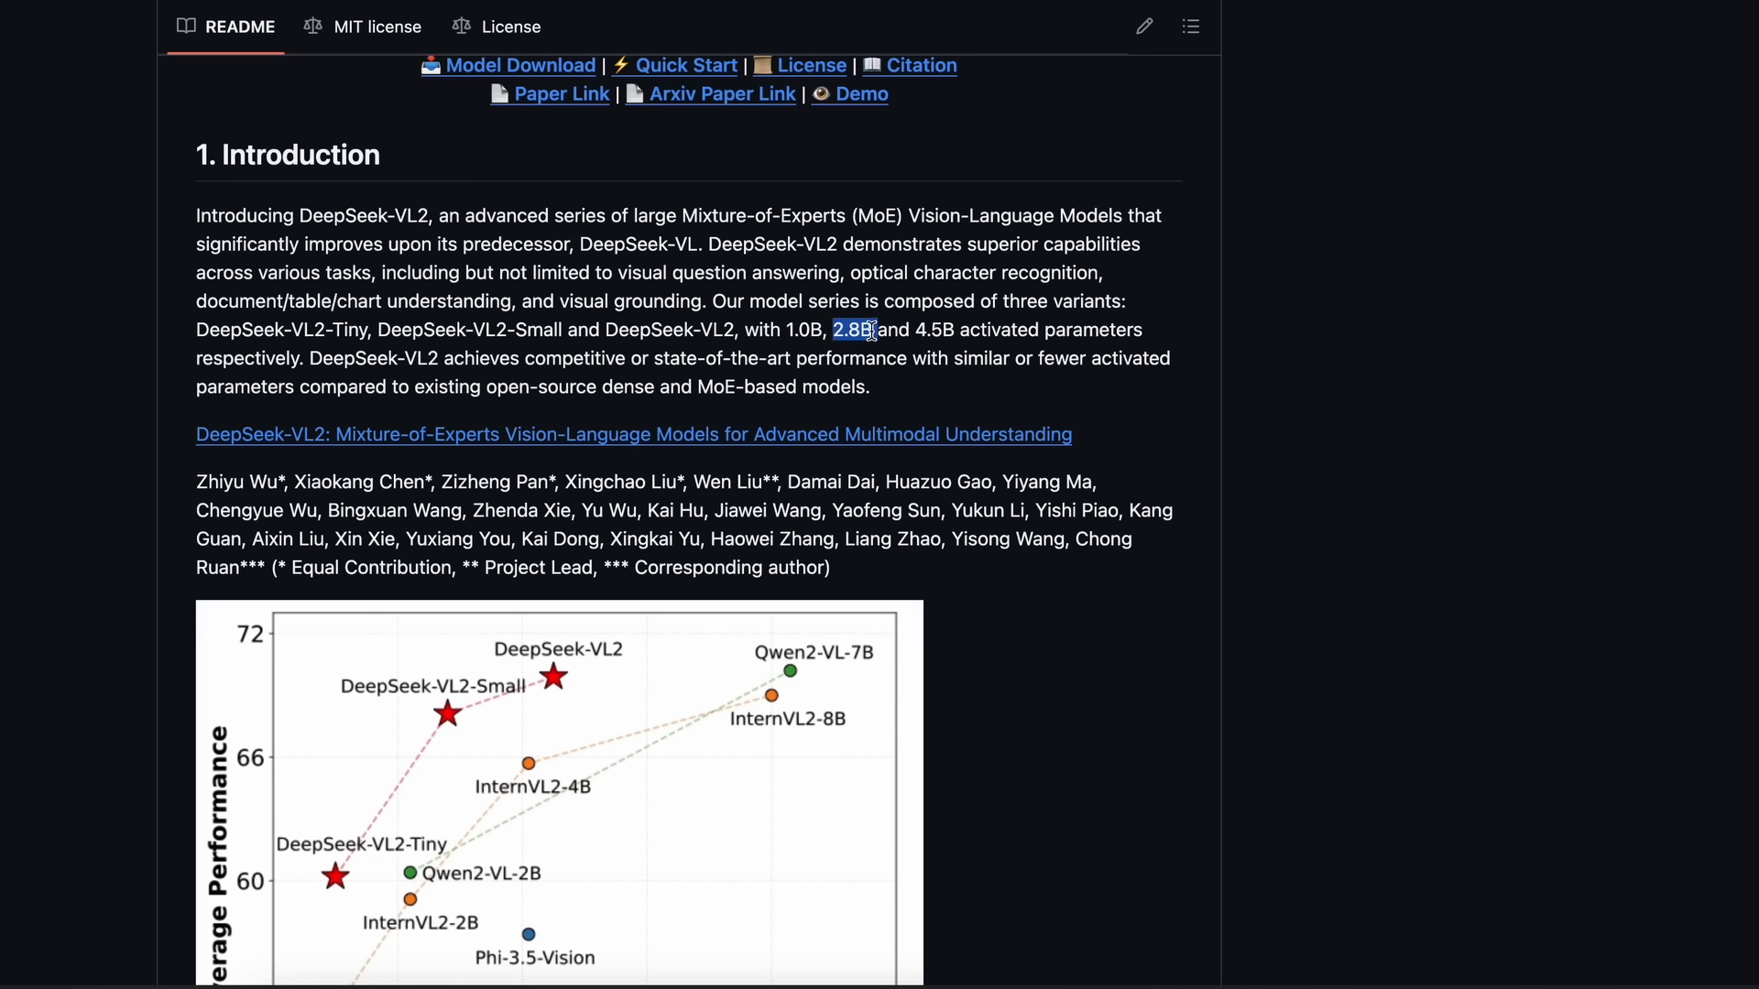
{"action": "mouse_move", "coordinate": [594, 326]}
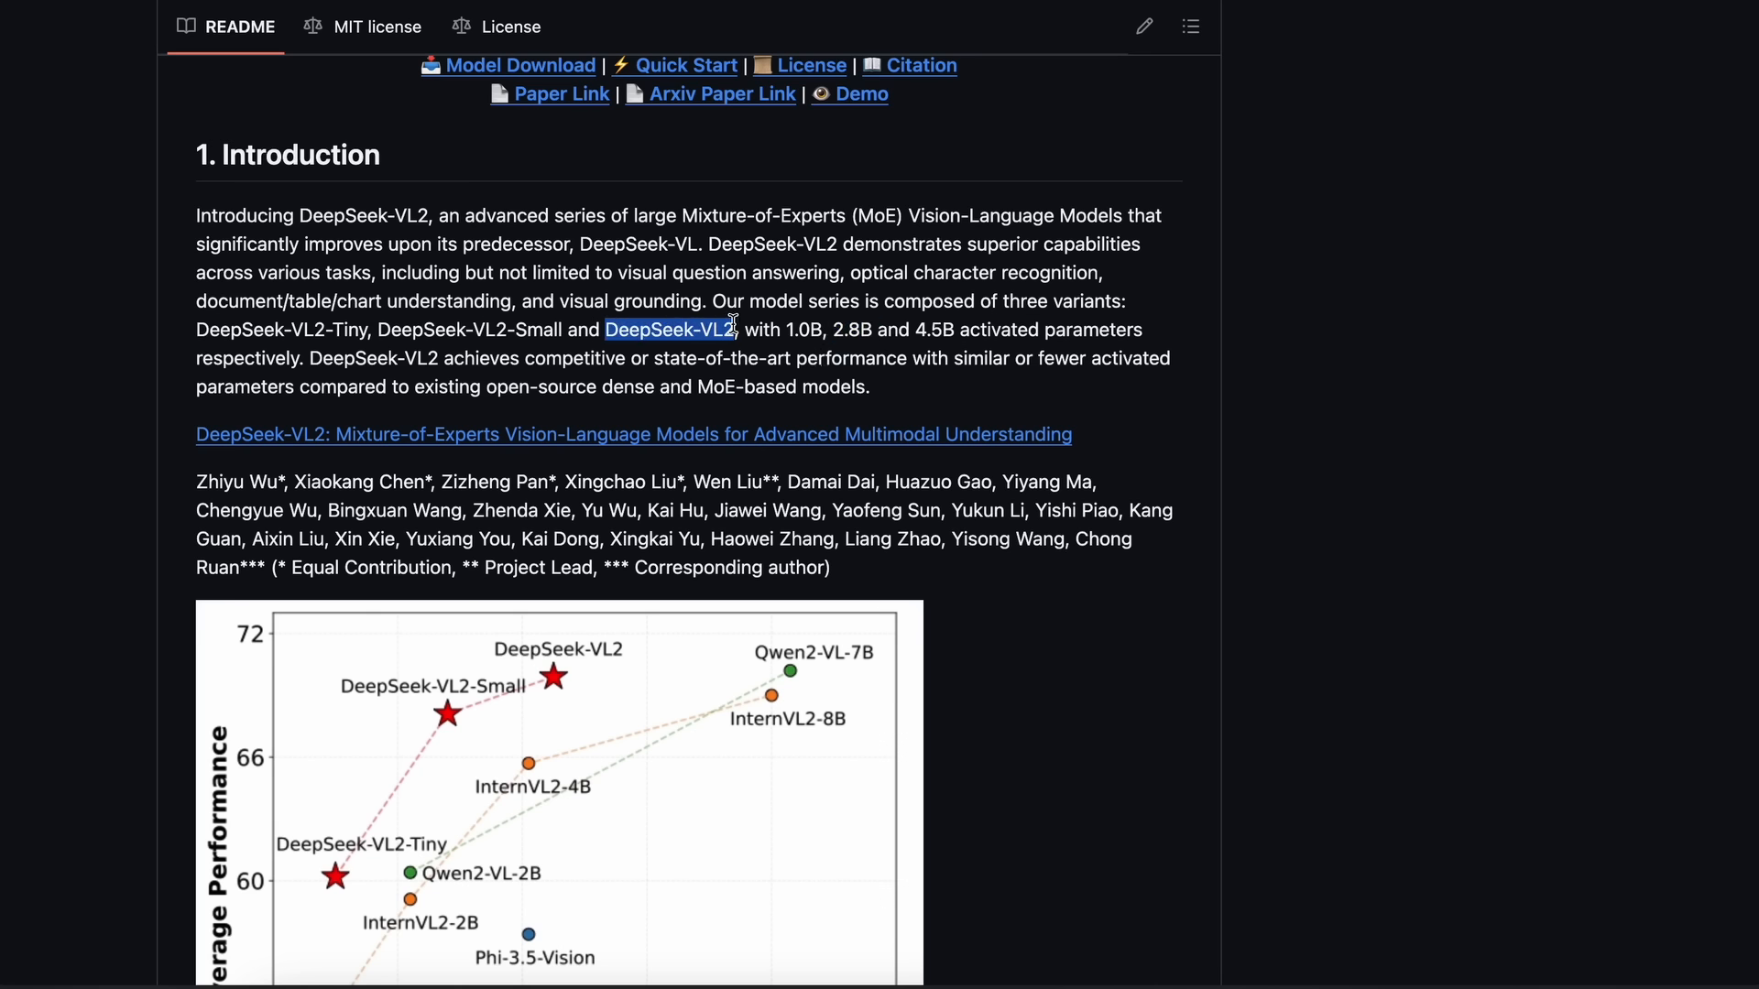
{"action": "mouse_move", "coordinate": [912, 326]}
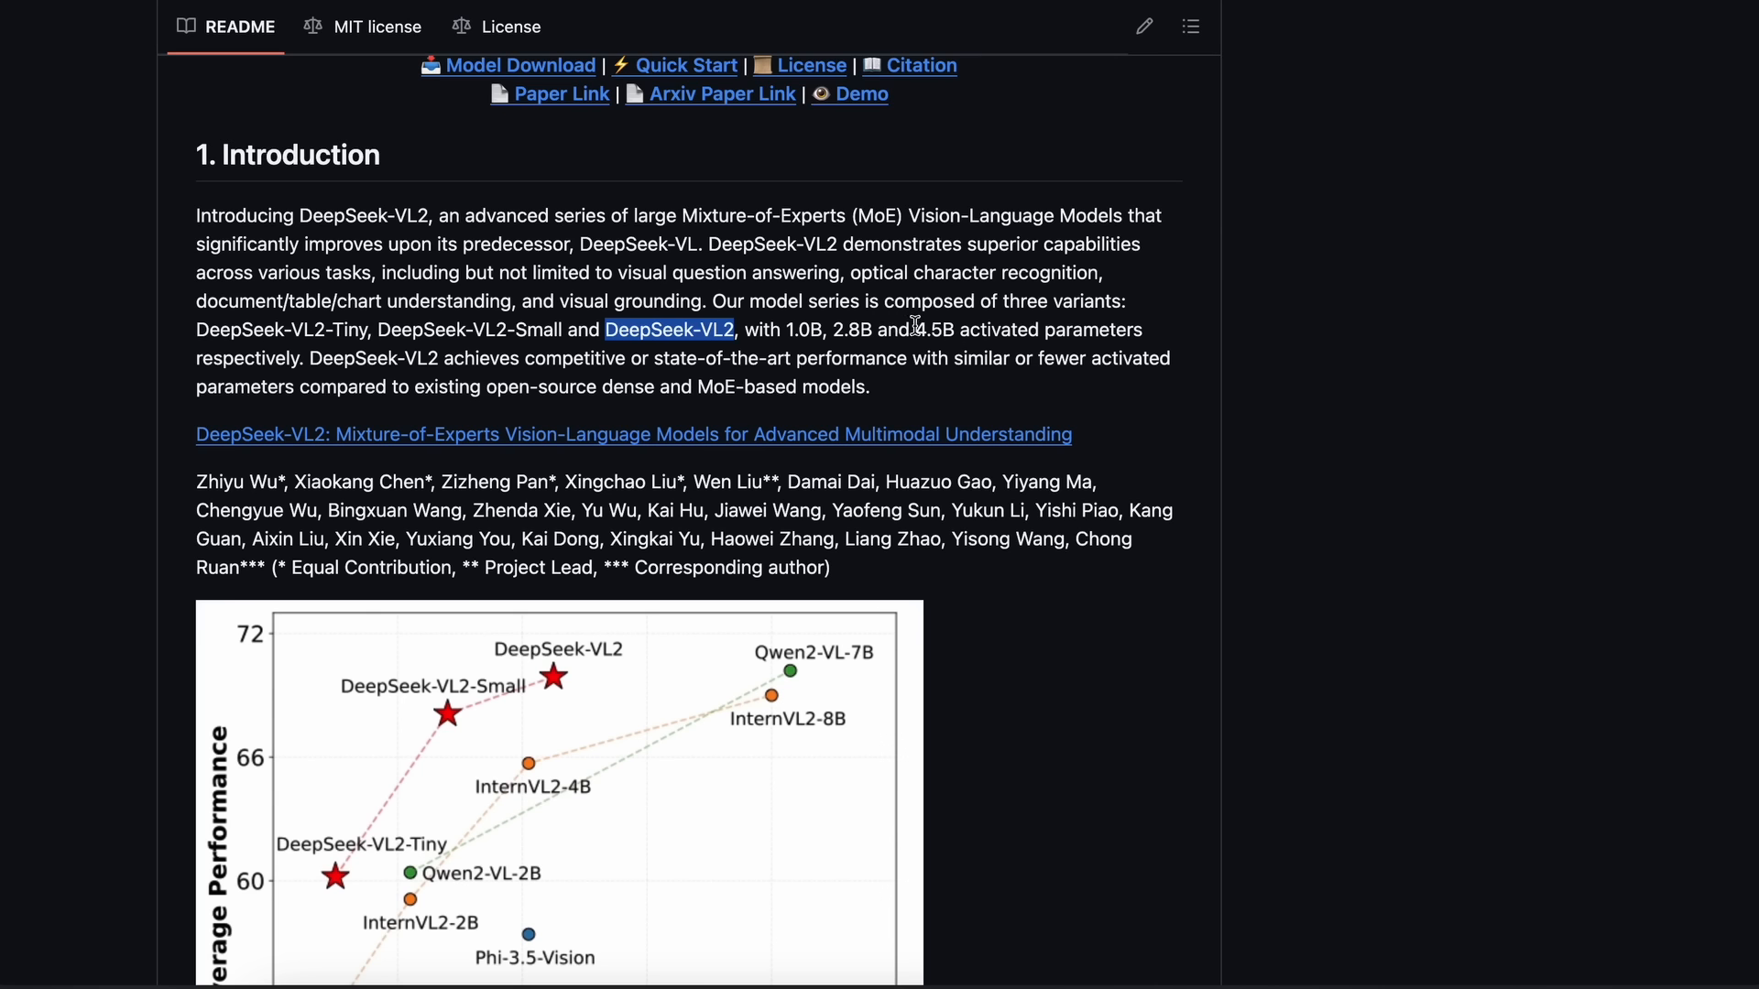
{"action": "double_click", "coordinate": [932, 328]}
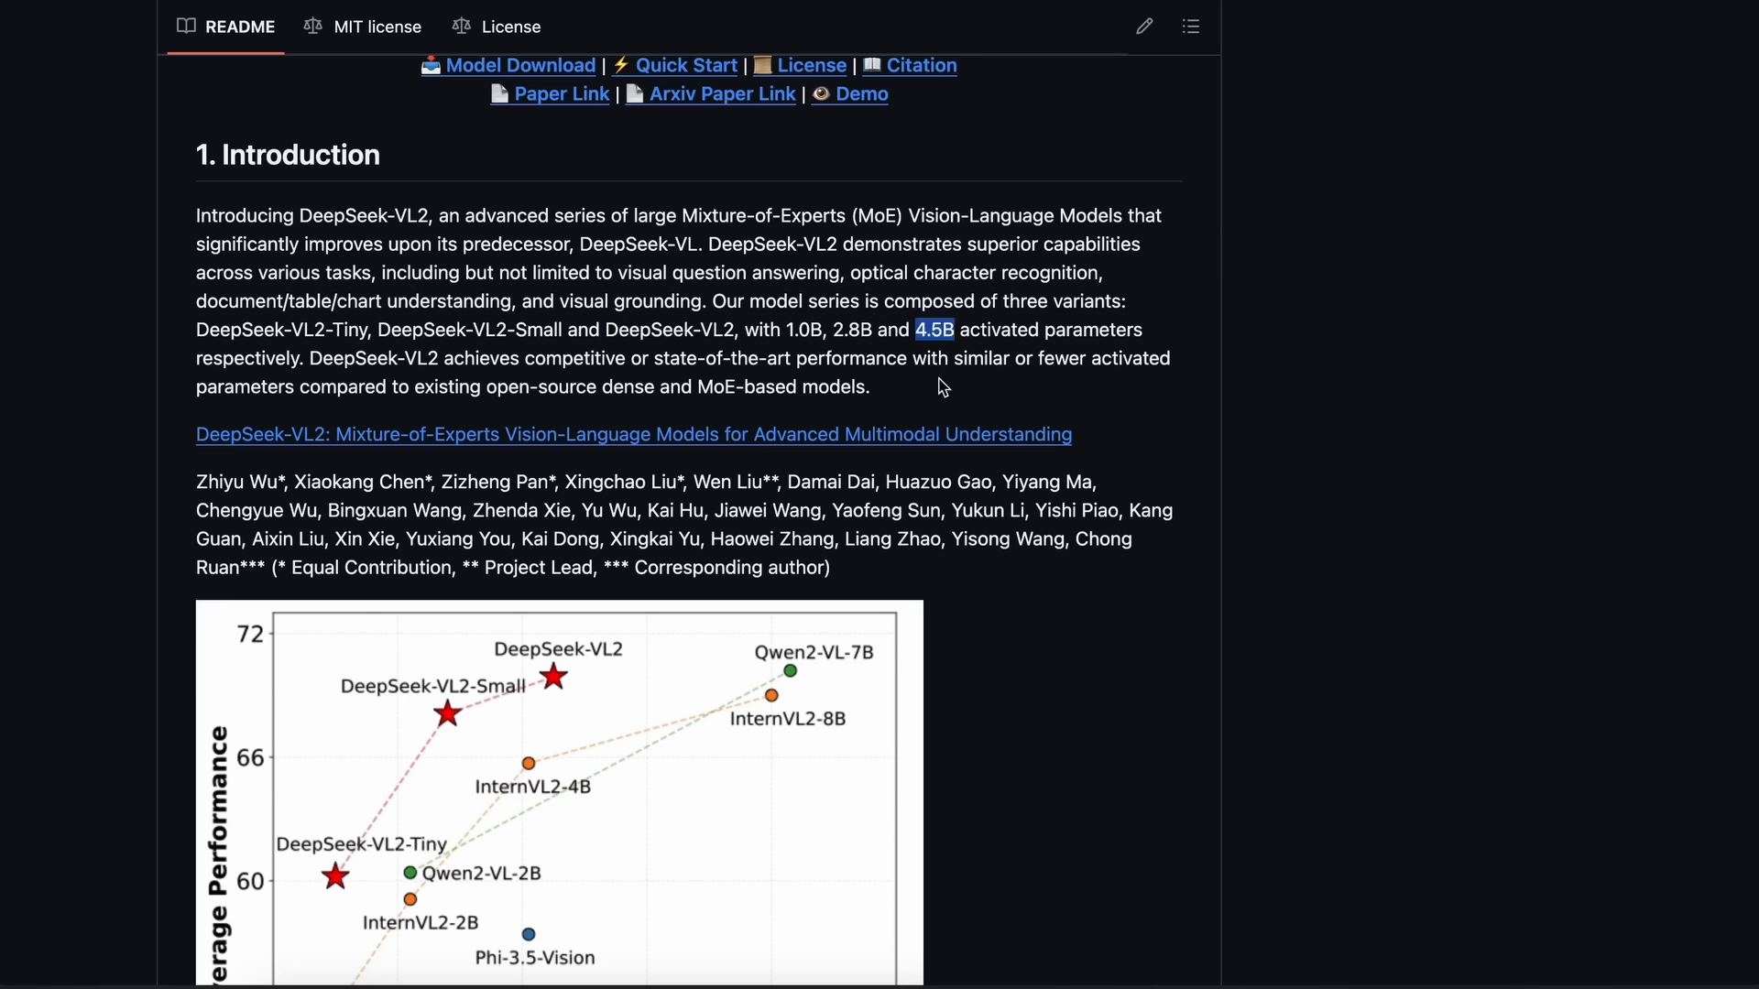
{"action": "mouse_move", "coordinate": [933, 366]}
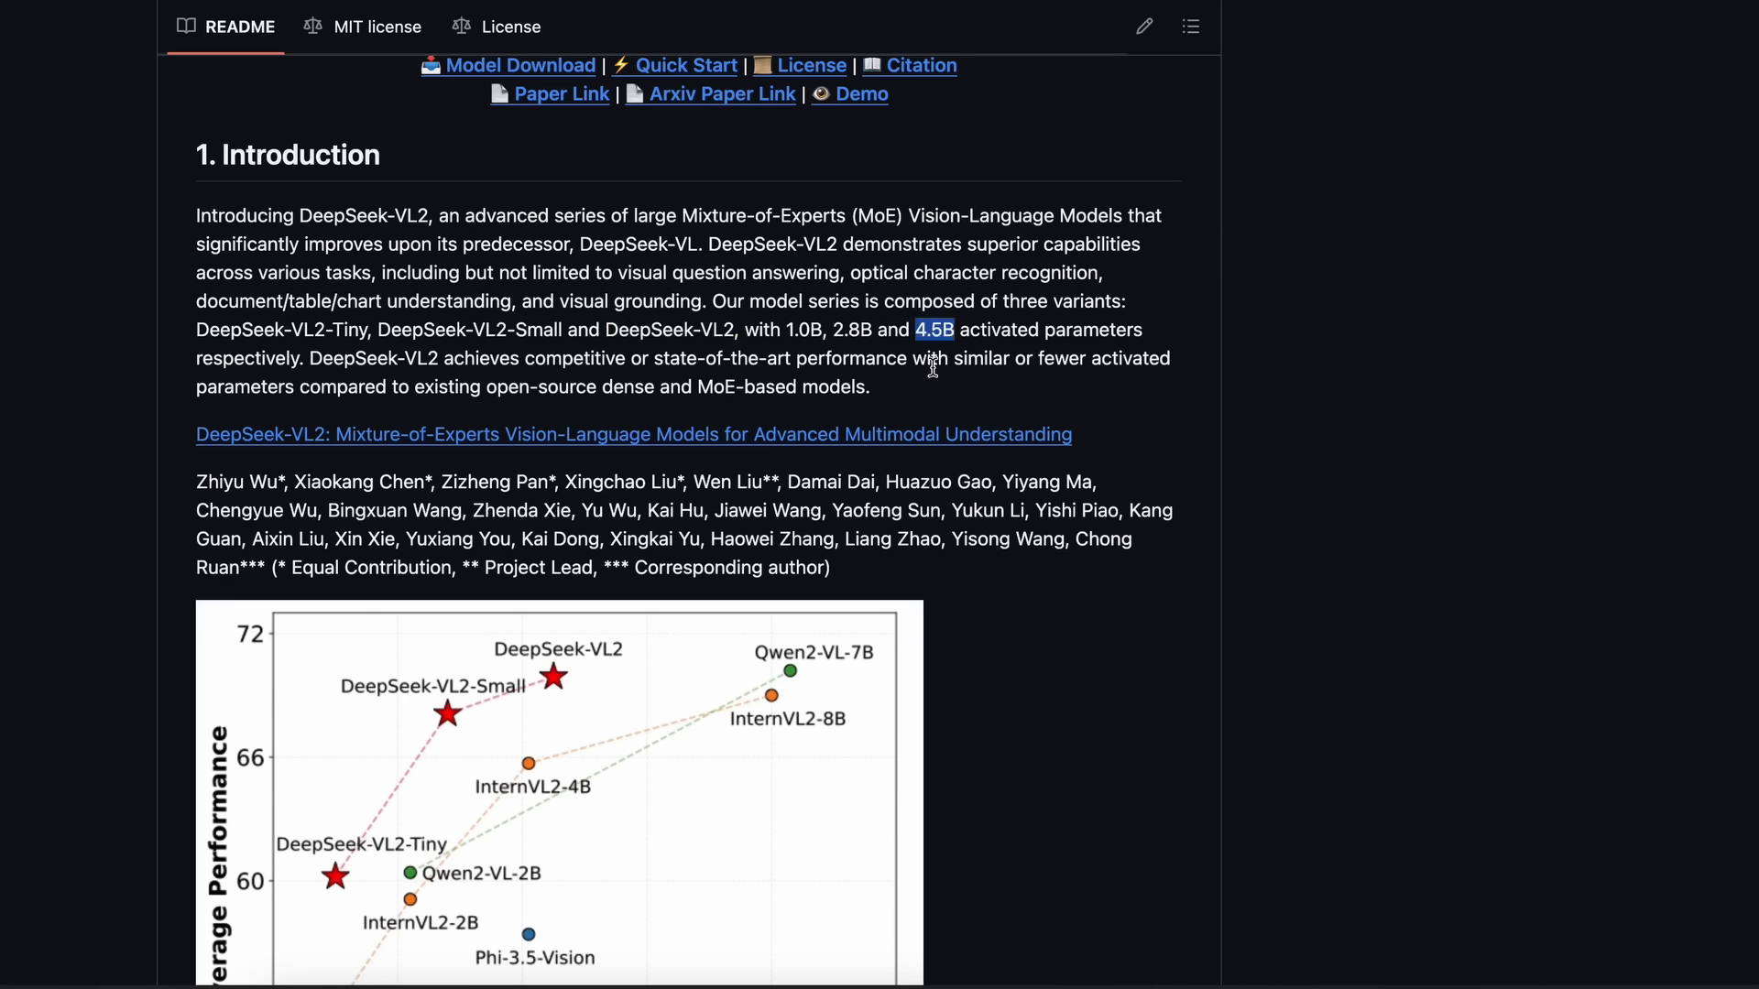
{"action": "mouse_move", "coordinate": [920, 407]}
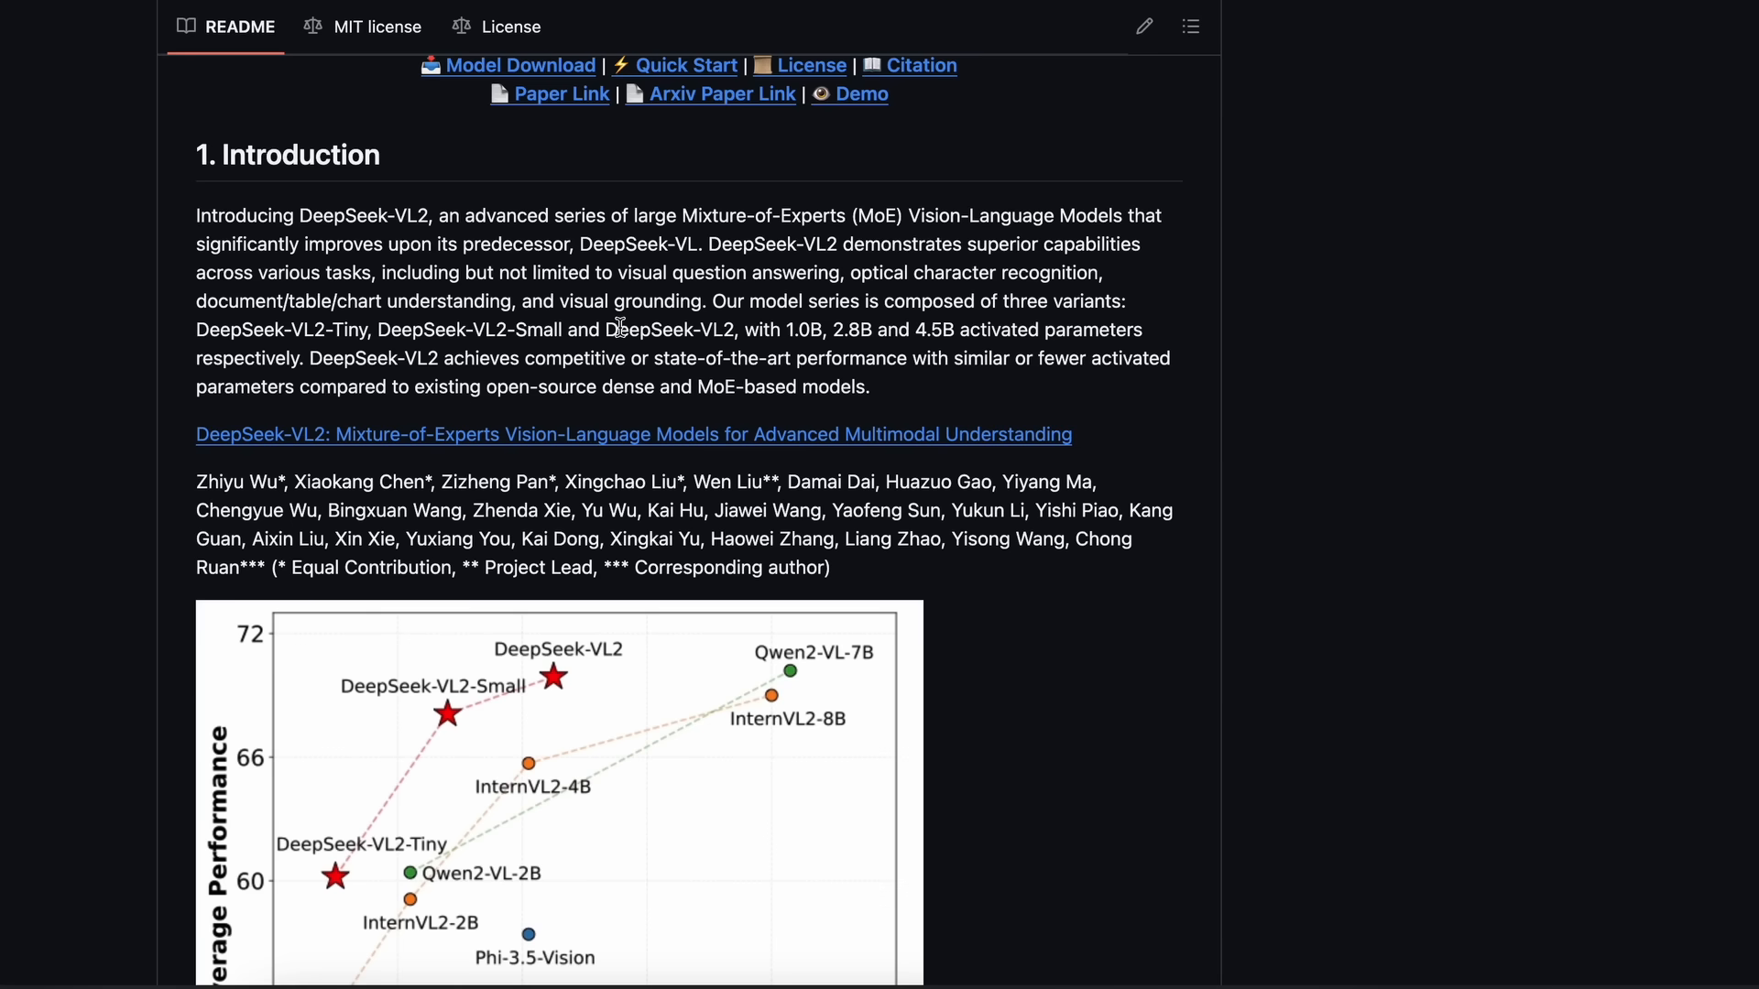
{"action": "scroll", "scroll_direction": "down", "scroll_amount": 3}
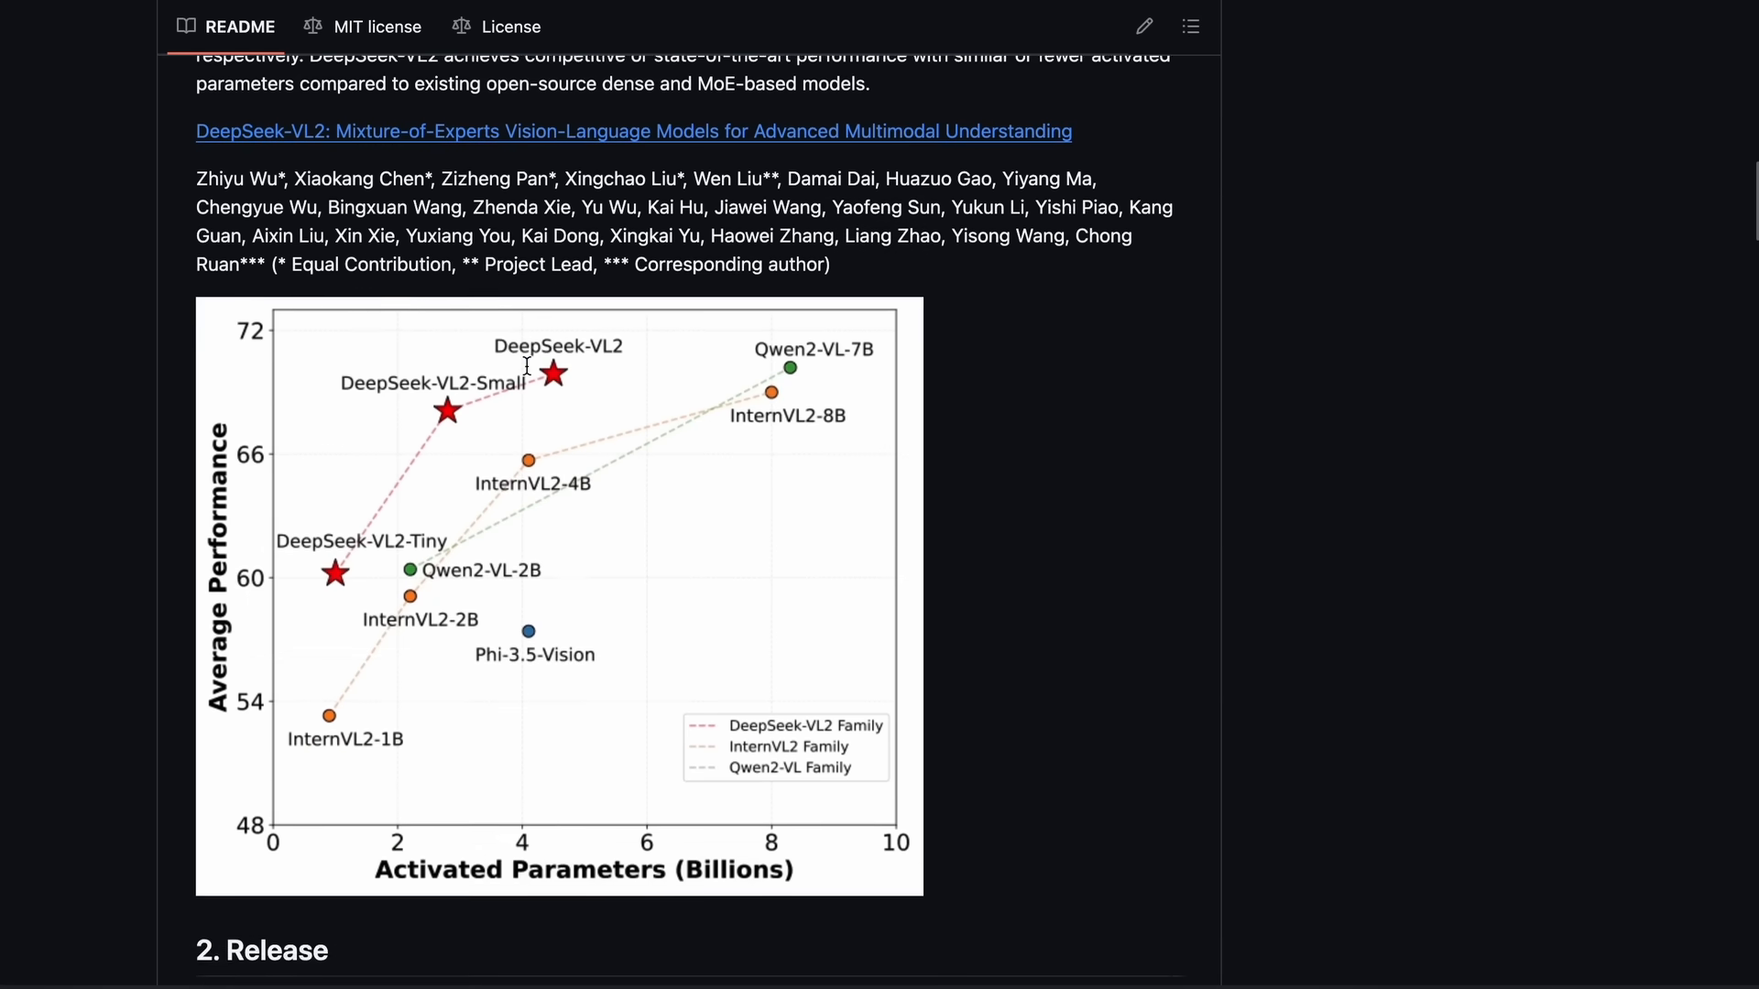
{"action": "scroll", "scroll_direction": "down", "scroll_amount": 3}
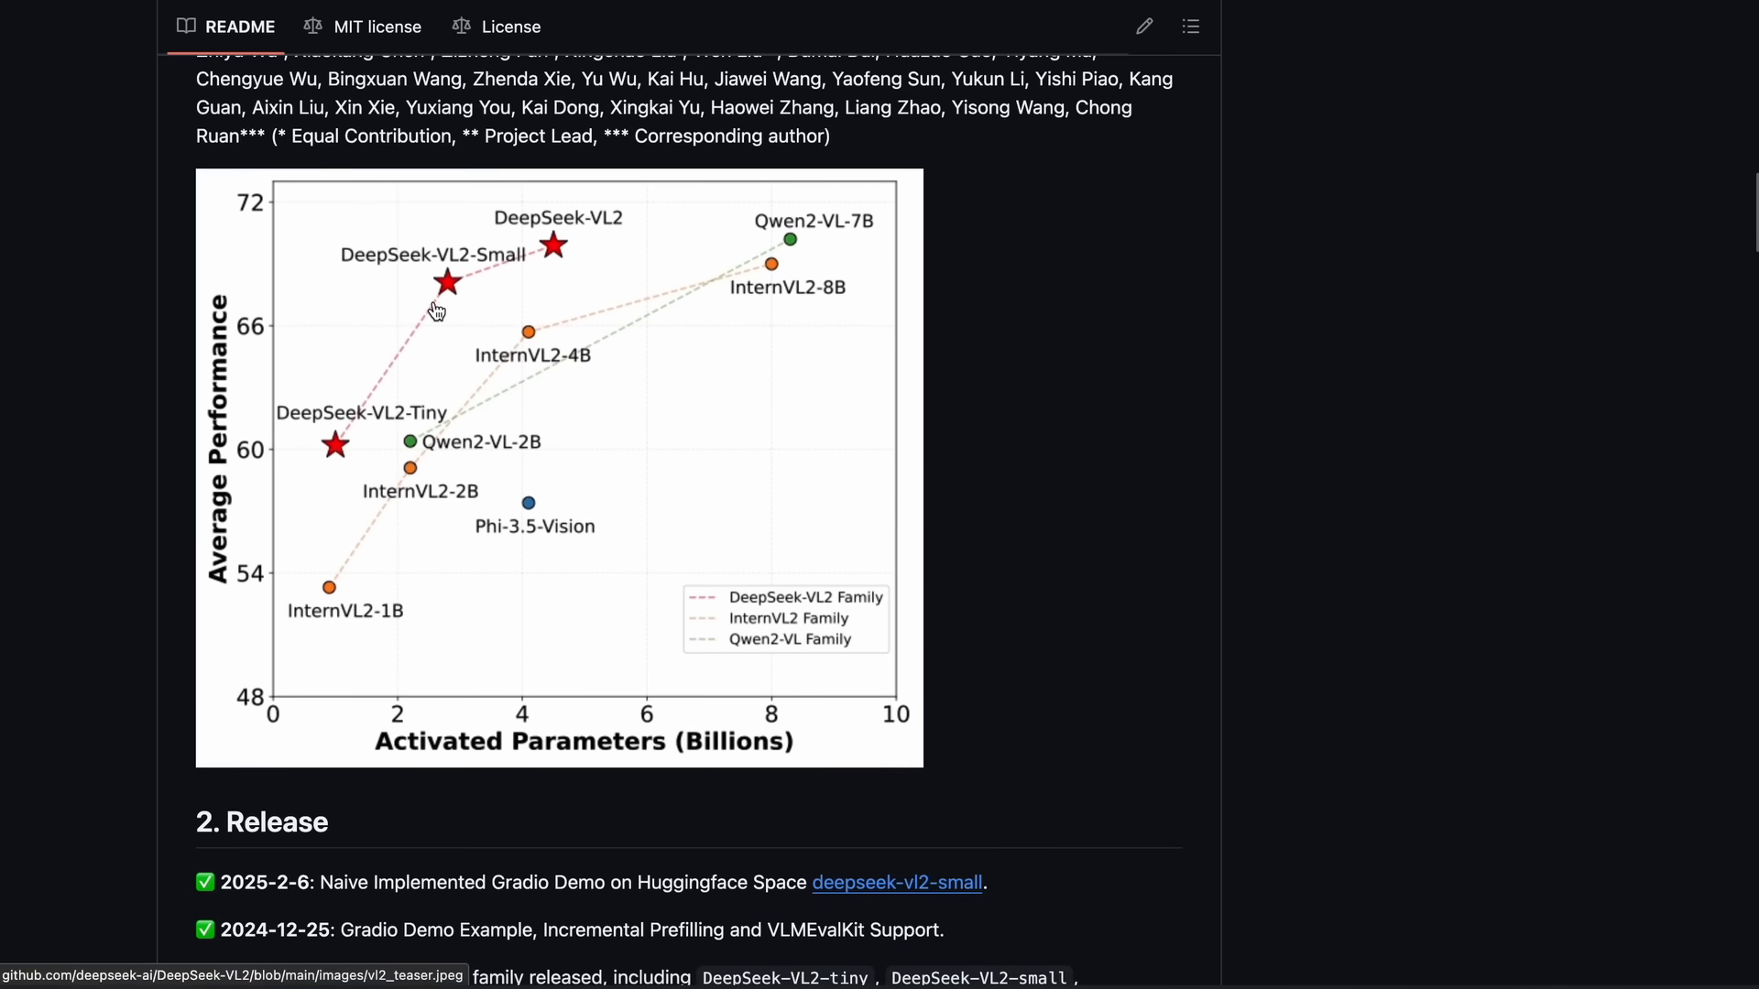
{"action": "mouse_move", "coordinate": [553, 251]}
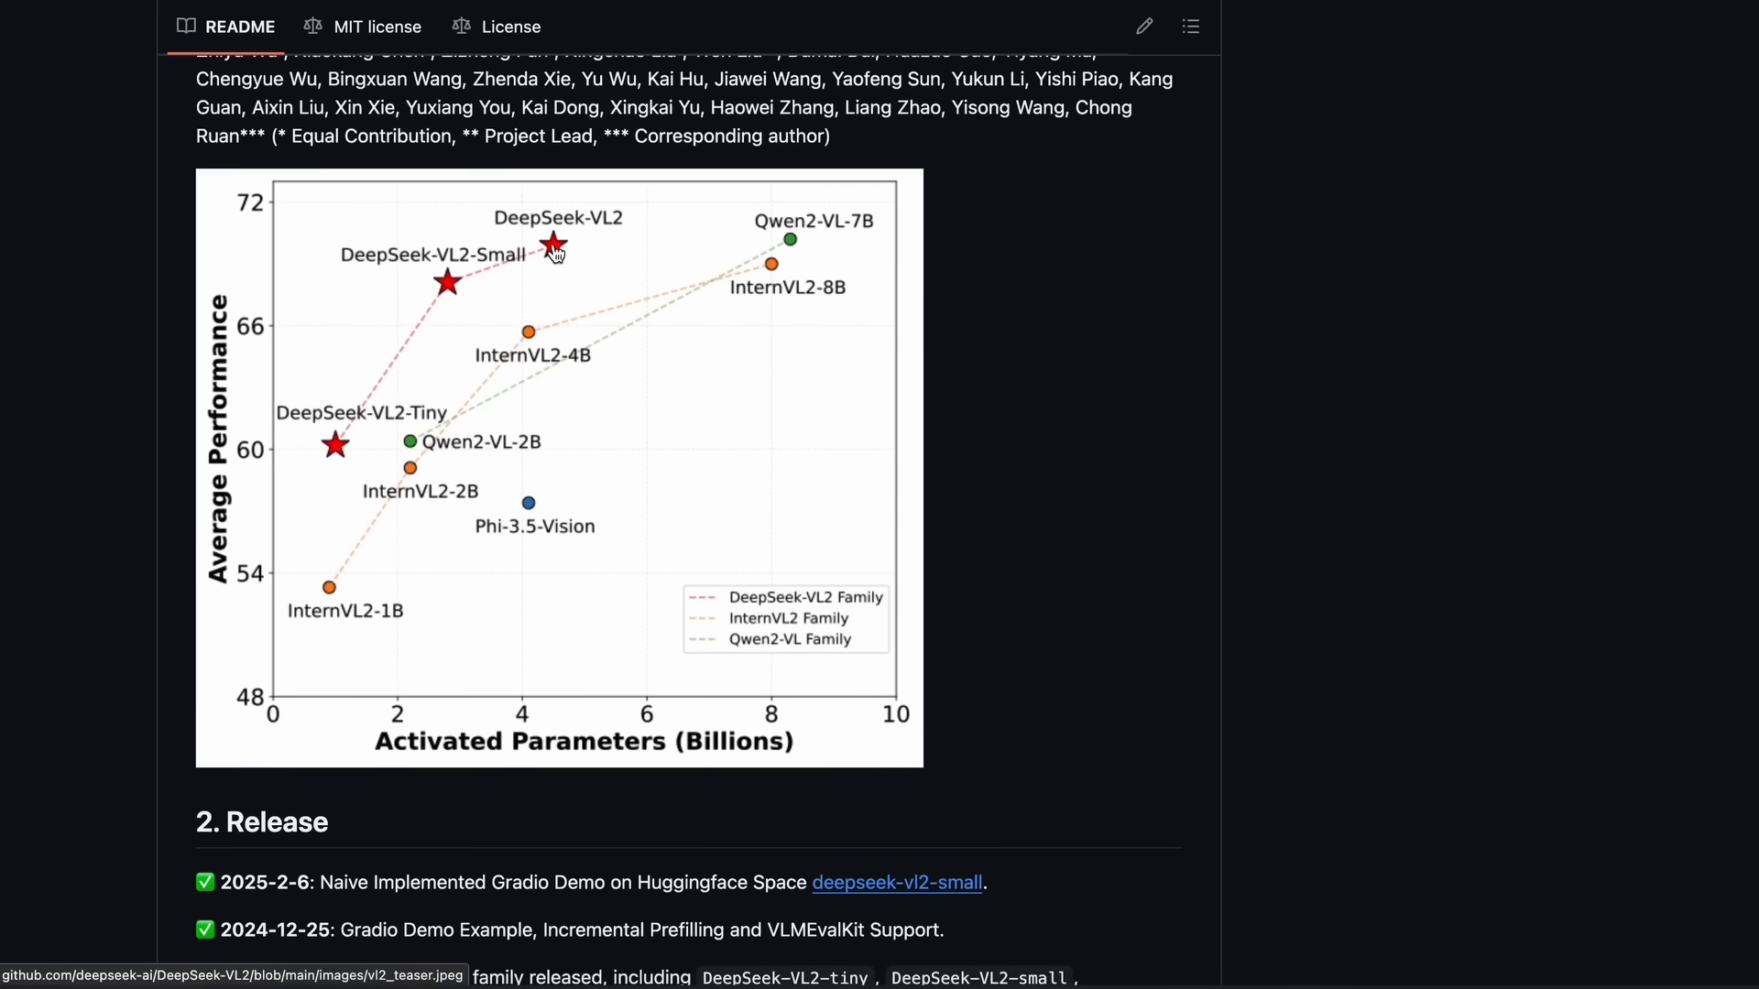
{"action": "mouse_move", "coordinate": [588, 493]}
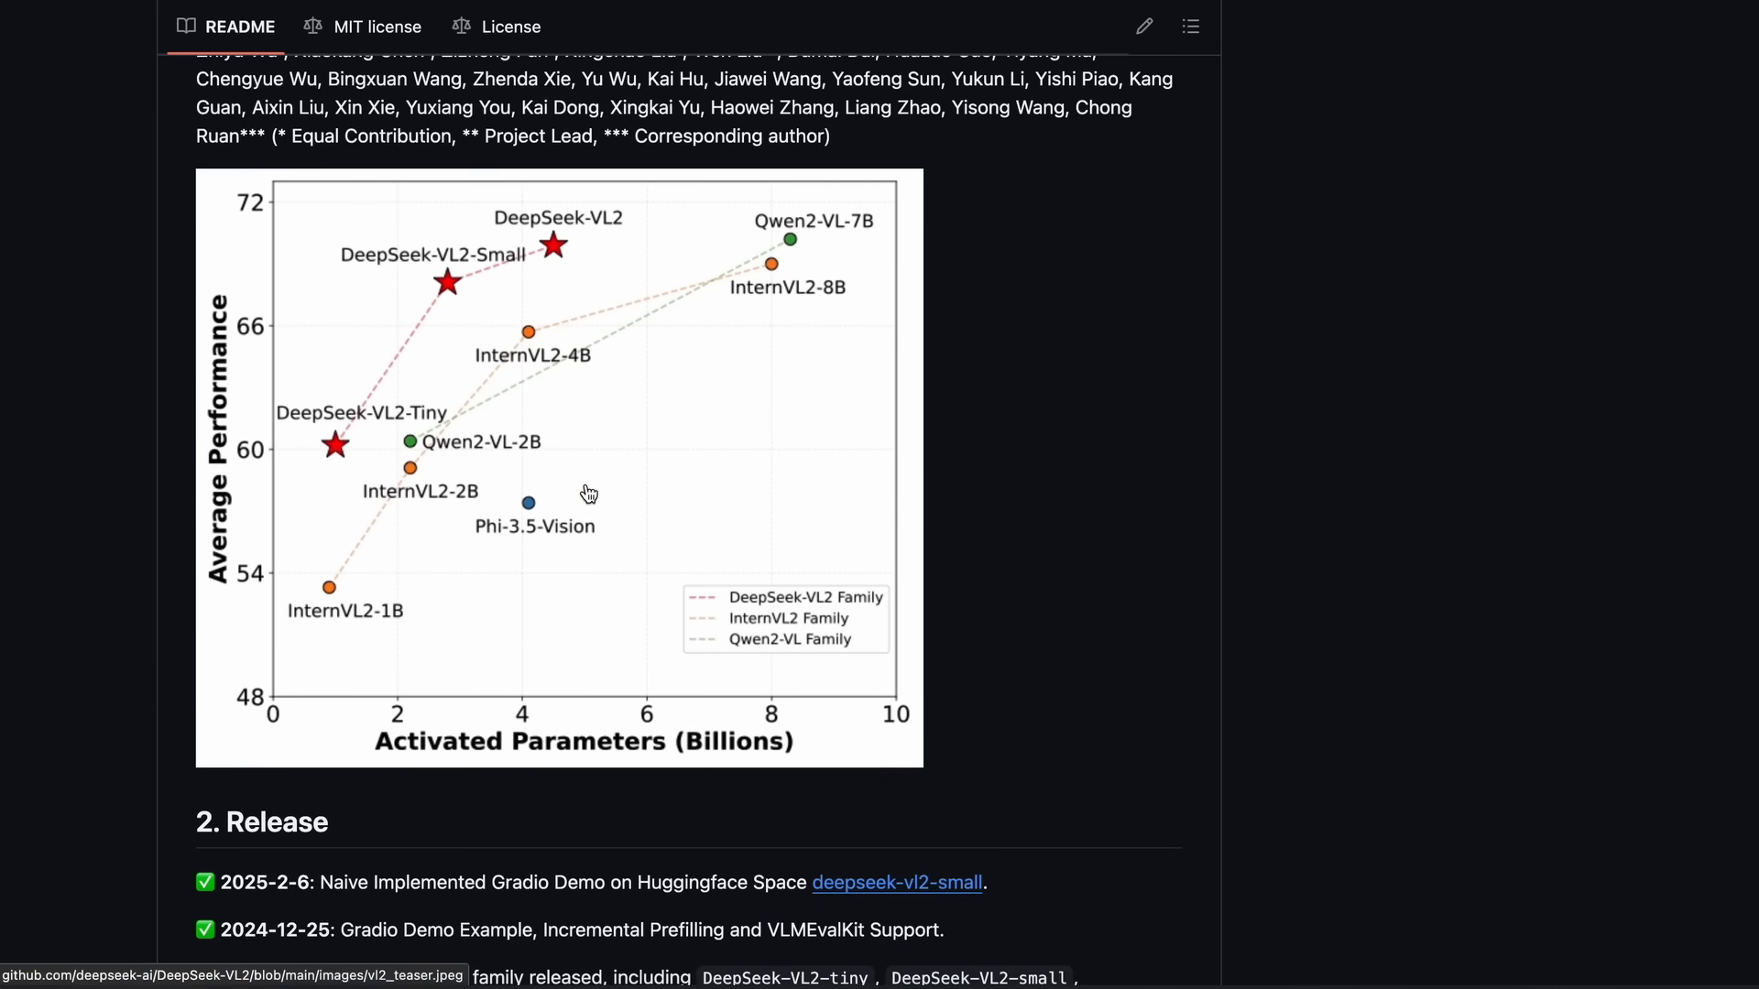
{"action": "scroll", "scroll_direction": "down", "scroll_amount": 3}
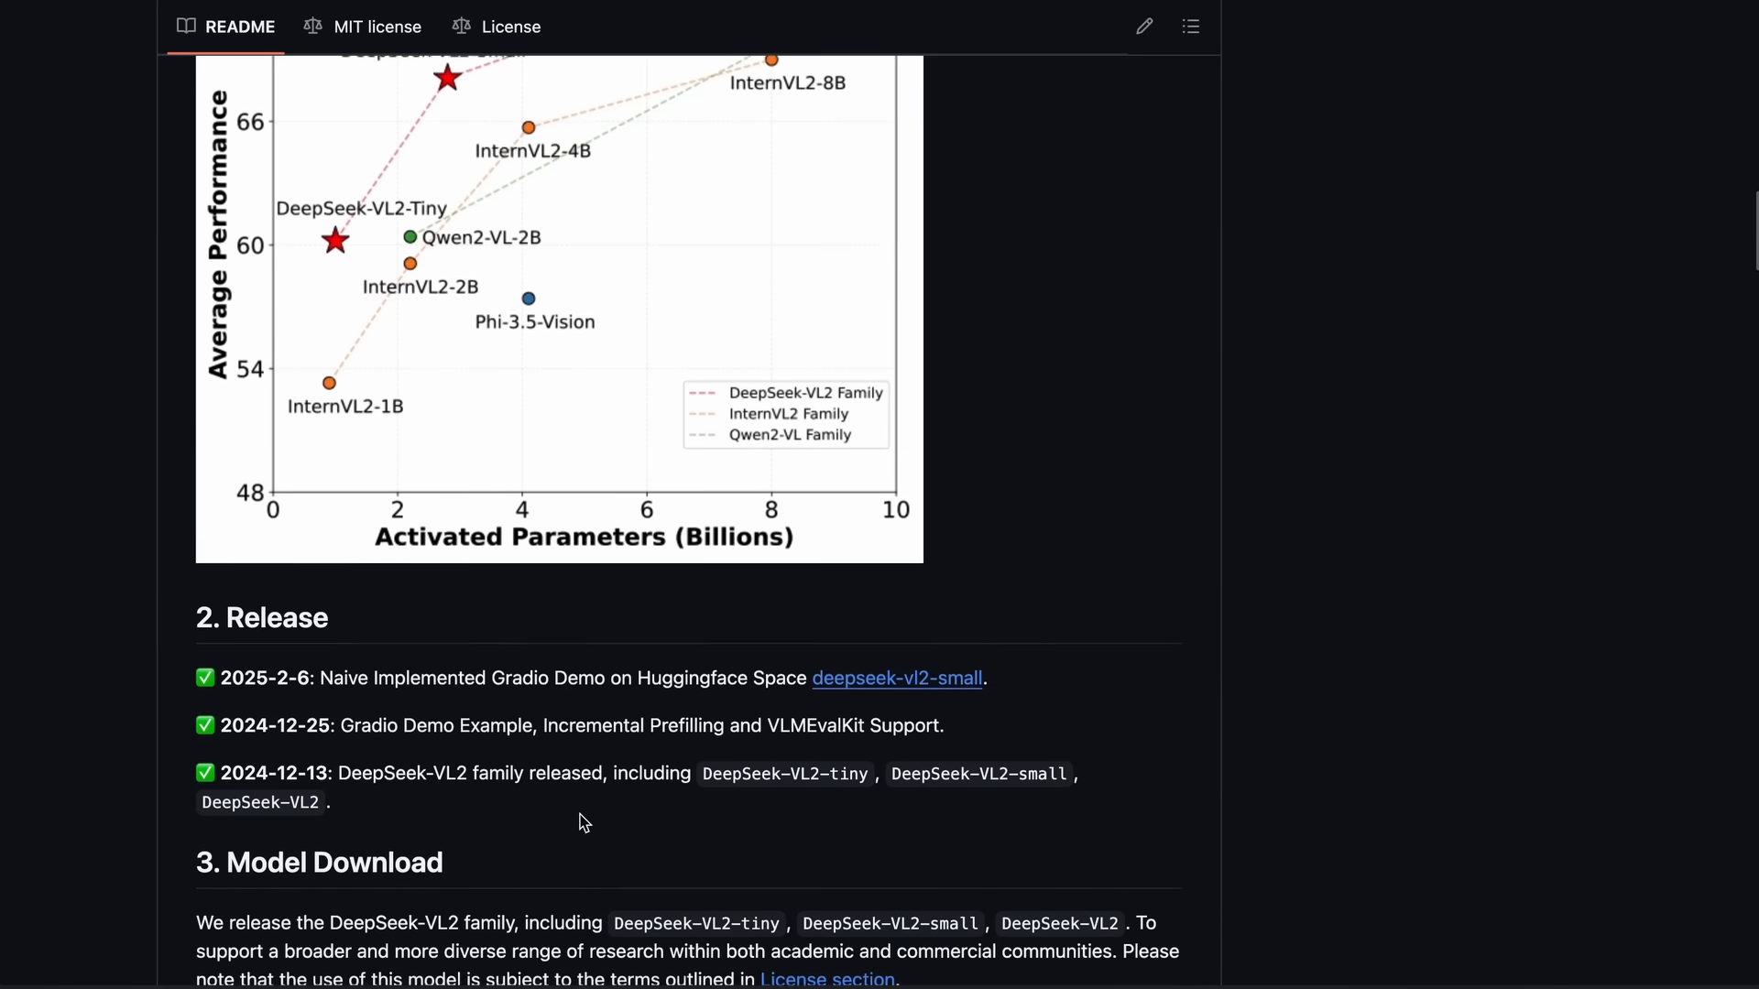
{"action": "scroll", "scroll_direction": "down", "scroll_amount": 3}
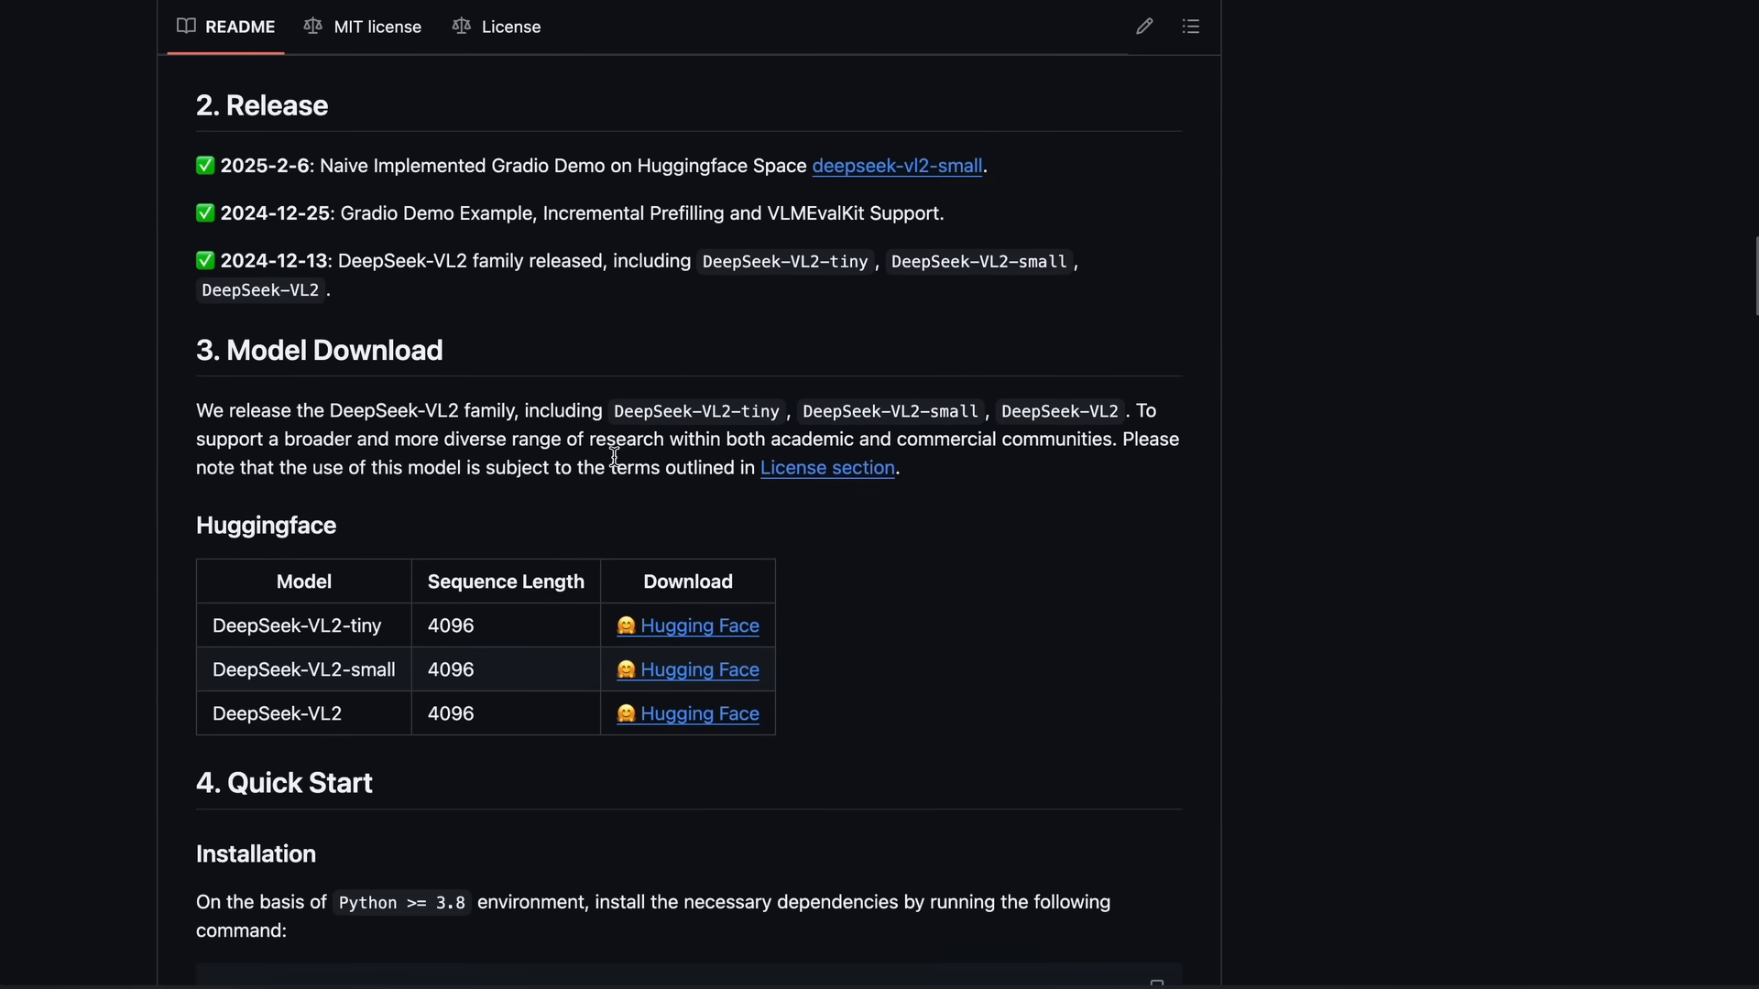
{"action": "scroll", "scroll_direction": "down", "scroll_amount": 3}
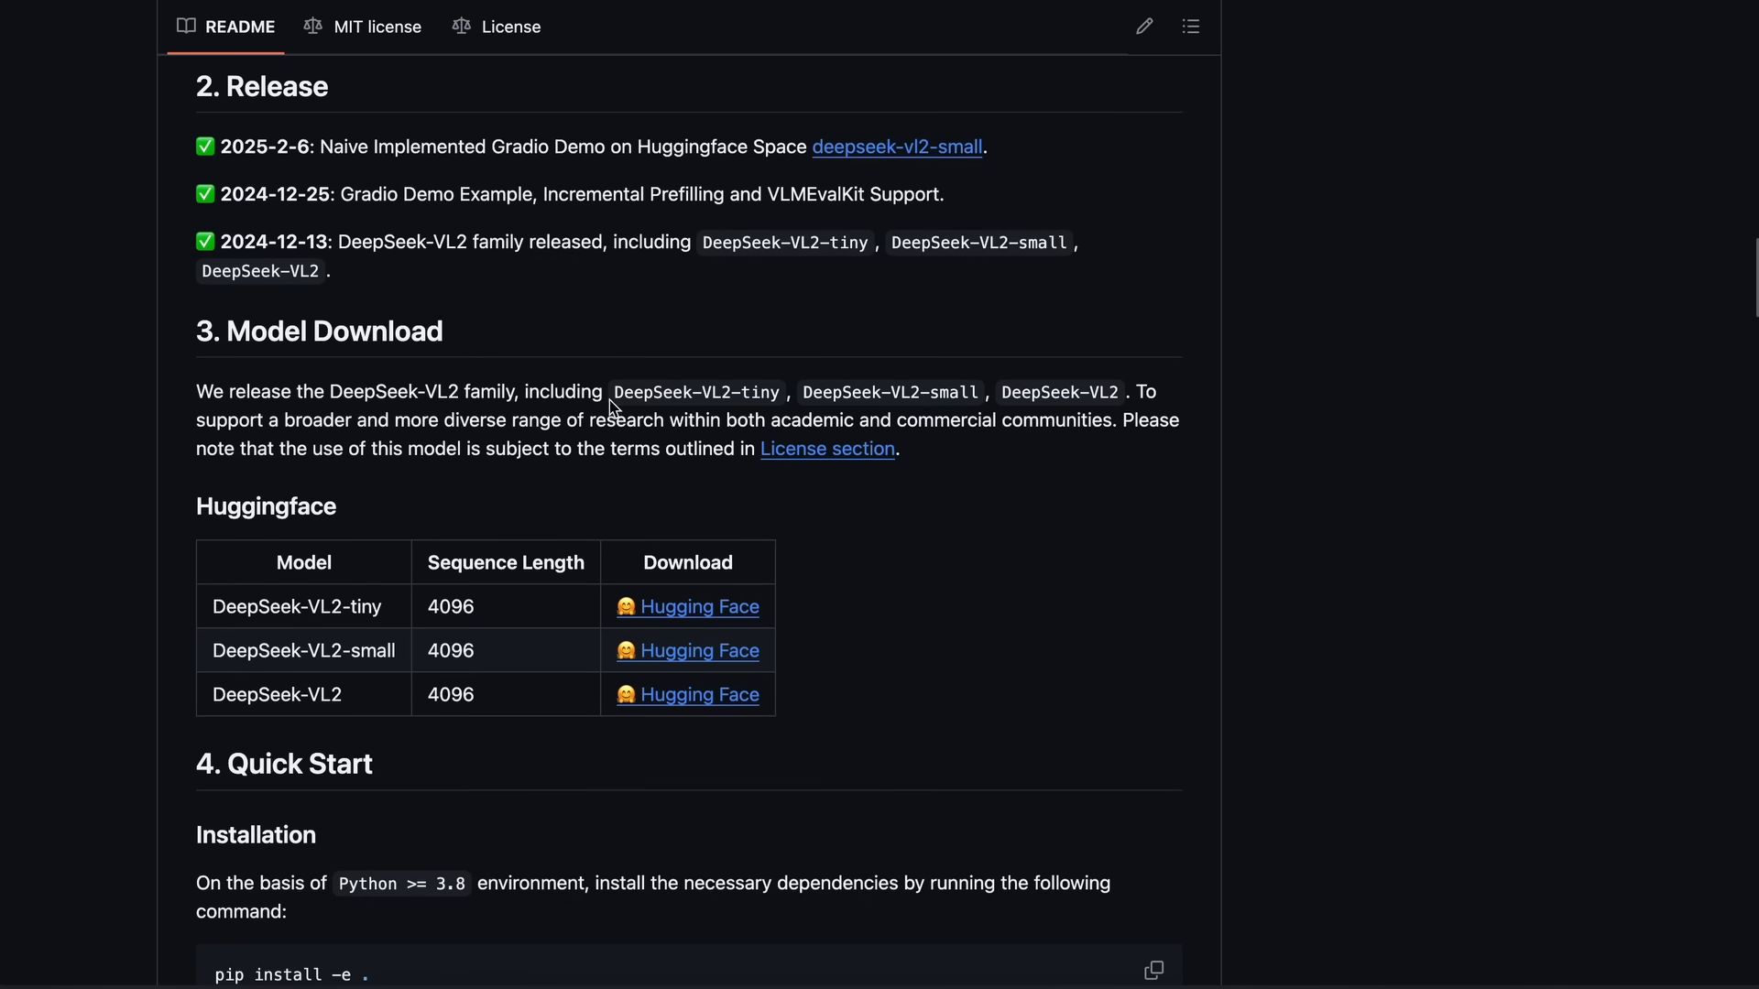
{"action": "scroll", "scroll_direction": "down", "scroll_amount": 3}
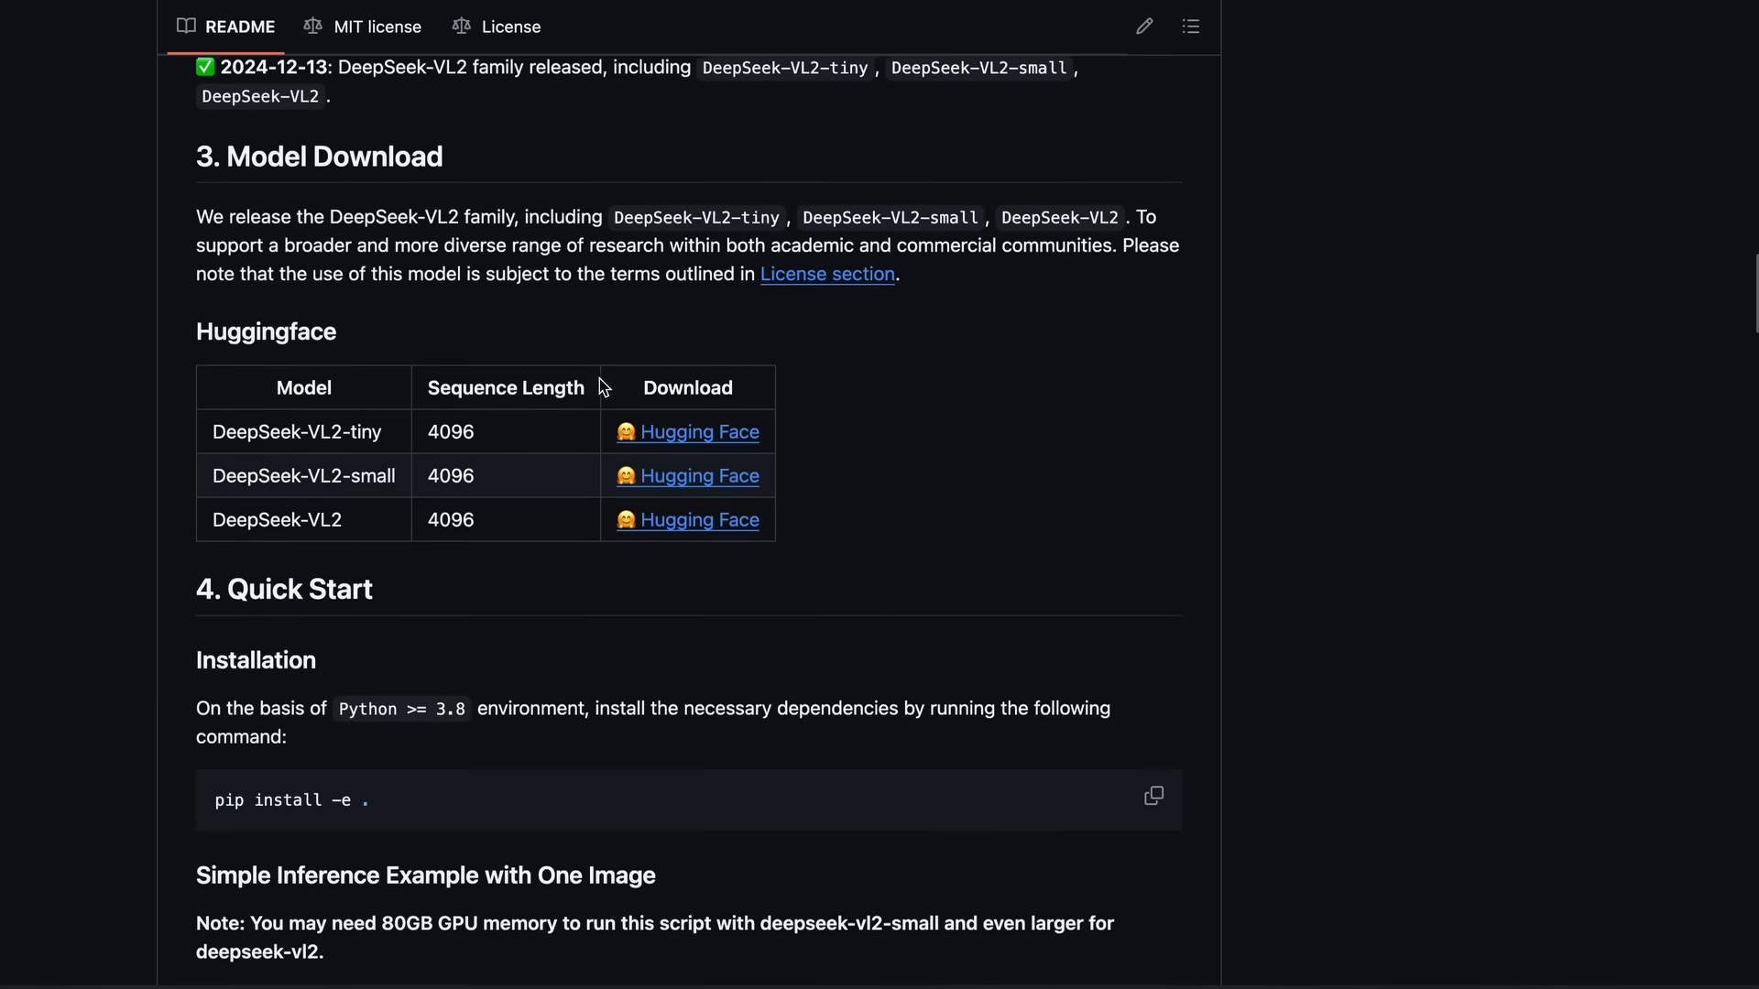
{"action": "scroll", "scroll_direction": "down", "scroll_amount": 3}
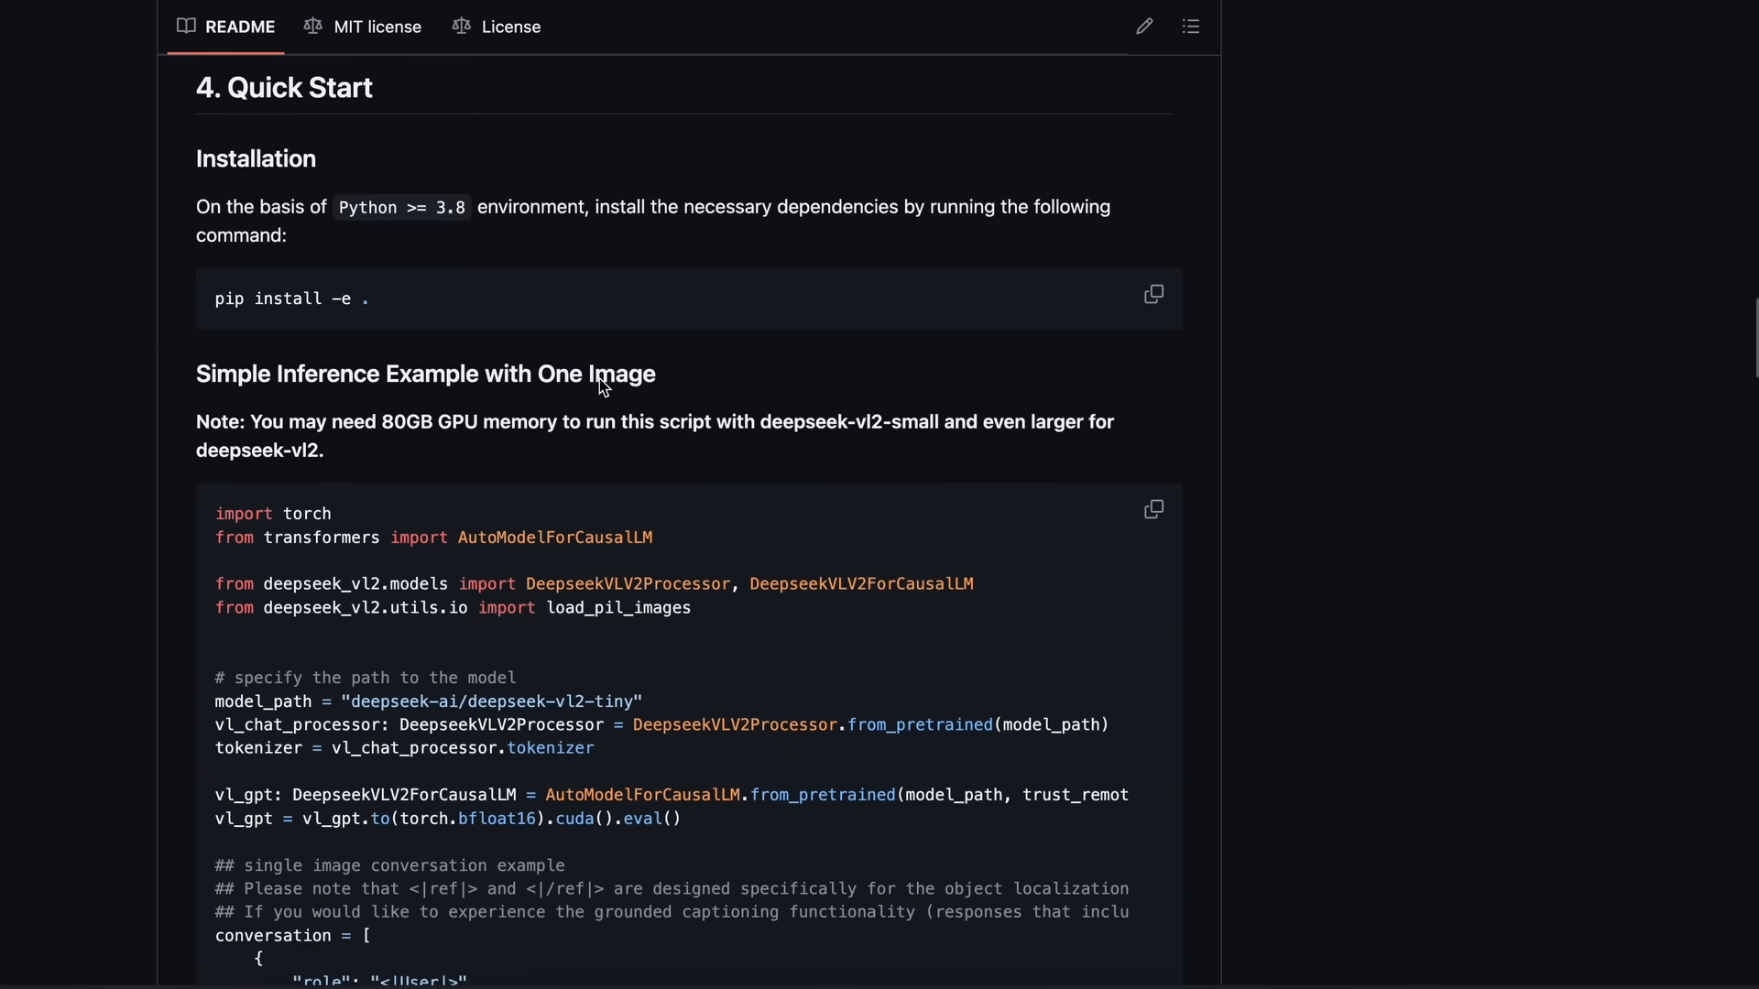
{"action": "scroll", "scroll_direction": "down", "scroll_amount": 3}
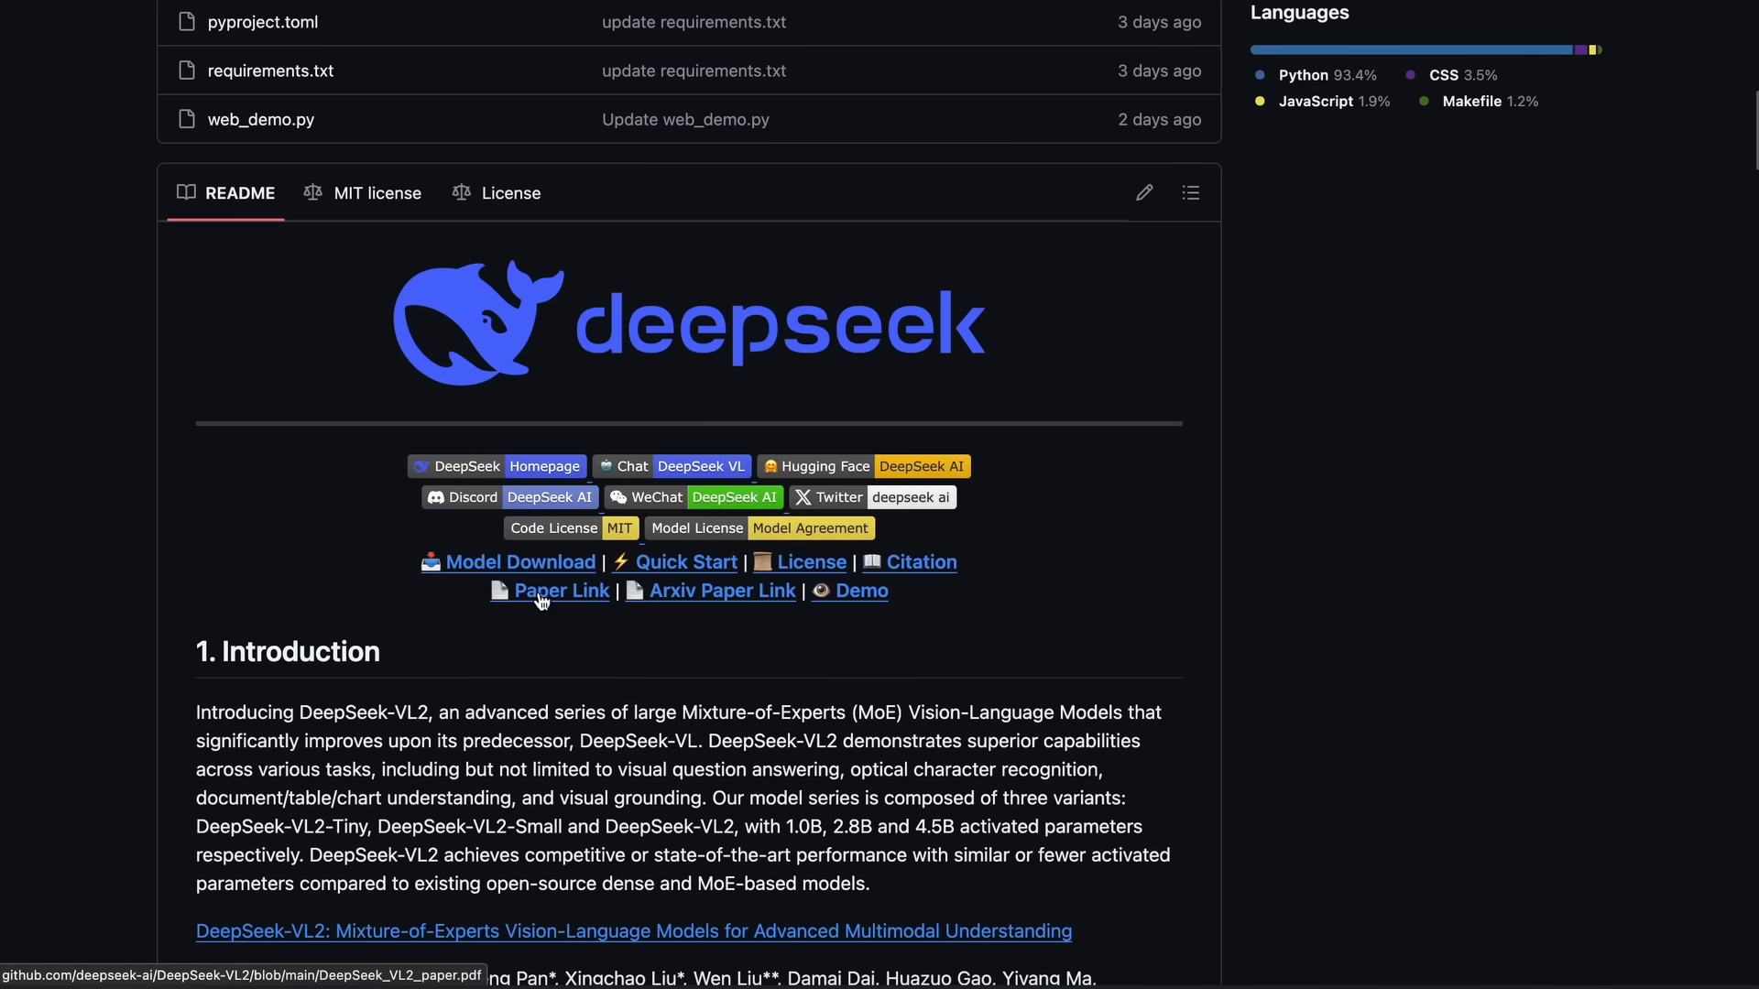
{"action": "mouse_move", "coordinate": [555, 603]}
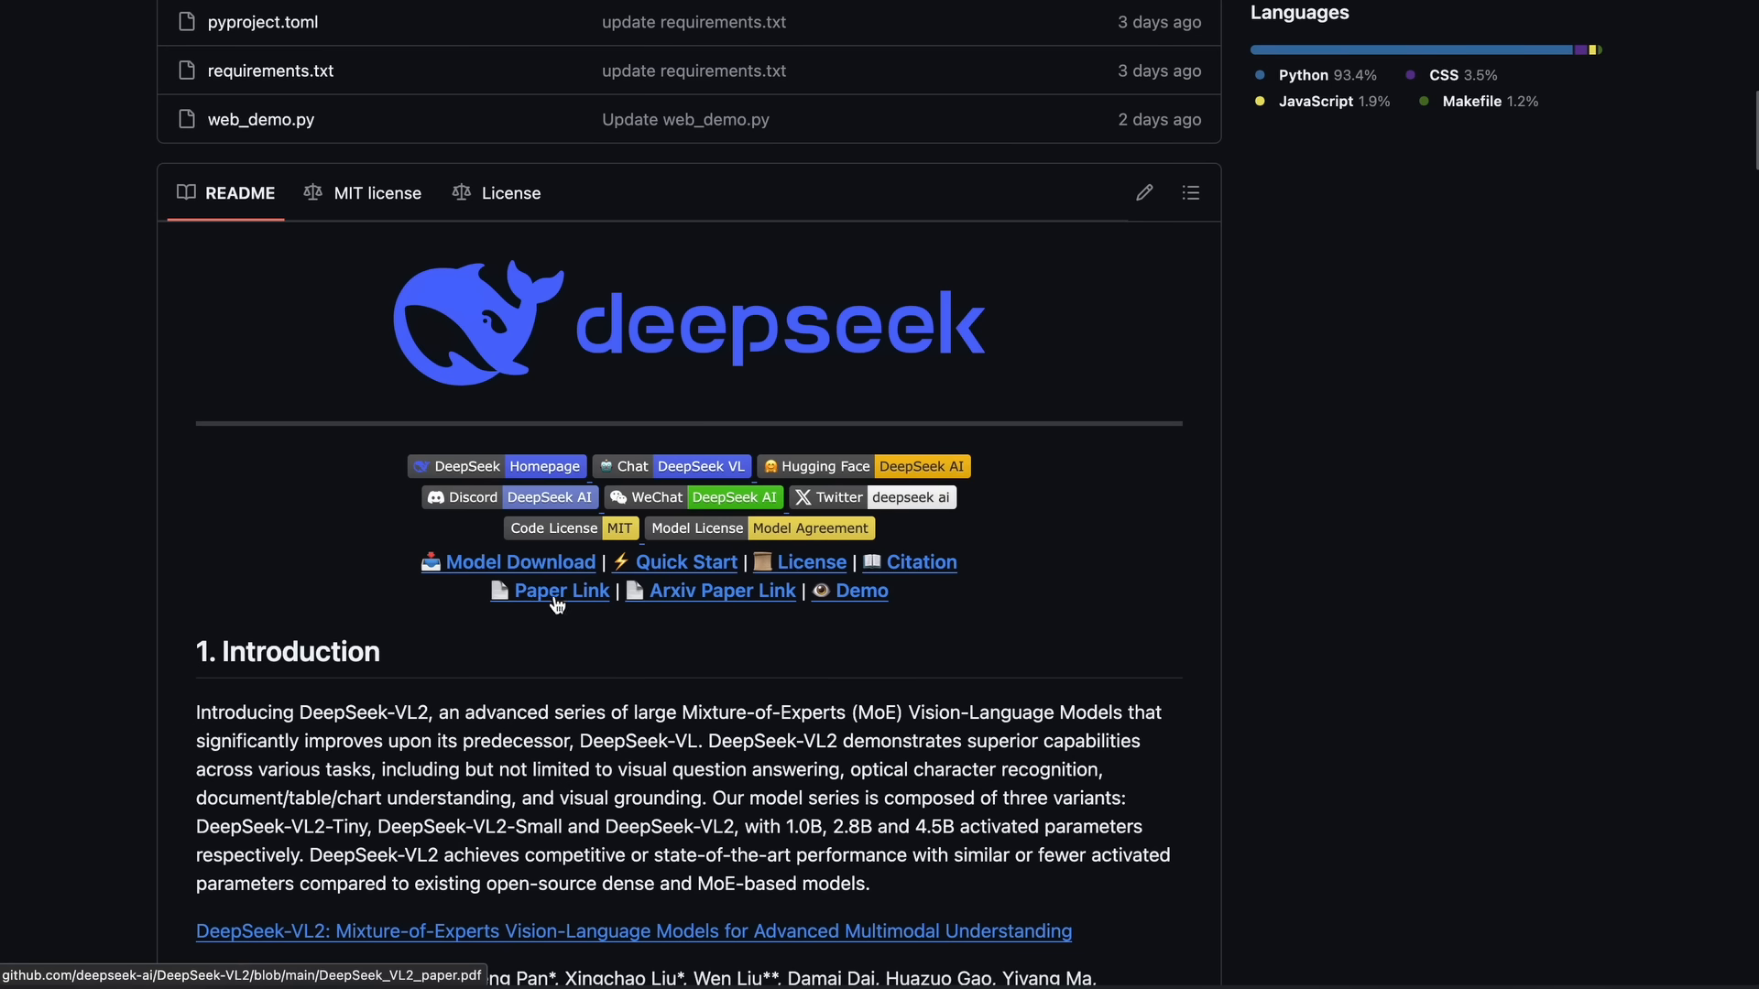
{"action": "mouse_move", "coordinate": [561, 601]}
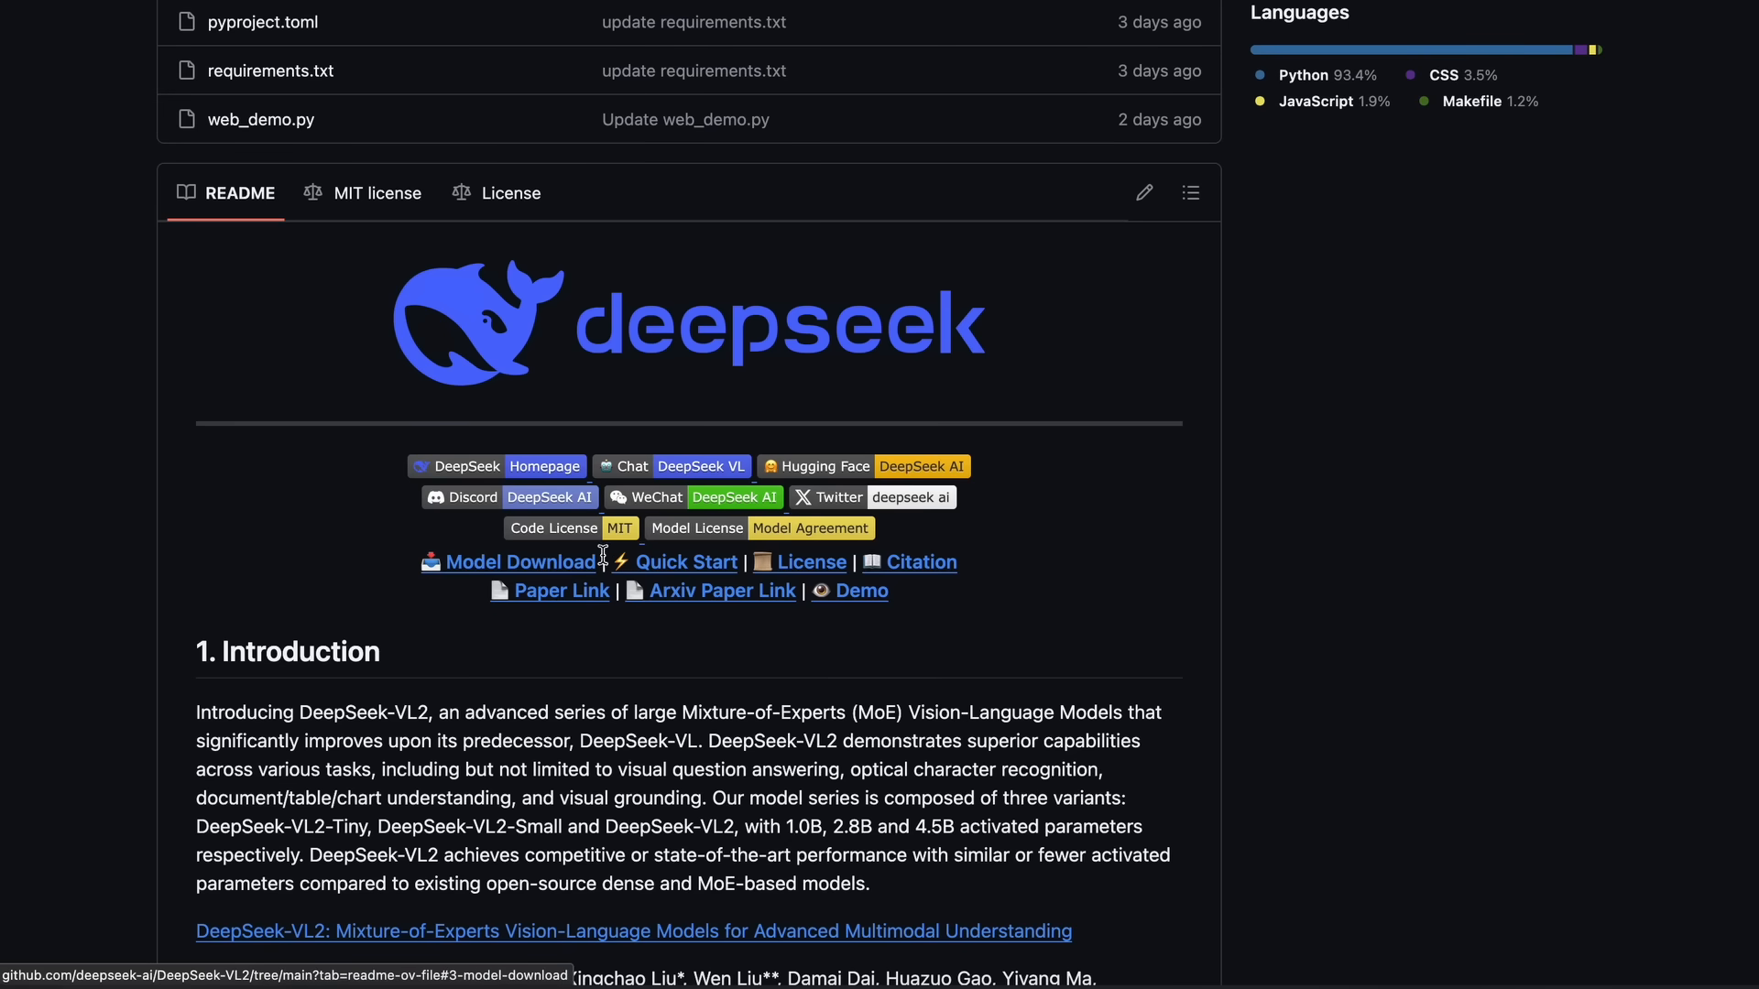
{"action": "mouse_move", "coordinate": [821, 614]}
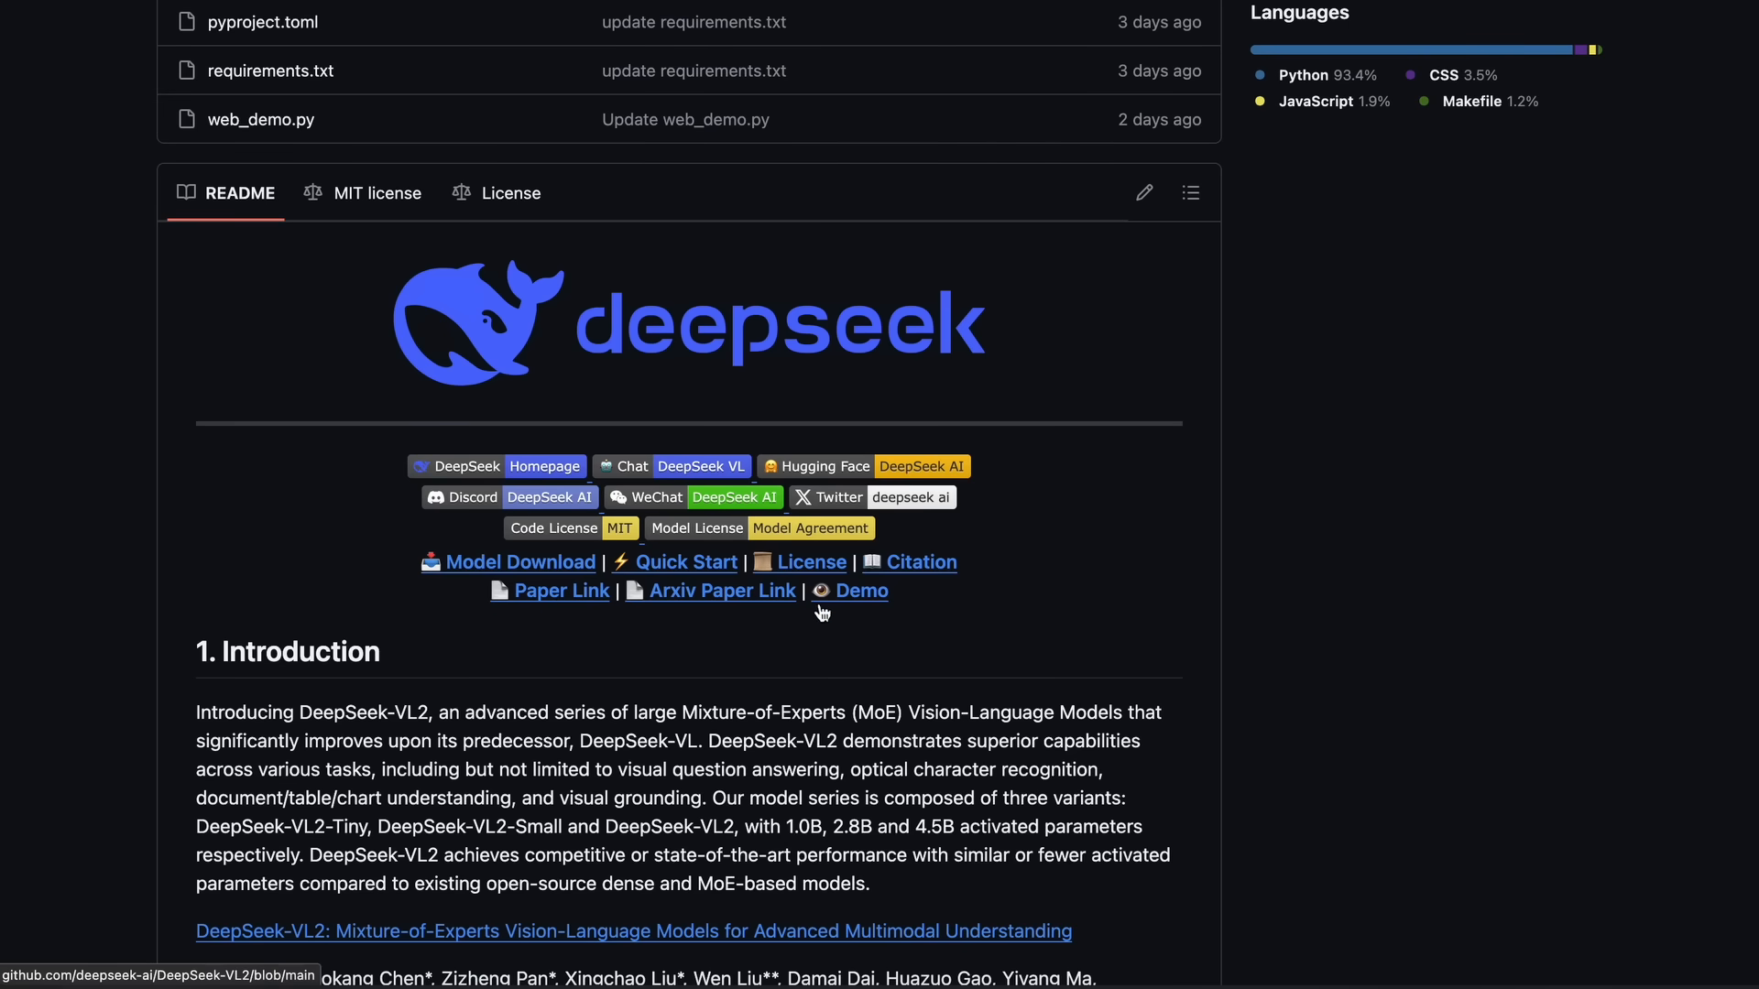
Follow the Demo badge link to the DeepSeek-VL2-small Hugging Face Space.
{"action": "left_click", "coordinate": [857, 592]}
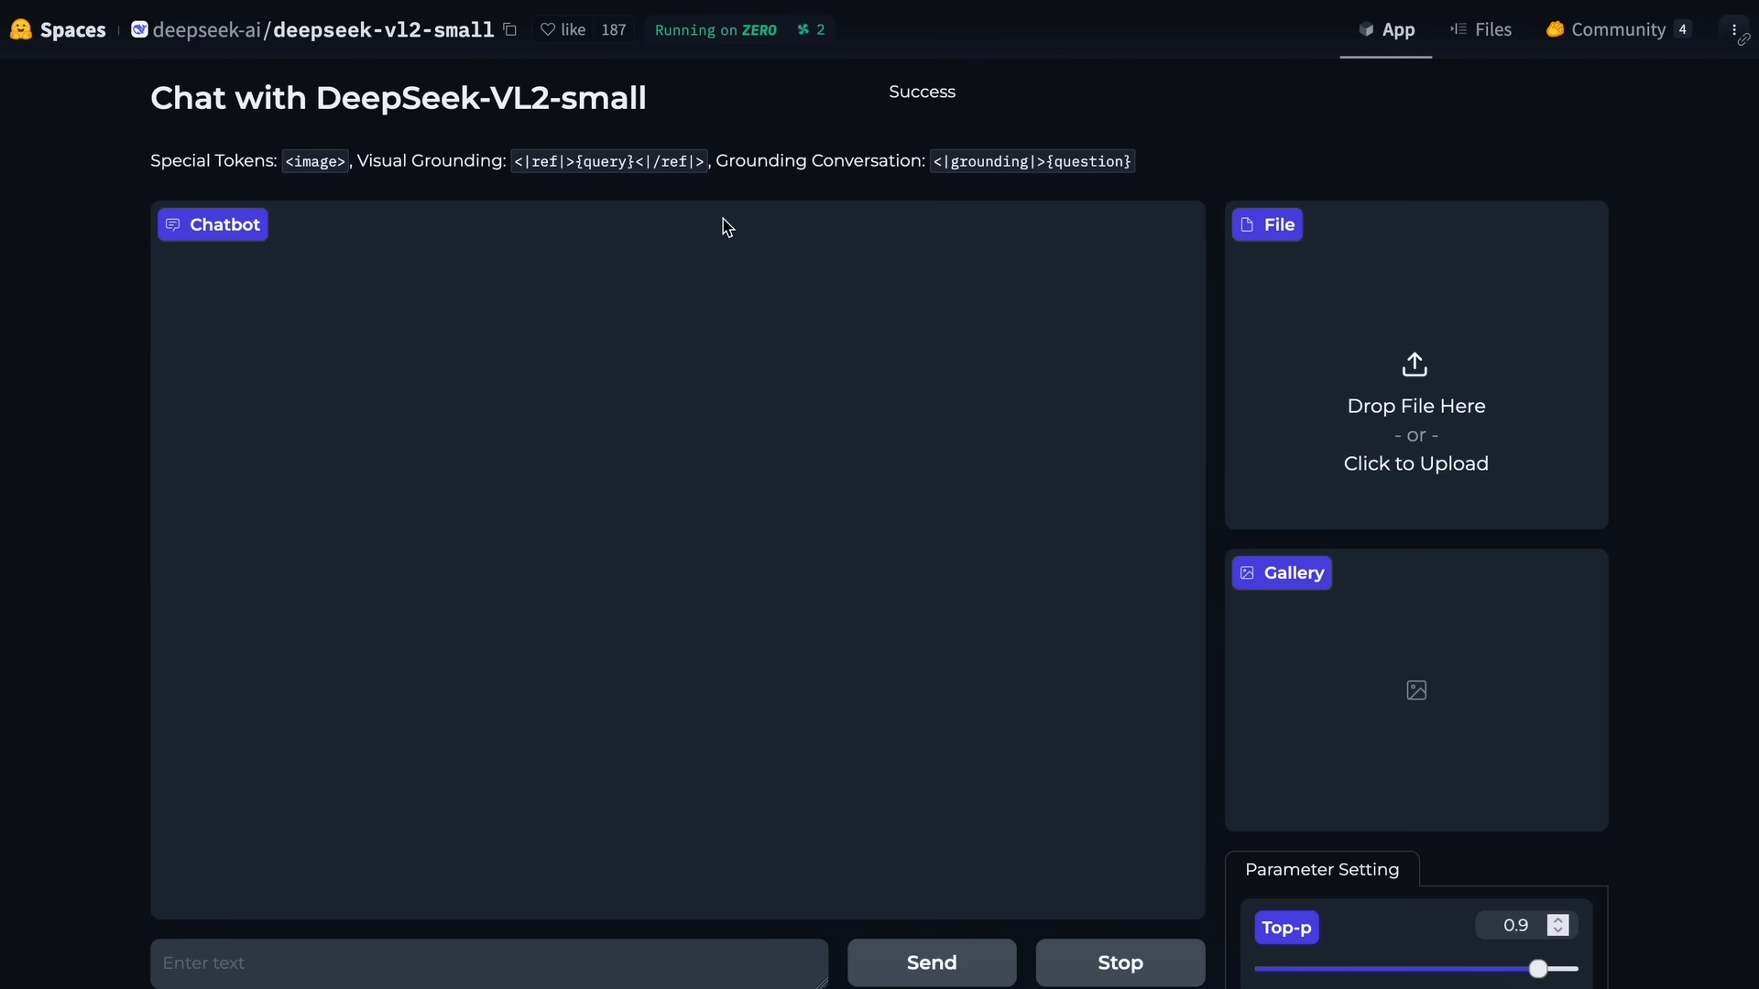
{"action": "scroll", "scroll_direction": "down", "scroll_amount": 3}
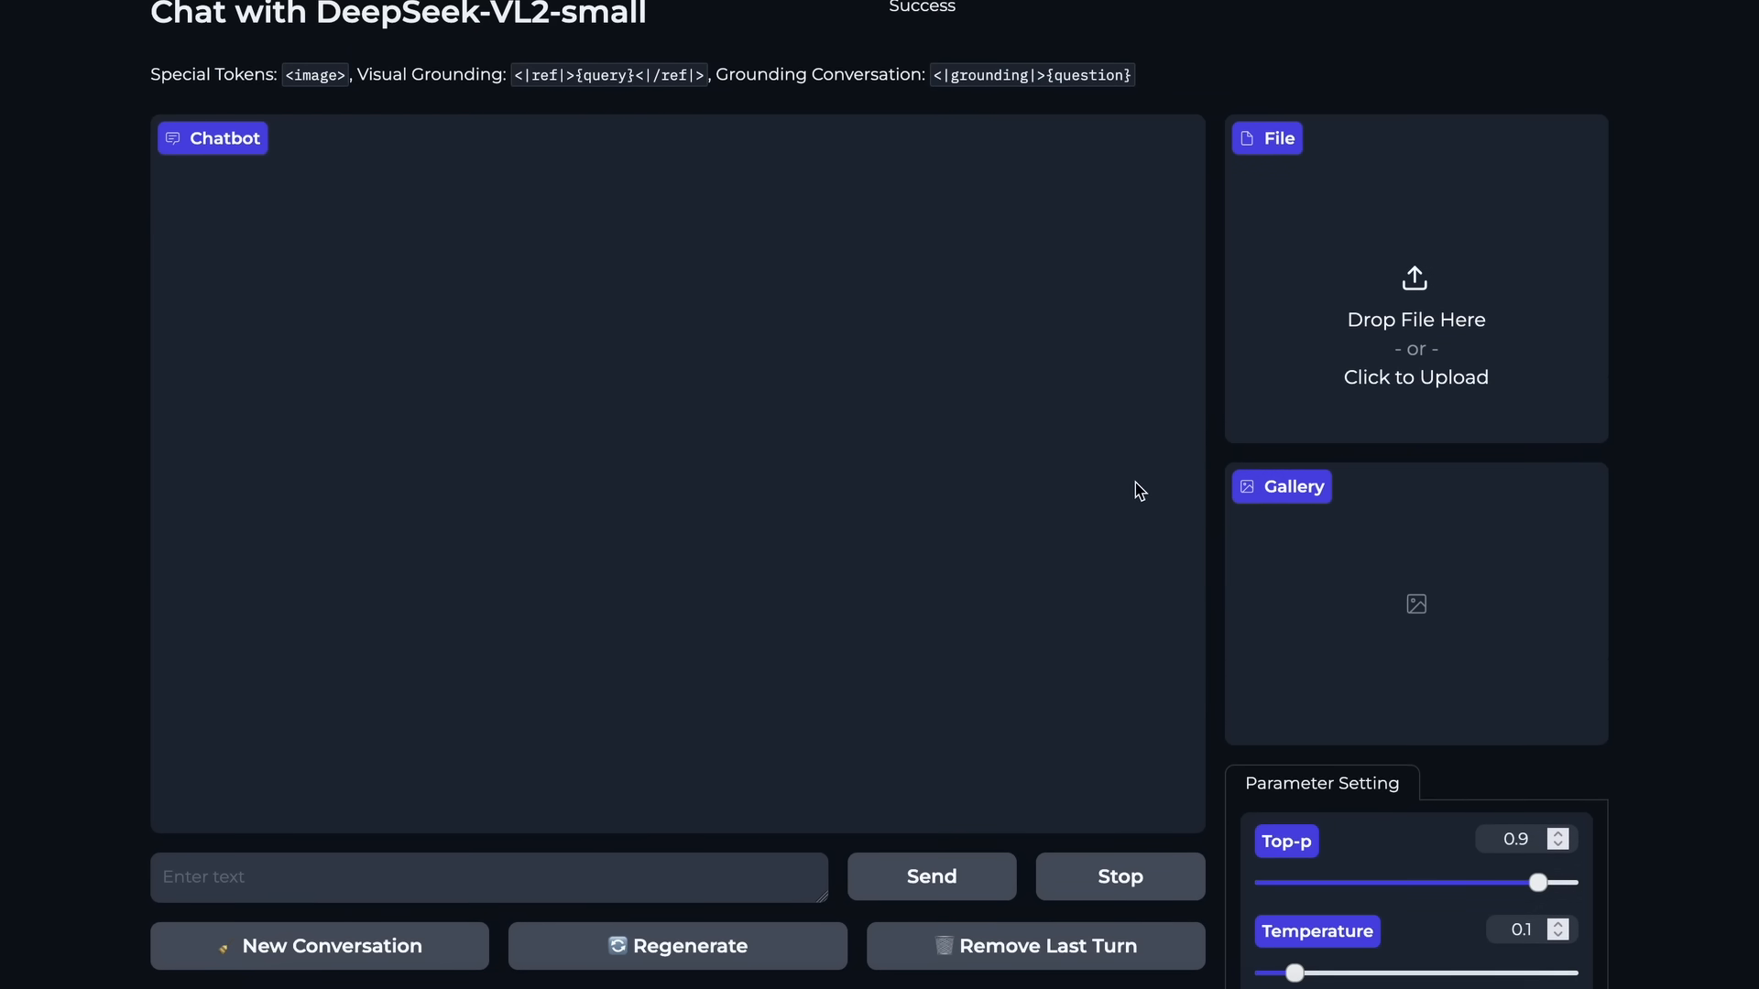
{"action": "mouse_move", "coordinate": [1422, 617]}
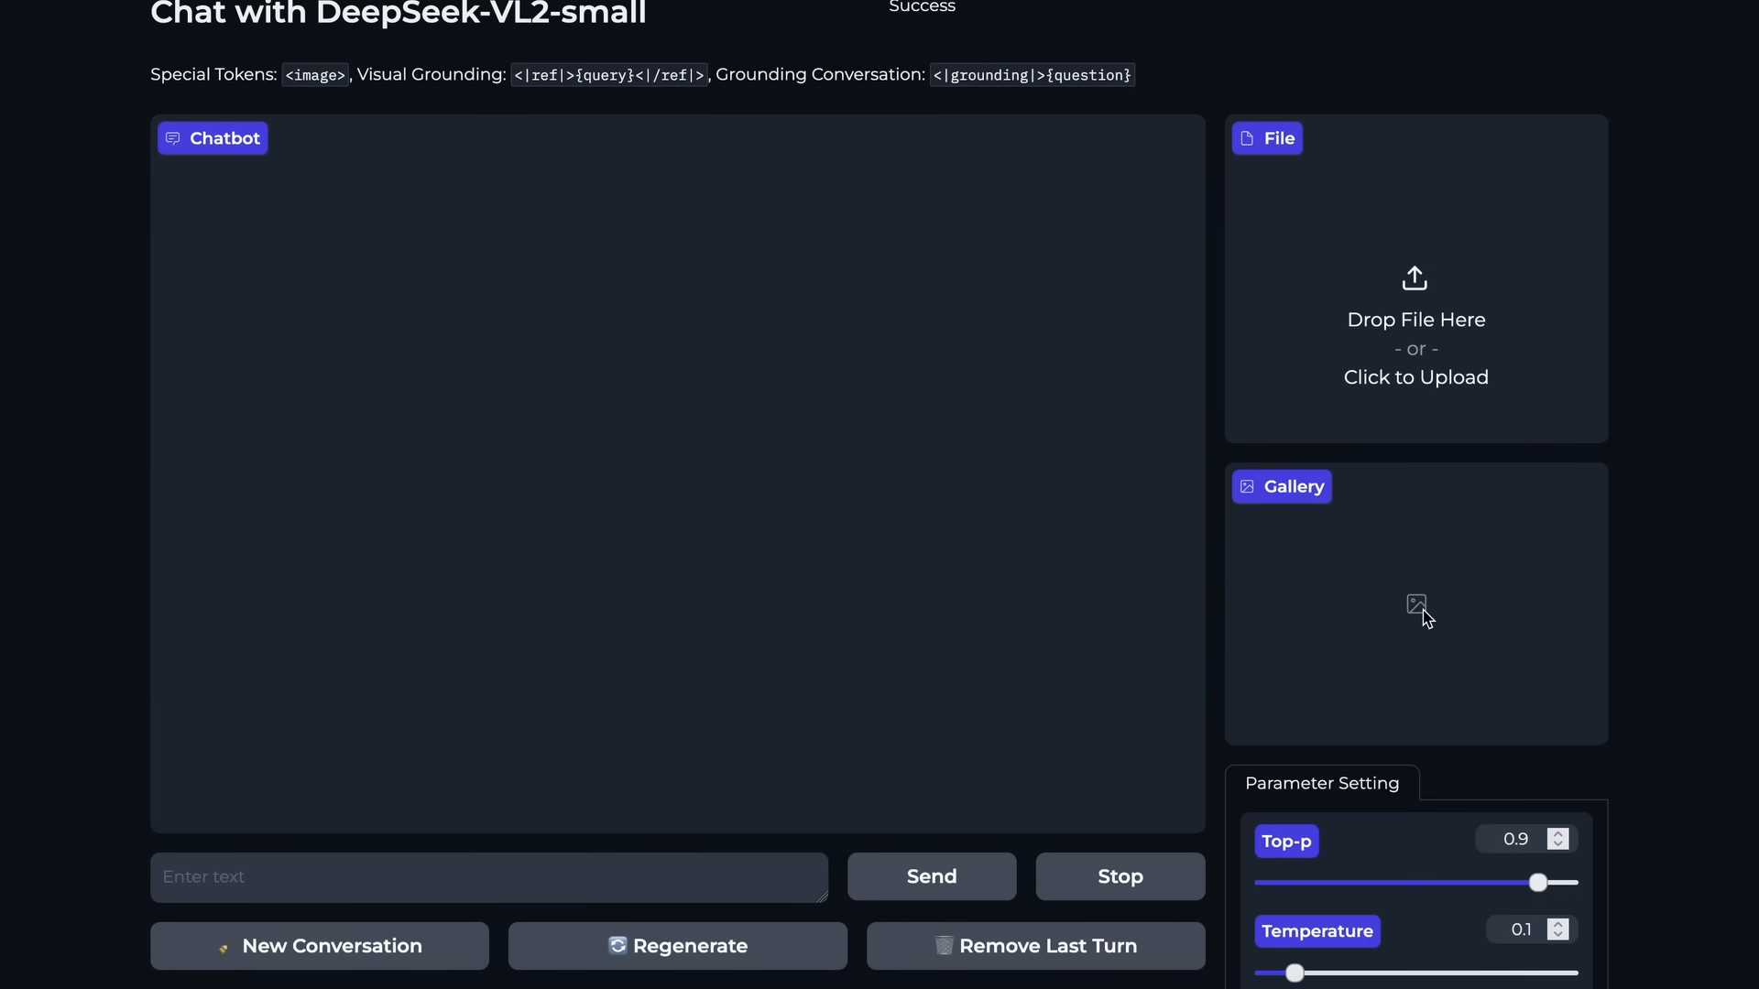
{"action": "mouse_move", "coordinate": [1456, 610]}
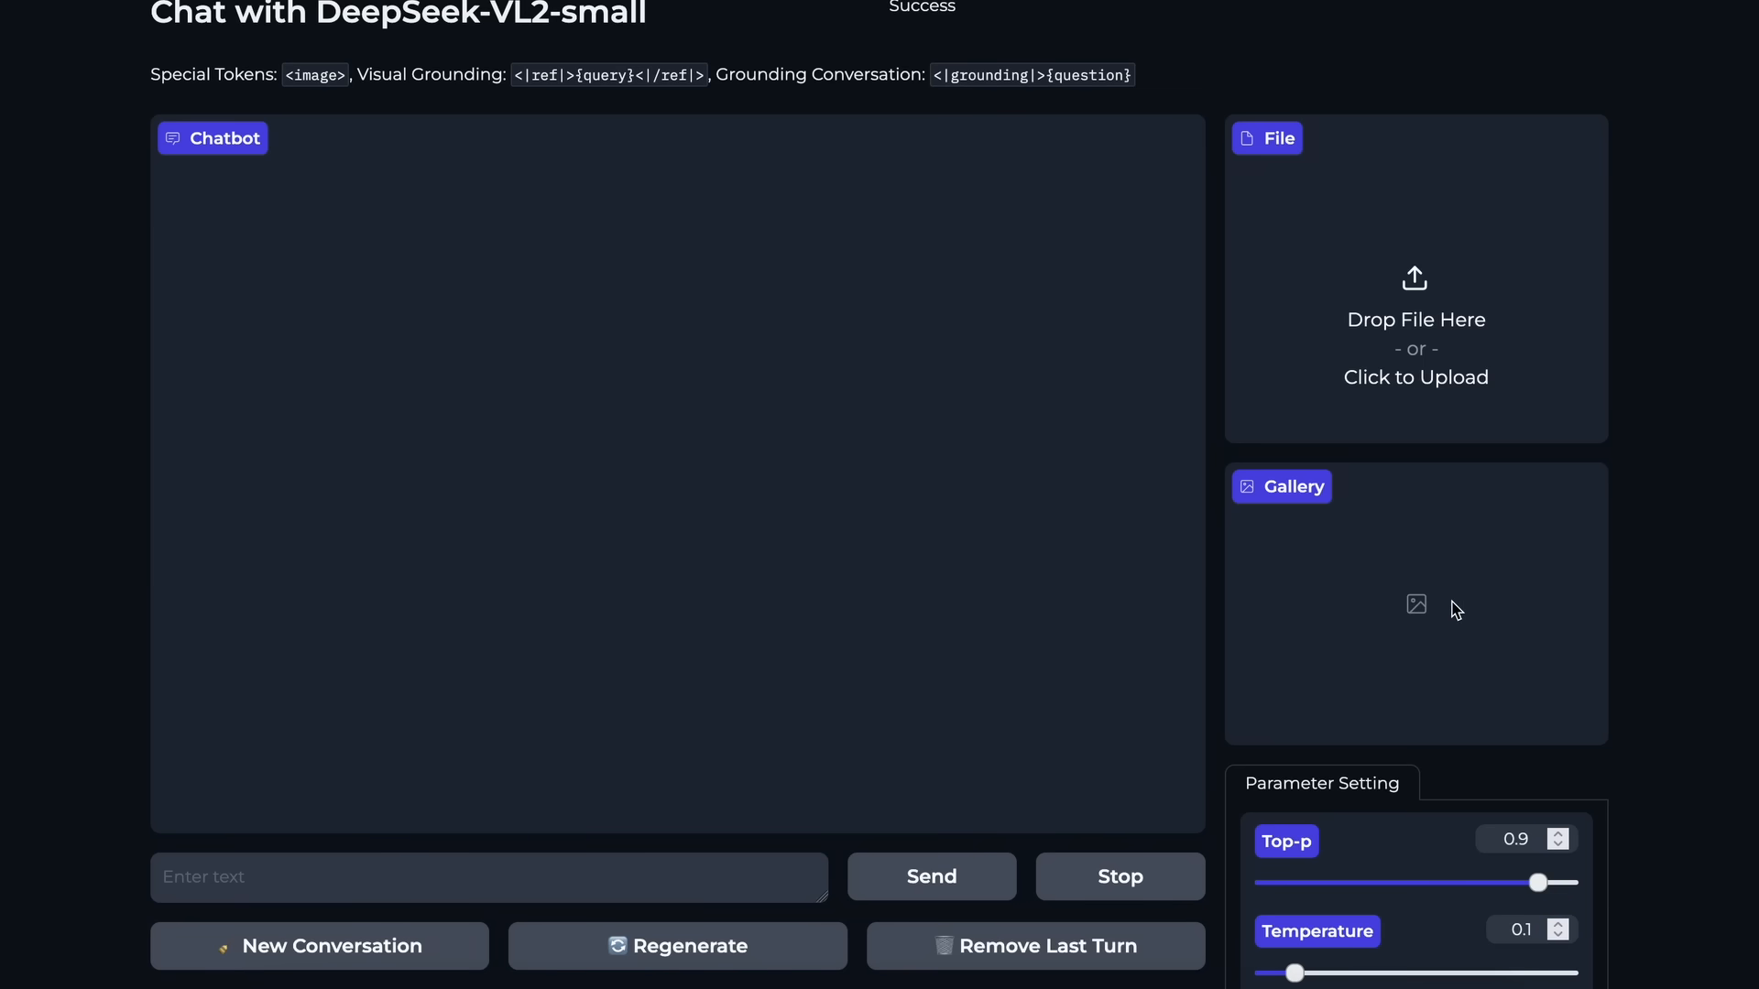
{"action": "mouse_move", "coordinate": [1496, 612]}
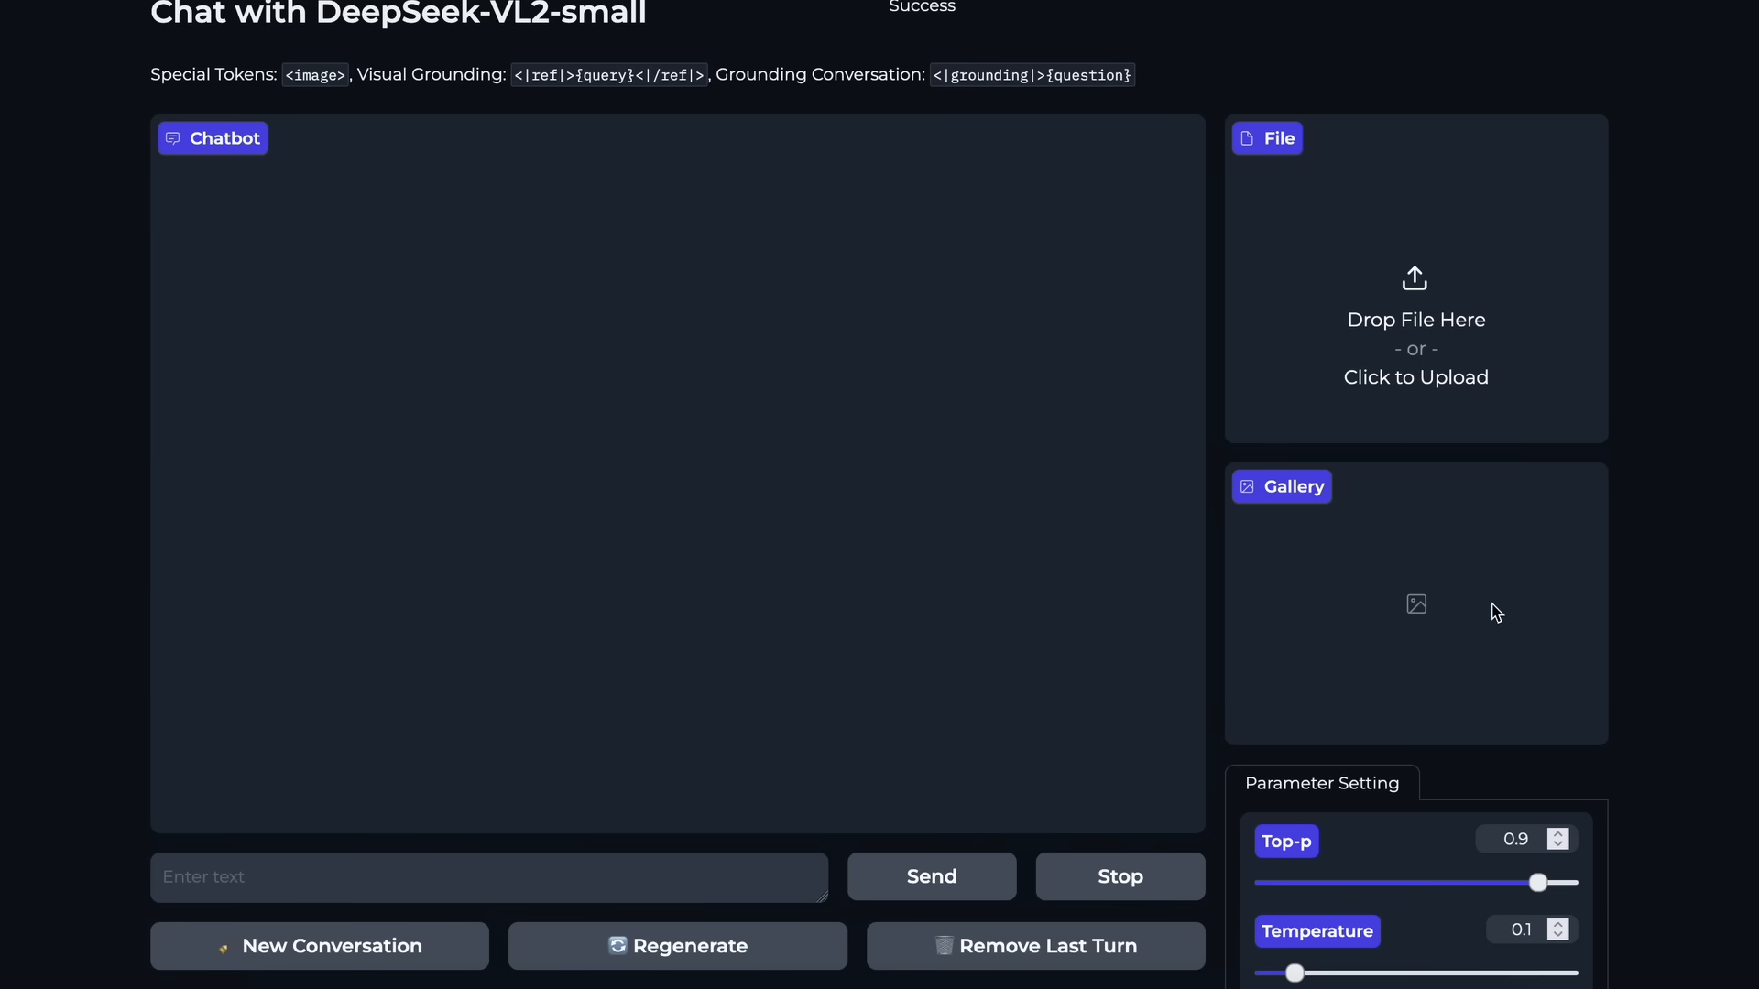
{"action": "scroll", "scroll_direction": "down", "scroll_amount": 3}
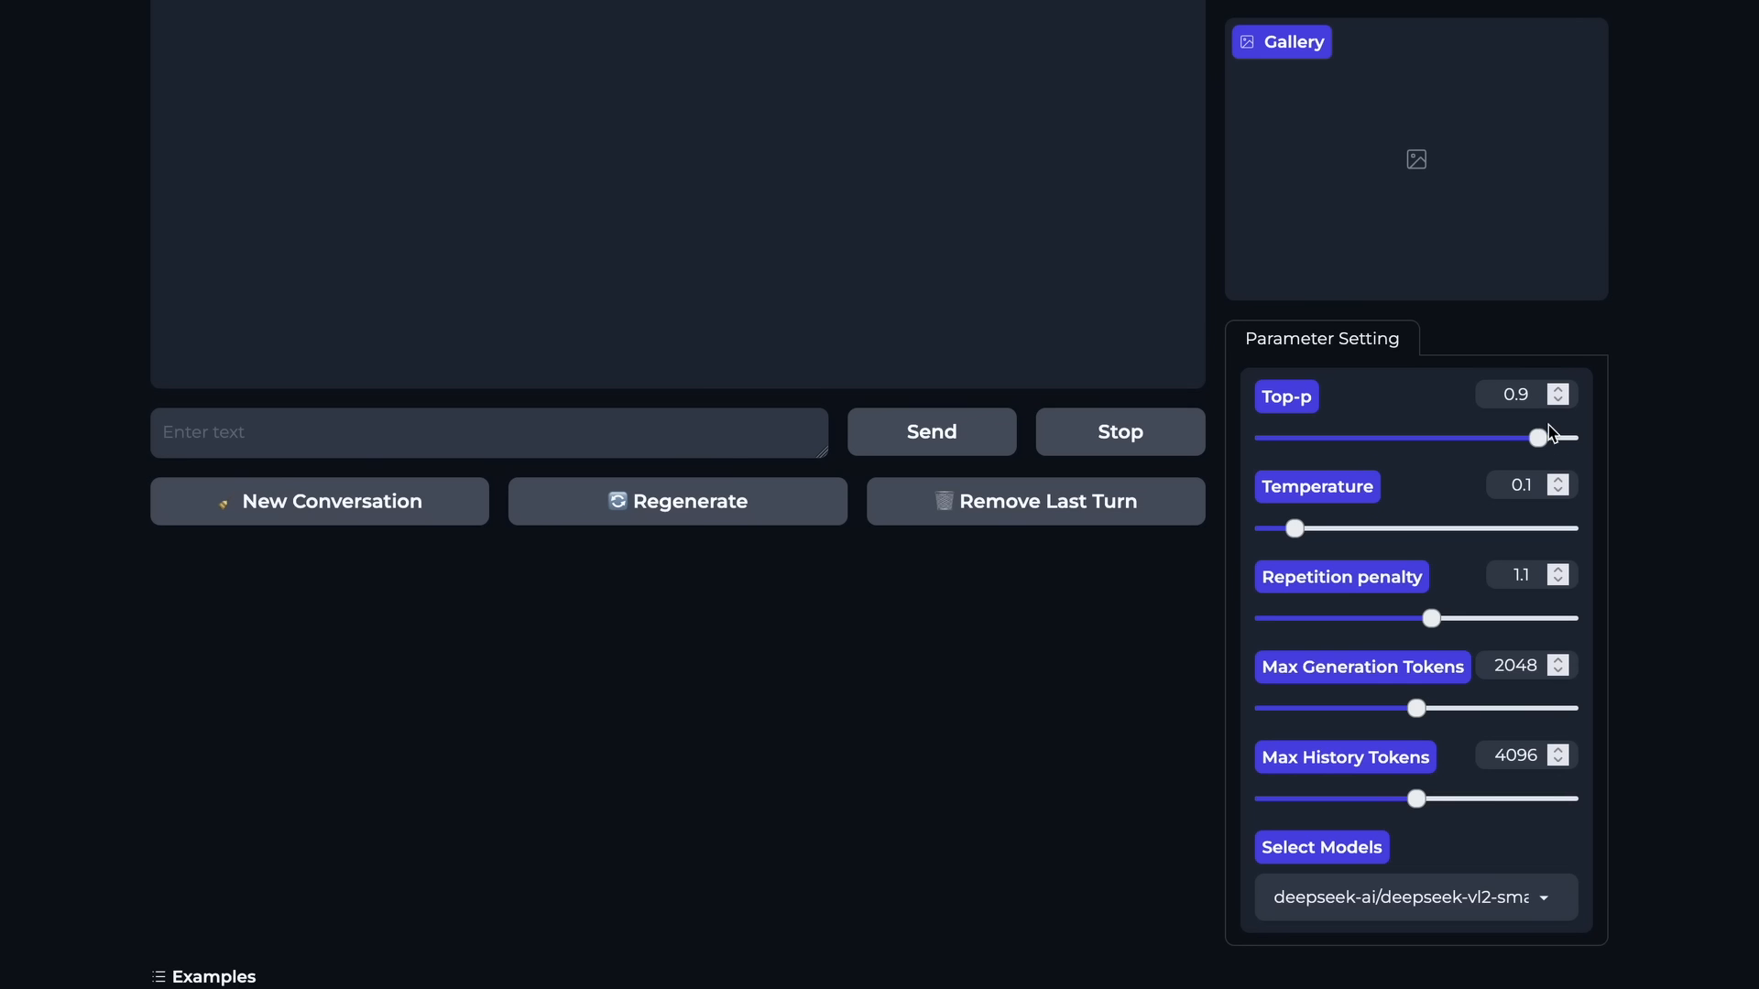
{"action": "mouse_move", "coordinate": [1328, 544]}
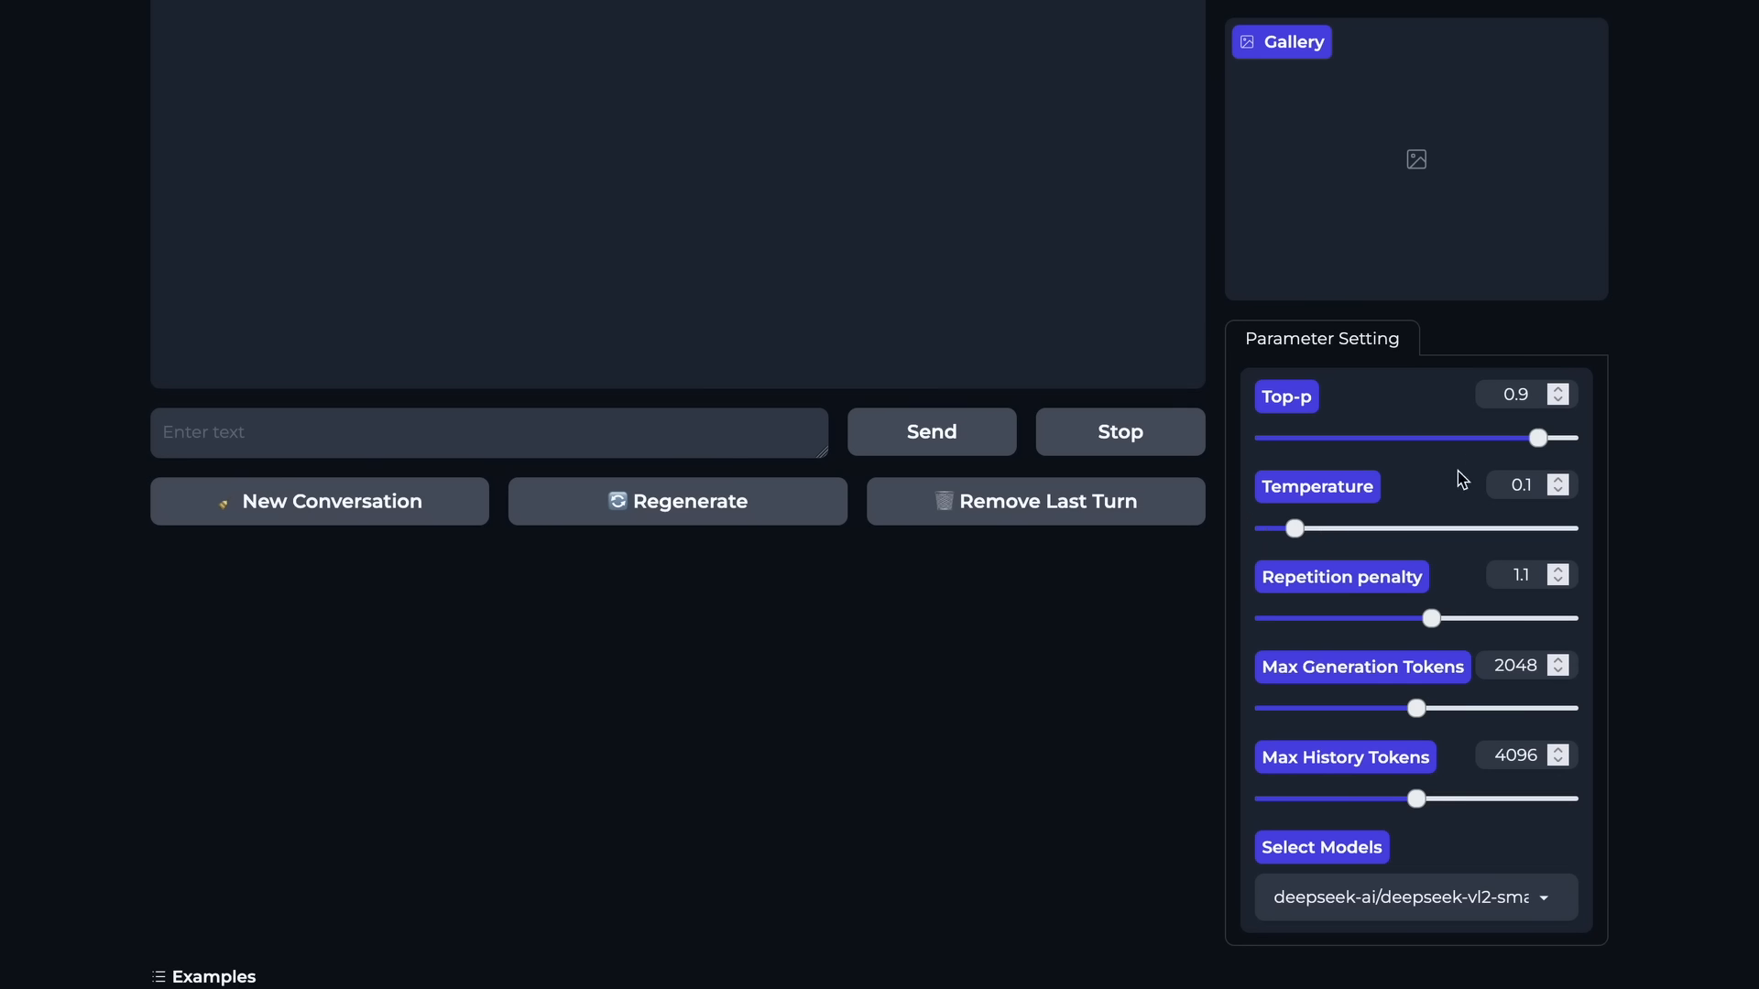
{"action": "mouse_move", "coordinate": [1422, 835]}
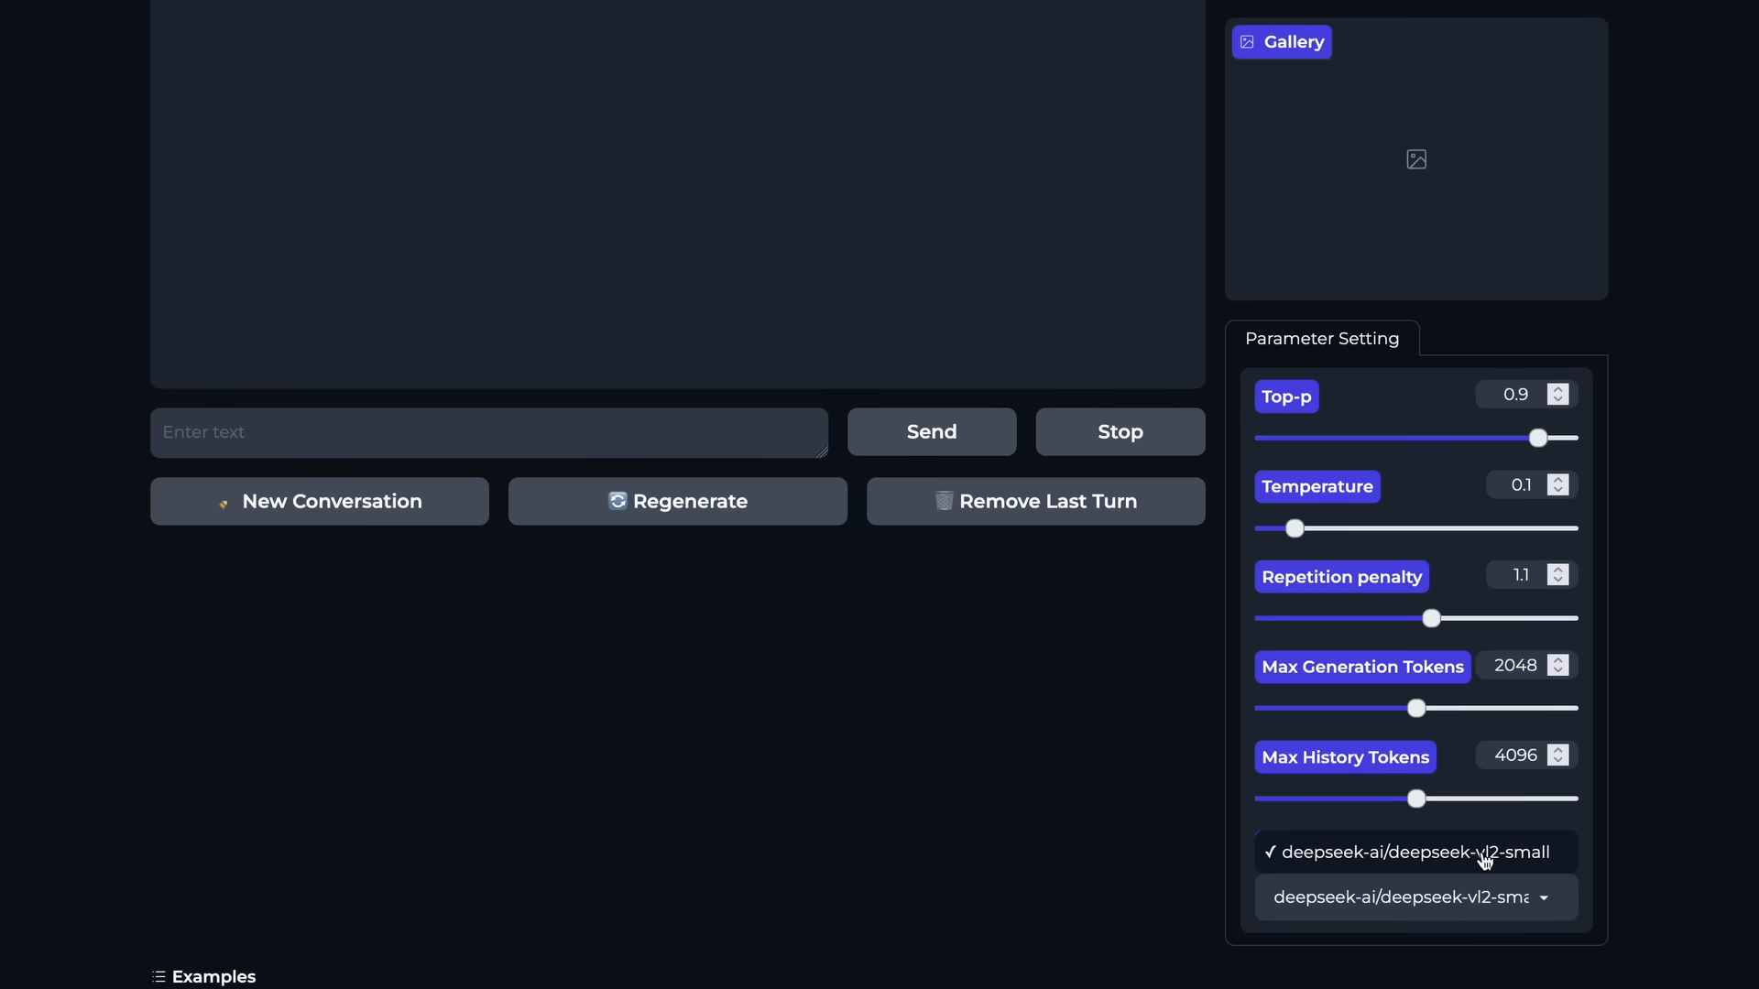
{"action": "left_click", "coordinate": [1413, 852]}
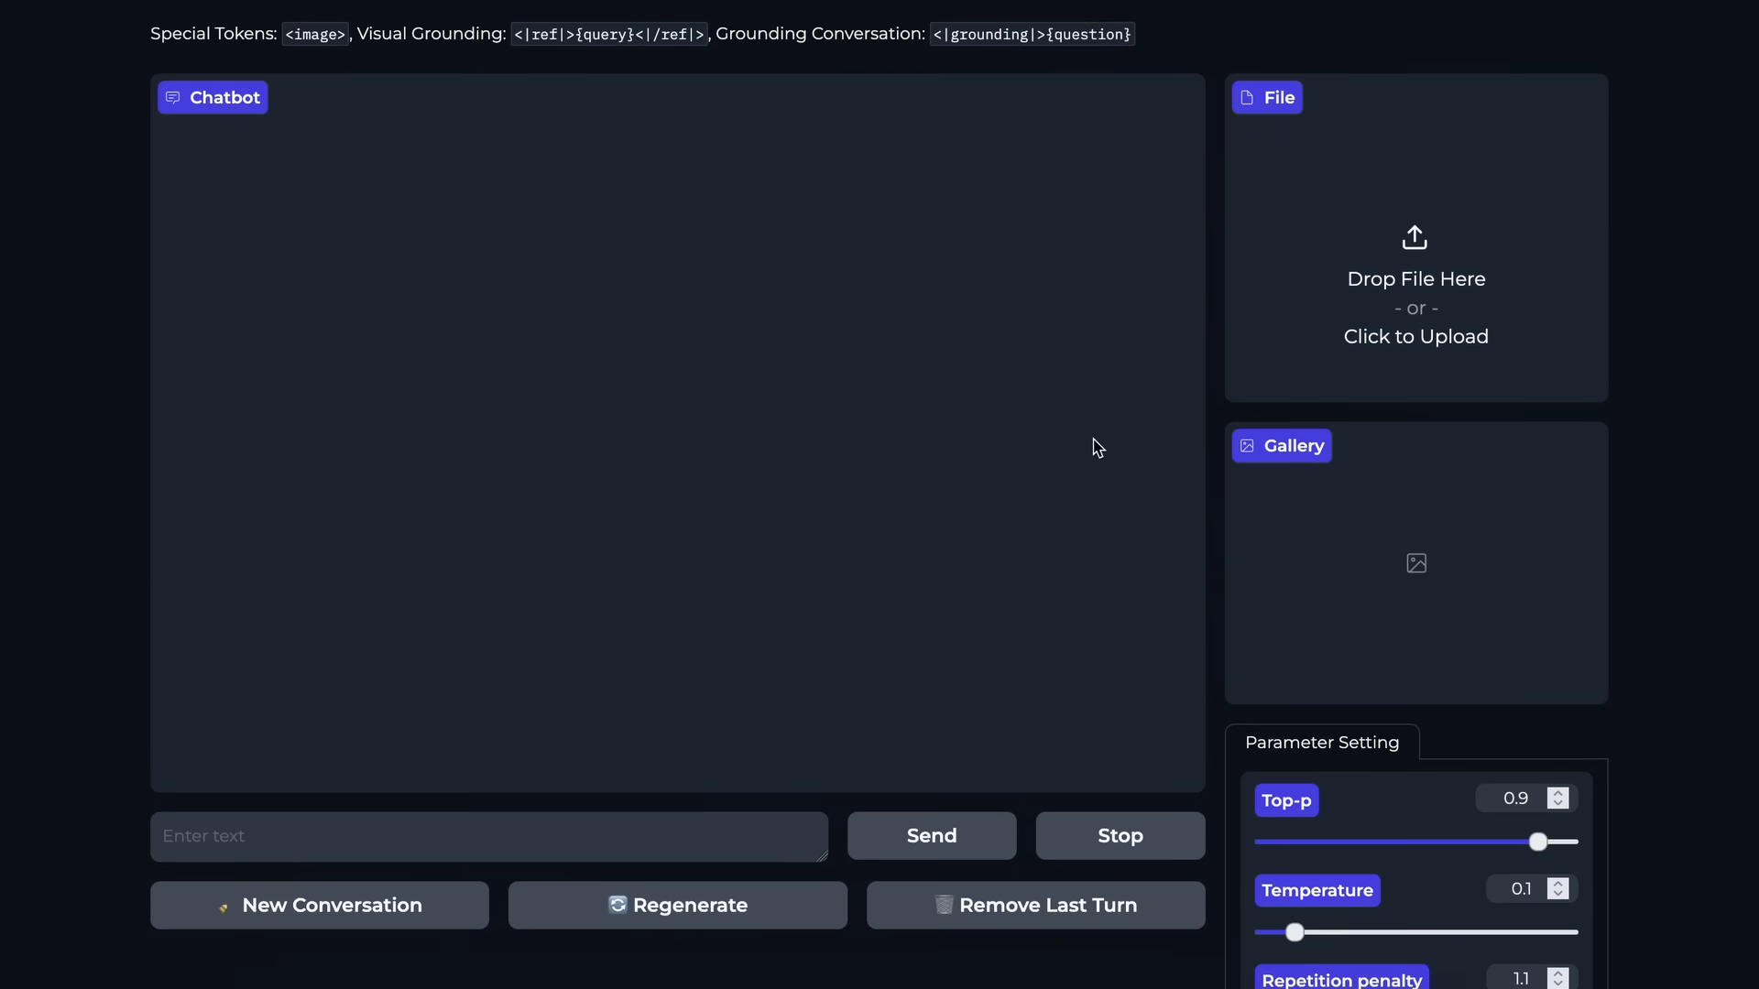
{"action": "mouse_move", "coordinate": [1103, 447]}
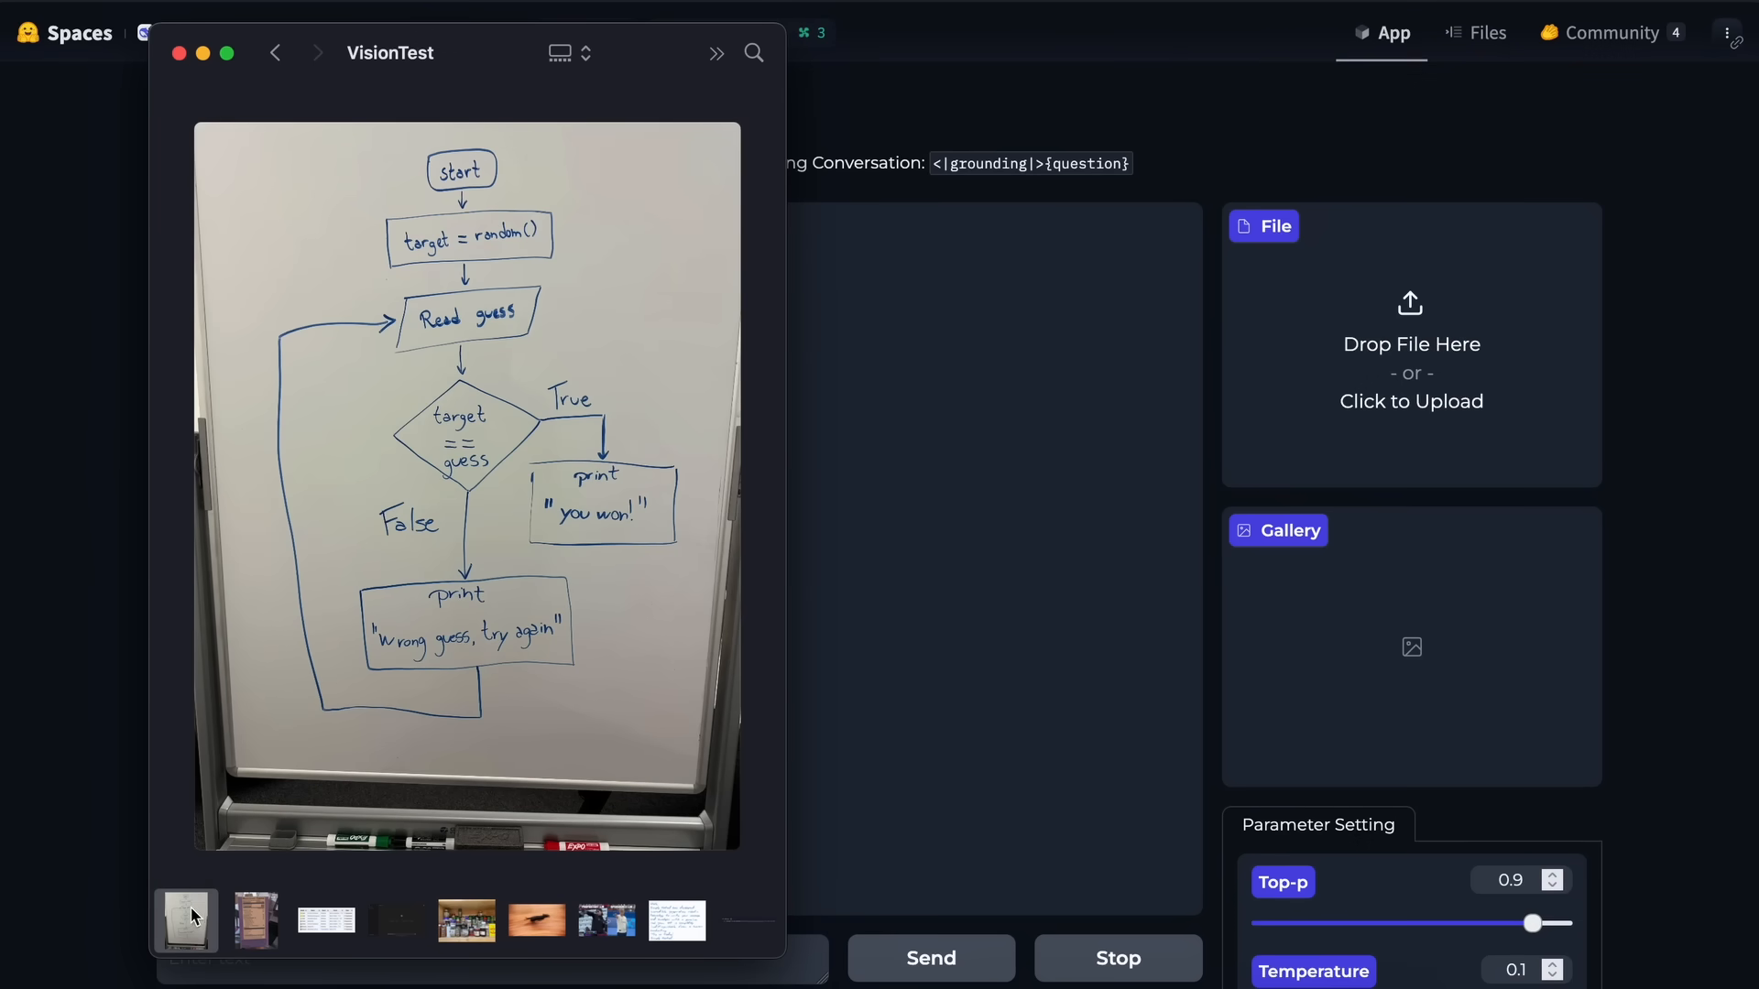
{"action": "mouse_move", "coordinate": [187, 918]}
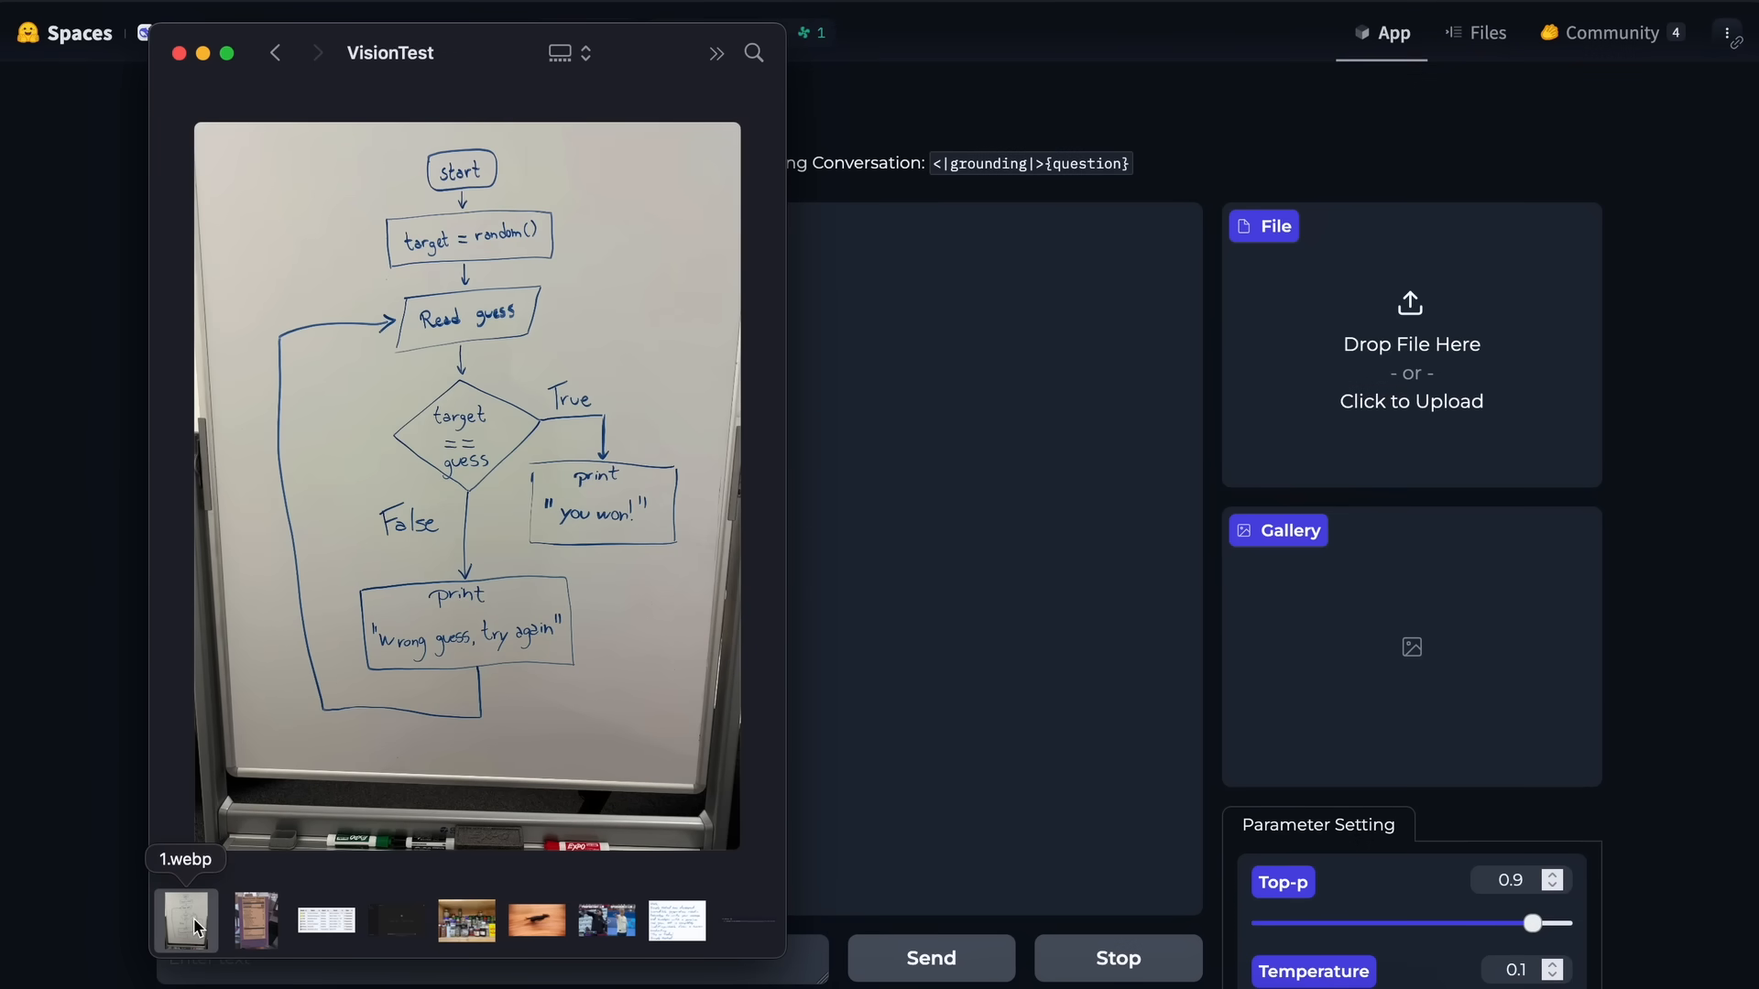
Send the whiteboard flowchart photo for conversion to Python, then submit a guess in the generated game.
{"action": "left_click_drag", "start_coordinate": [185, 919], "coordinate": [951, 616]}
{"action": "type", "text": "Convert this into a python code."}
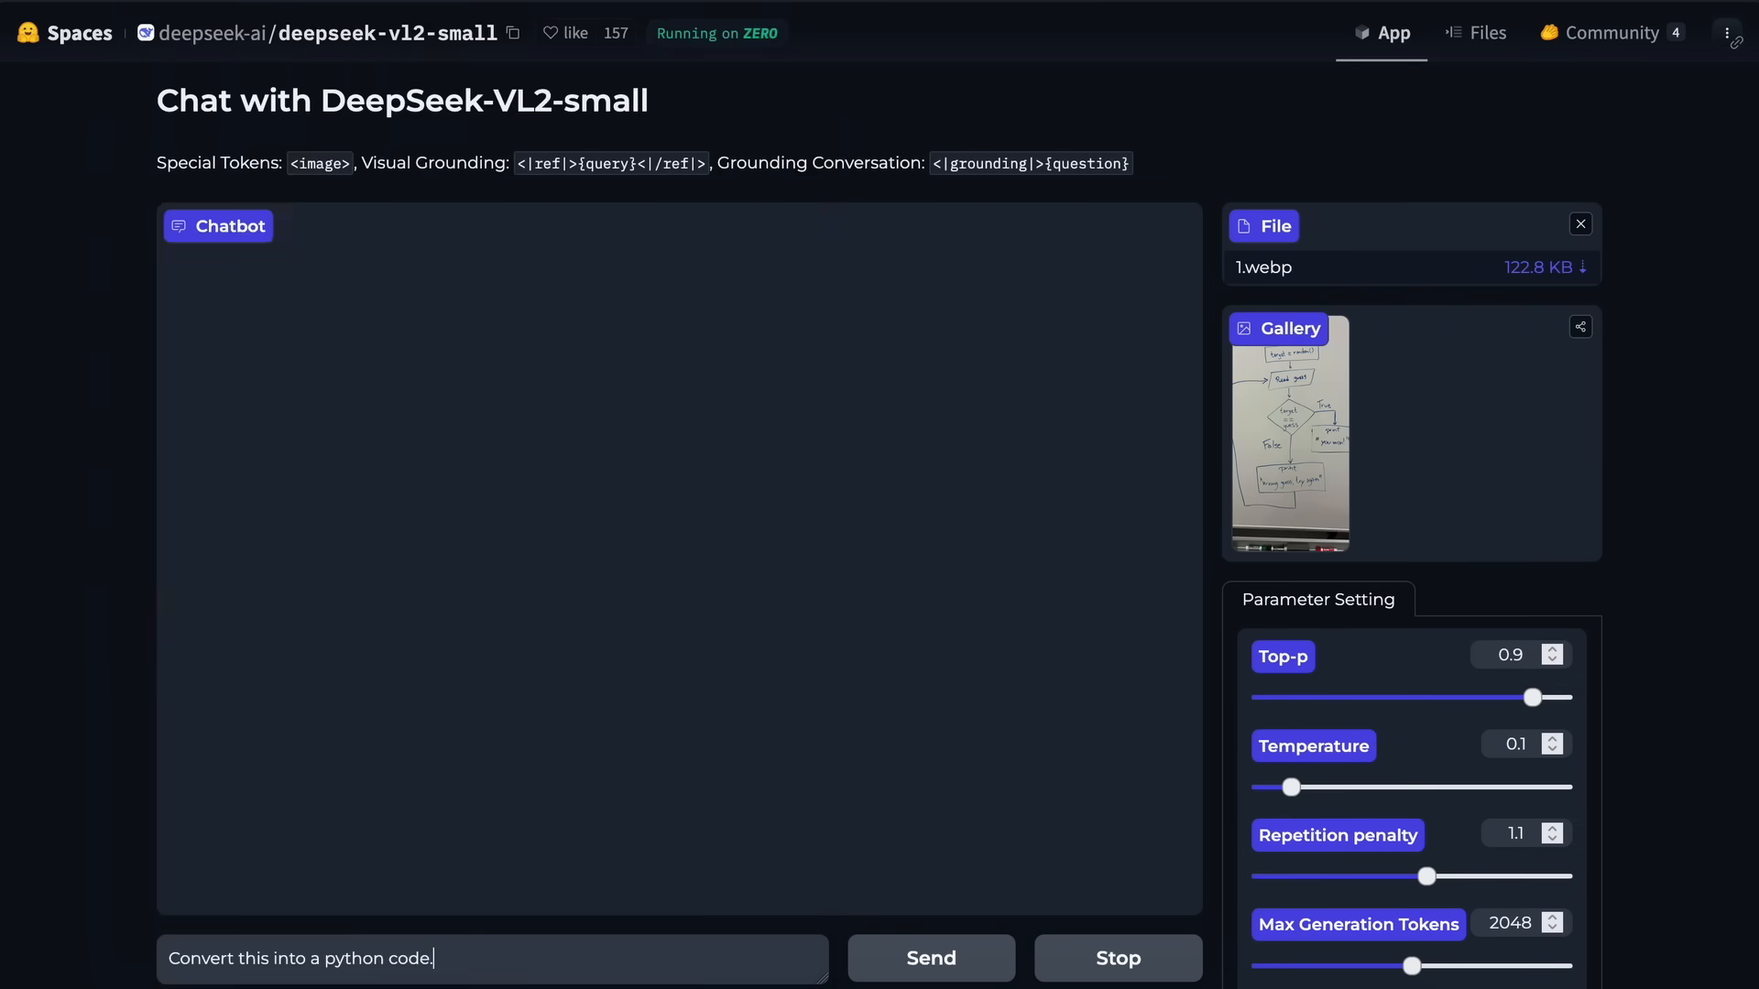
{"action": "left_click", "coordinate": [929, 958]}
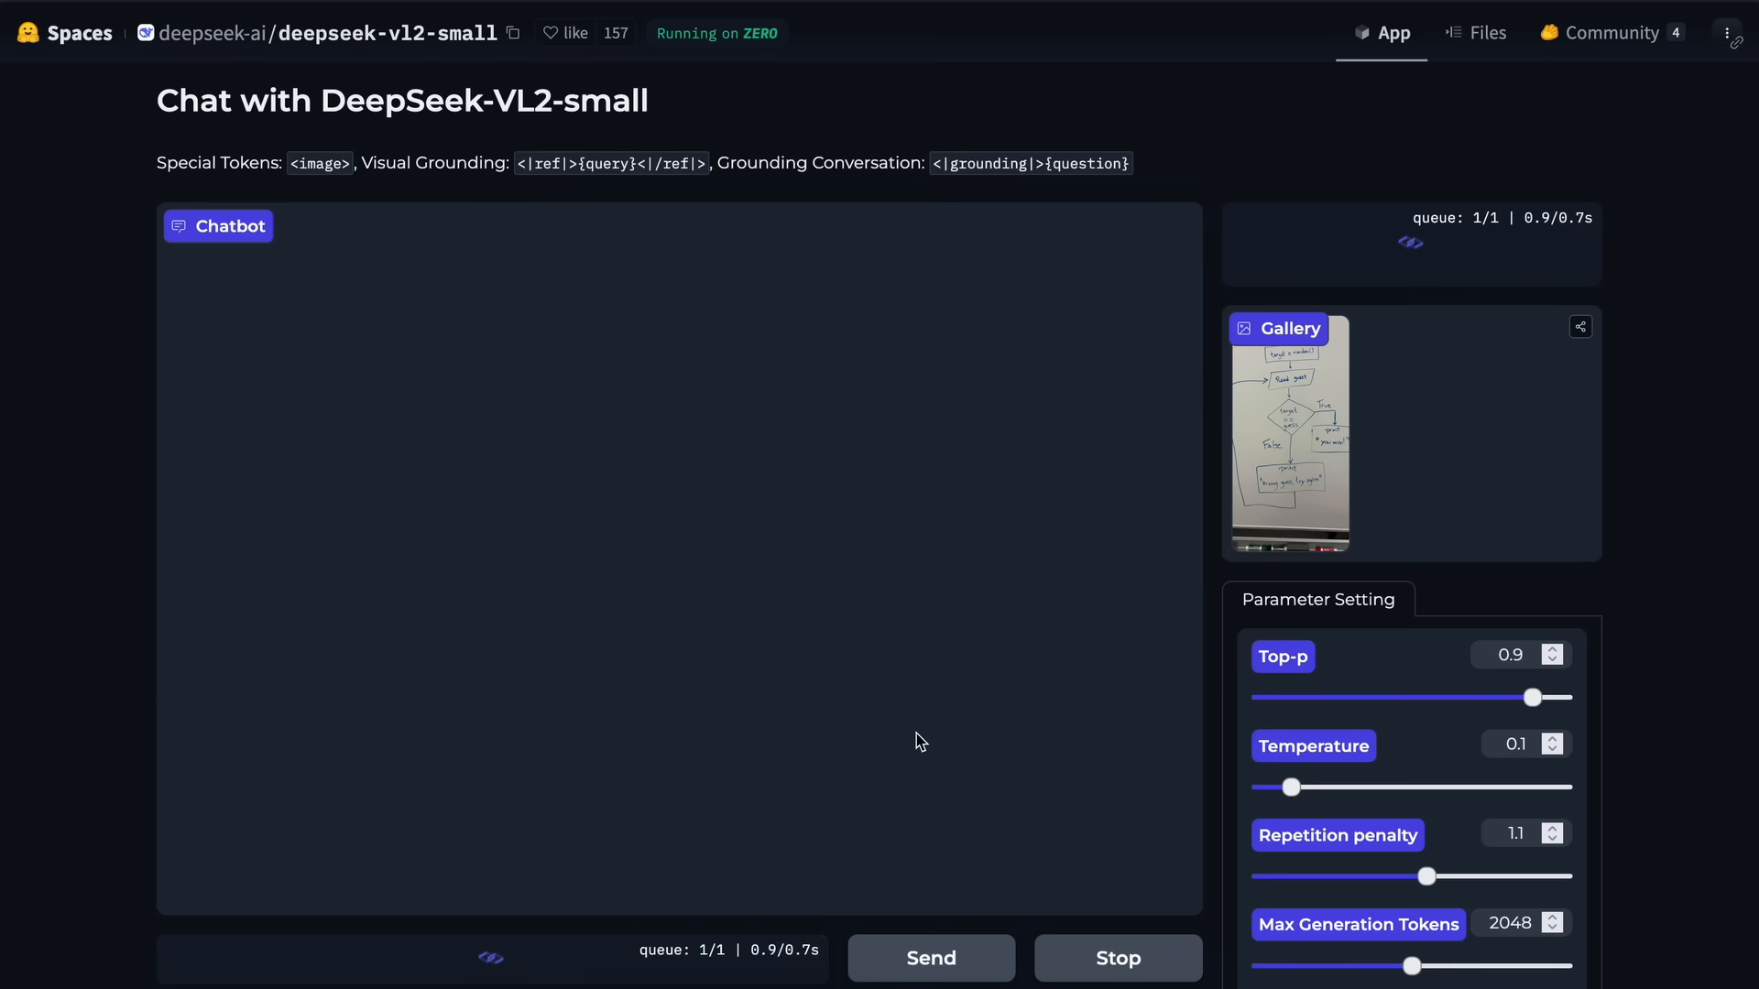
{"action": "left_click", "coordinate": [931, 959]}
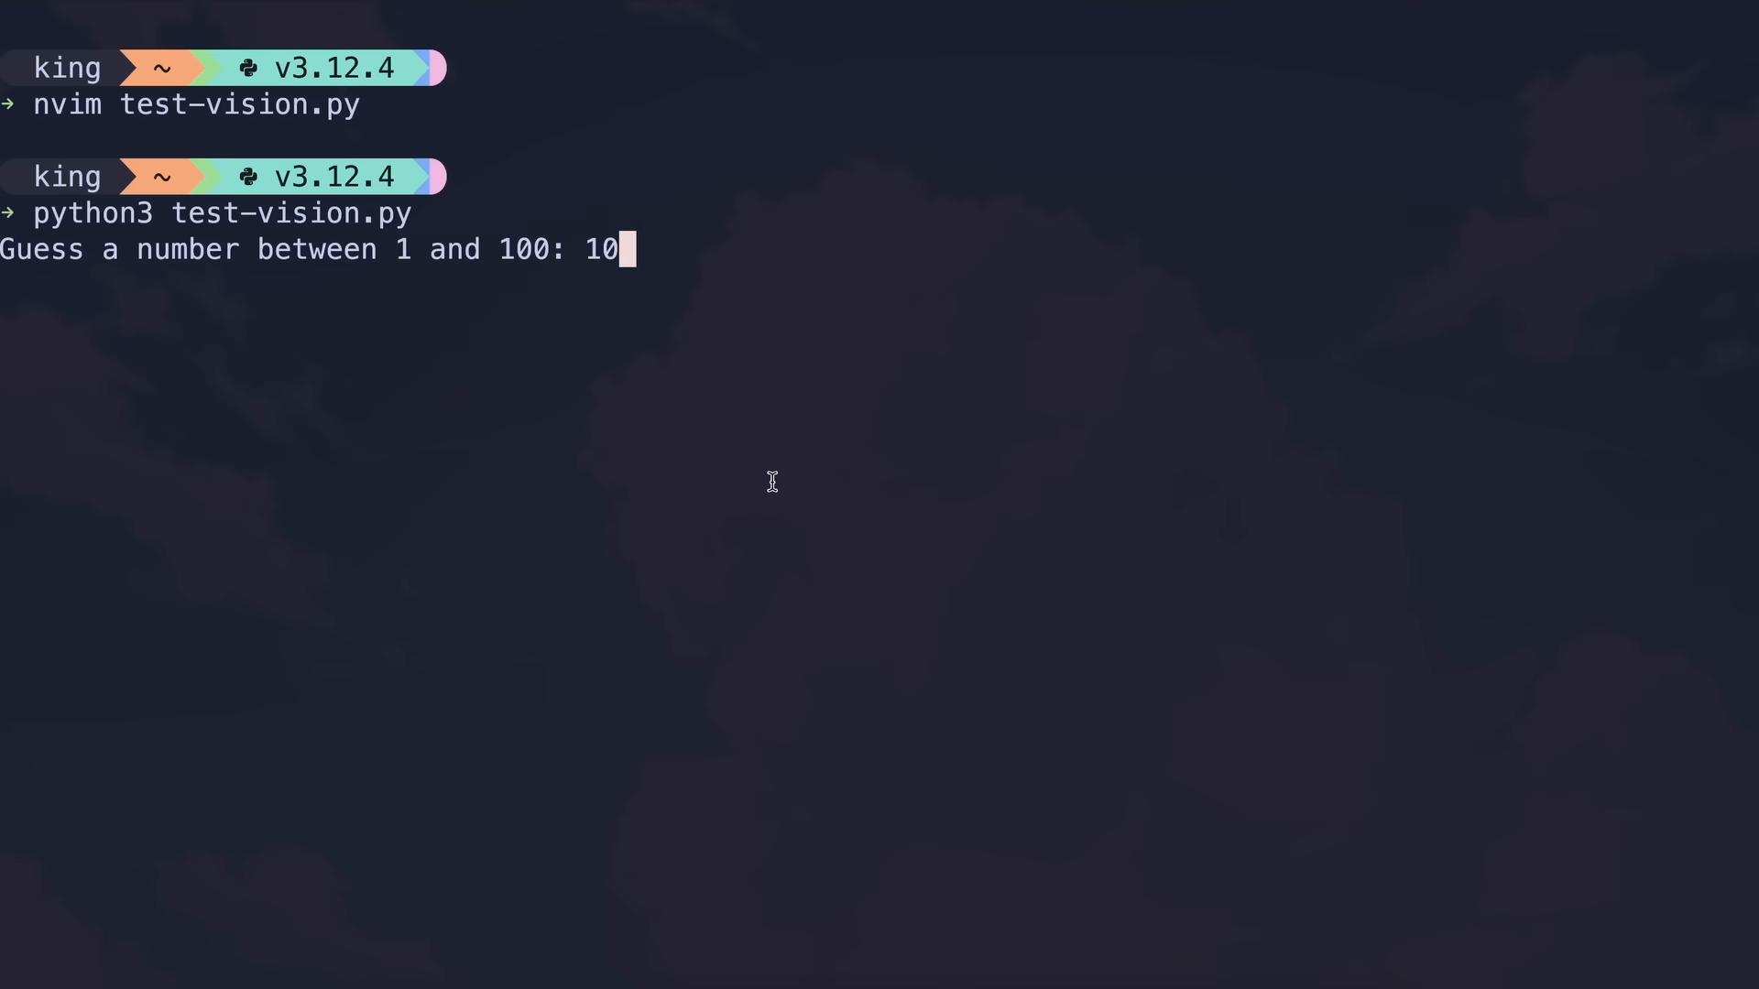
{"action": "key", "text": "enter"}
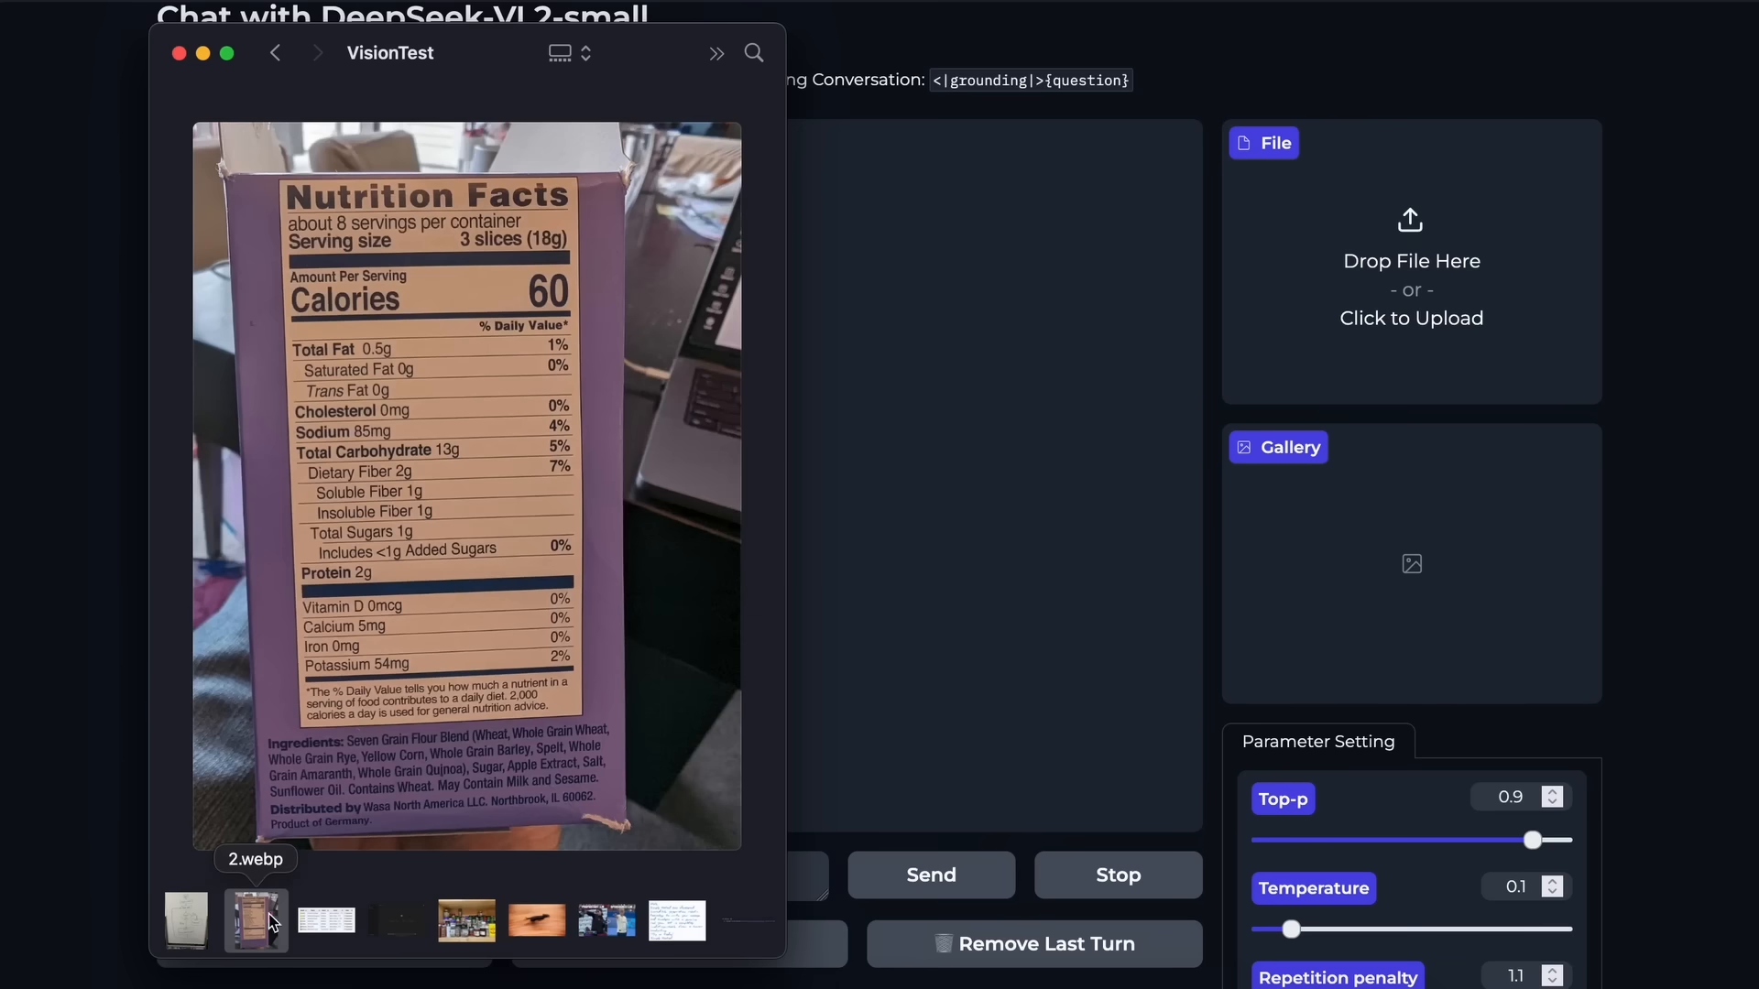
Send the nutrition label photo asking 'How many calories are in 5 slices of this'.
{"action": "left_click_drag", "start_coordinate": [256, 918], "coordinate": [1341, 273]}
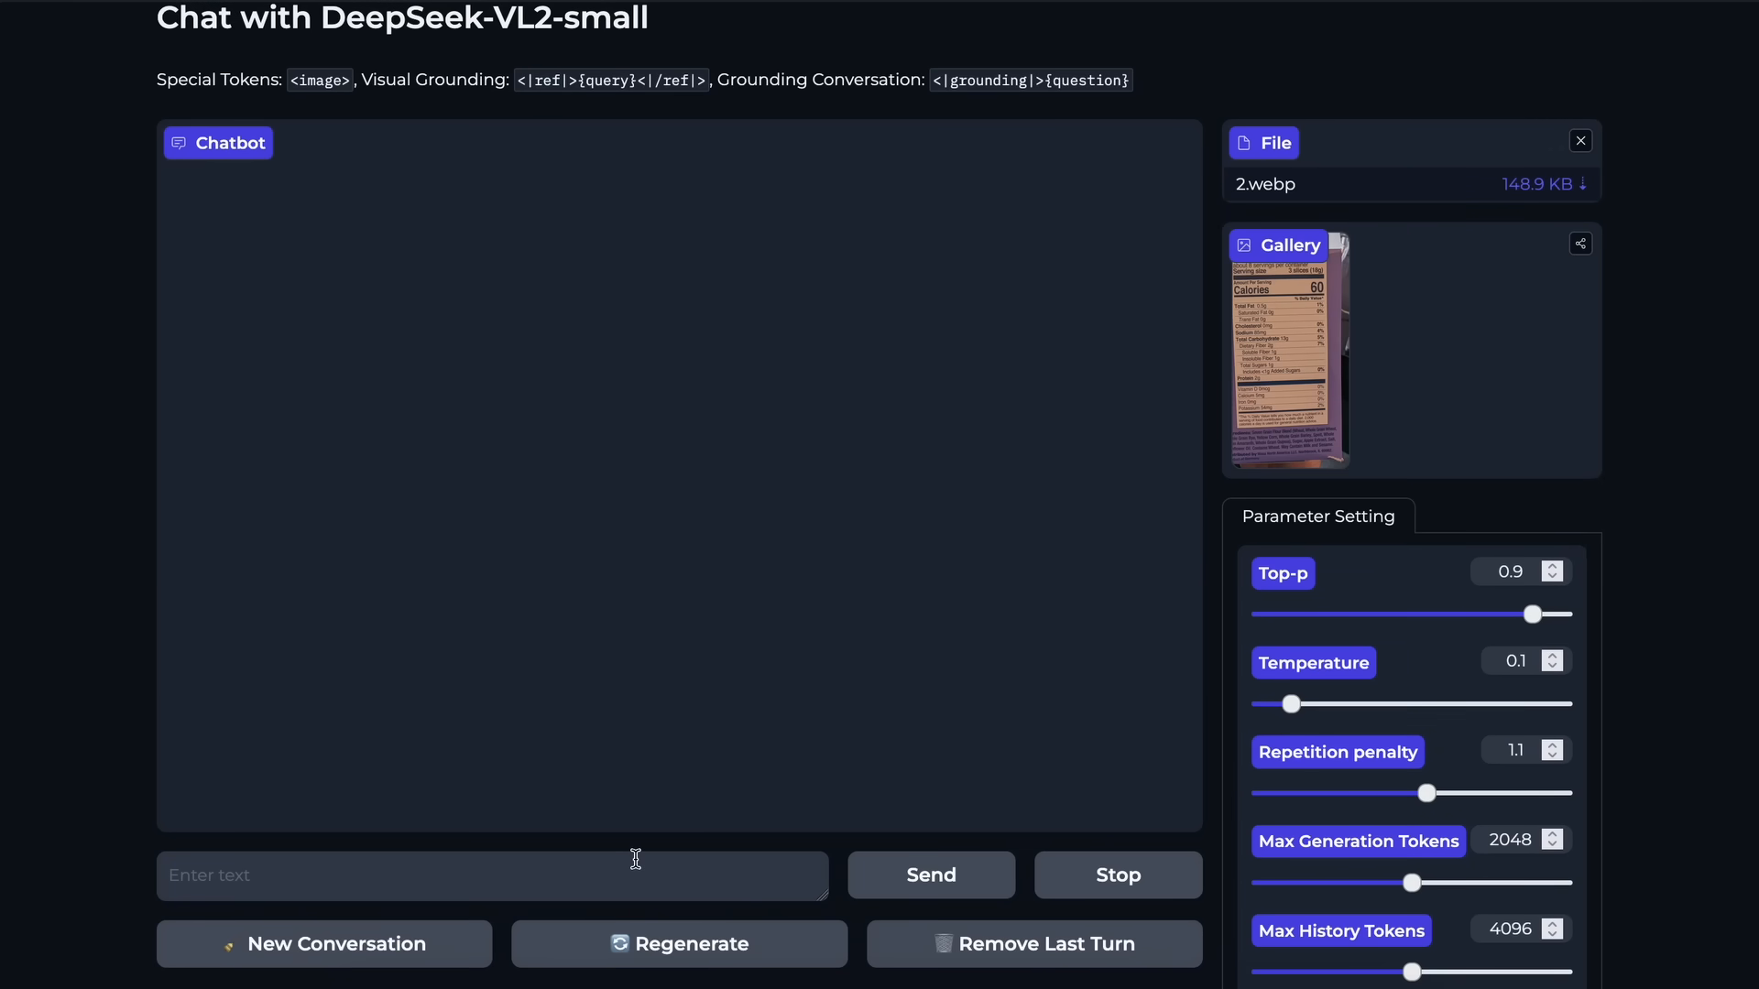
{"action": "type", "text": "H"}
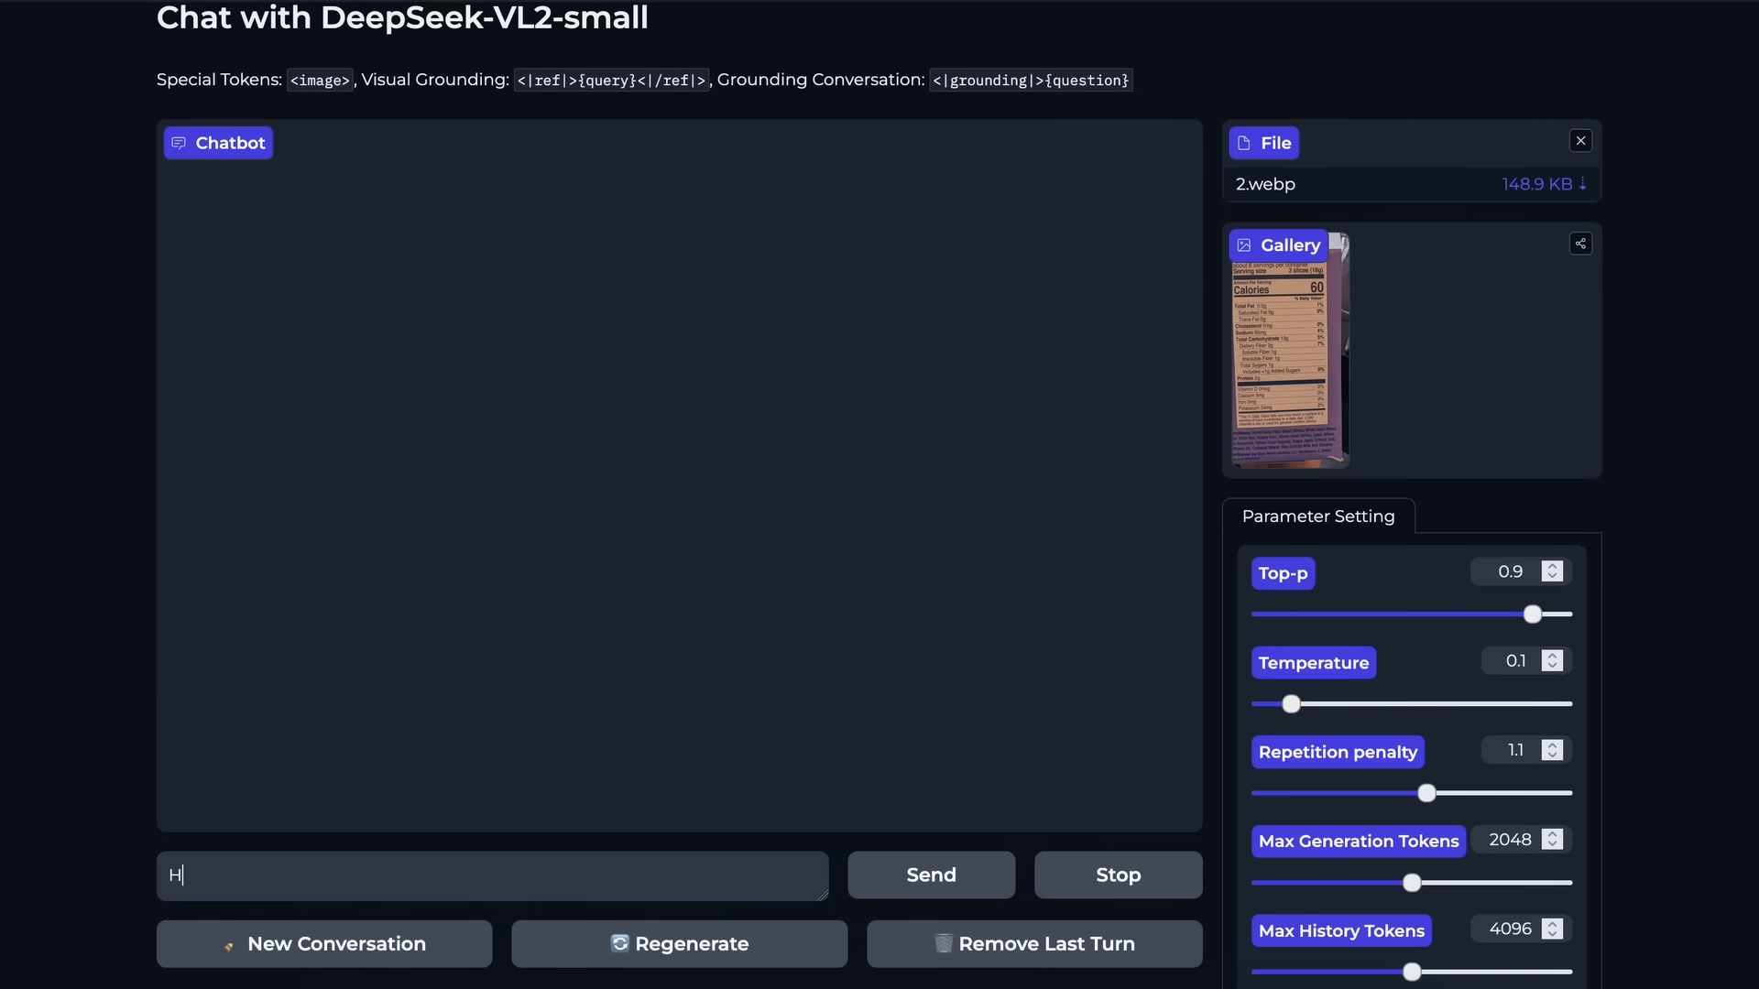
{"action": "type", "text": "ow many calories are i"}
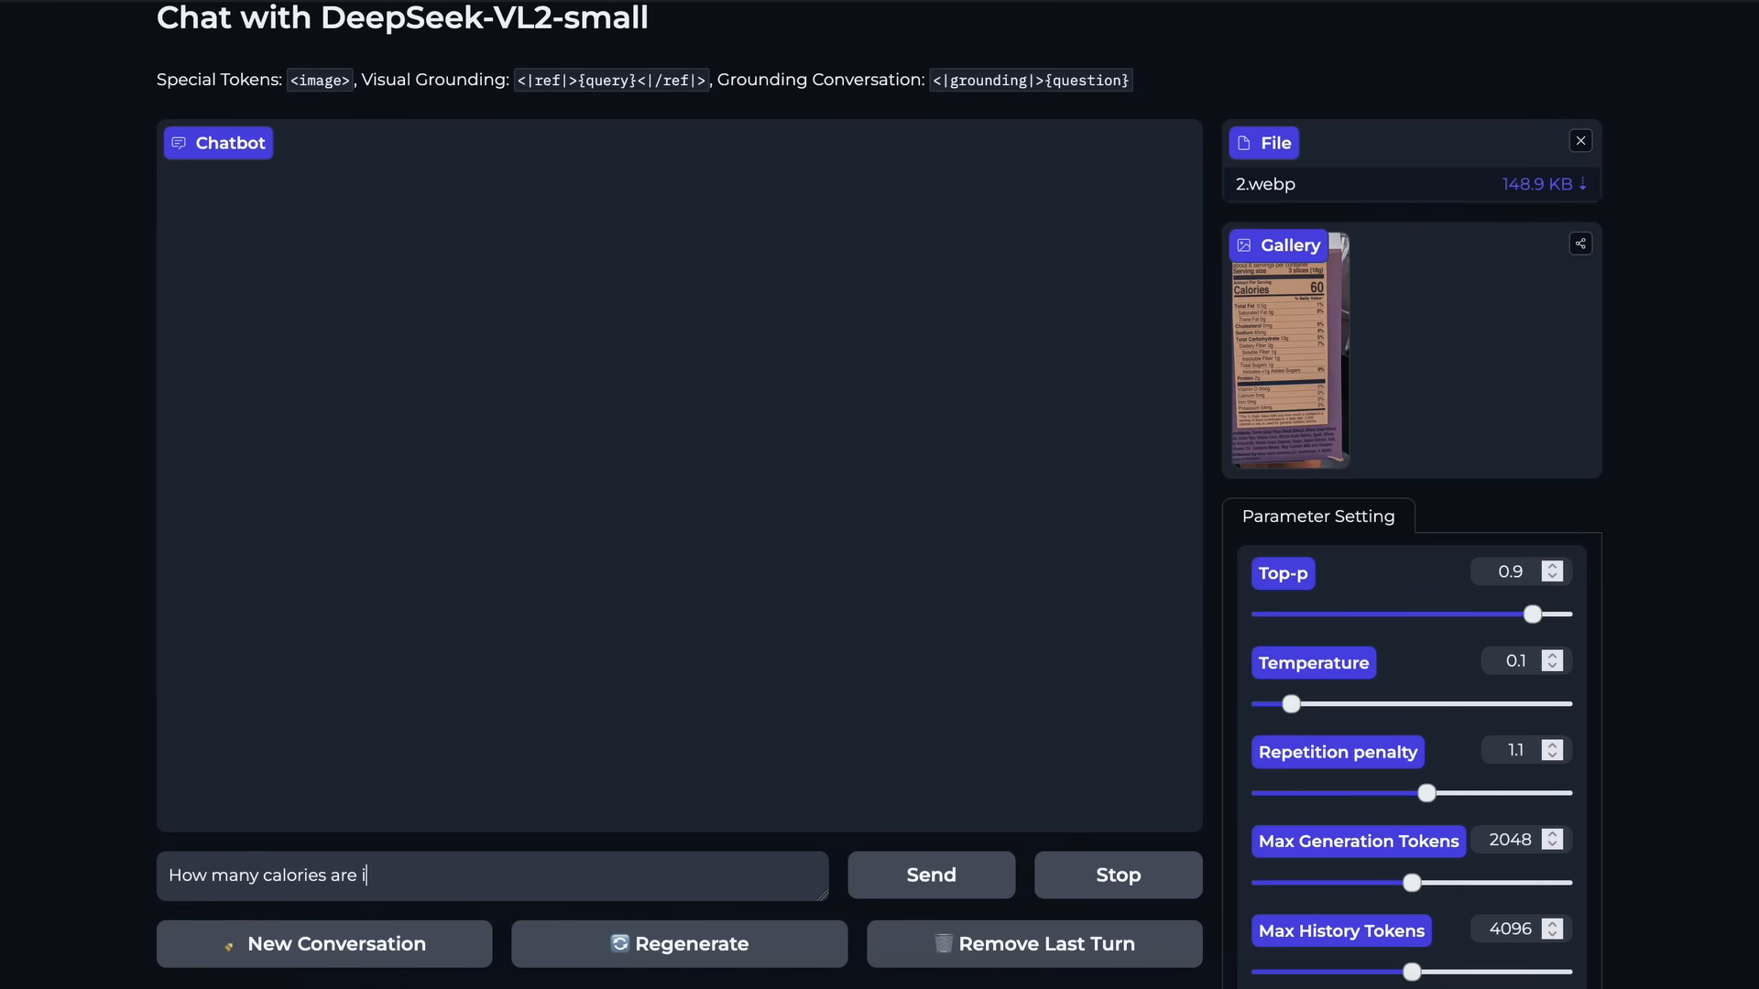
{"action": "type", "text": "n 5 slices of this."}
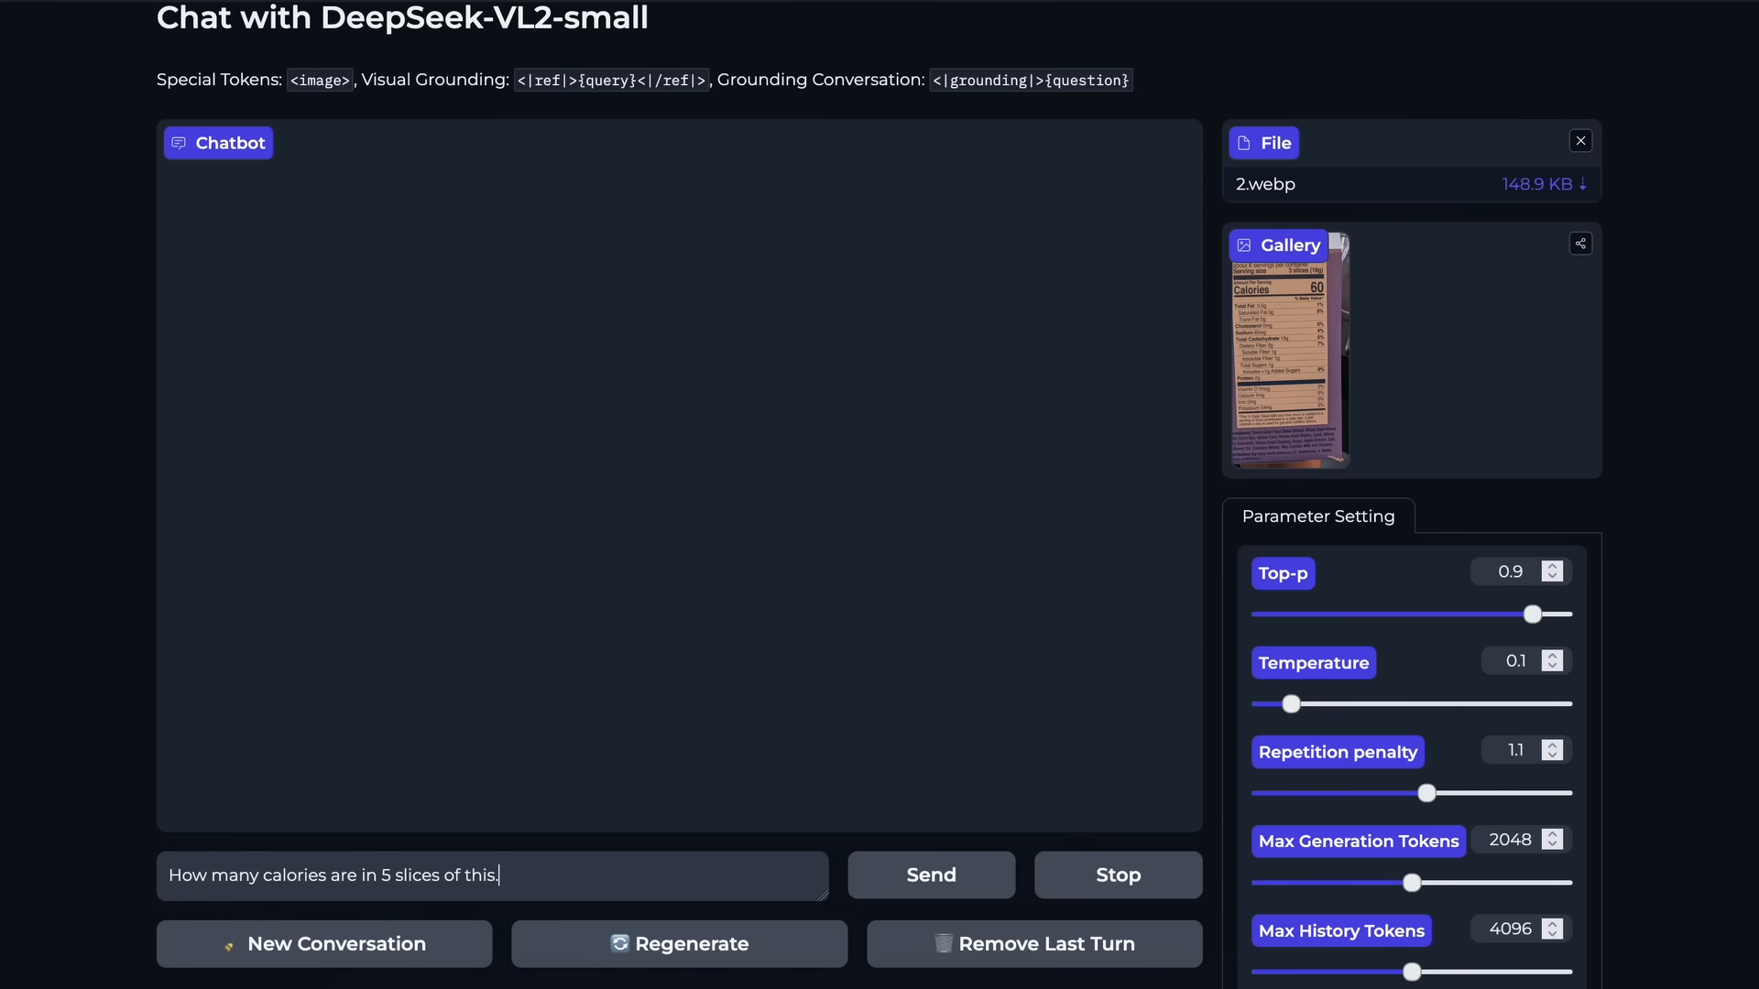
{"action": "left_click", "coordinate": [931, 875]}
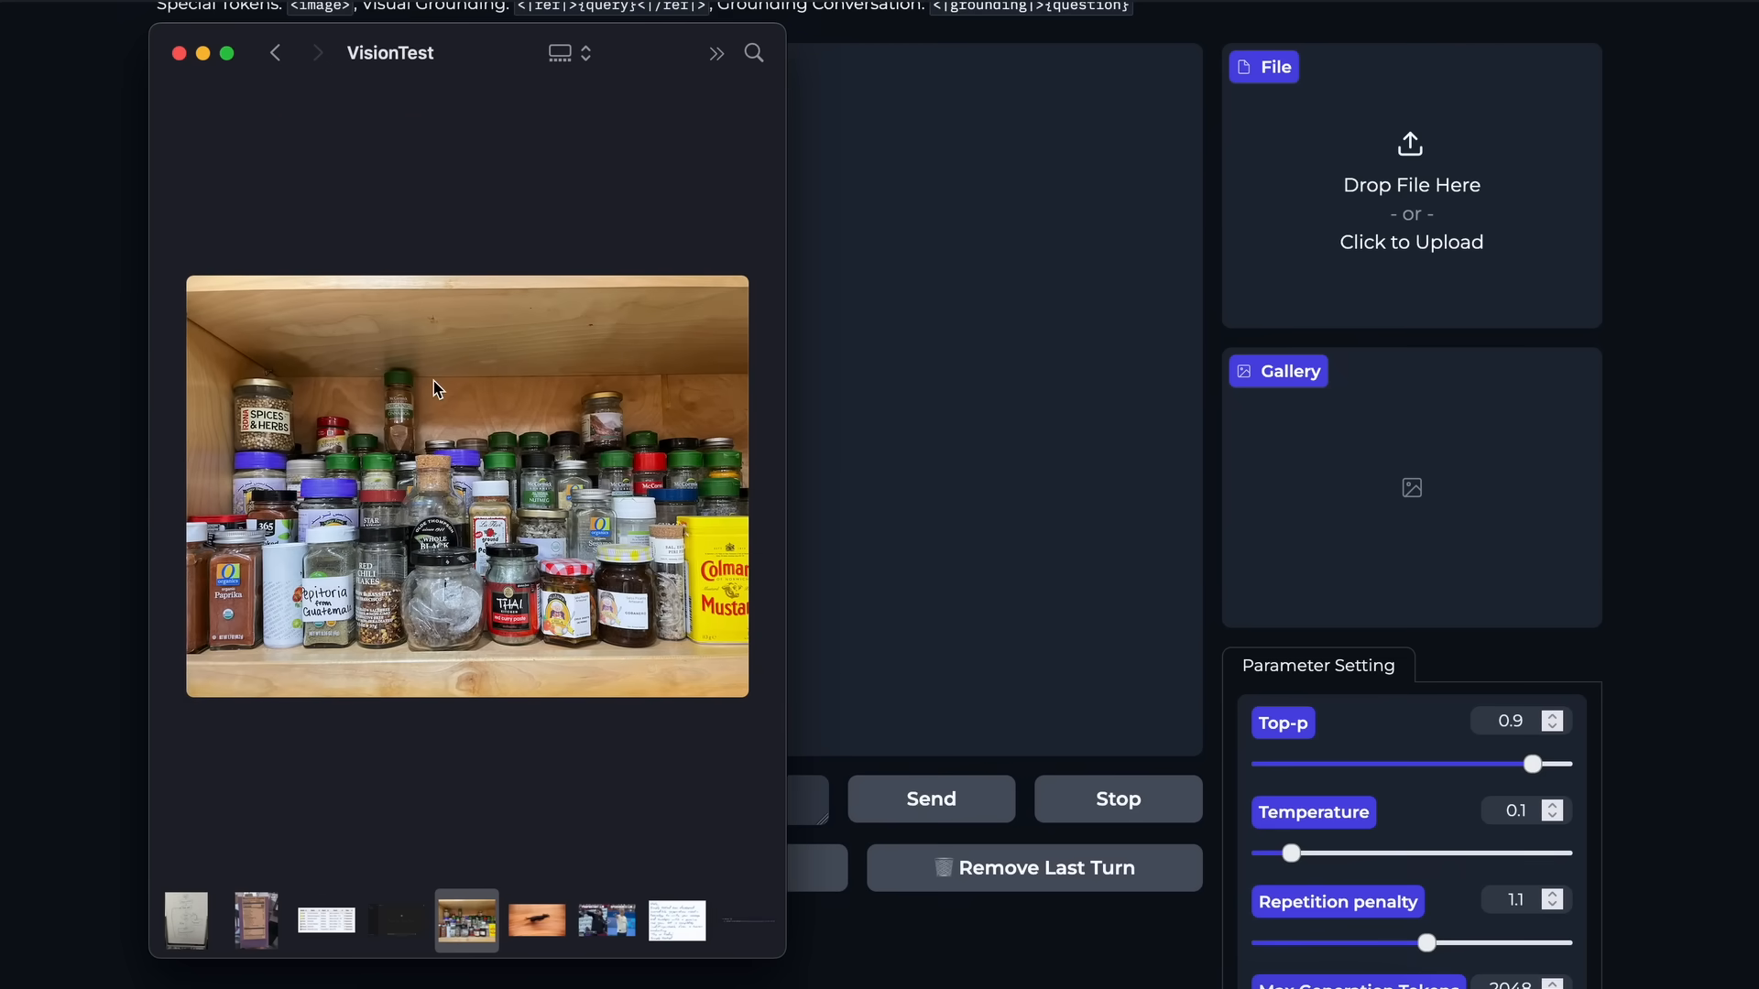
{"action": "mouse_move", "coordinate": [421, 665]}
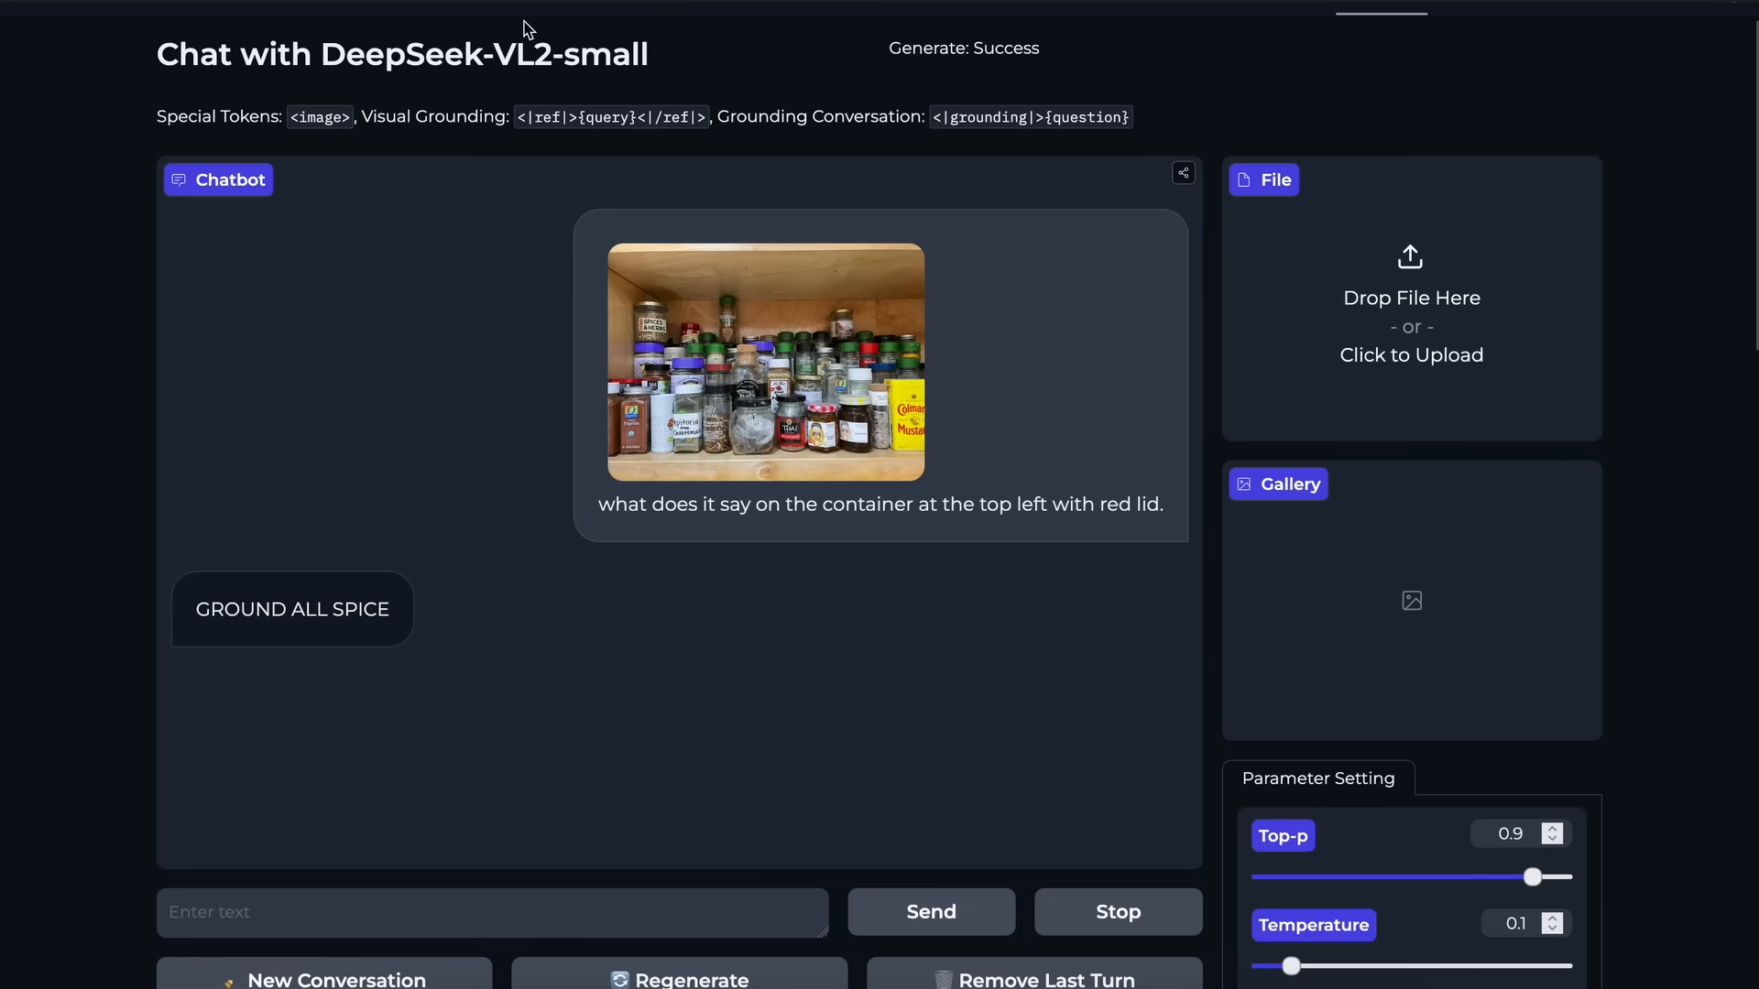
{"action": "mouse_move", "coordinate": [753, 370]}
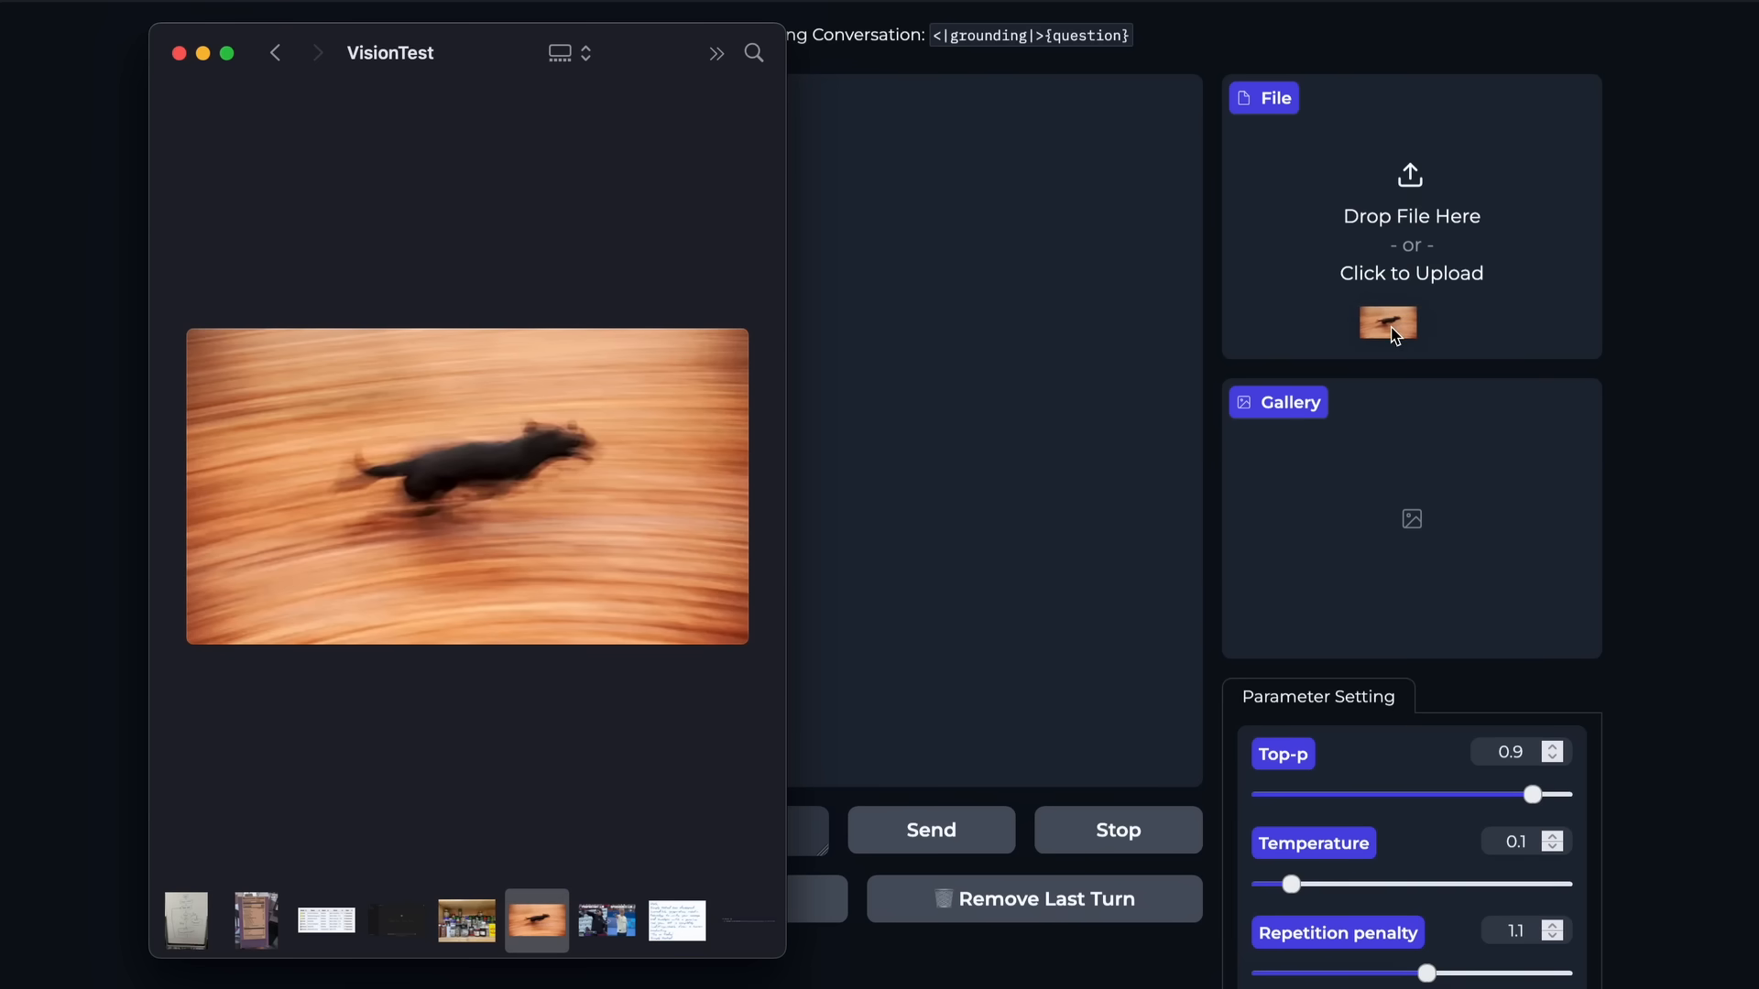
Upload the blurred running dog photo and ask the chat what it shows.
{"action": "left_click", "coordinate": [1387, 324]}
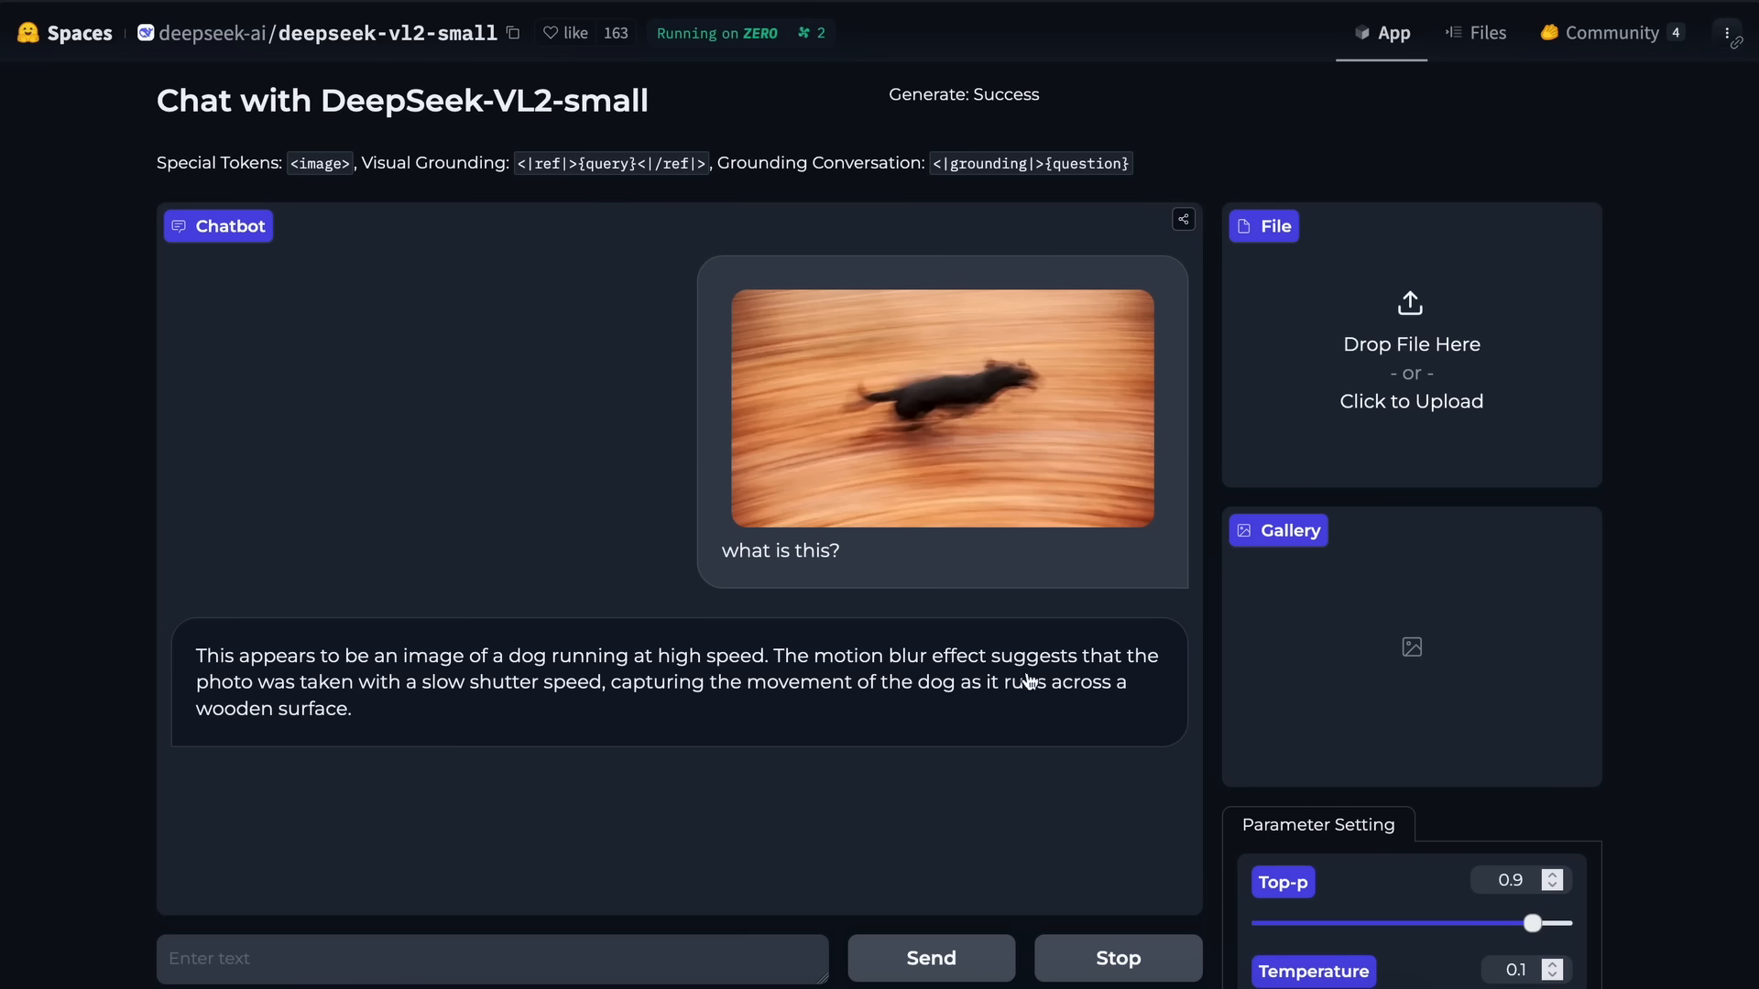
{"action": "mouse_move", "coordinate": [786, 699]}
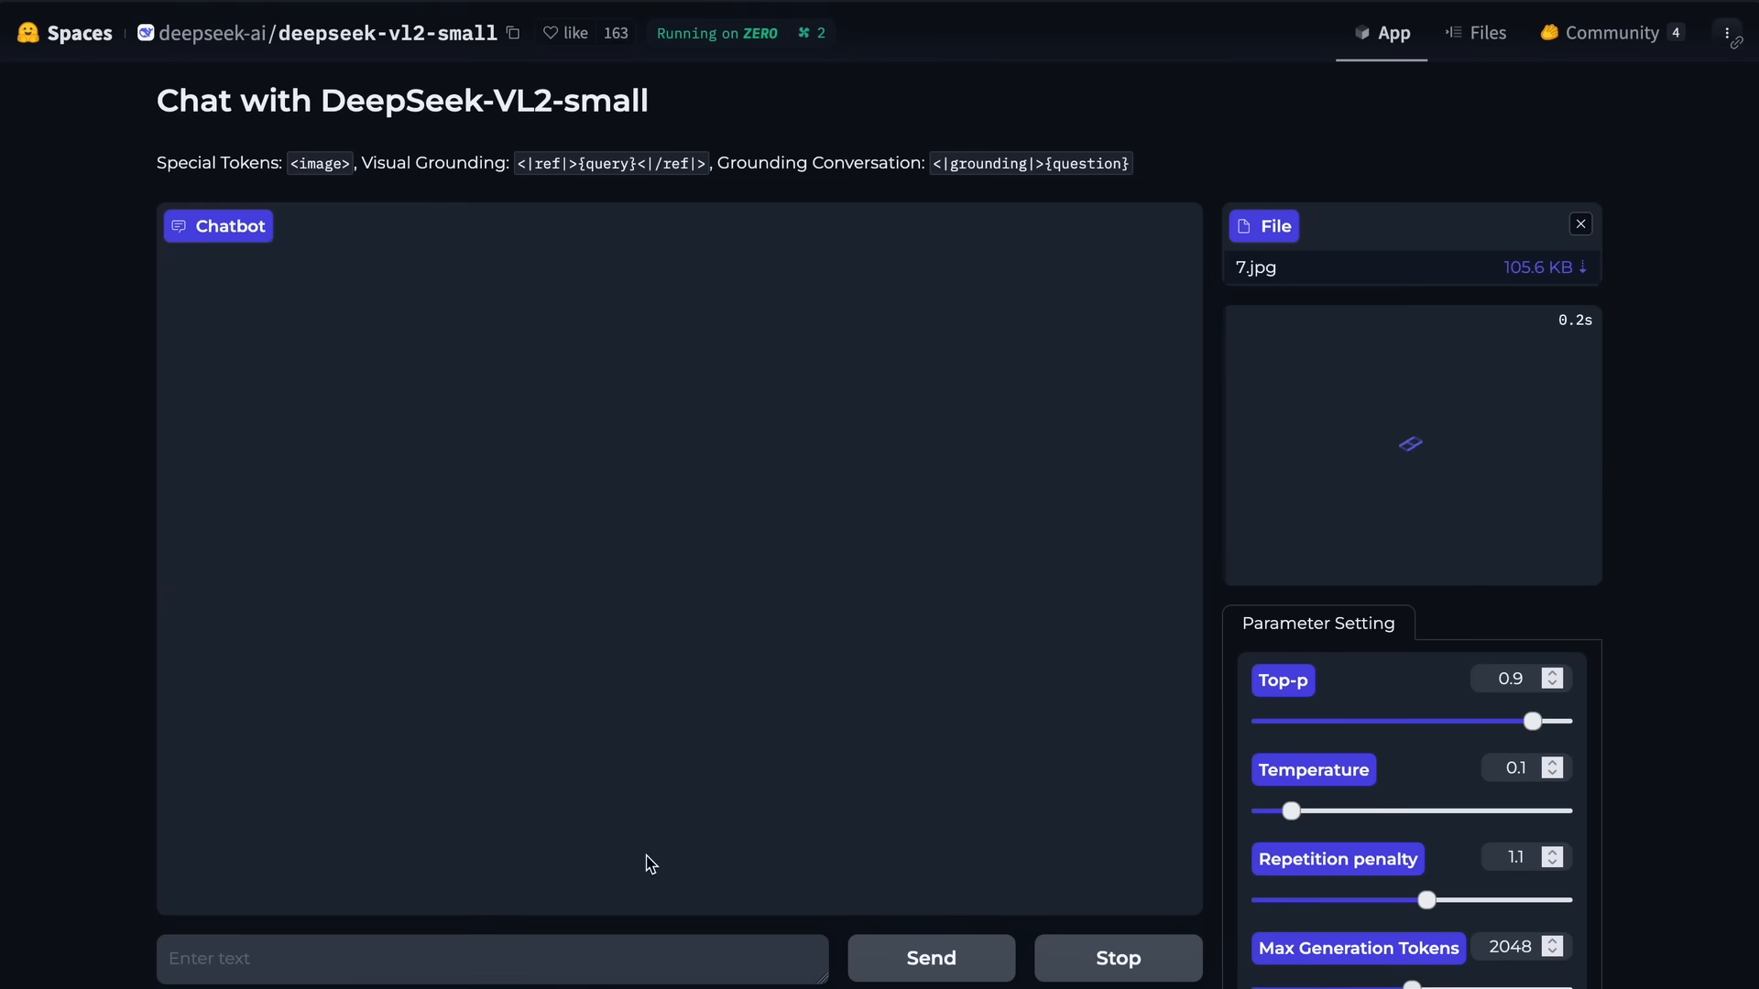
Ask the chat to 'explain the humor in this' for the uploaded meme image.
{"action": "type", "text": "explain th"}
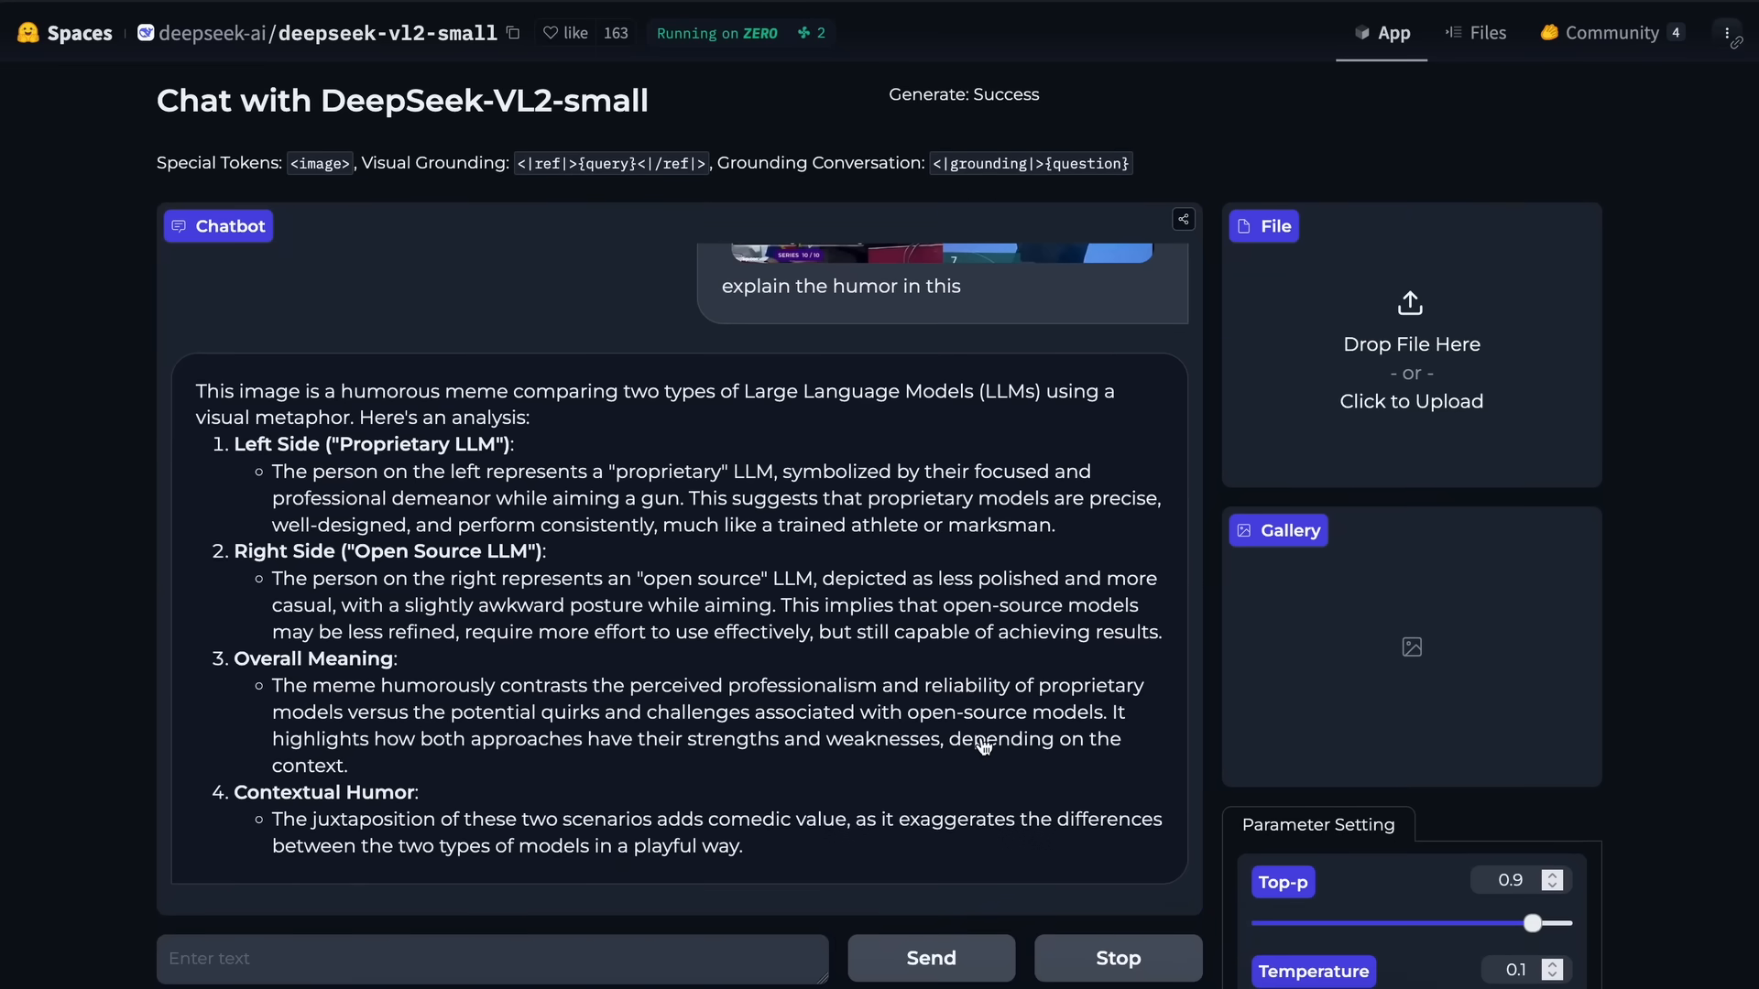
{"action": "mouse_move", "coordinate": [308, 482]}
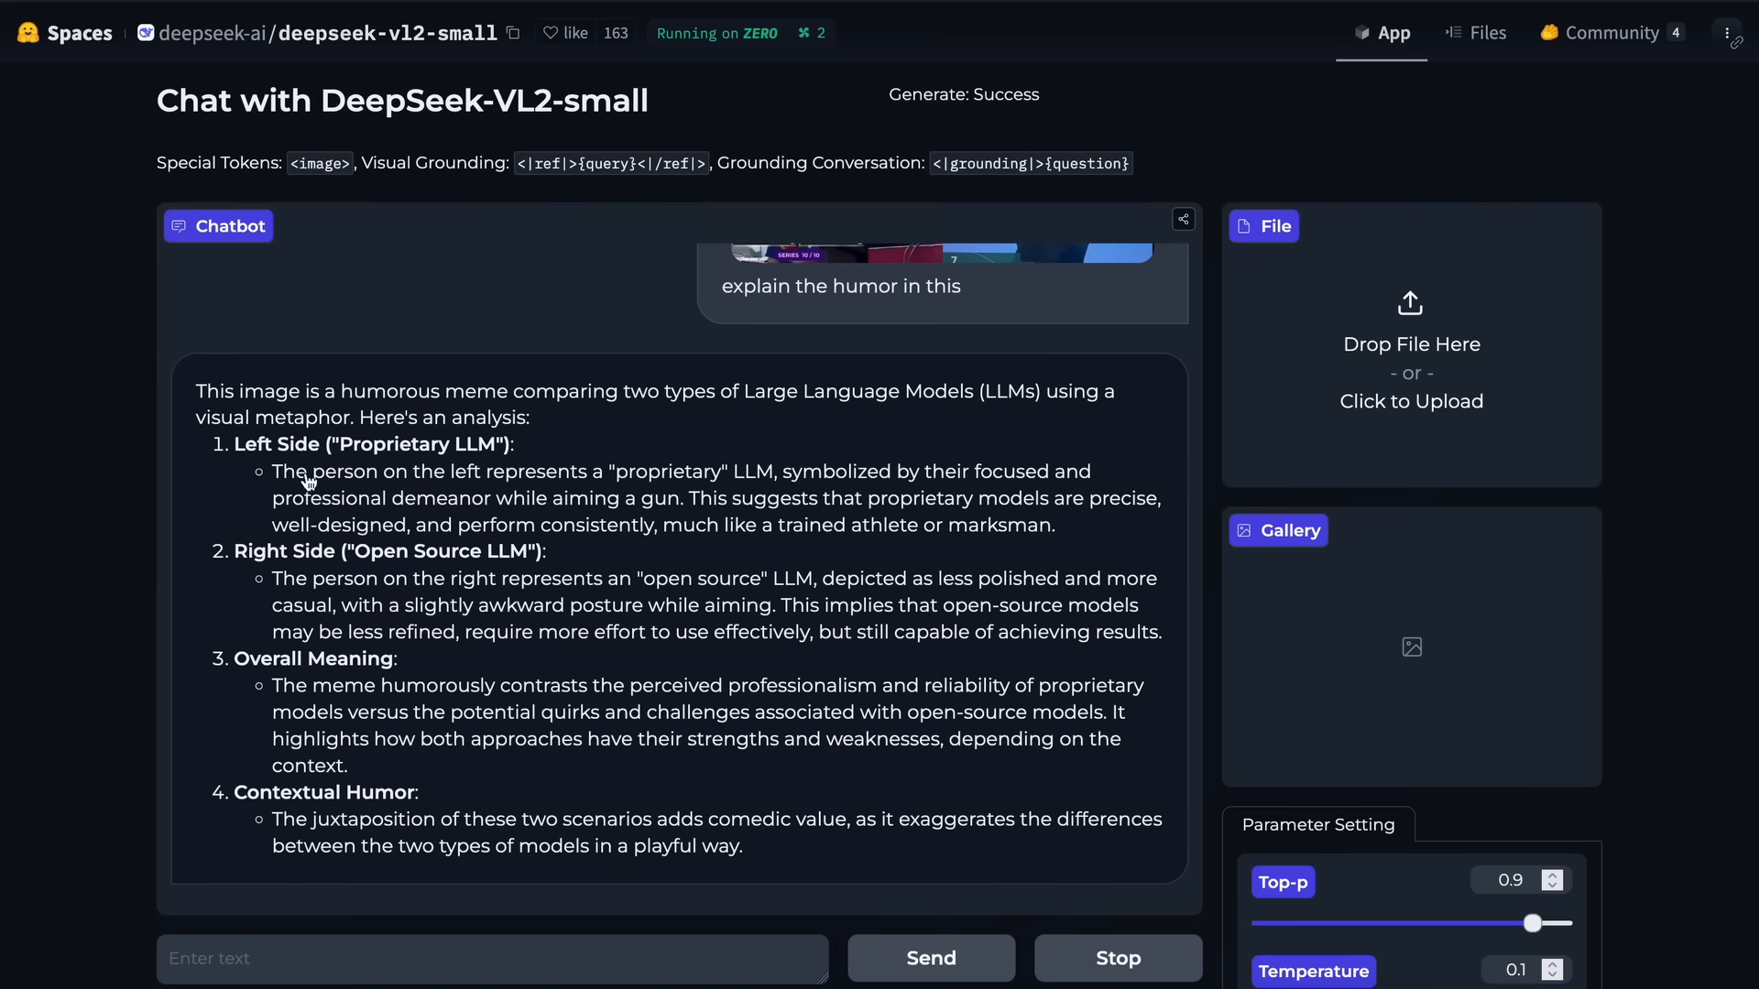
{"action": "mouse_move", "coordinate": [317, 662]}
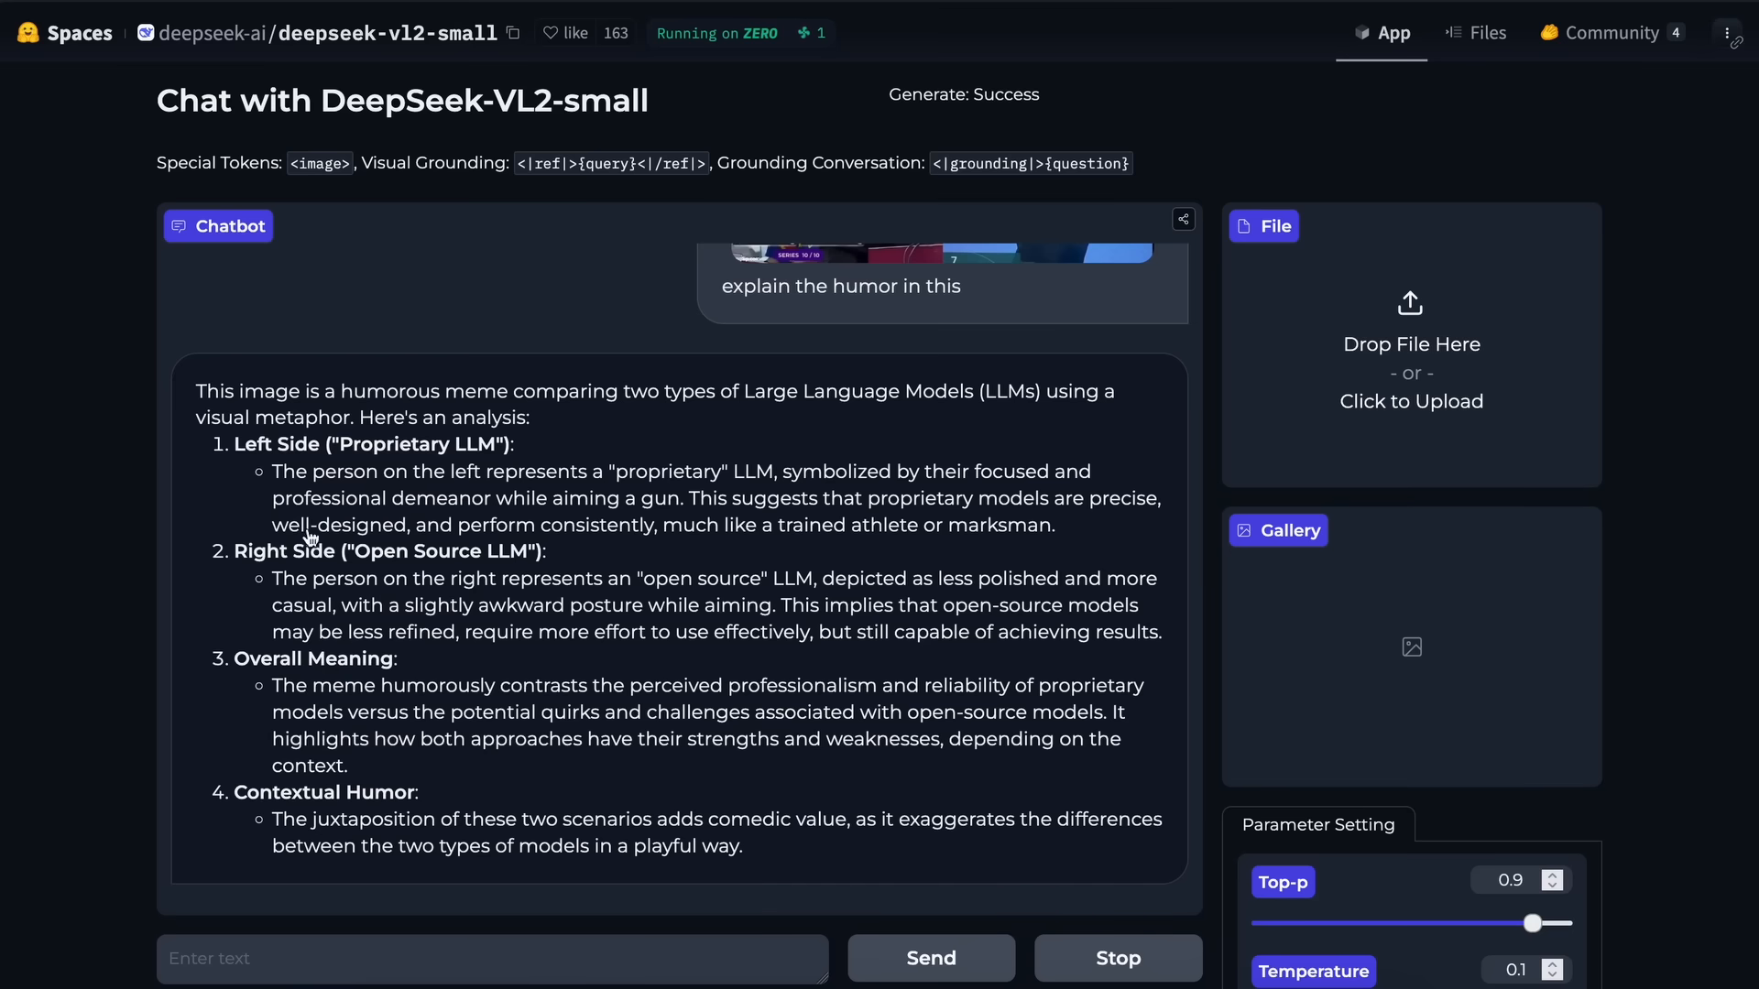
{"action": "mouse_move", "coordinate": [400, 524]}
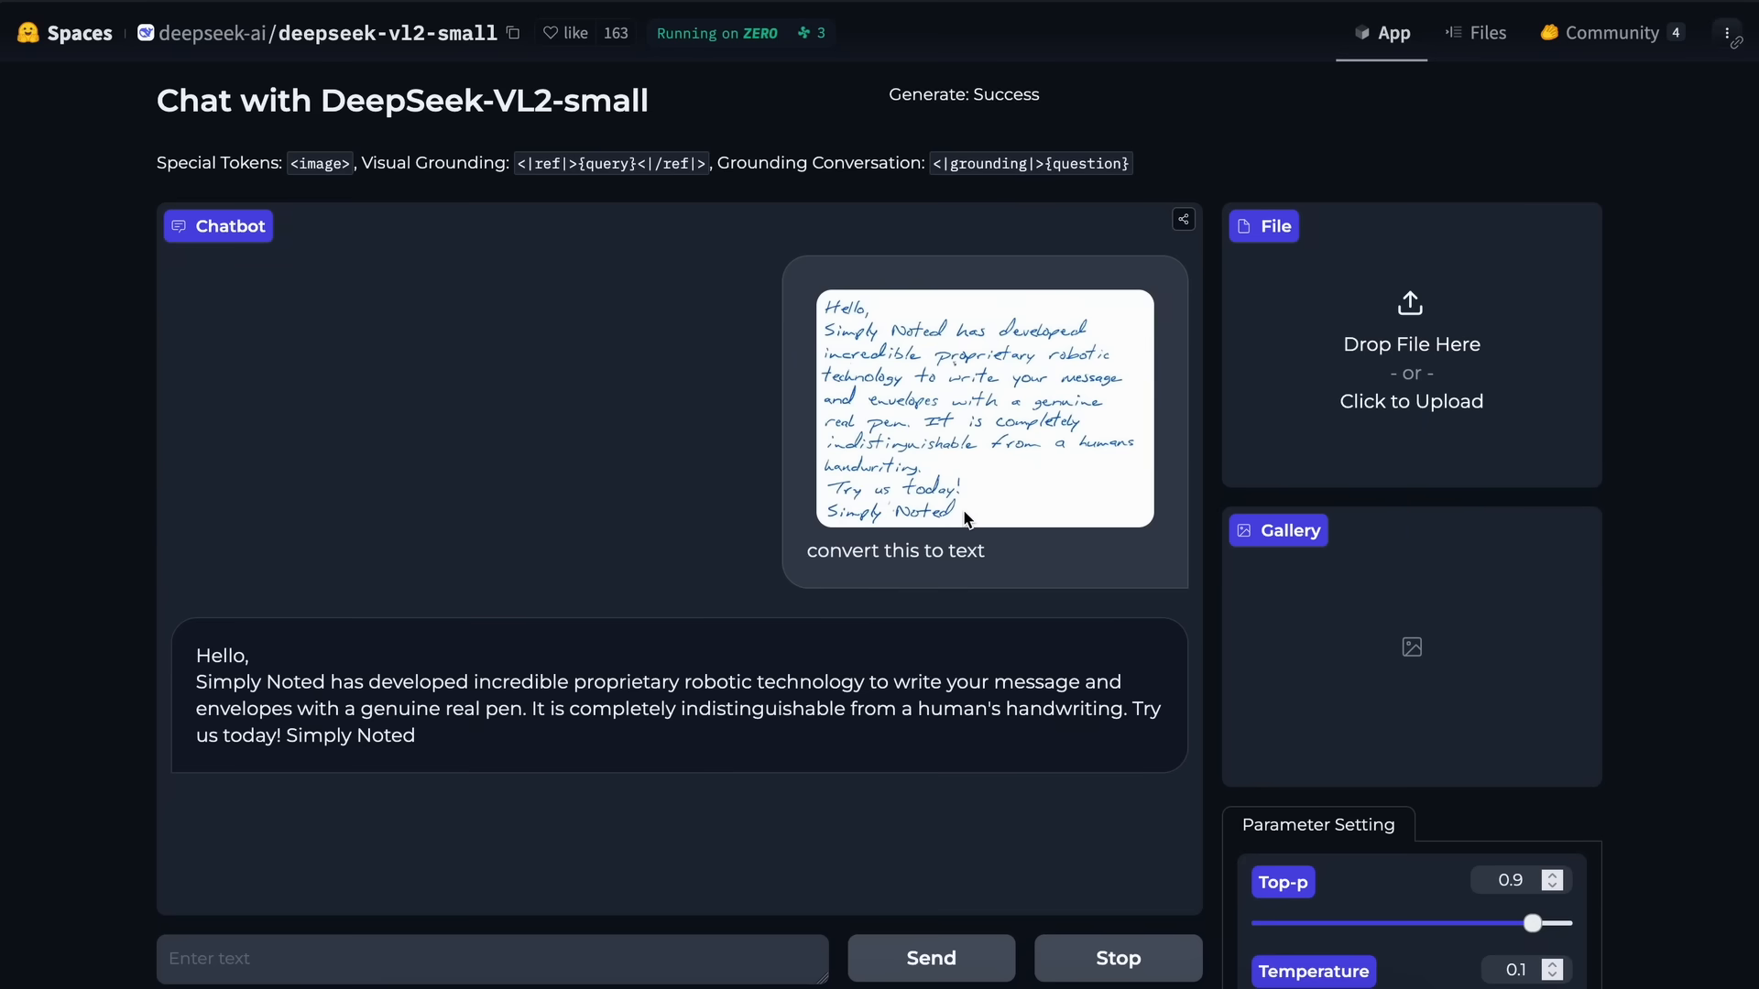
{"action": "mouse_move", "coordinate": [718, 676]}
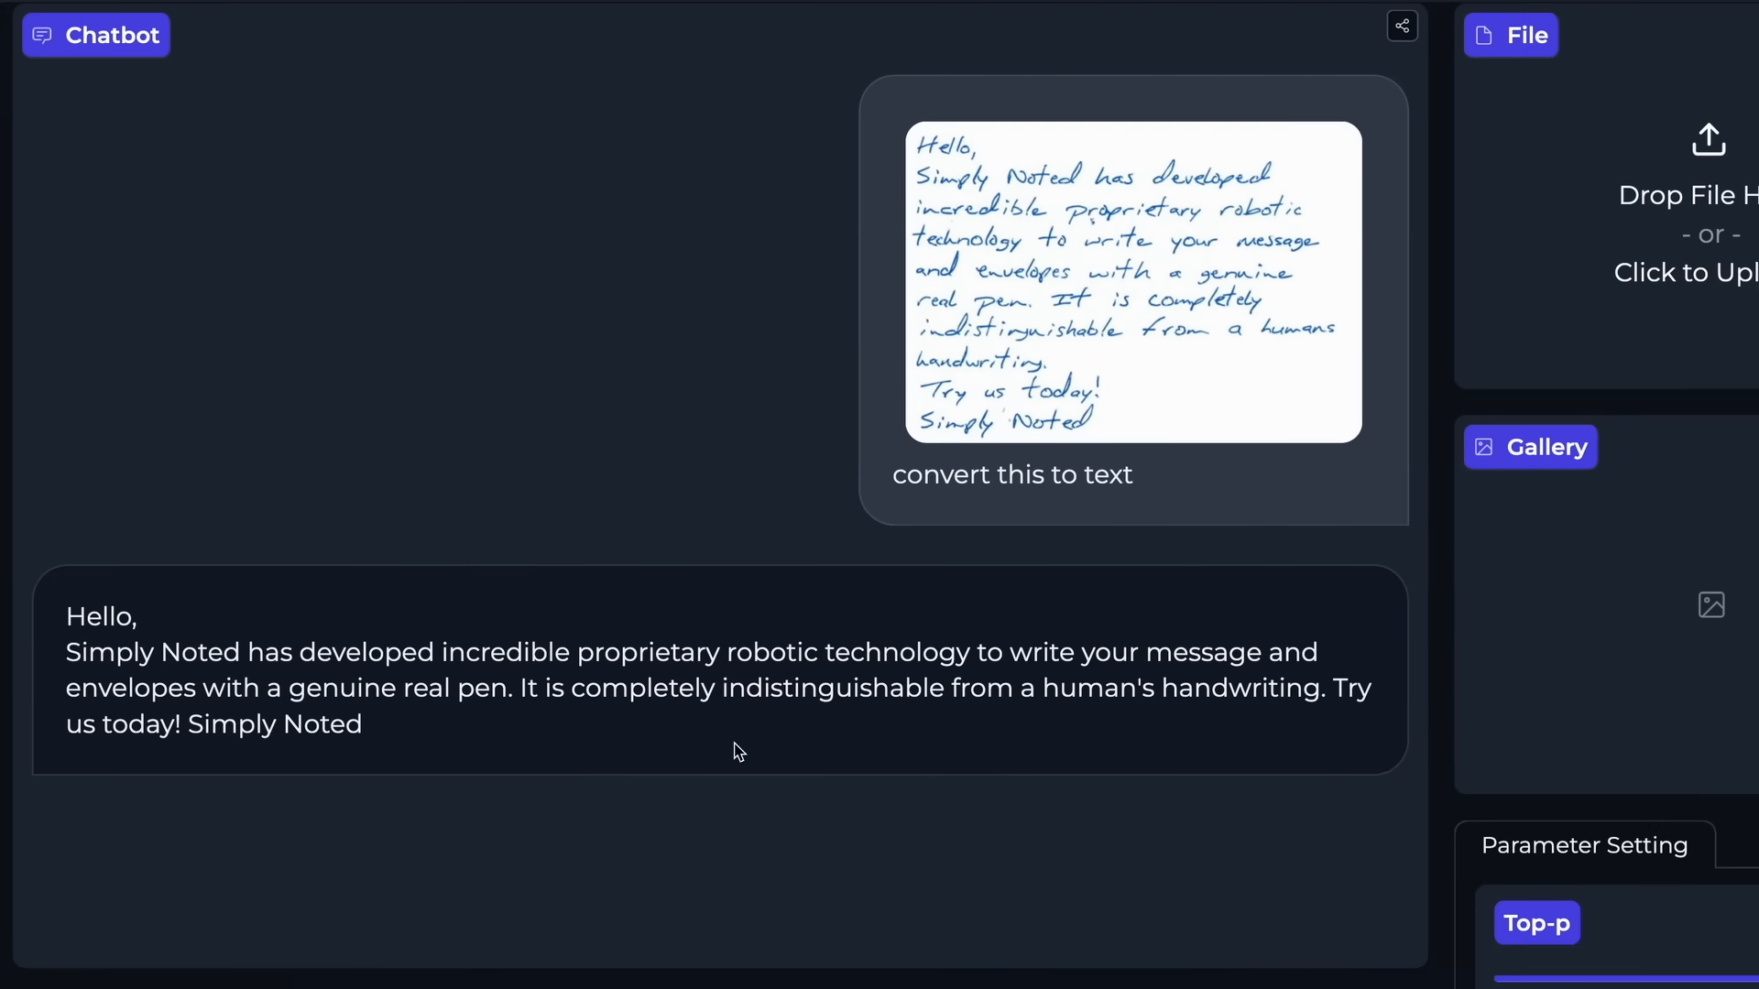
{"action": "mouse_move", "coordinate": [738, 692]}
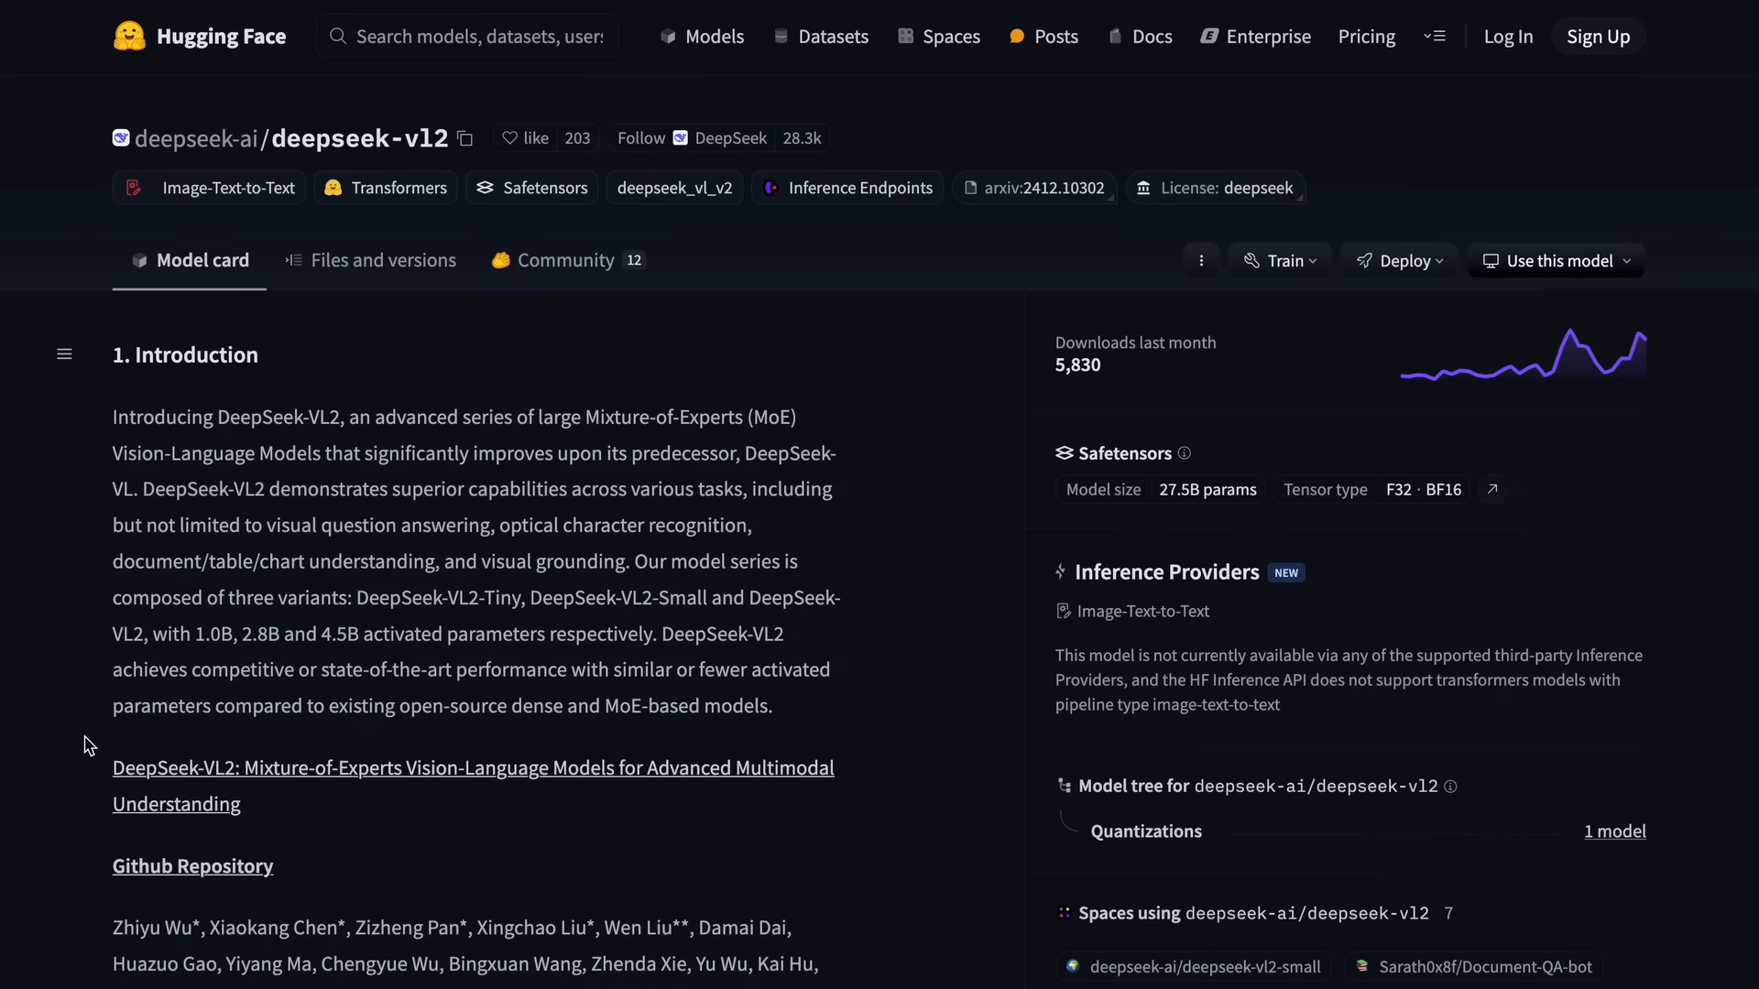
Scroll the deepseek-vl2 model card down through quick start code, license and citation.
{"action": "scroll", "scroll_direction": "down", "scroll_amount": 3}
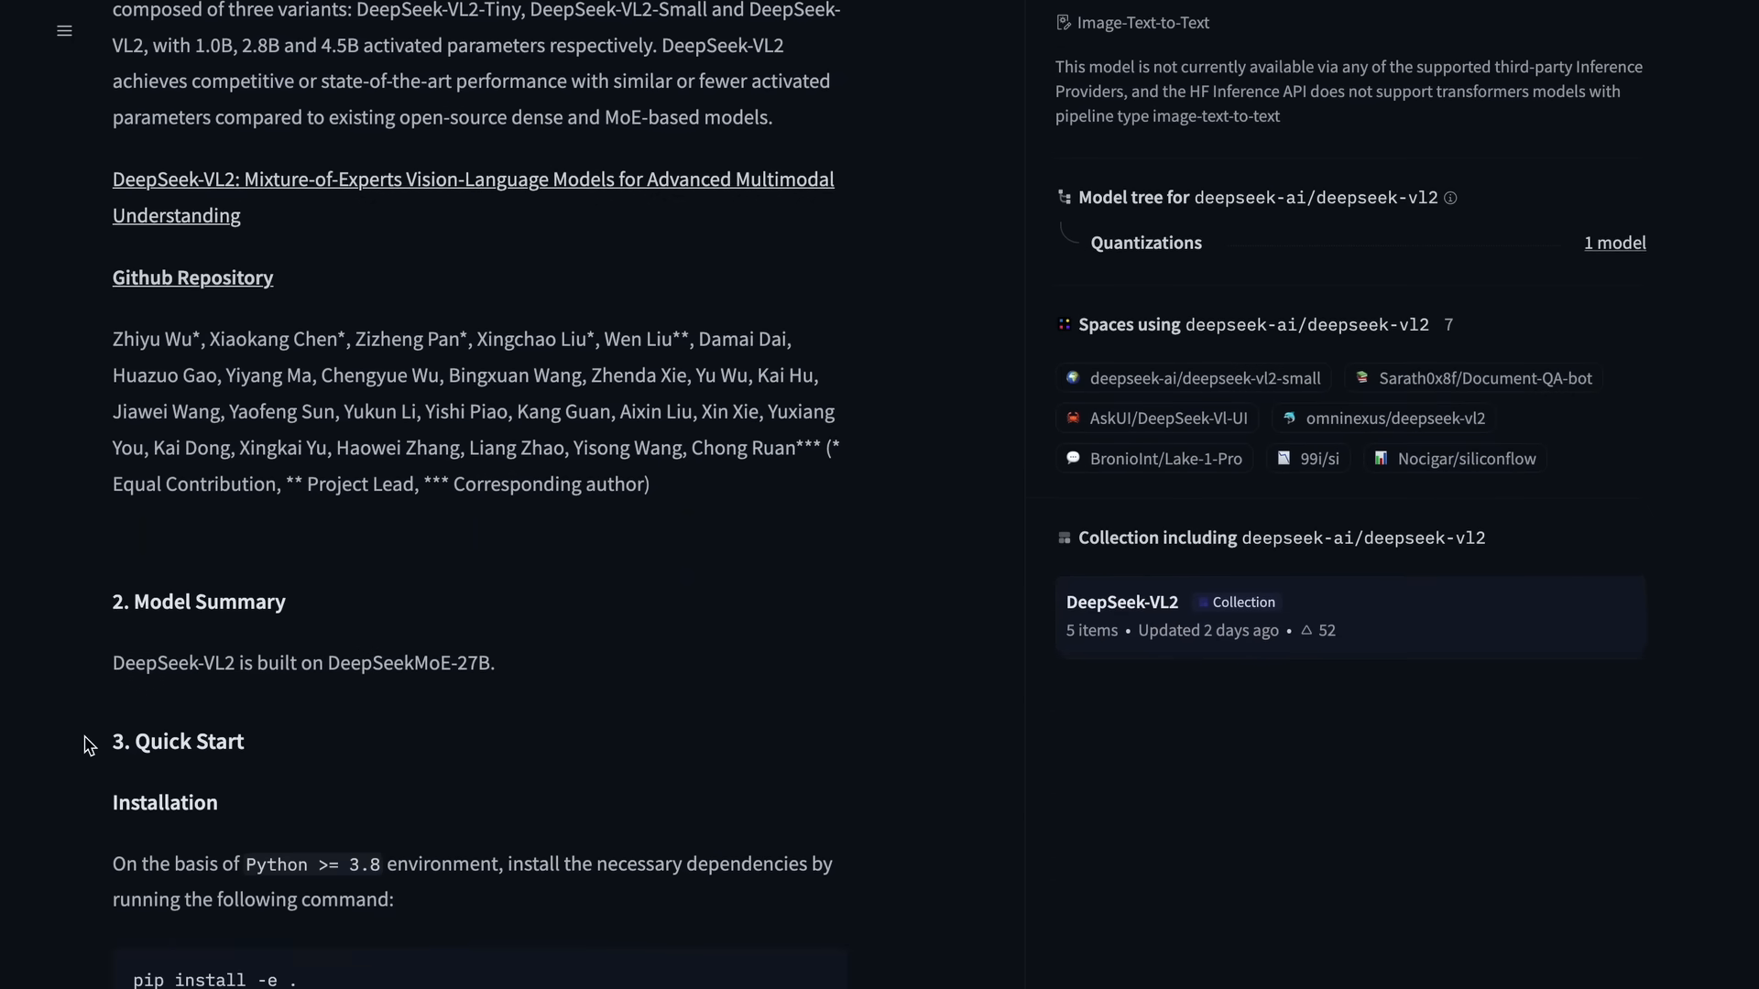
{"action": "scroll", "scroll_direction": "down", "scroll_amount": 3}
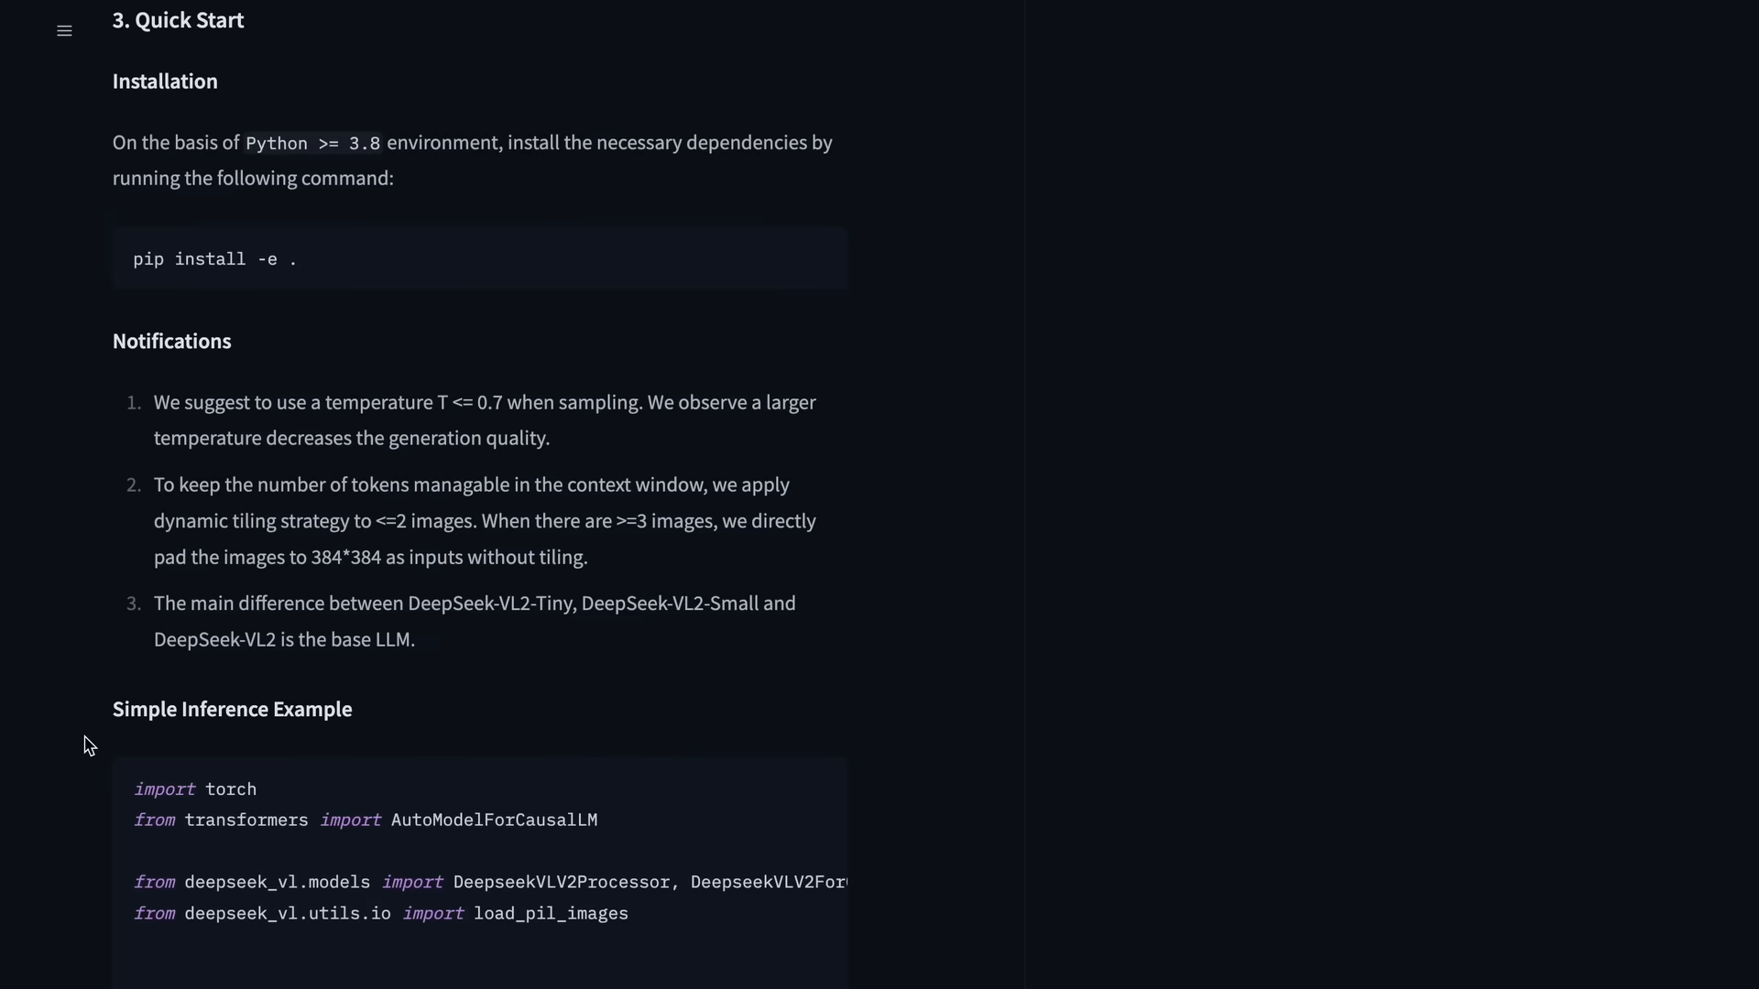
{"action": "scroll", "scroll_direction": "down", "scroll_amount": 3}
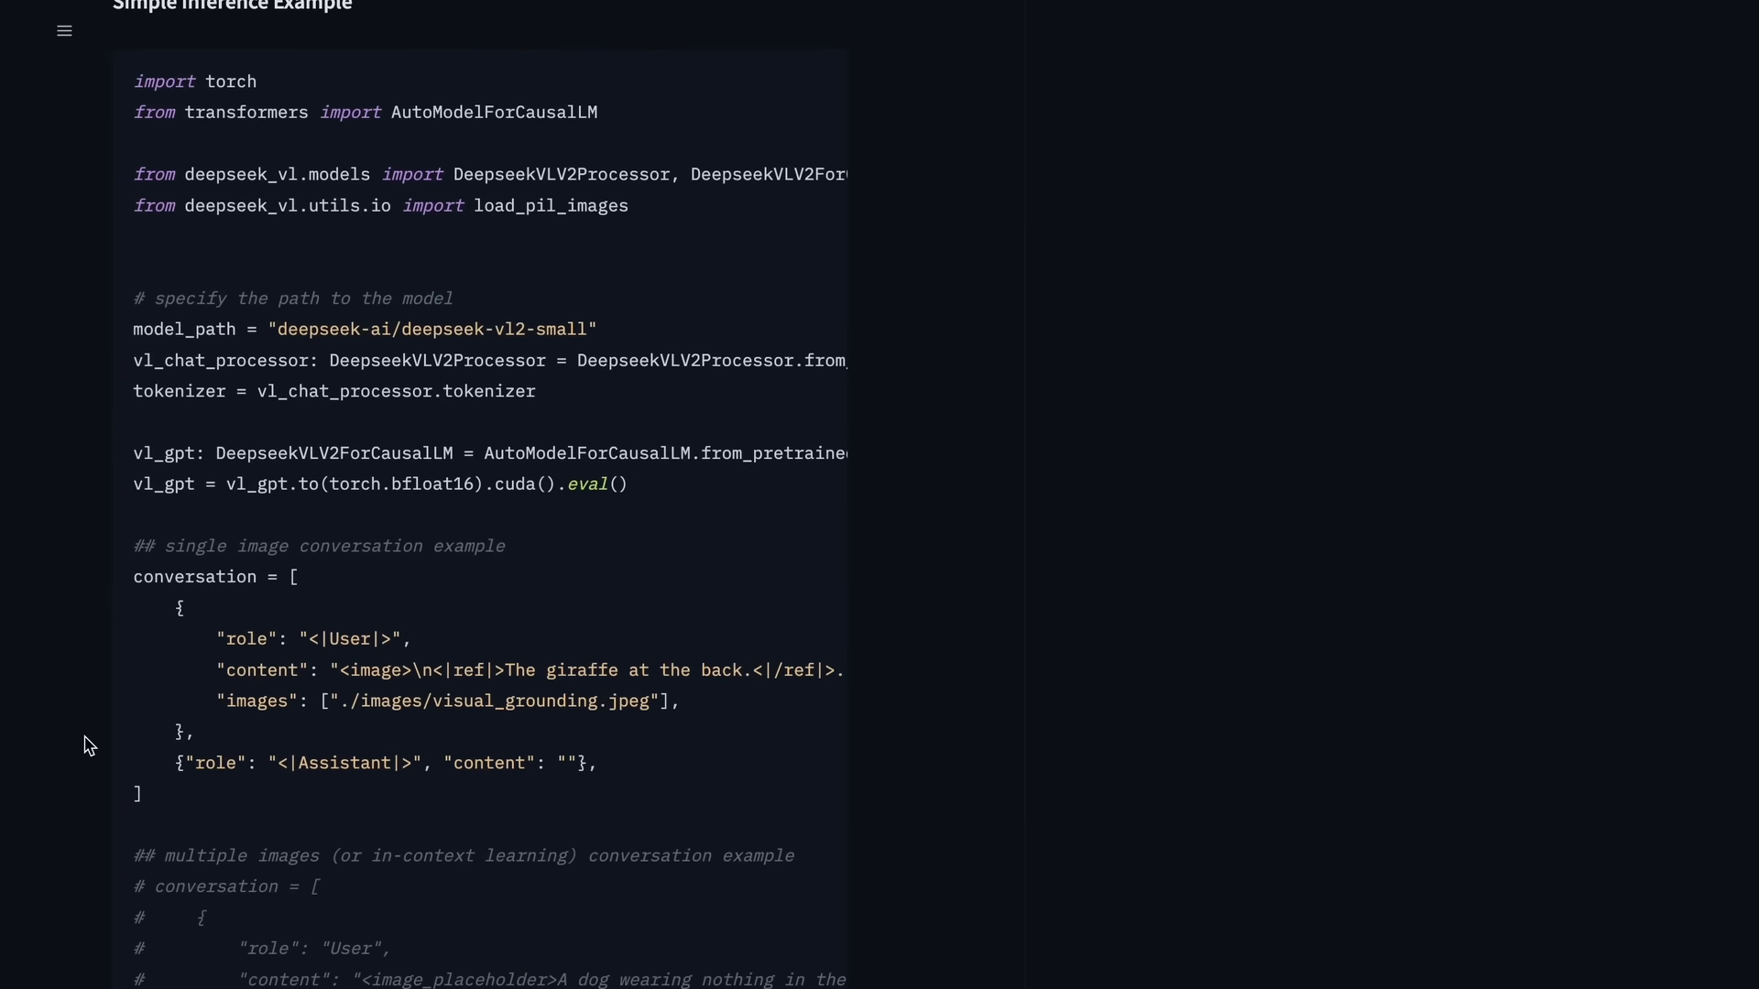
{"action": "scroll", "scroll_direction": "down", "scroll_amount": 3}
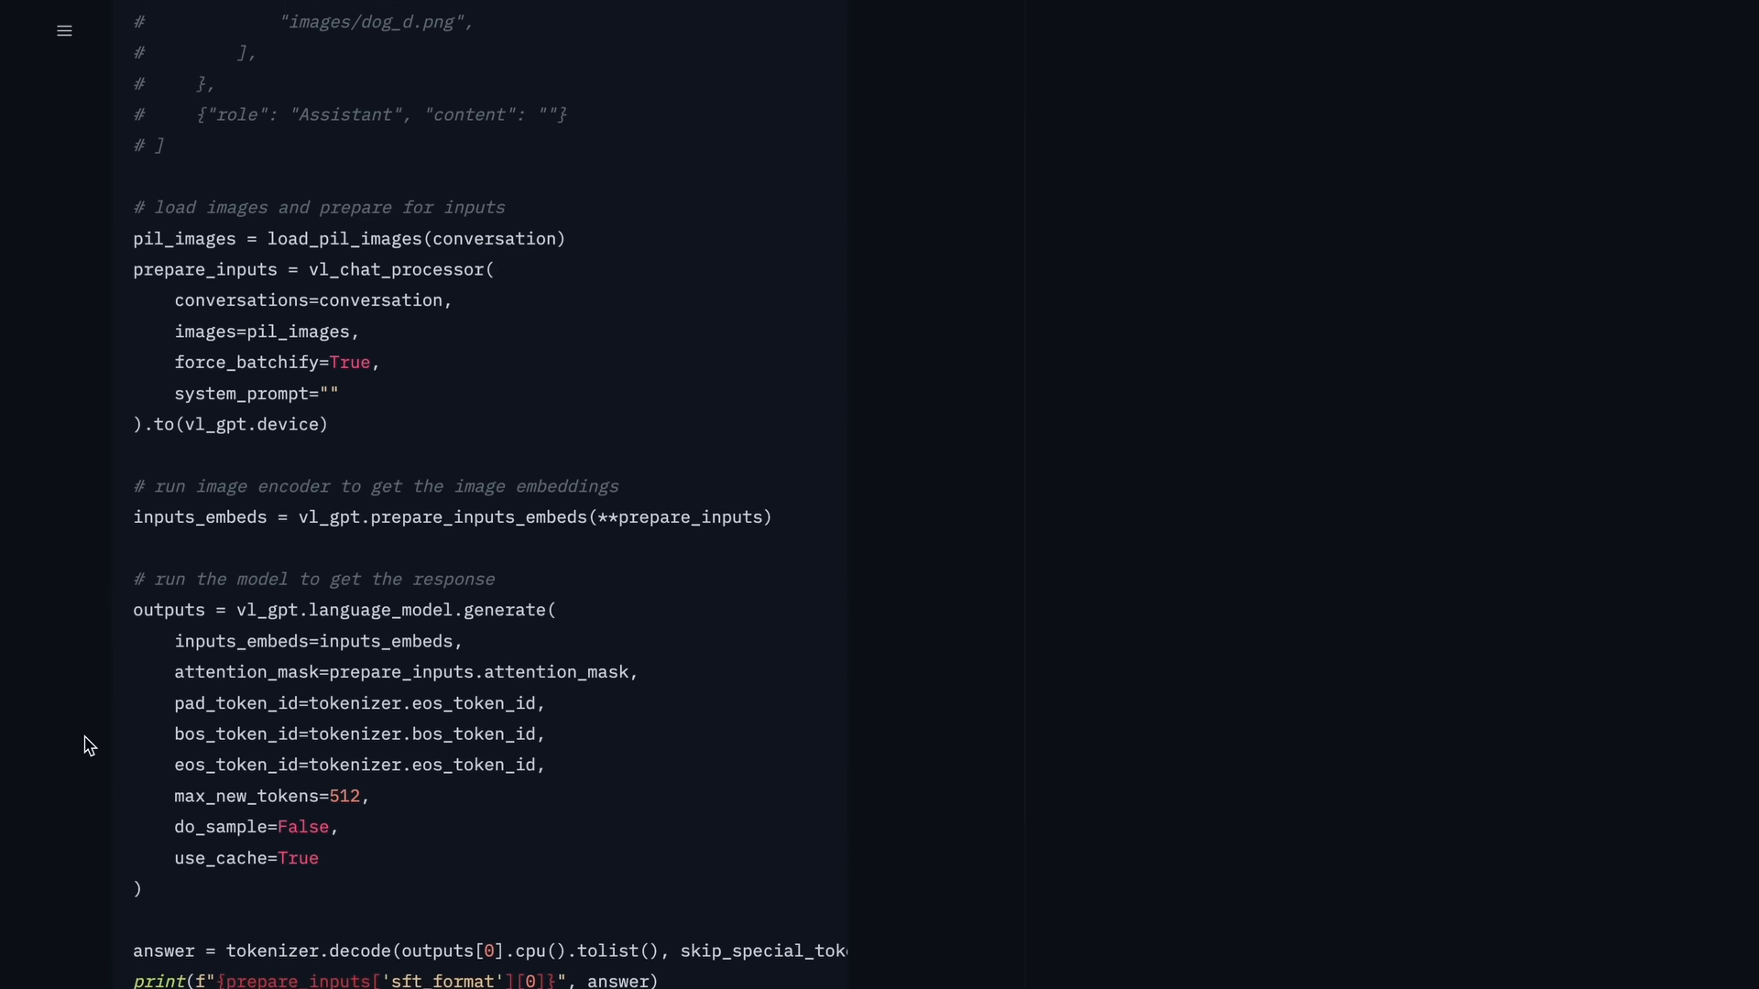
{"action": "scroll", "scroll_direction": "down", "scroll_amount": 3}
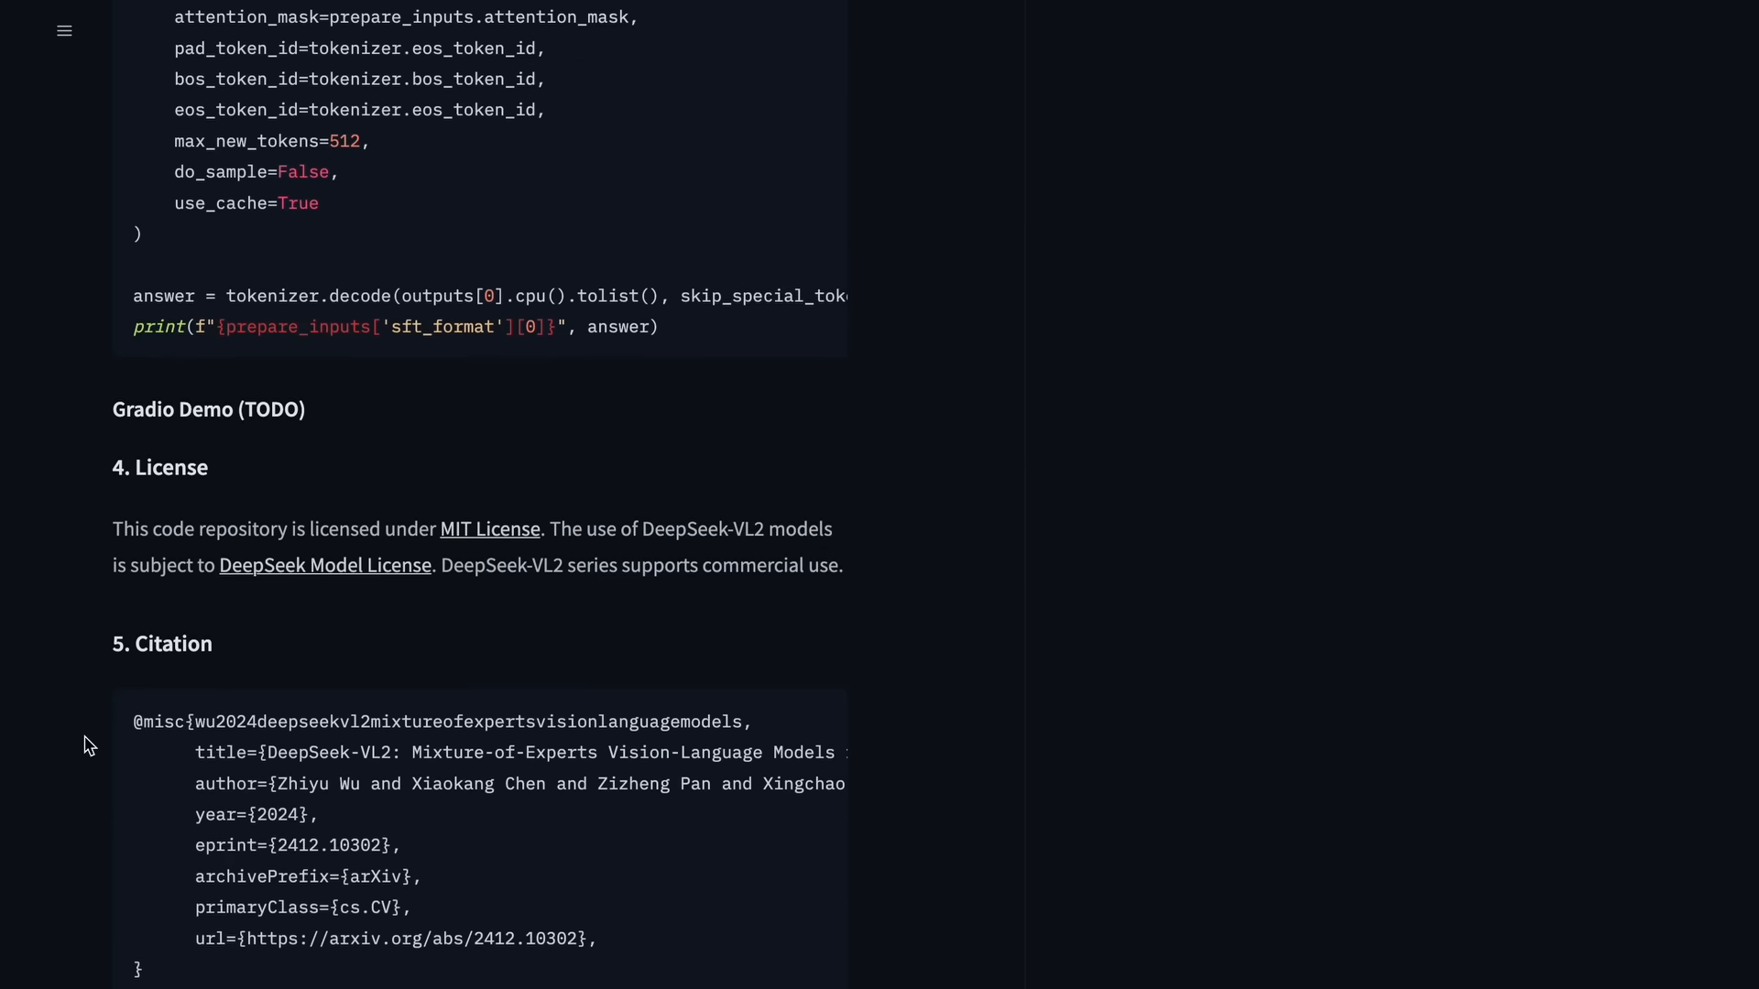
{"action": "scroll", "scroll_direction": "down", "scroll_amount": 3}
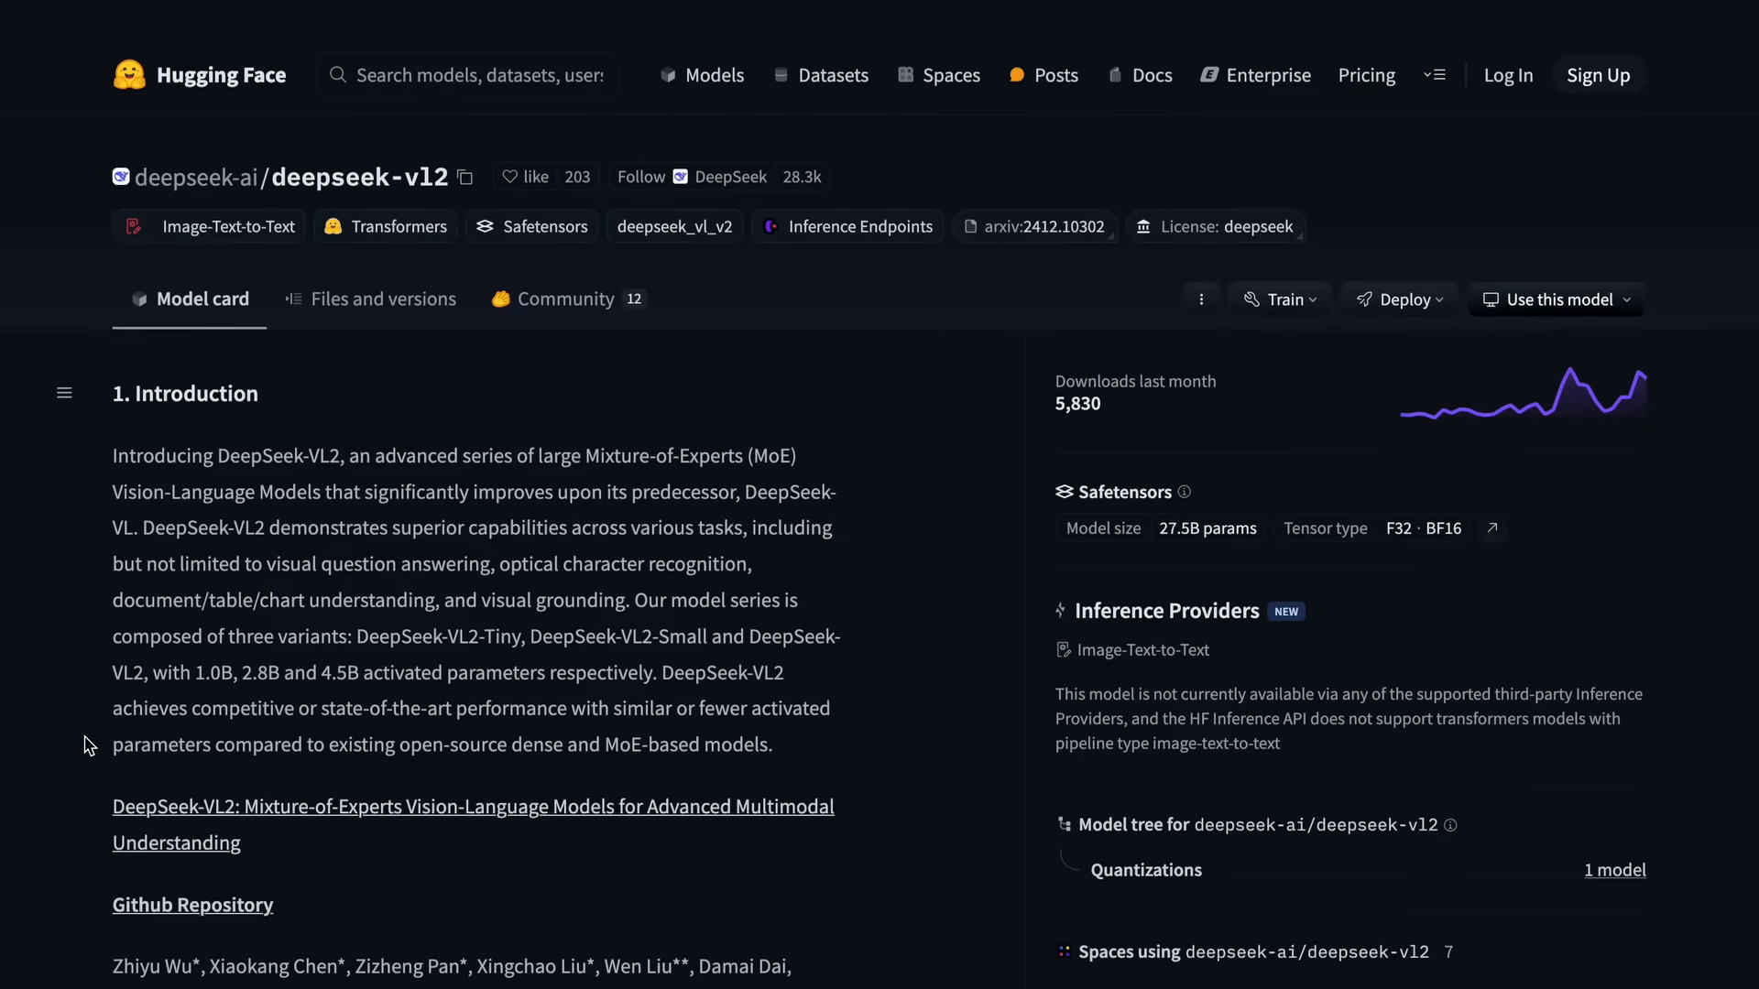
{"action": "scroll", "scroll_direction": "down", "scroll_amount": 3}
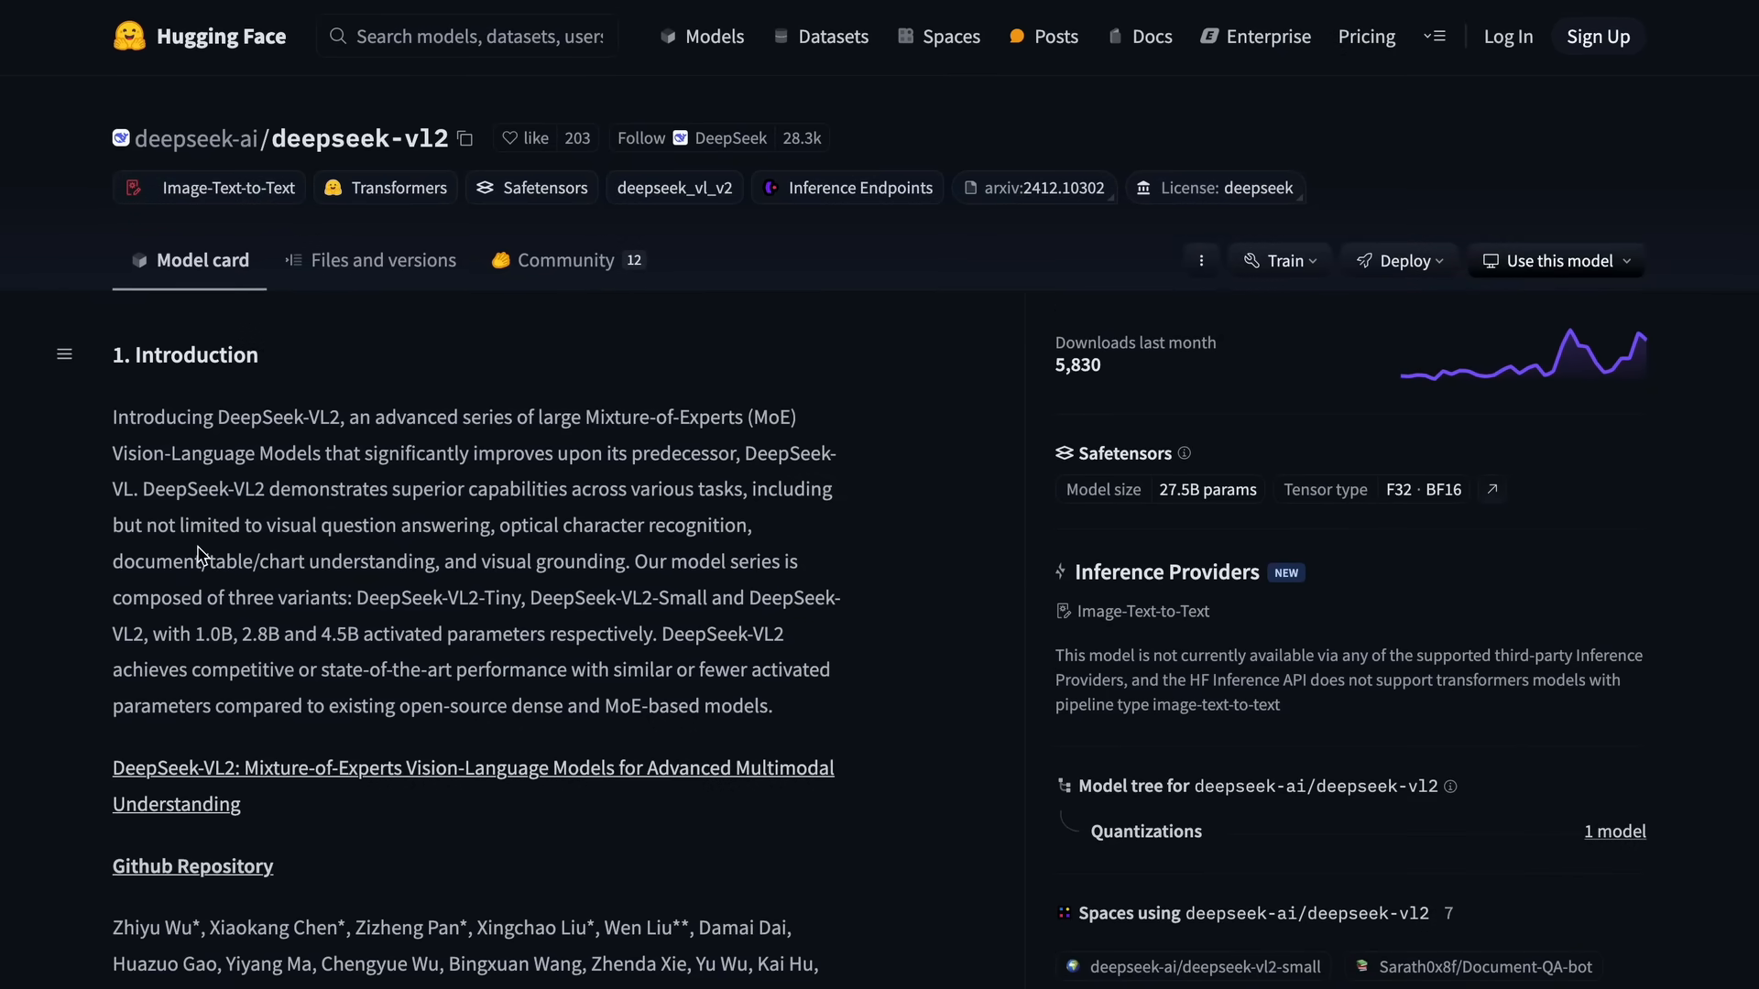
{"action": "mouse_move", "coordinate": [216, 566]}
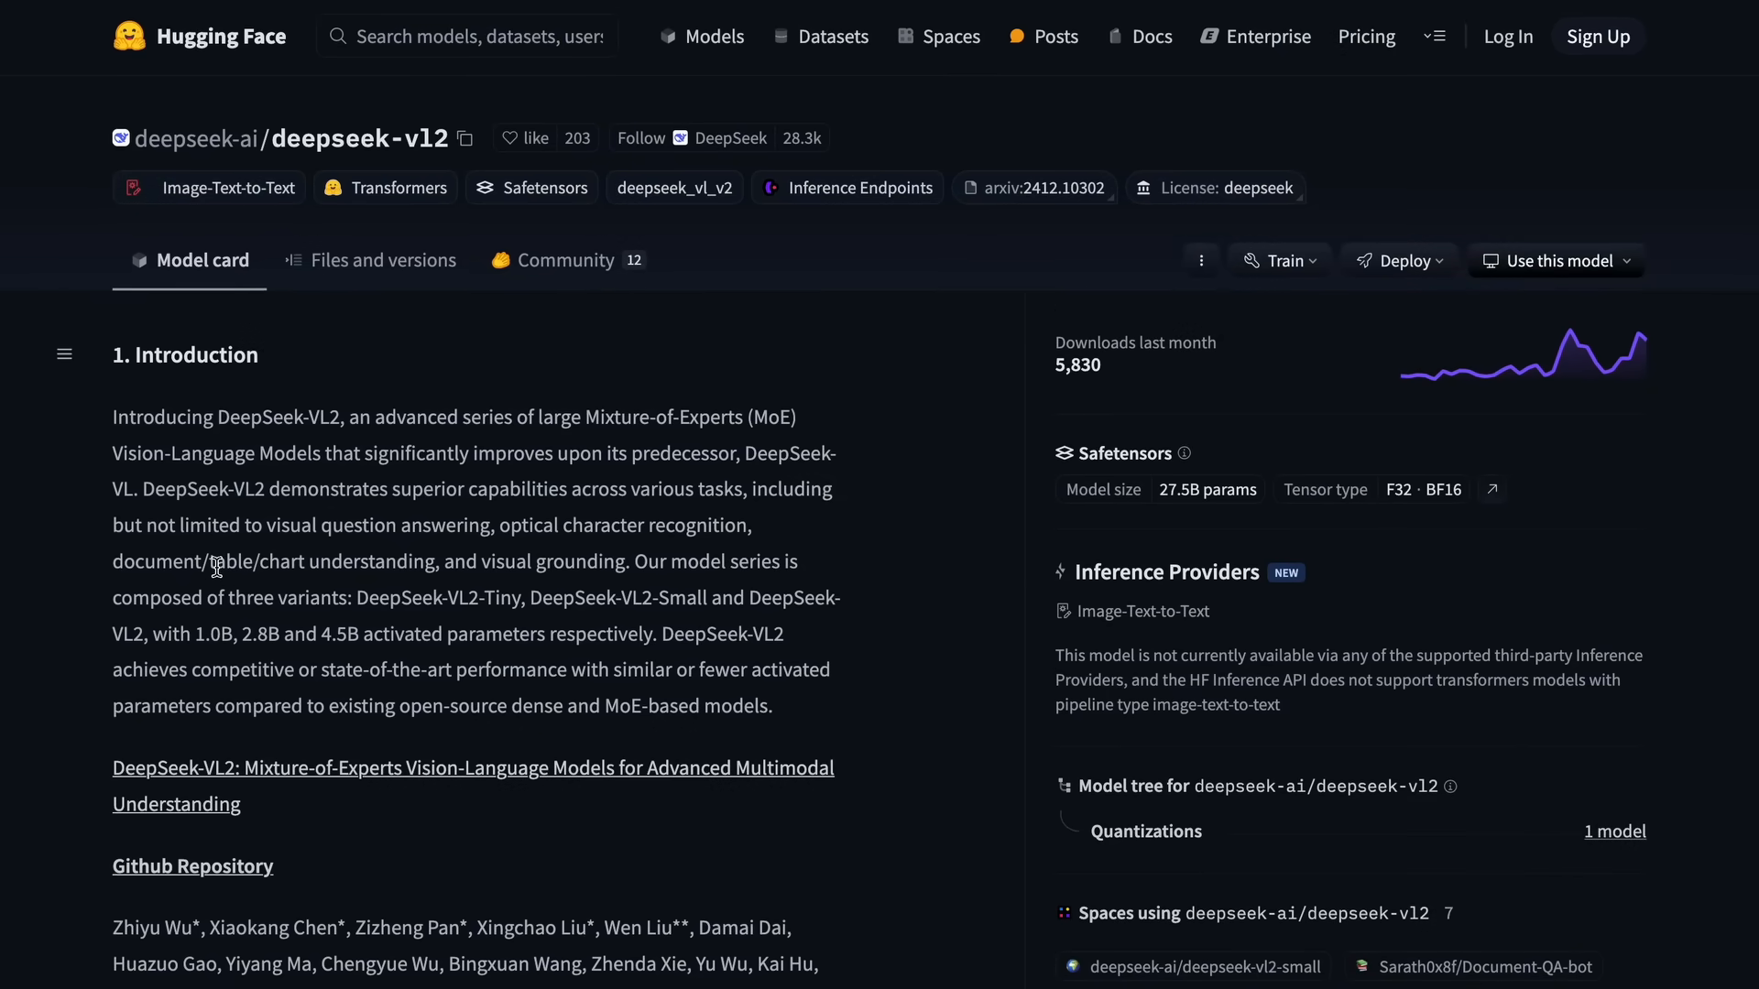
{"action": "mouse_move", "coordinate": [219, 561]}
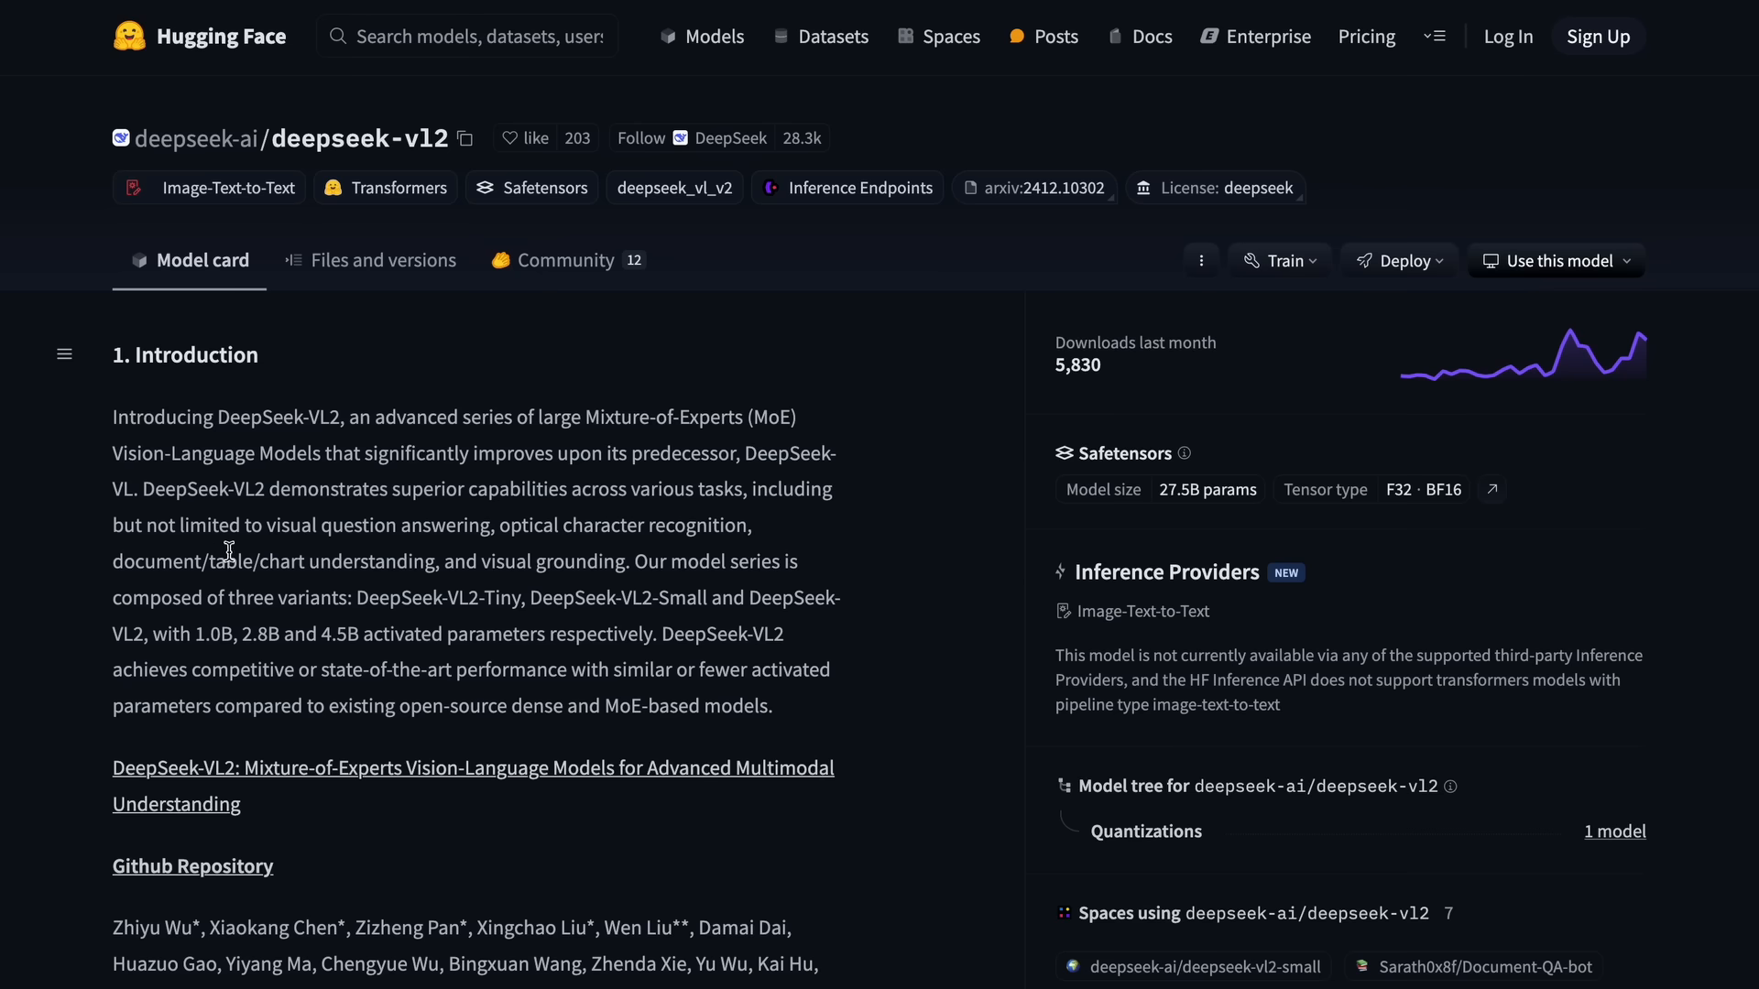
{"action": "mouse_move", "coordinate": [239, 550]}
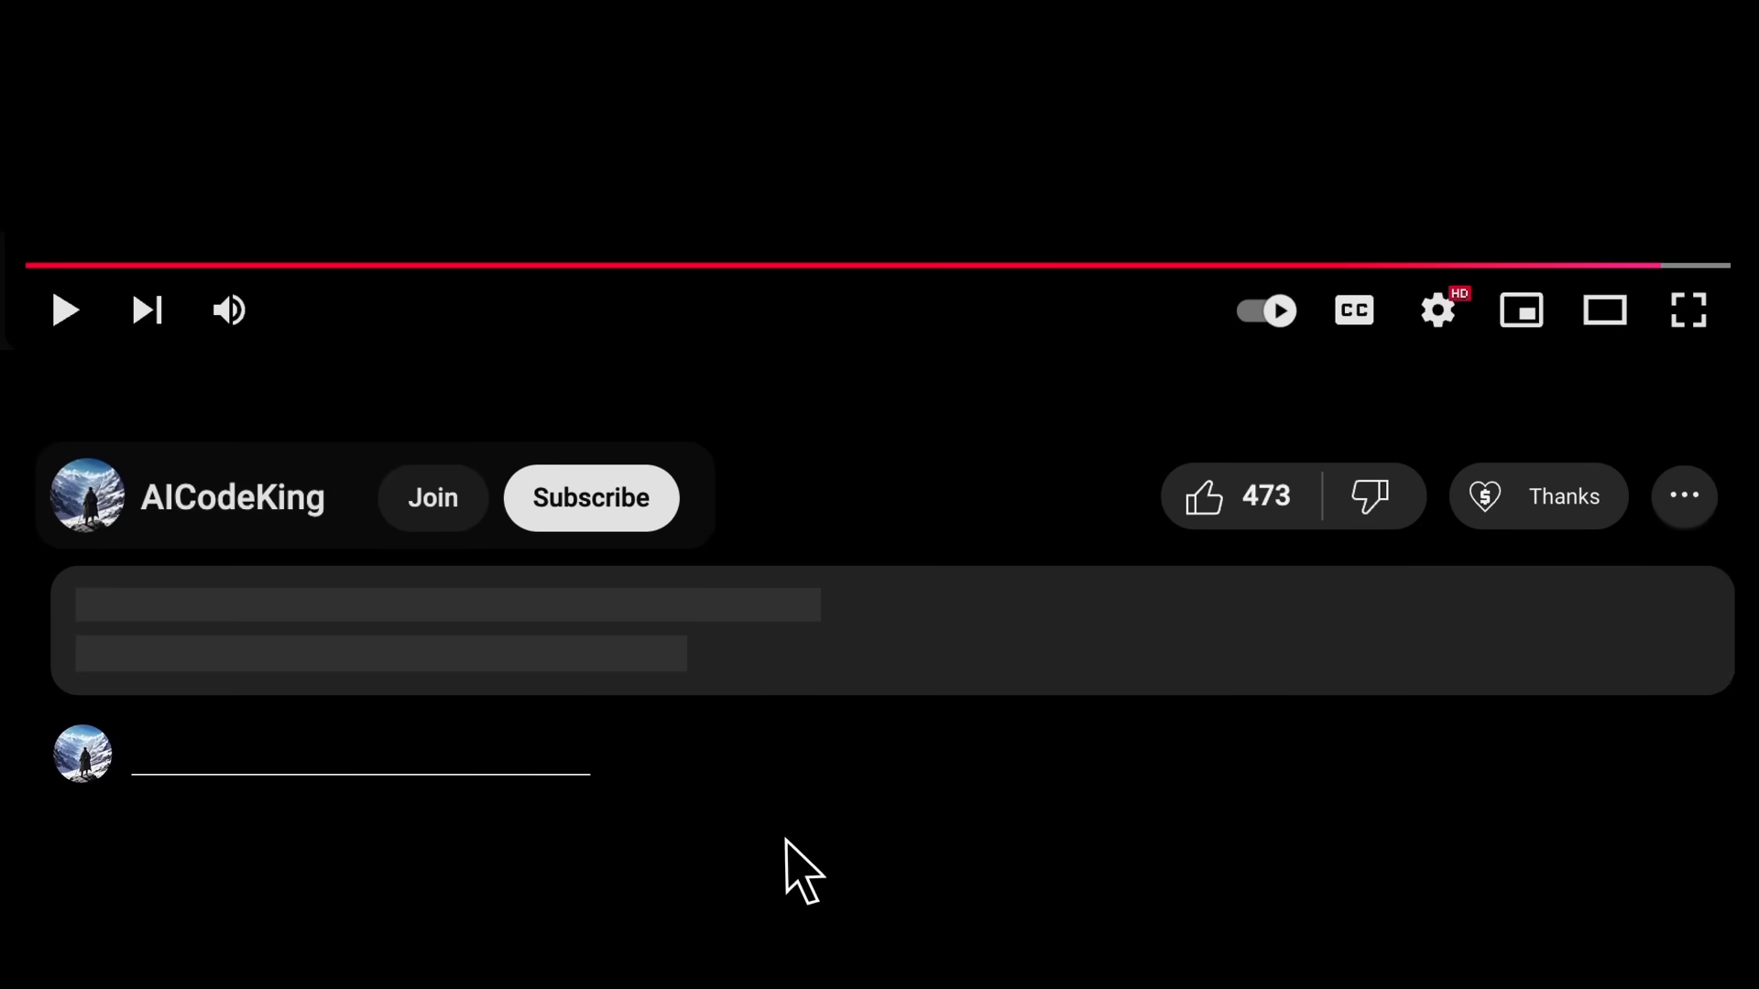
View the Super Thanks offer, then the channel membership tiers from Bronze to Diamond King.
{"action": "left_click", "coordinate": [1537, 497]}
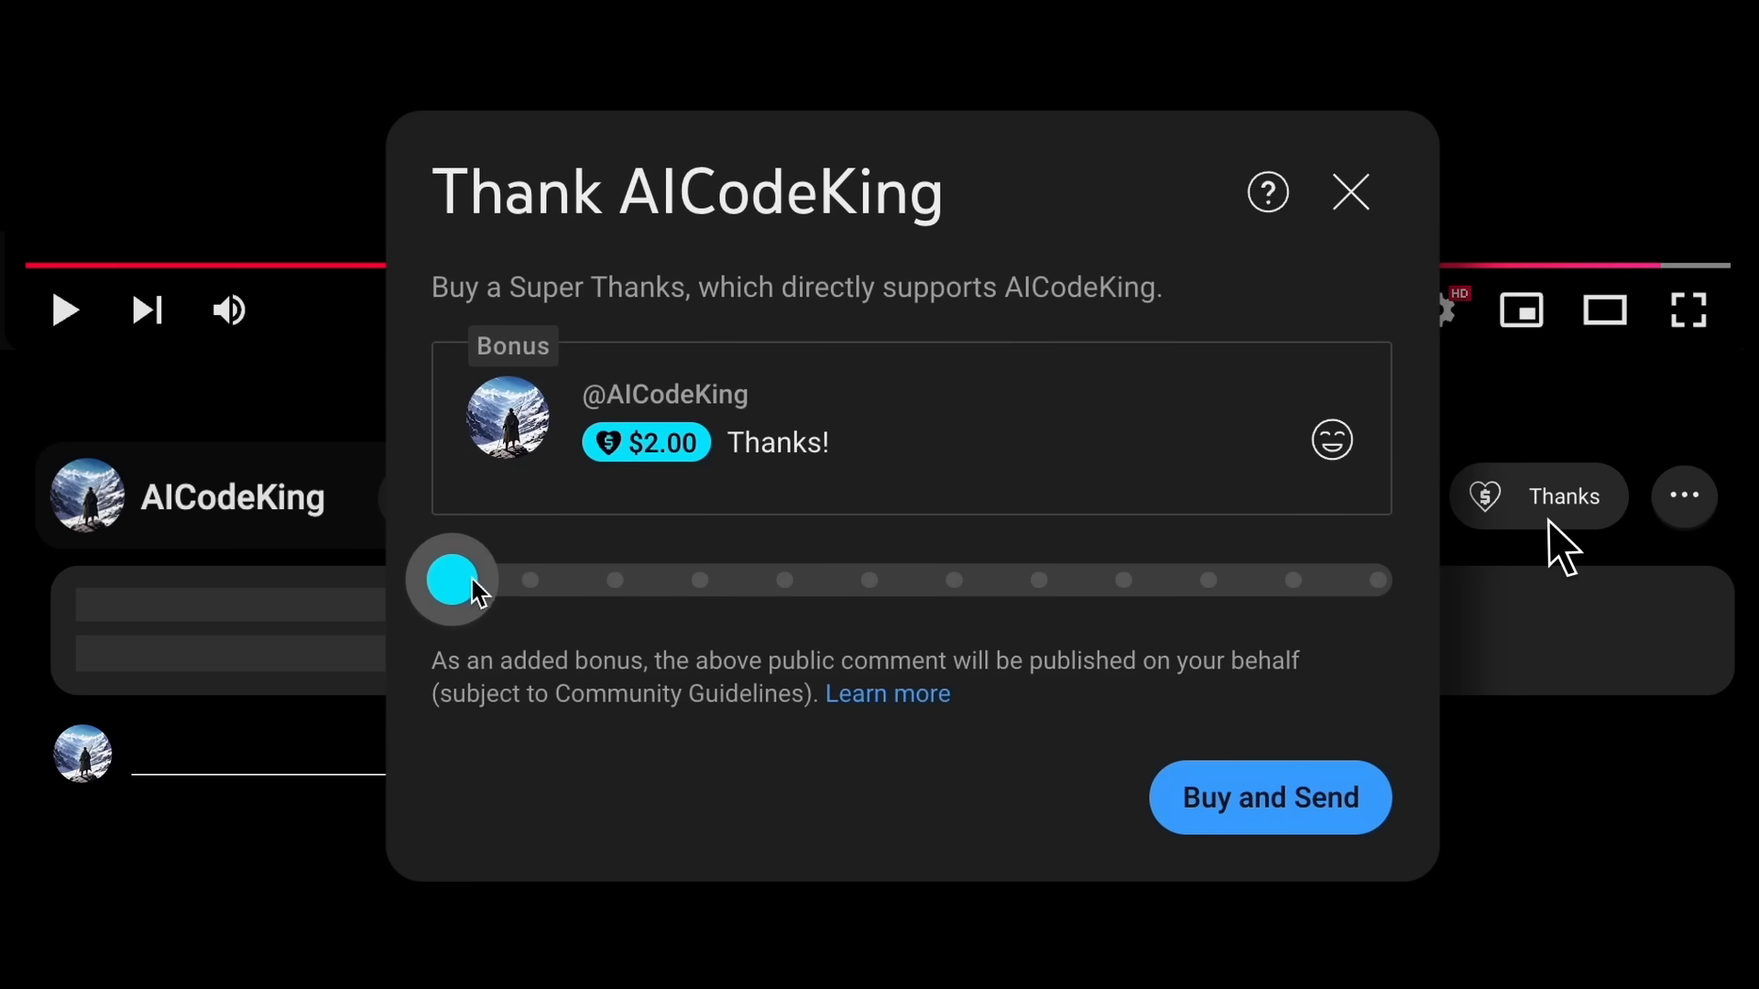
{"action": "left_click", "coordinate": [433, 497]}
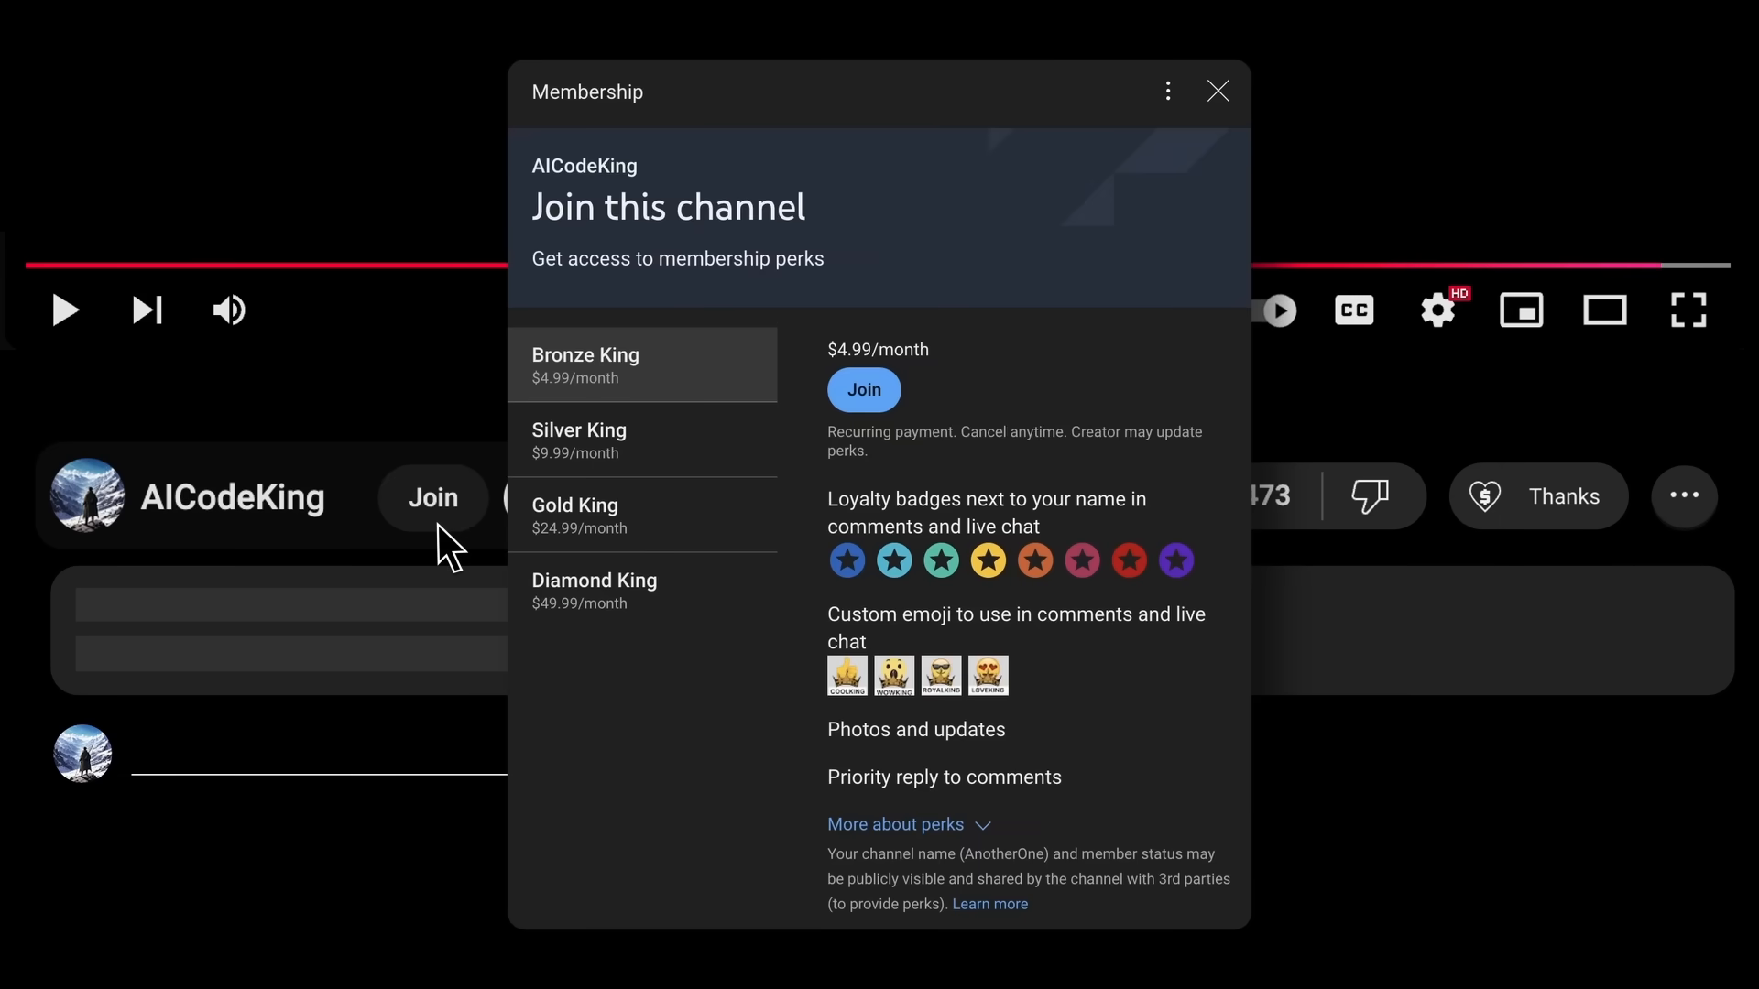